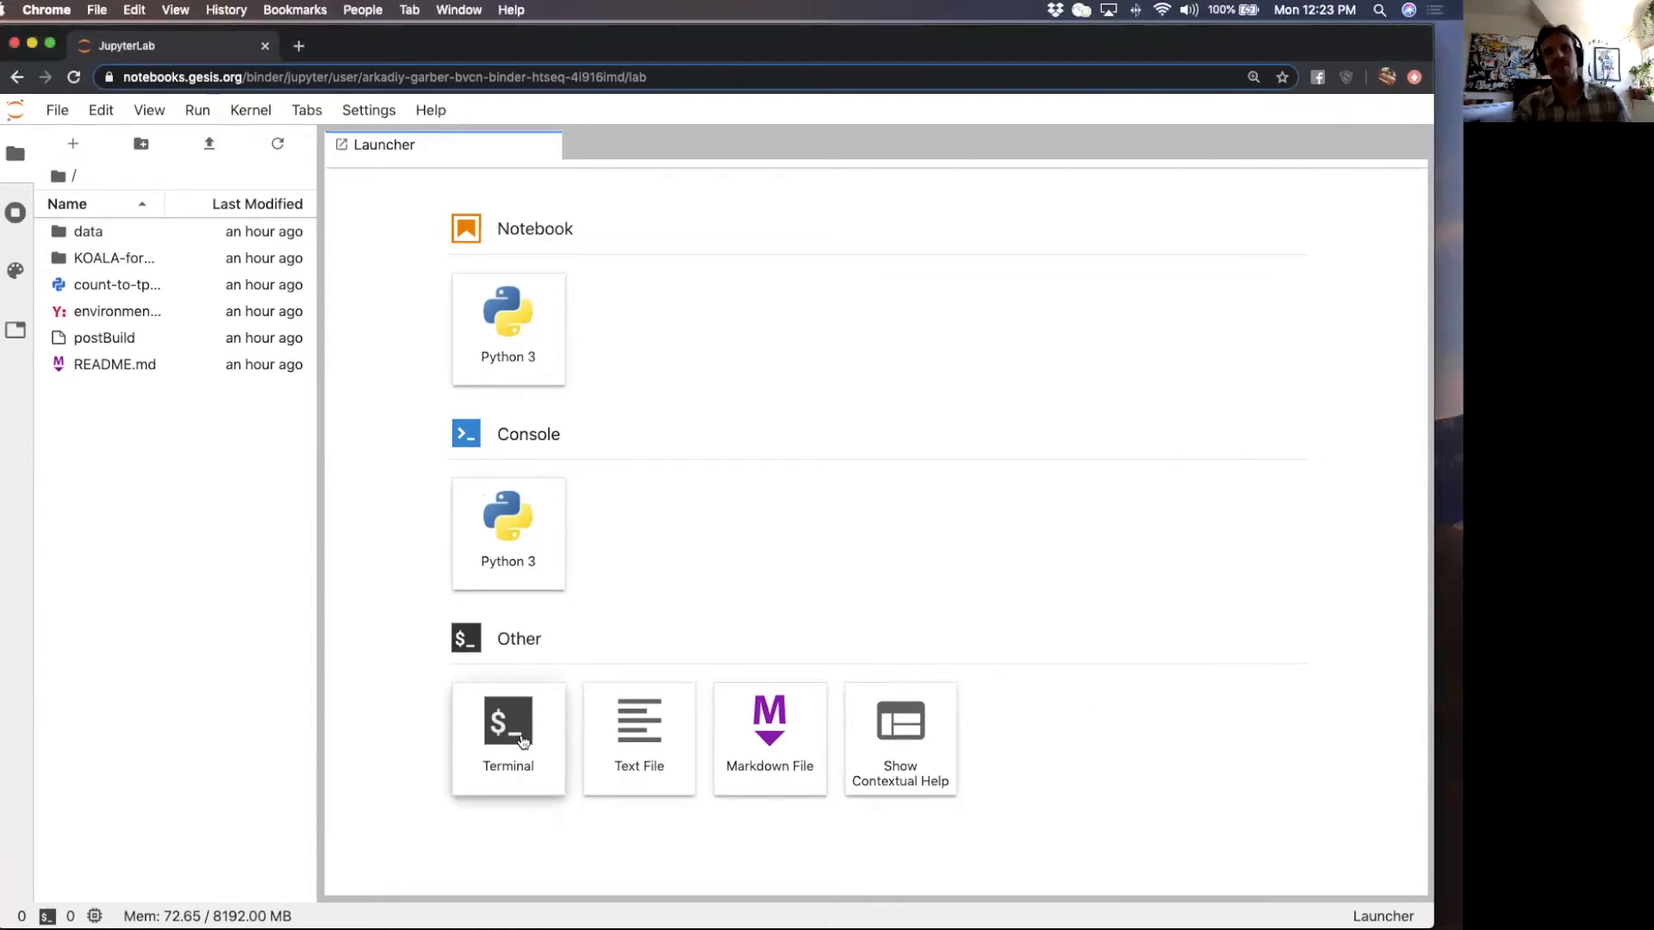
- Start a terminal and list the home and data folders with file sizes (ls -lh)
click(507, 733)
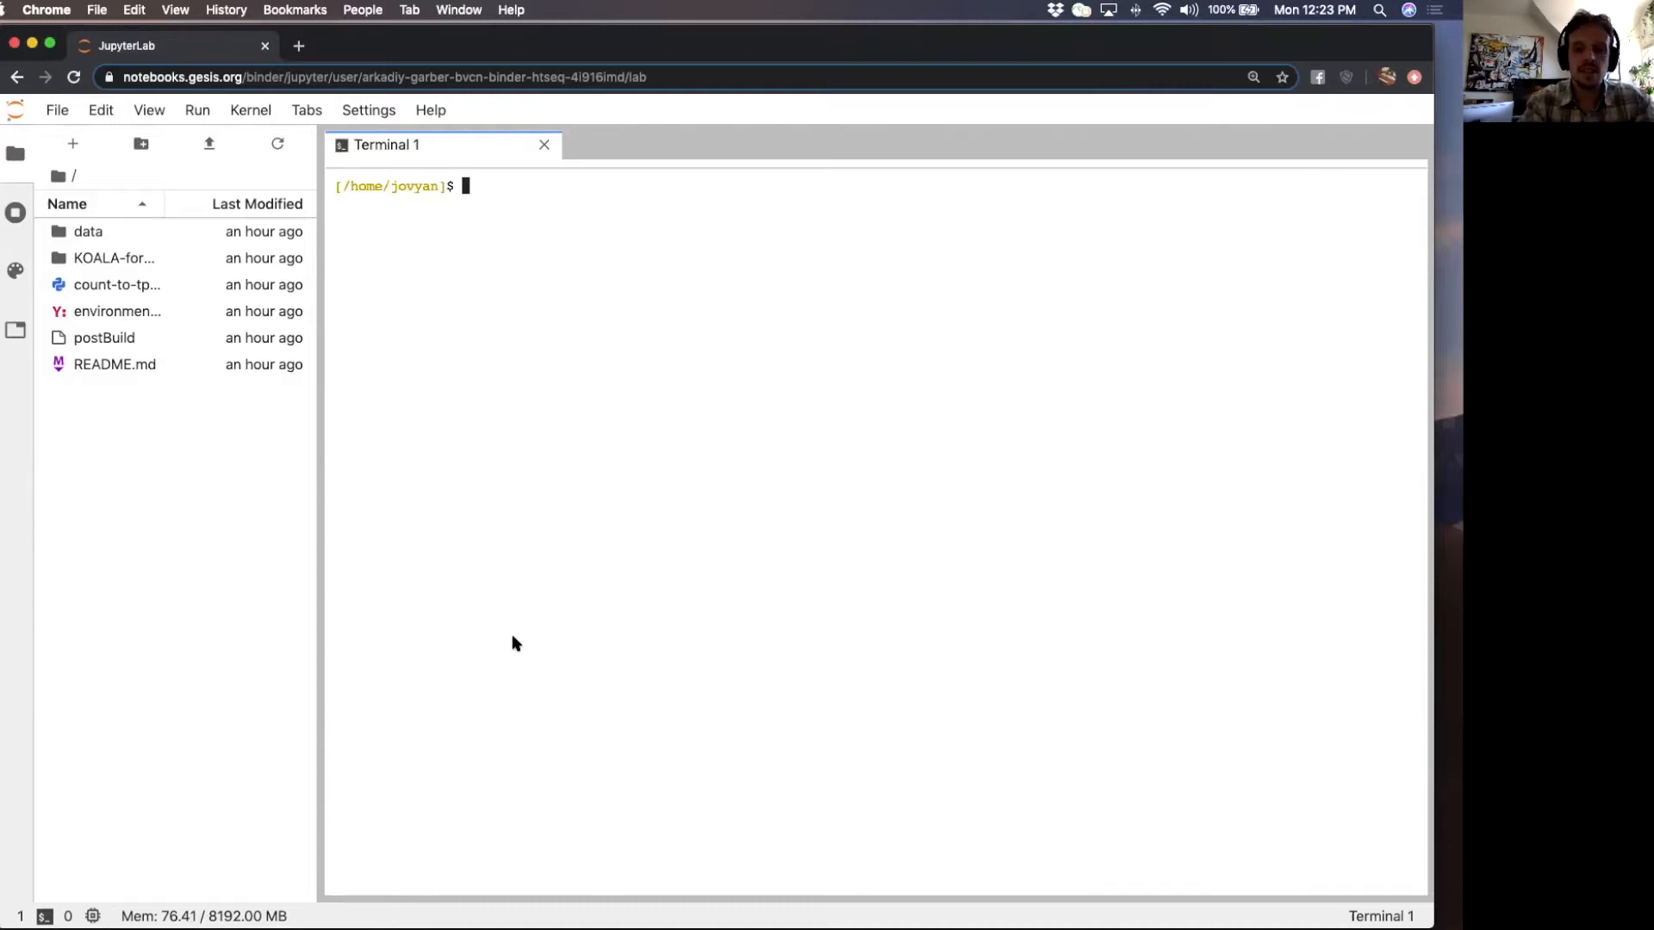
text(ls -lh)
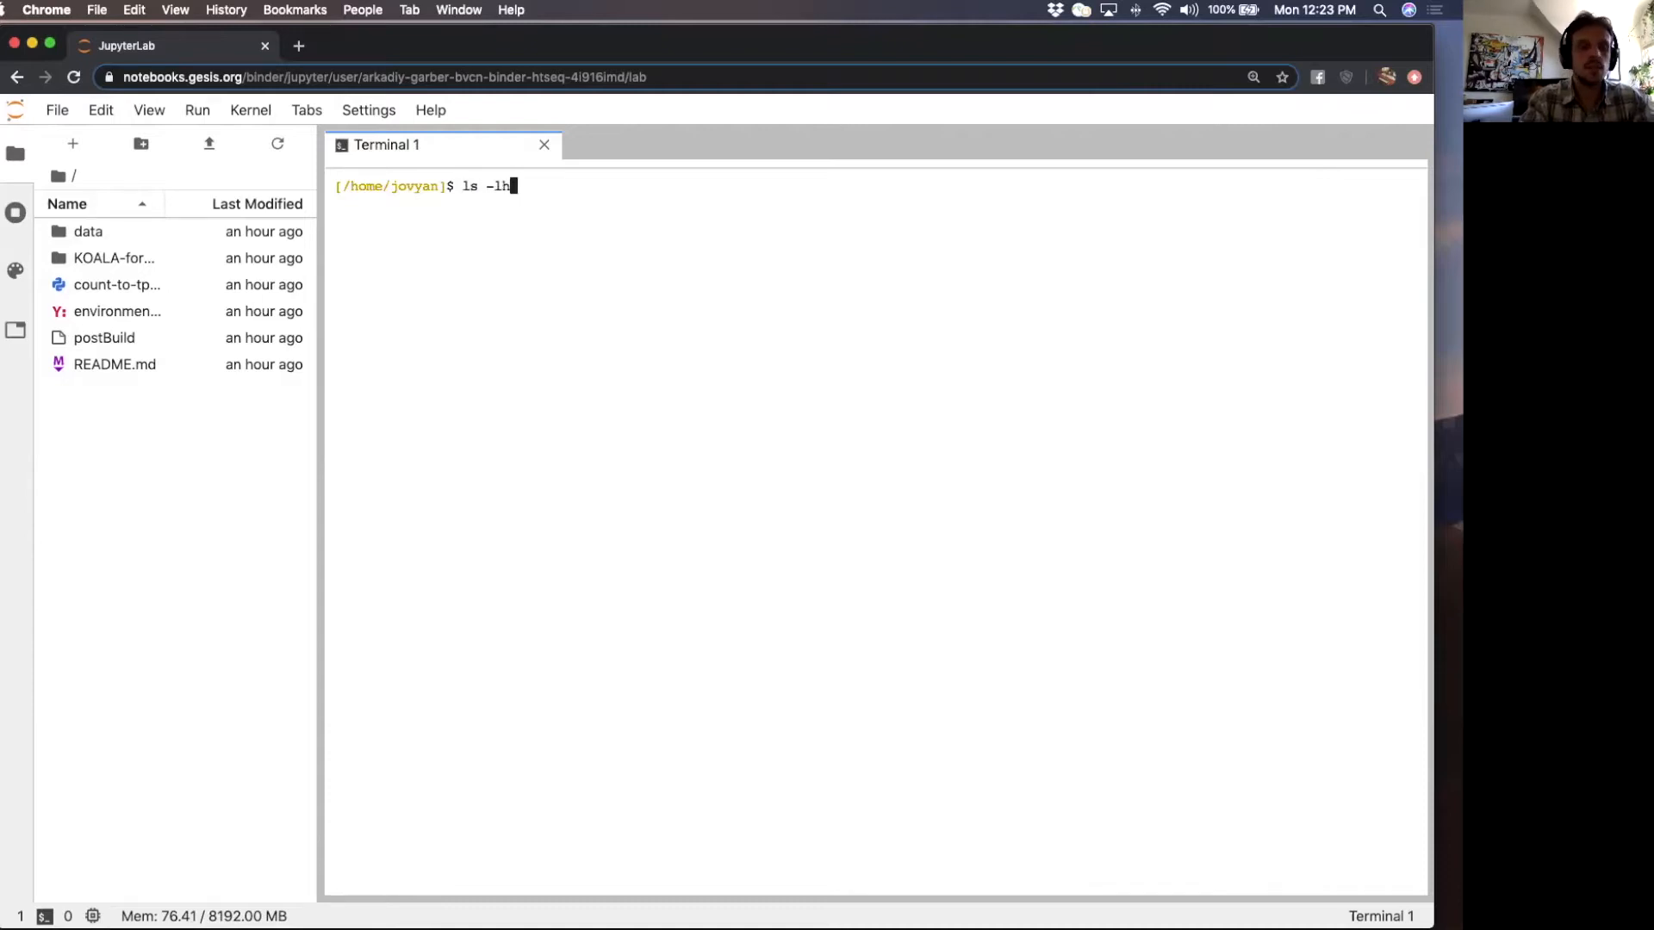
key(Return)
text(cd data/)
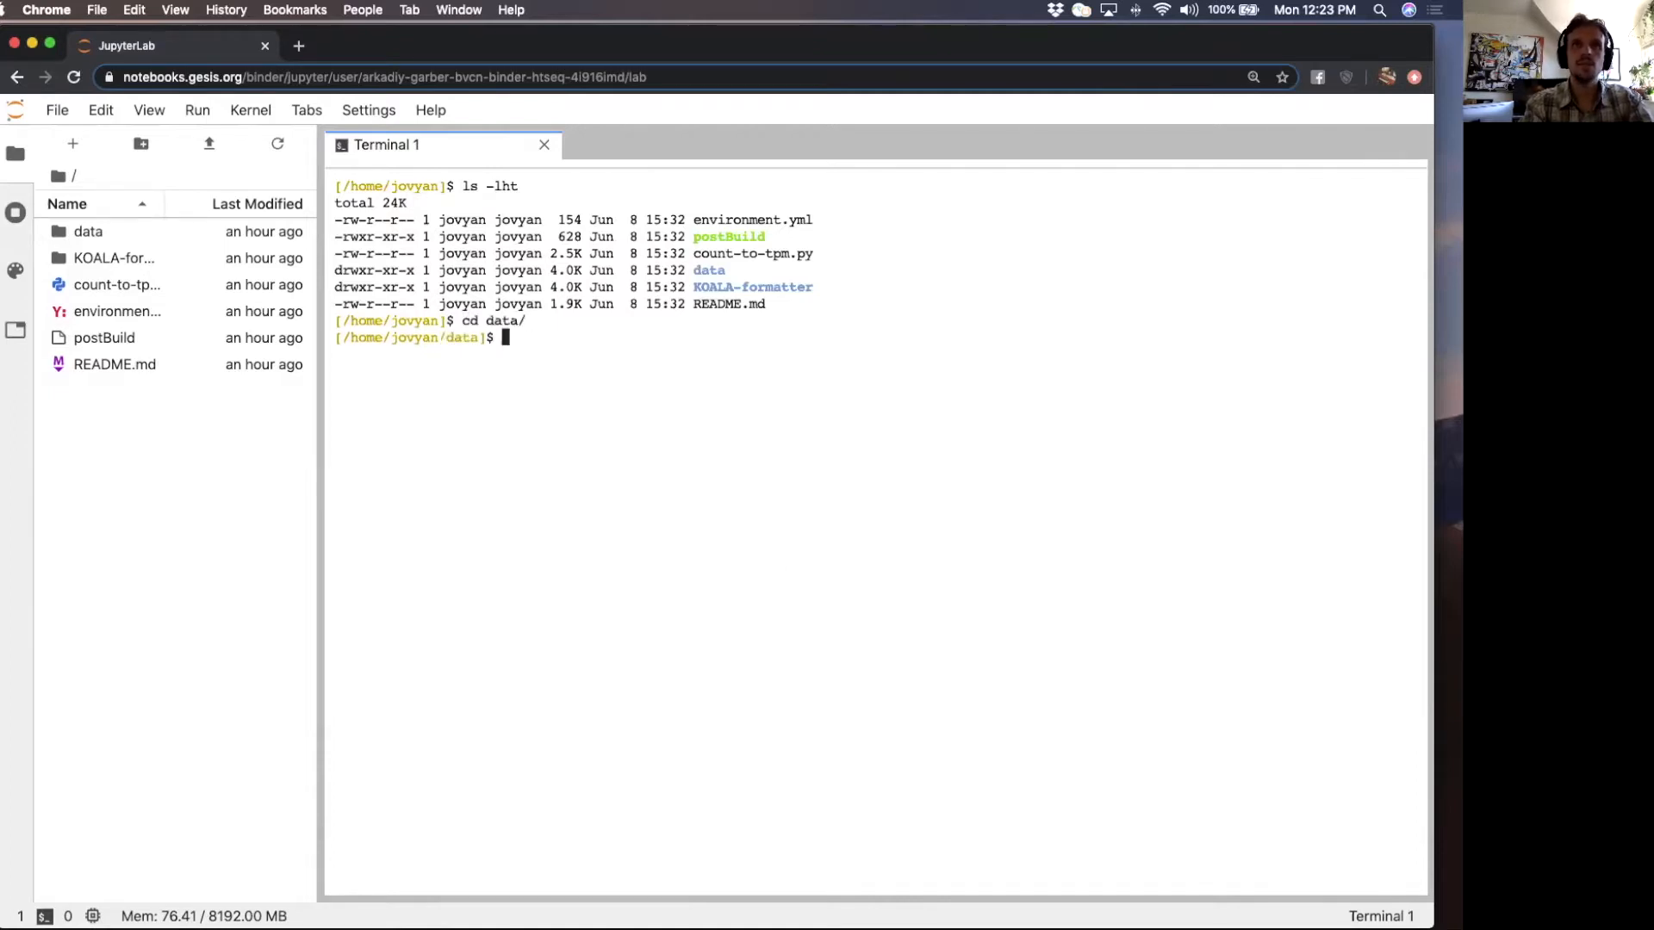
key(Return)
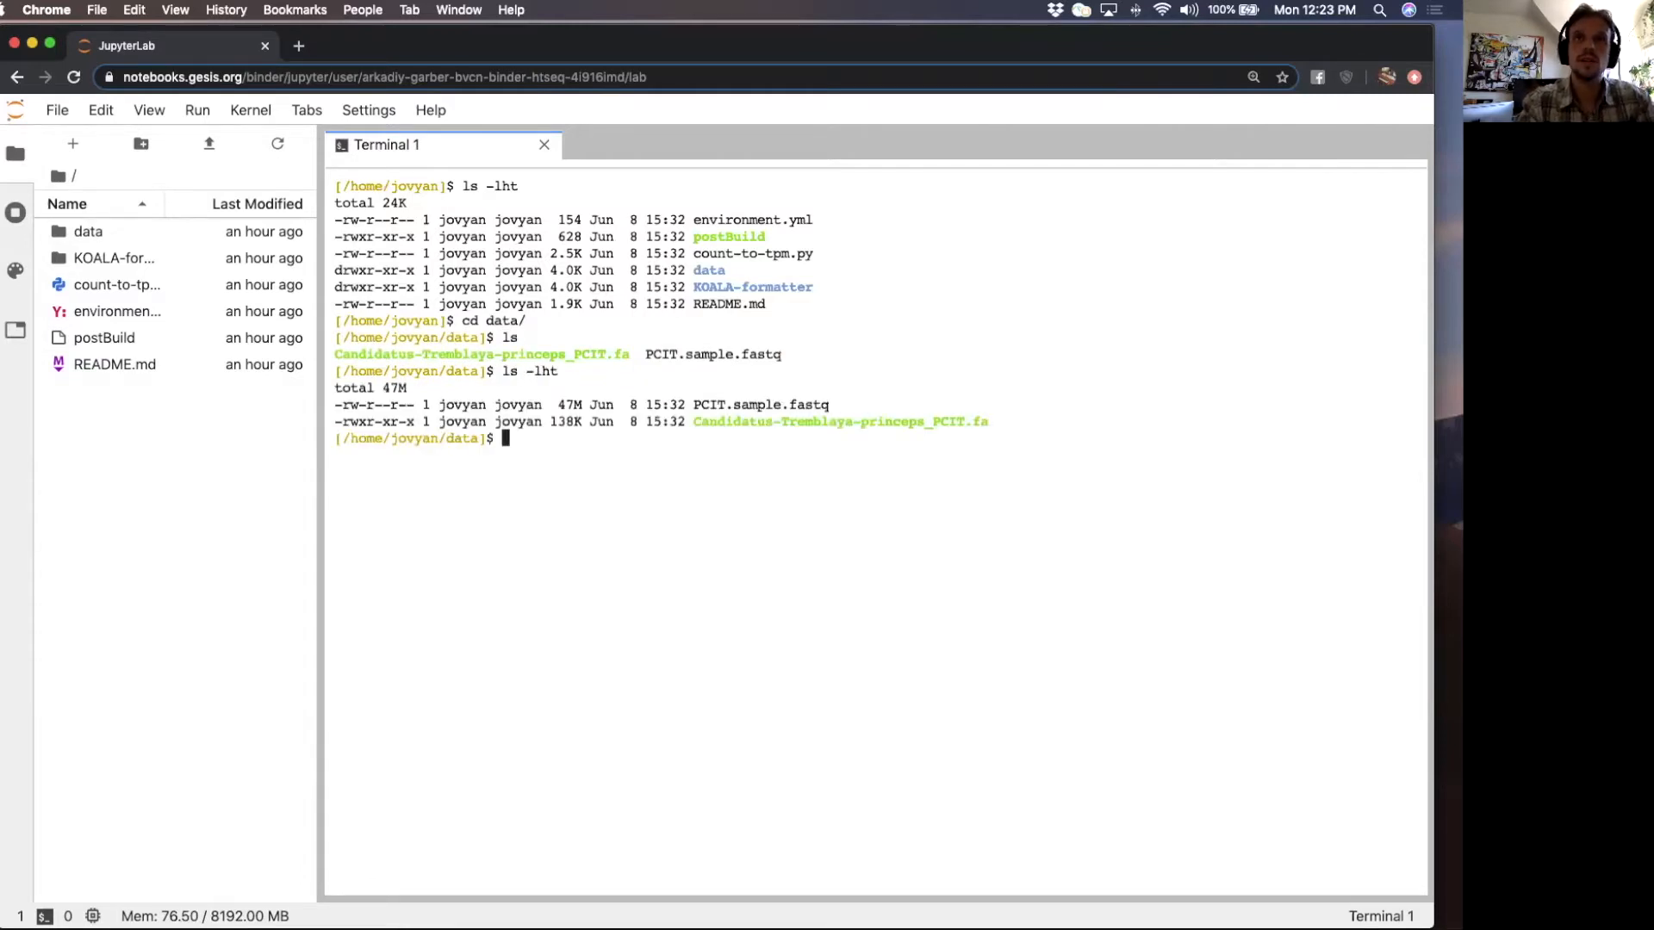
mouse_move(759, 442)
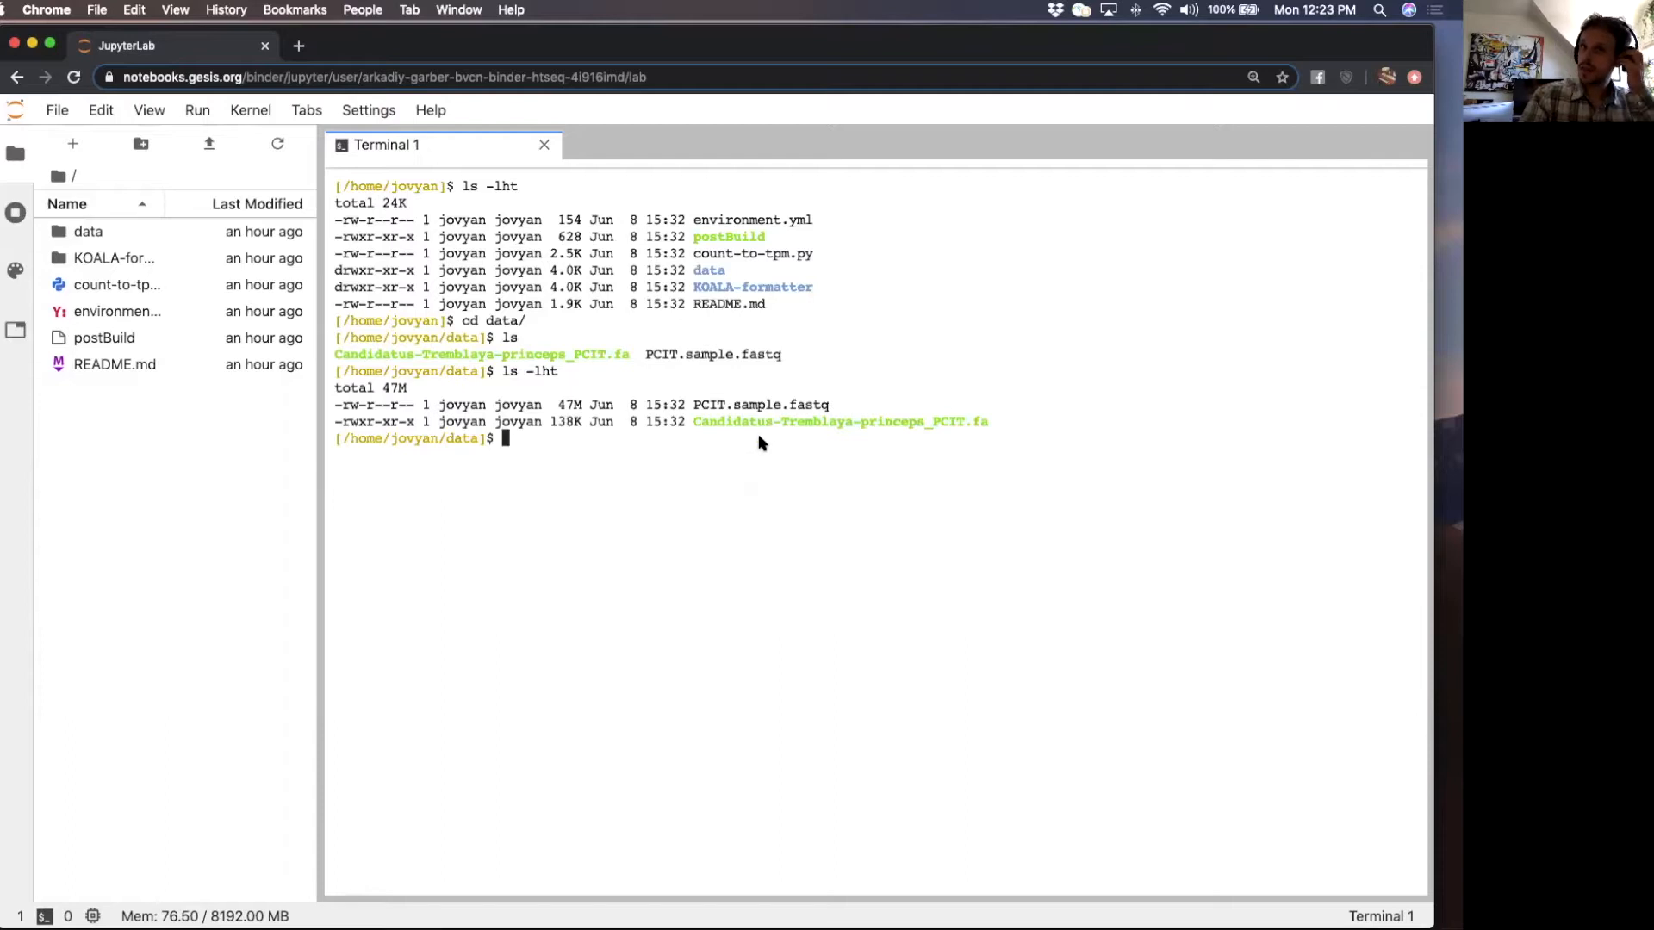
- Select the Candidatus-Tremblaya-princeps_PCIT.fa file name to copy it and begin a listing command
double_click(840, 421)
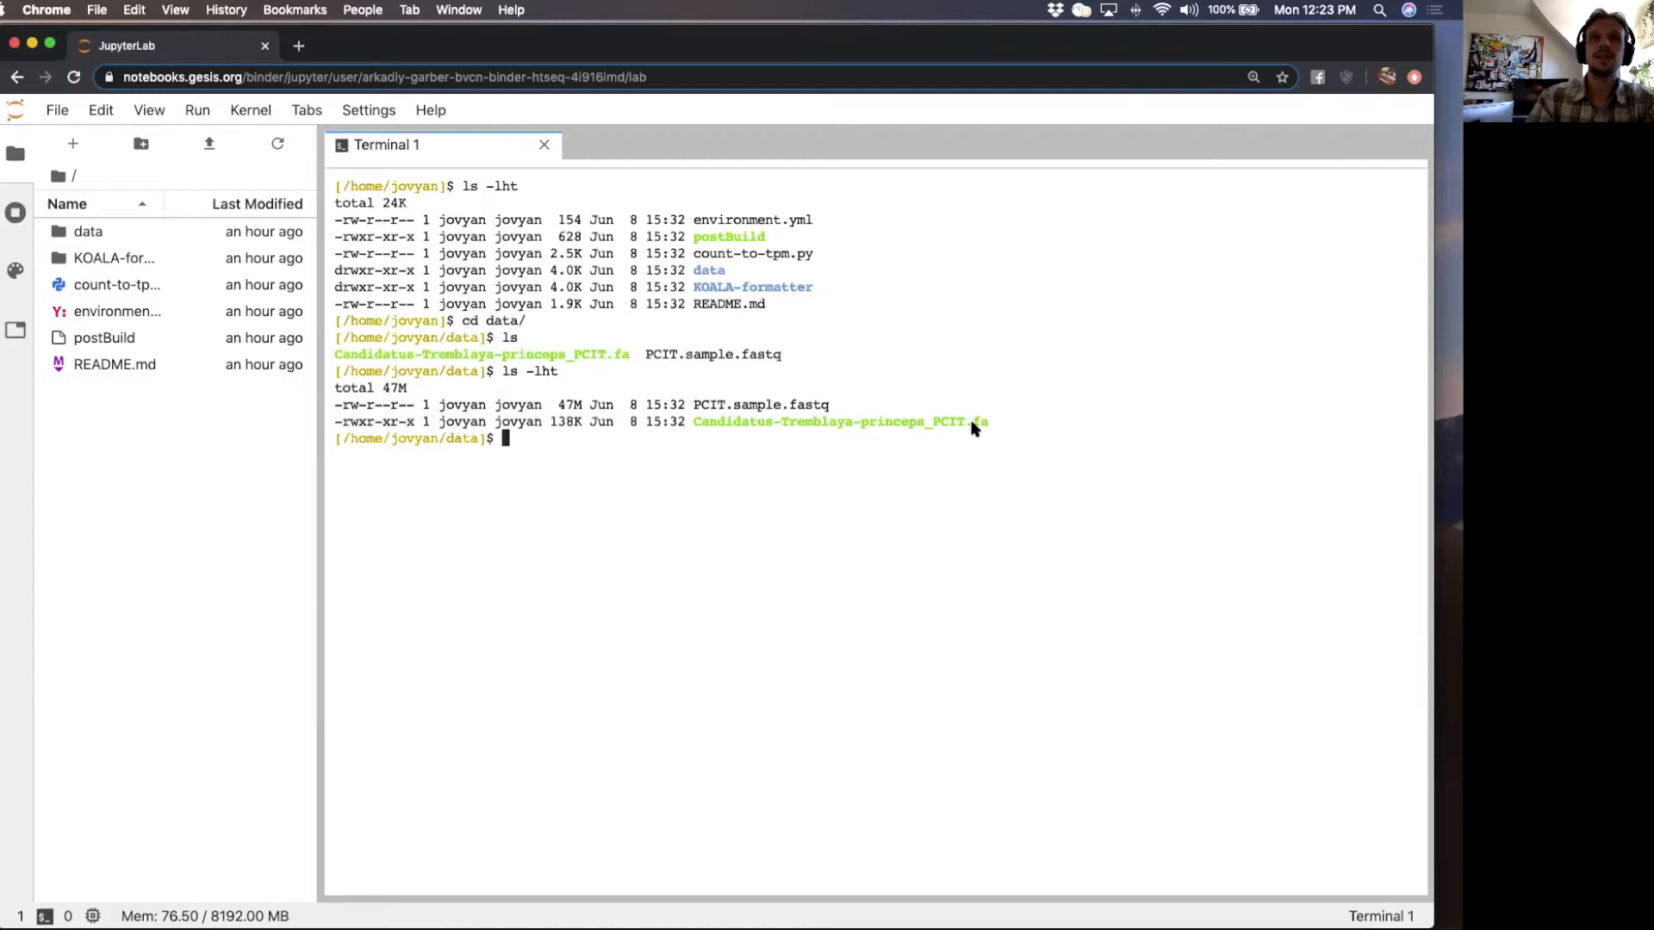
double_click(836, 421)
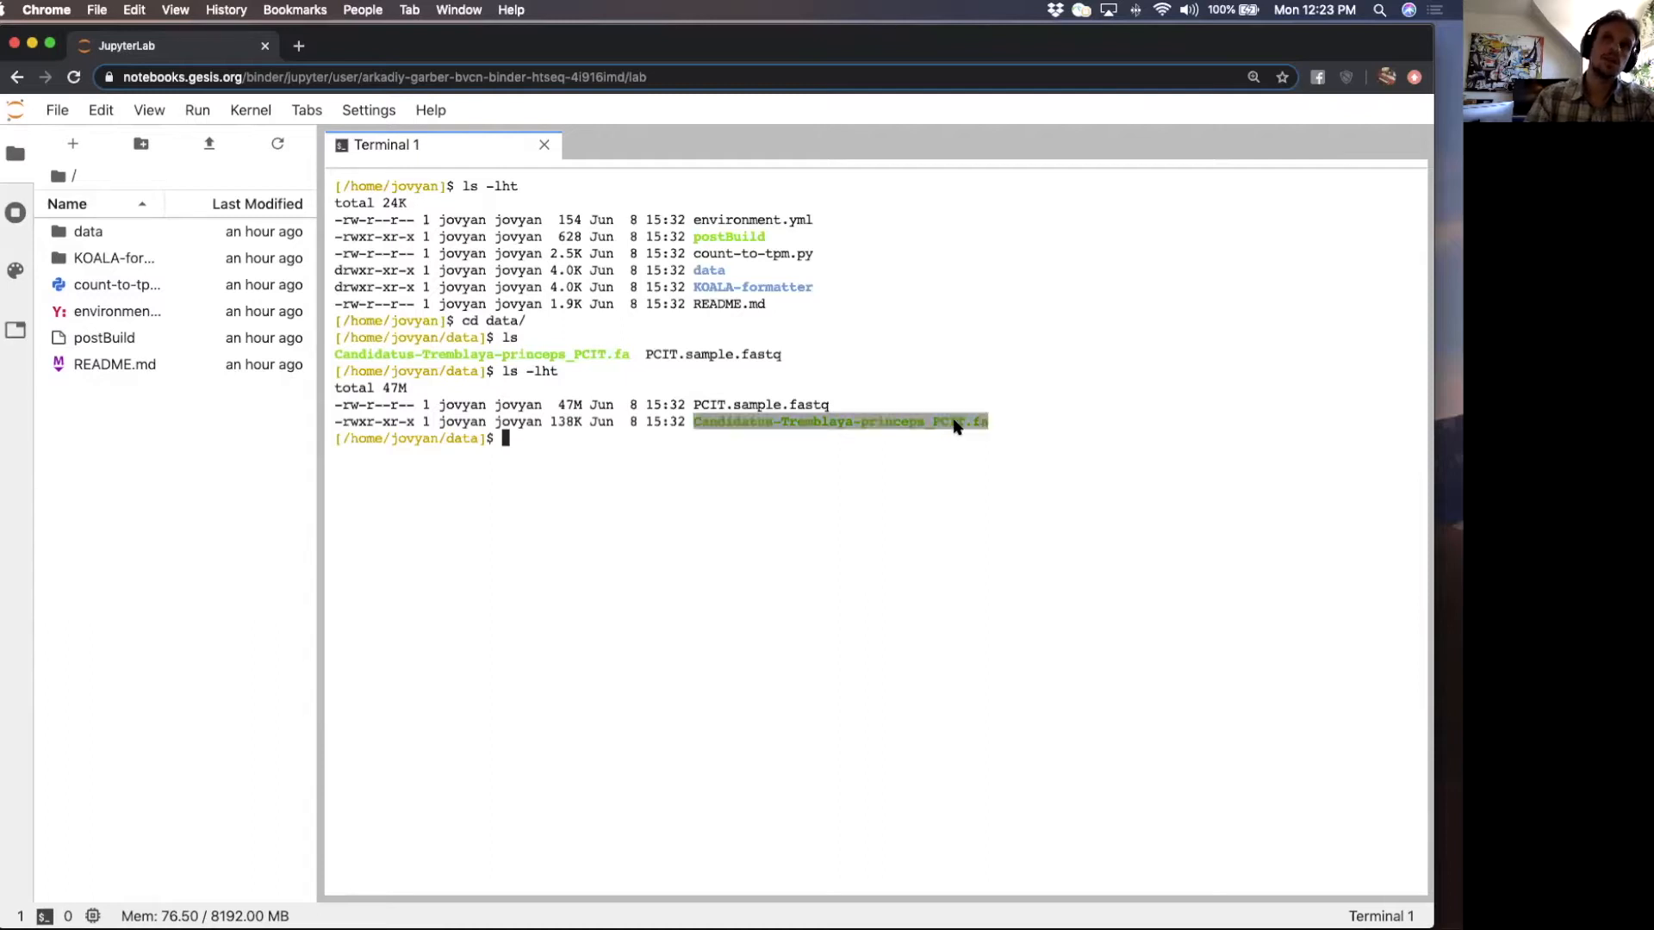
text(l)
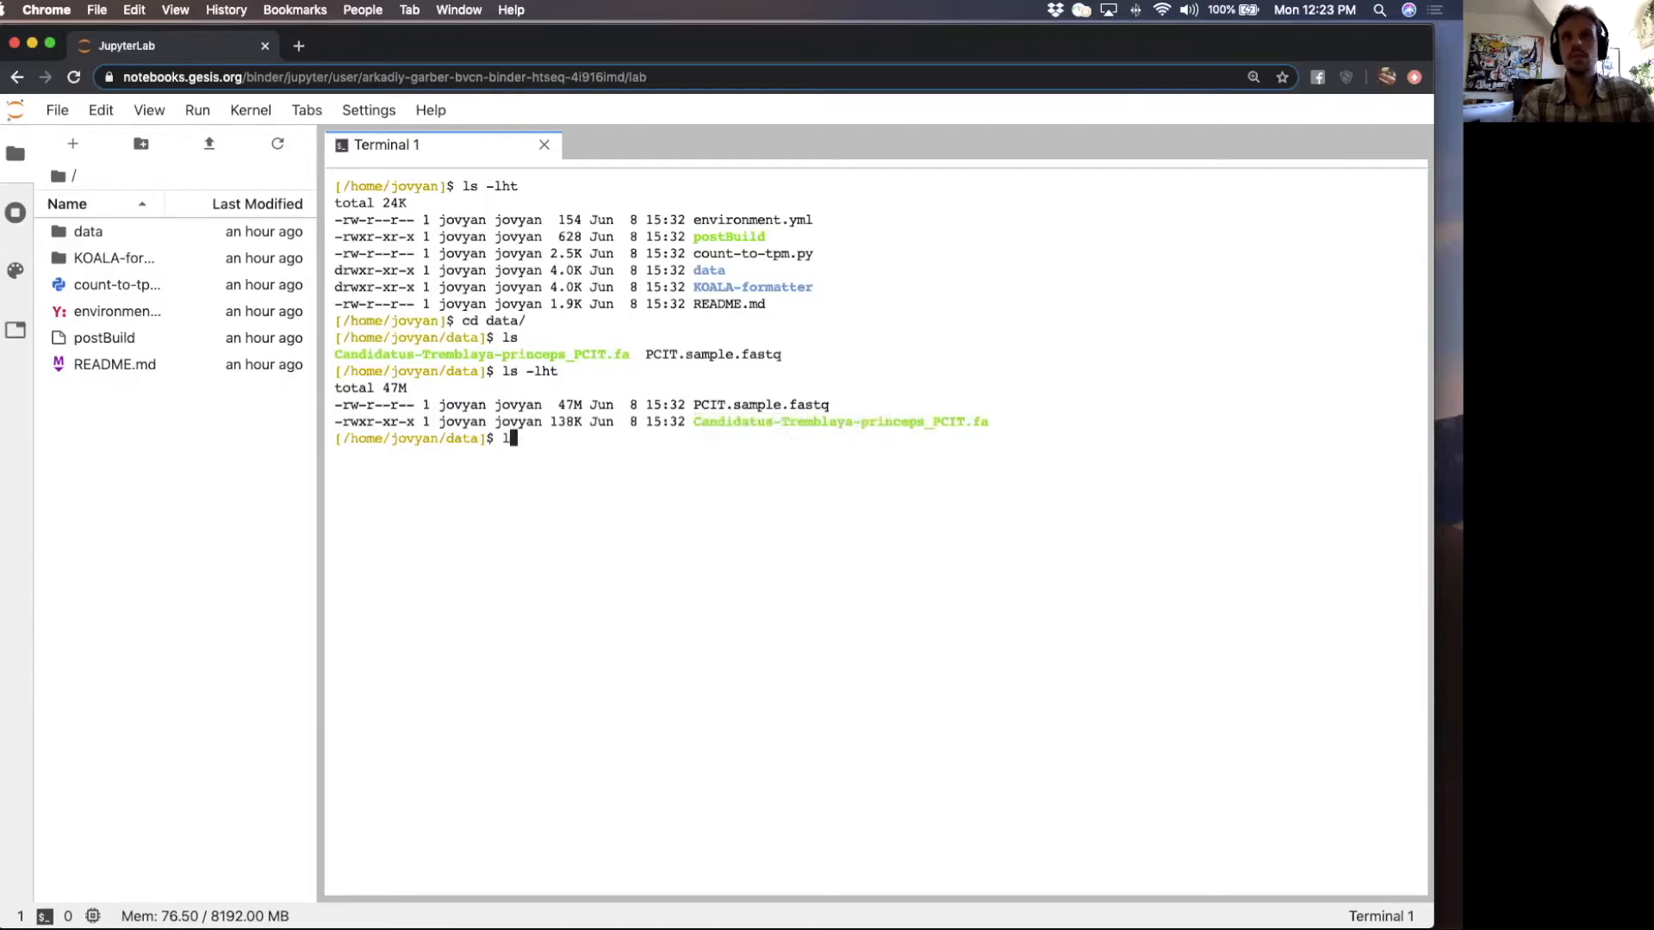
key(Return)
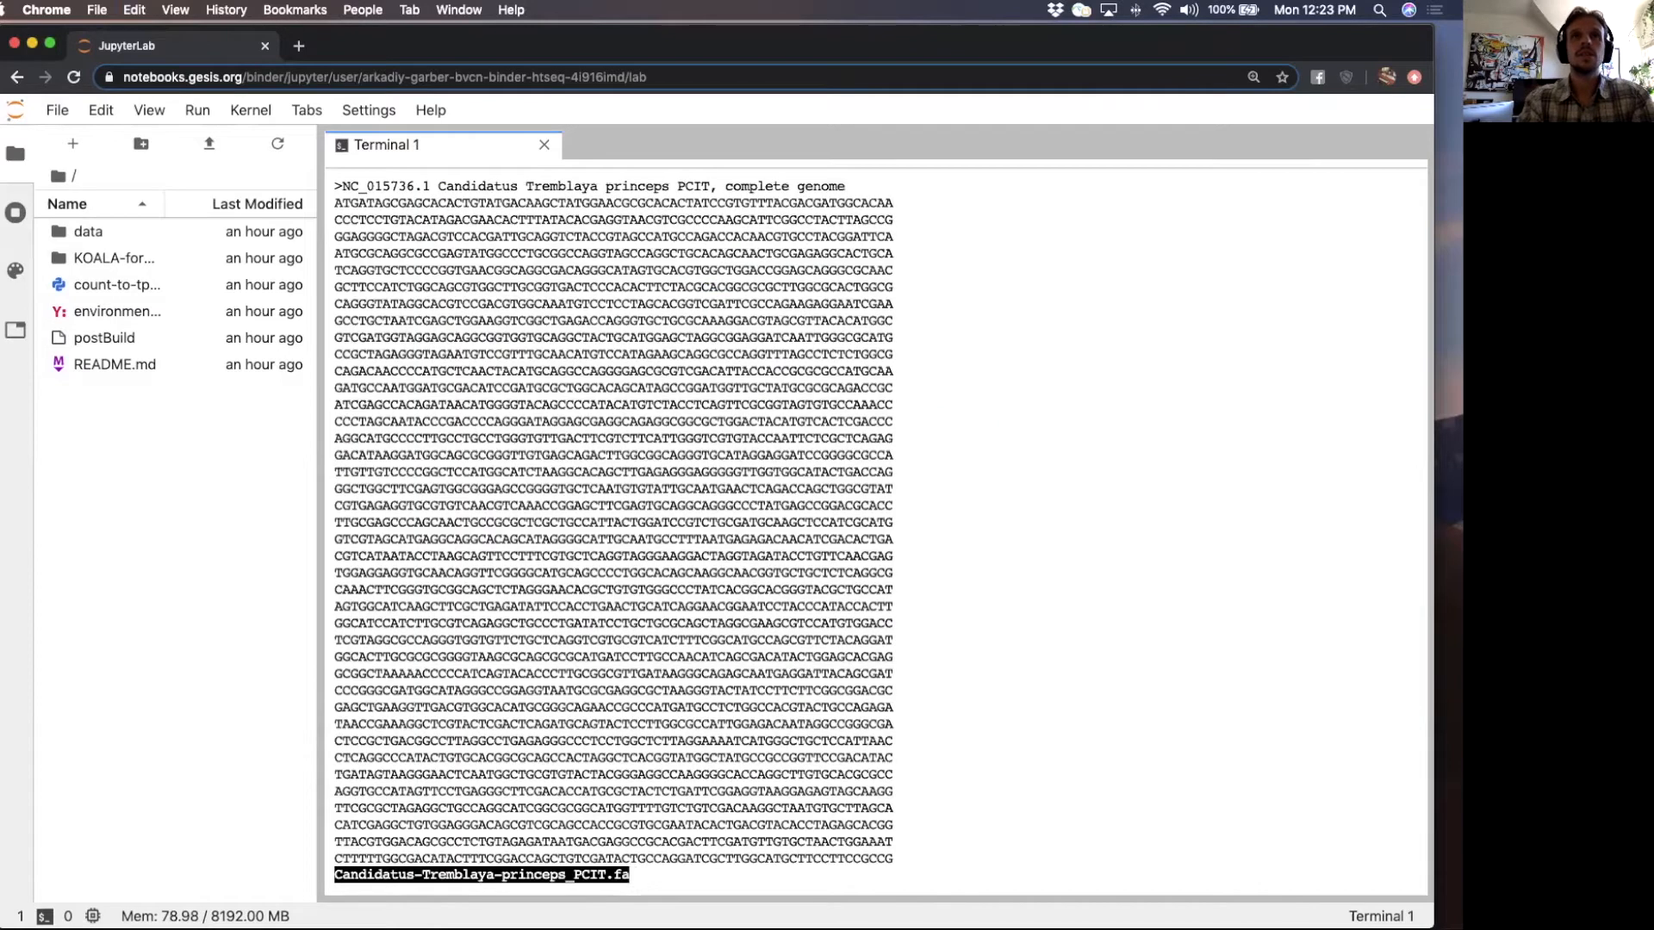
key(q)
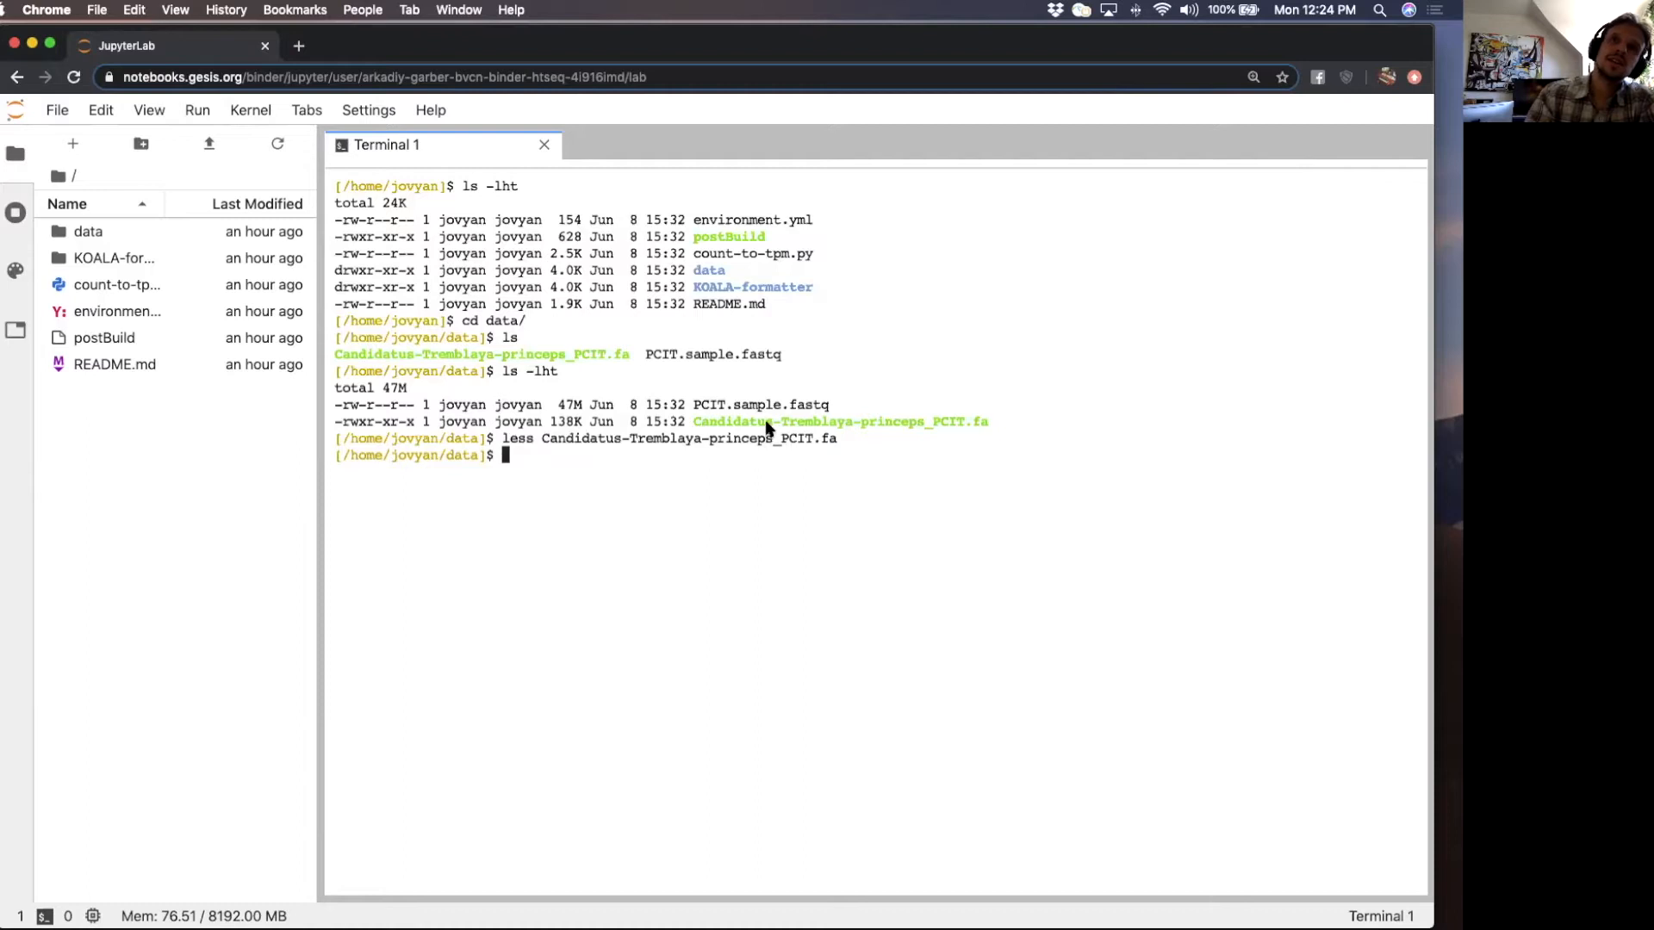
double_click(838, 421)
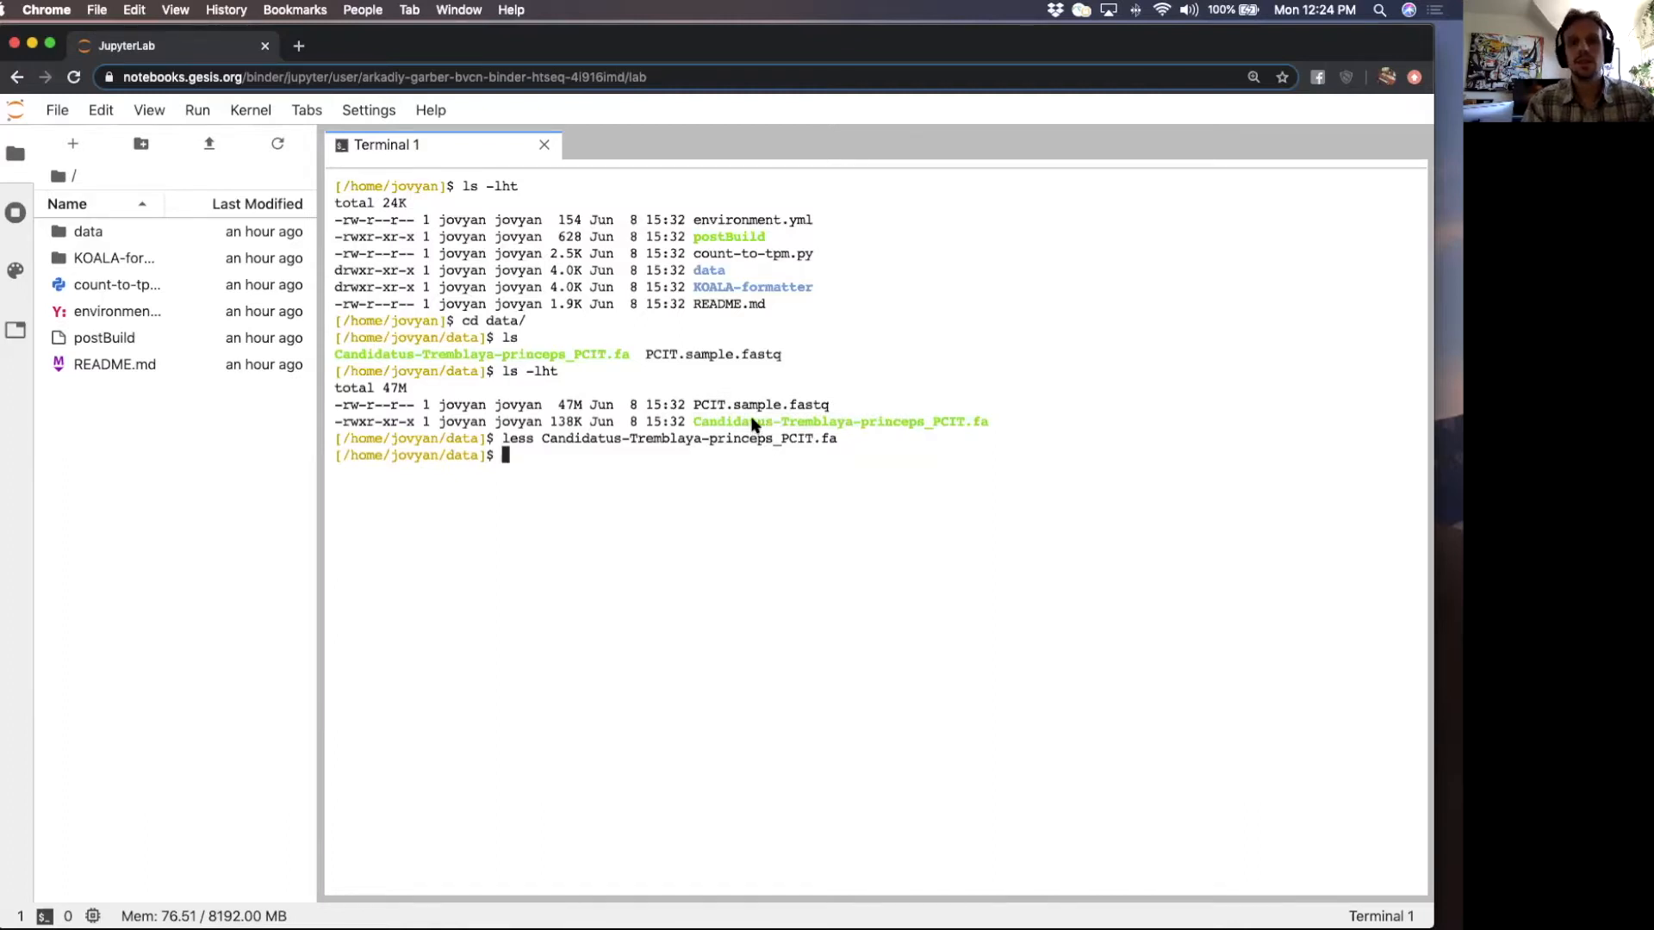
mouse_move(704, 429)
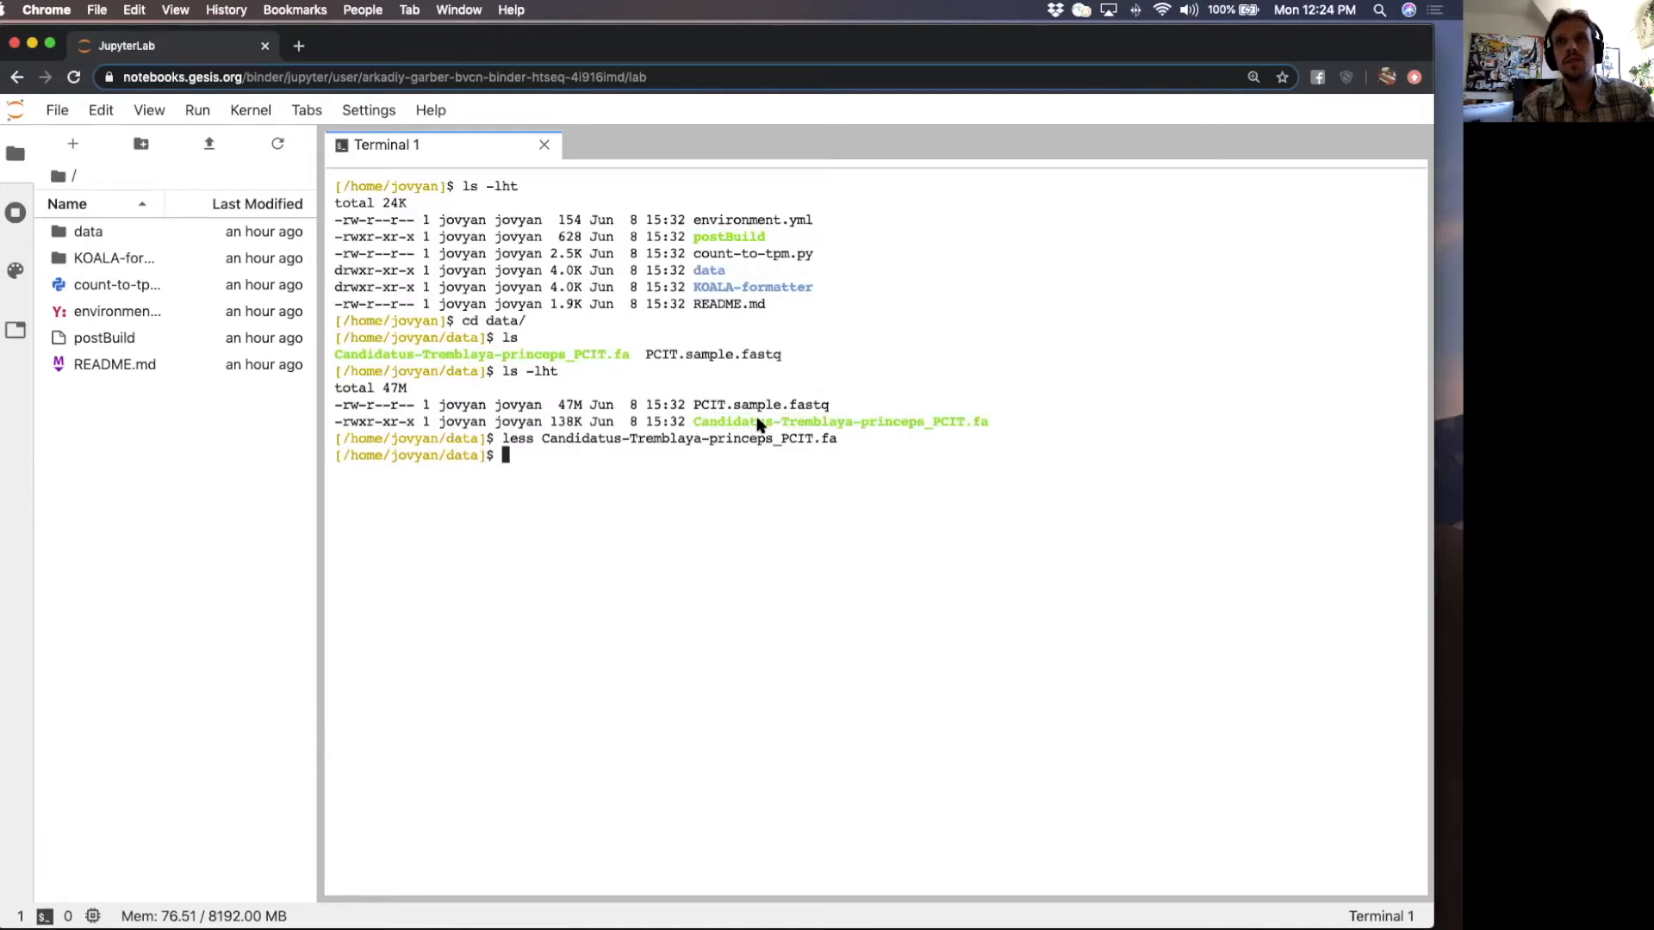
mouse_move(767, 414)
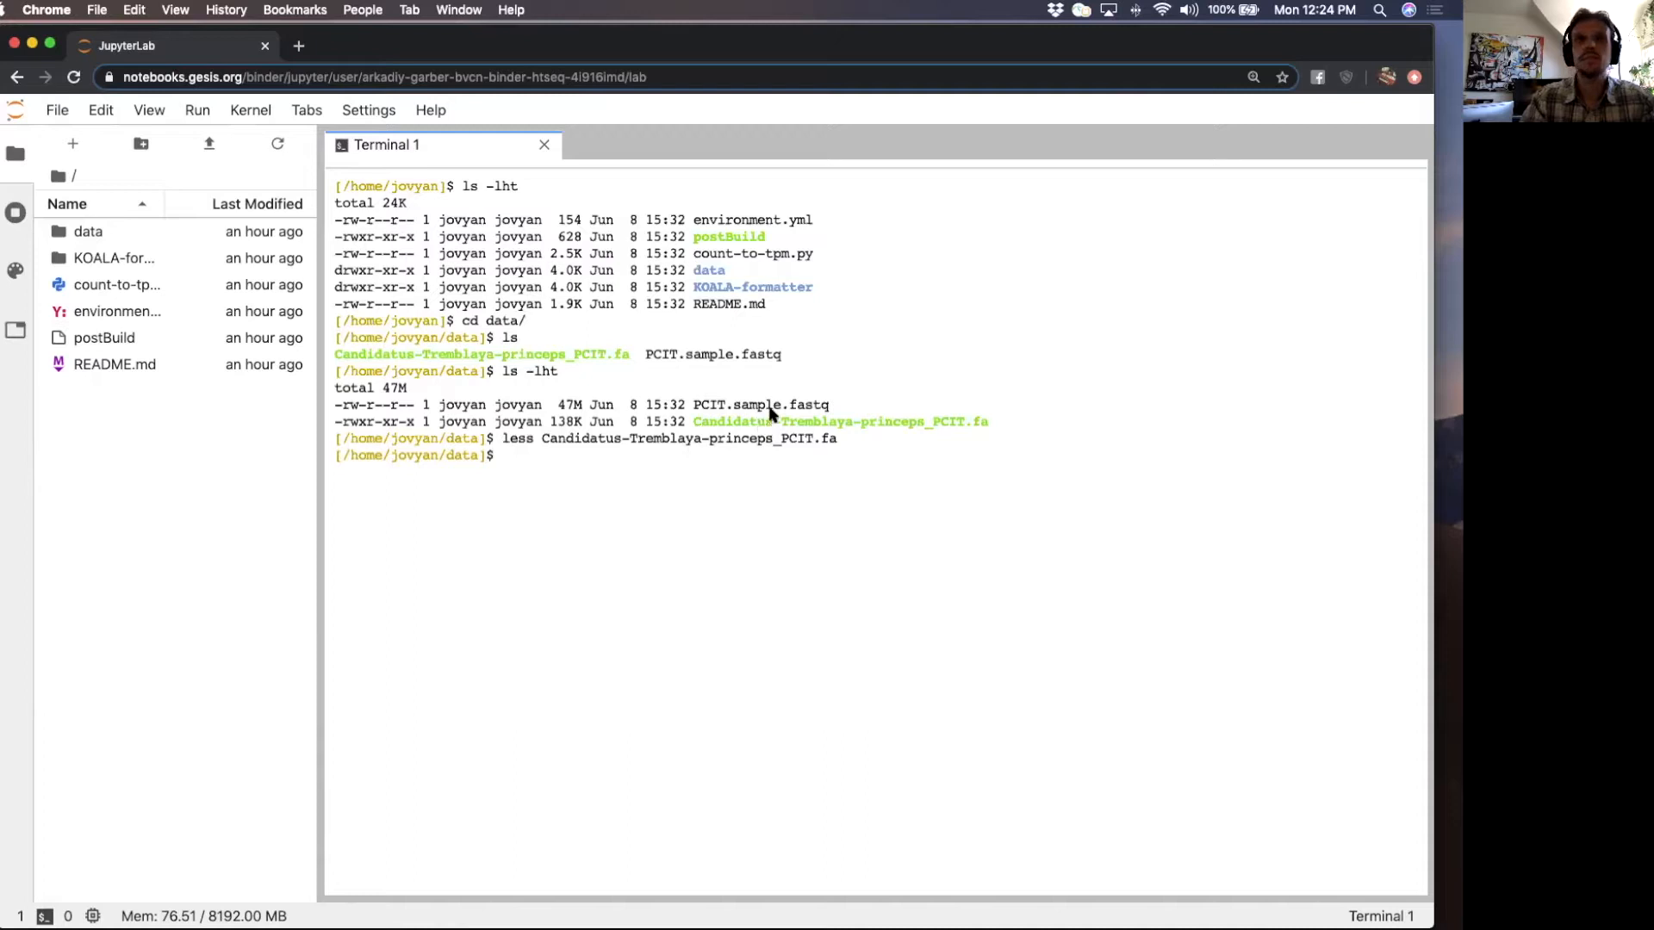
double_click(760, 404)
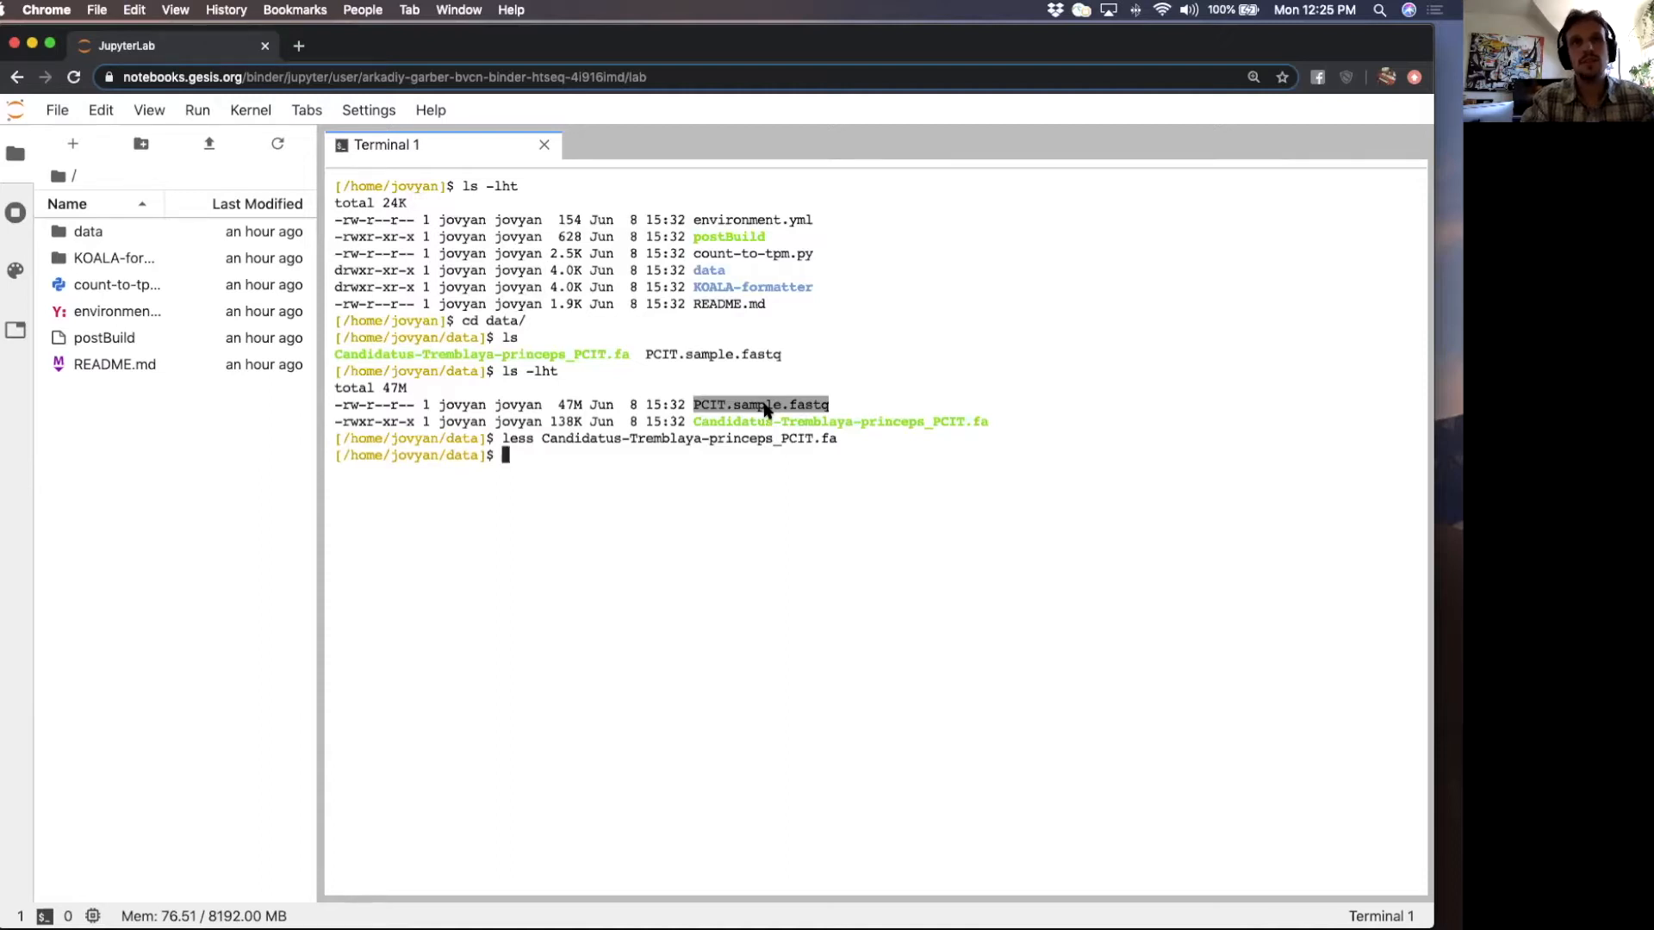
key(Return)
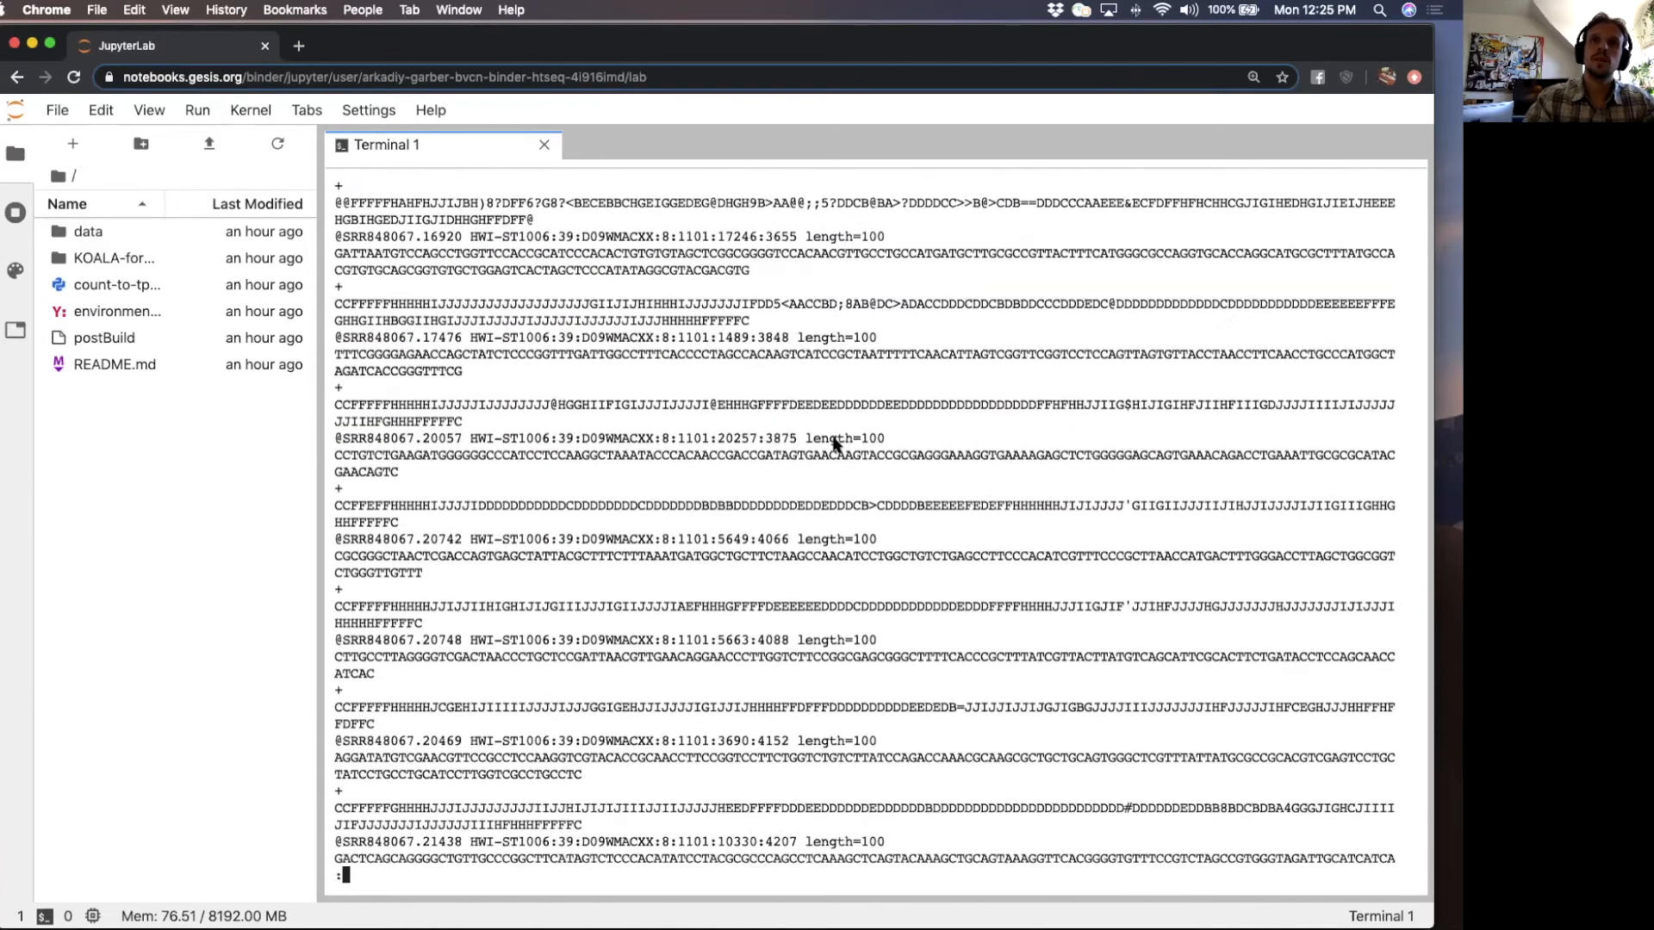
scroll(down, 3)
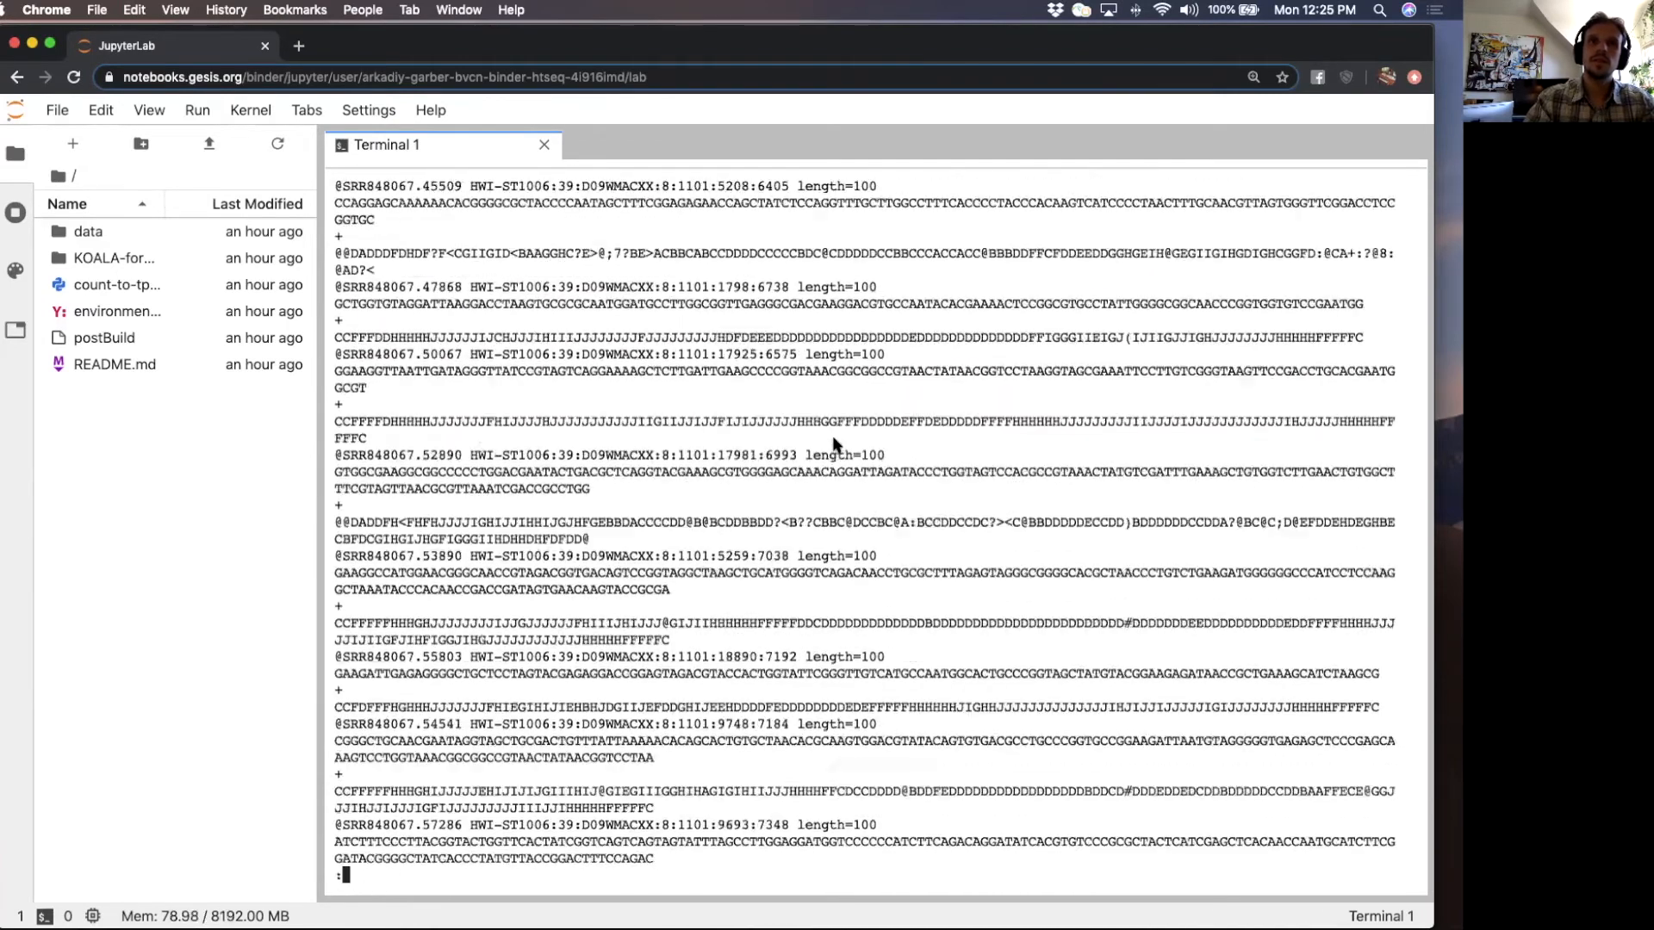
scroll(down, 3)
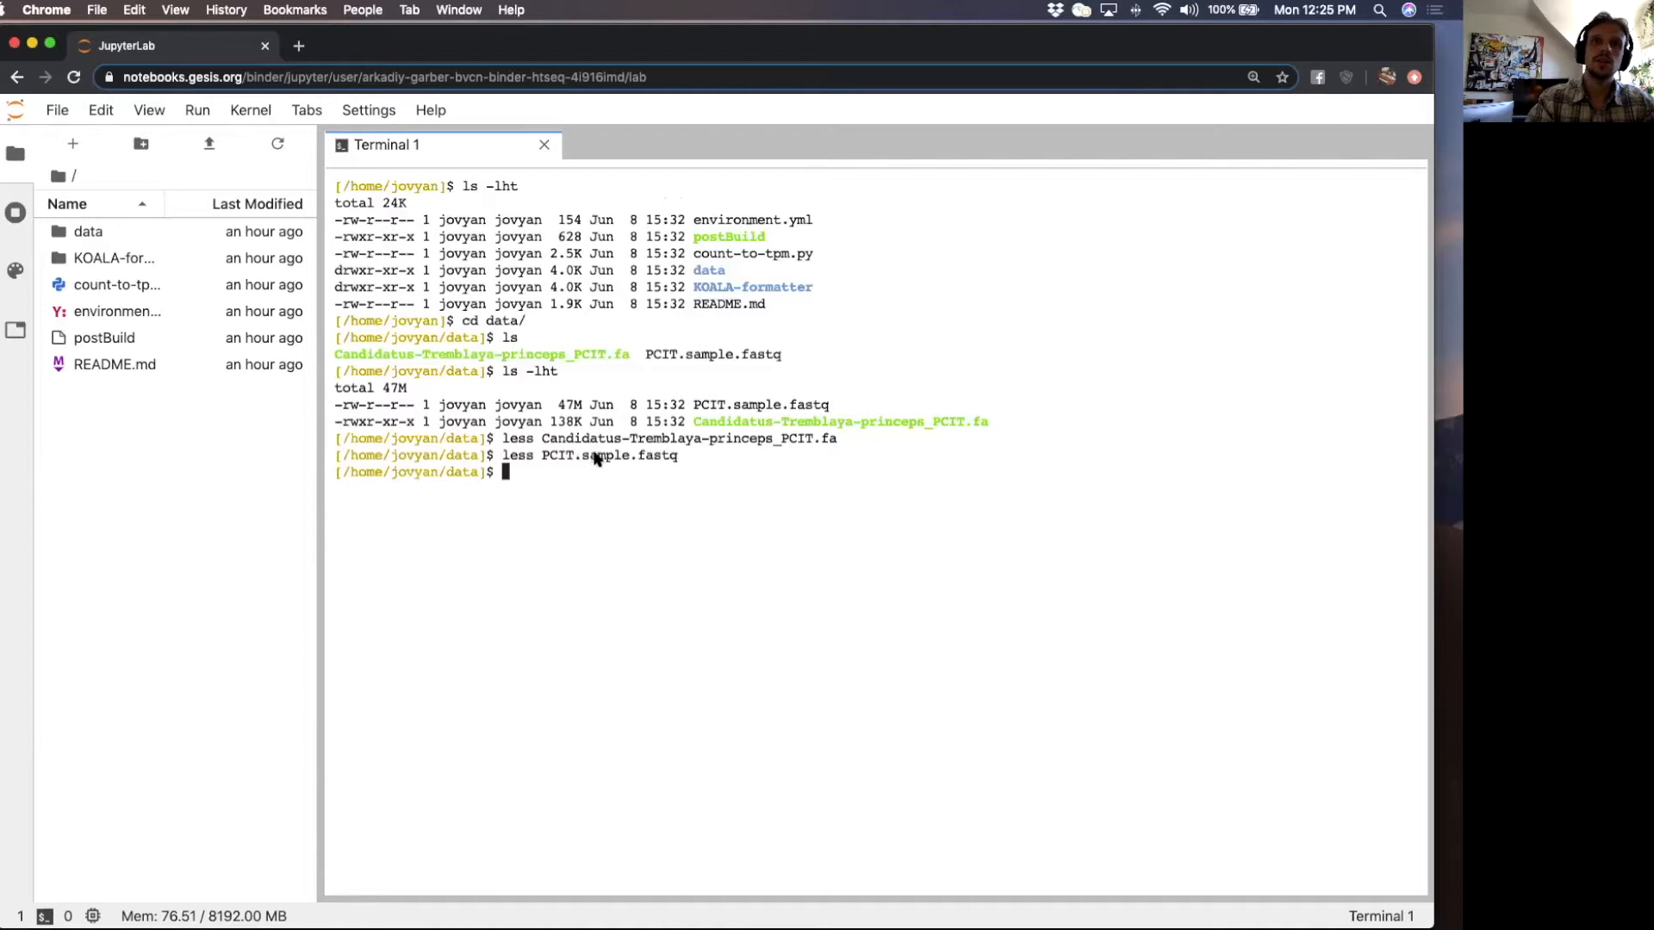
mouse_move(851, 441)
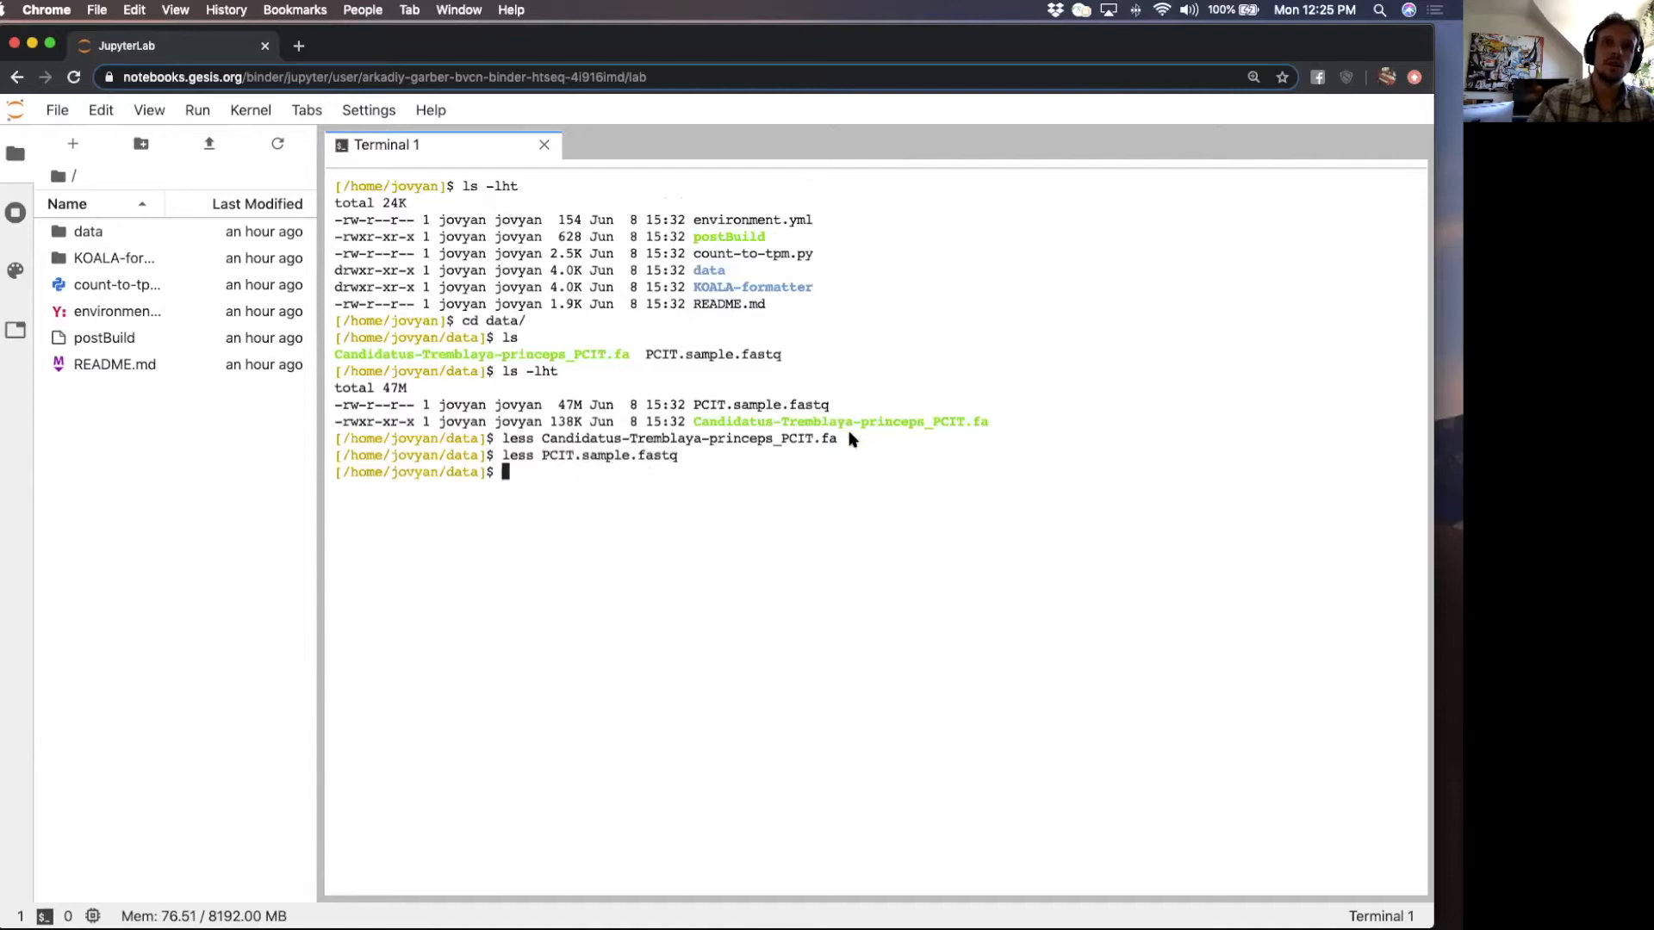
mouse_move(682, 445)
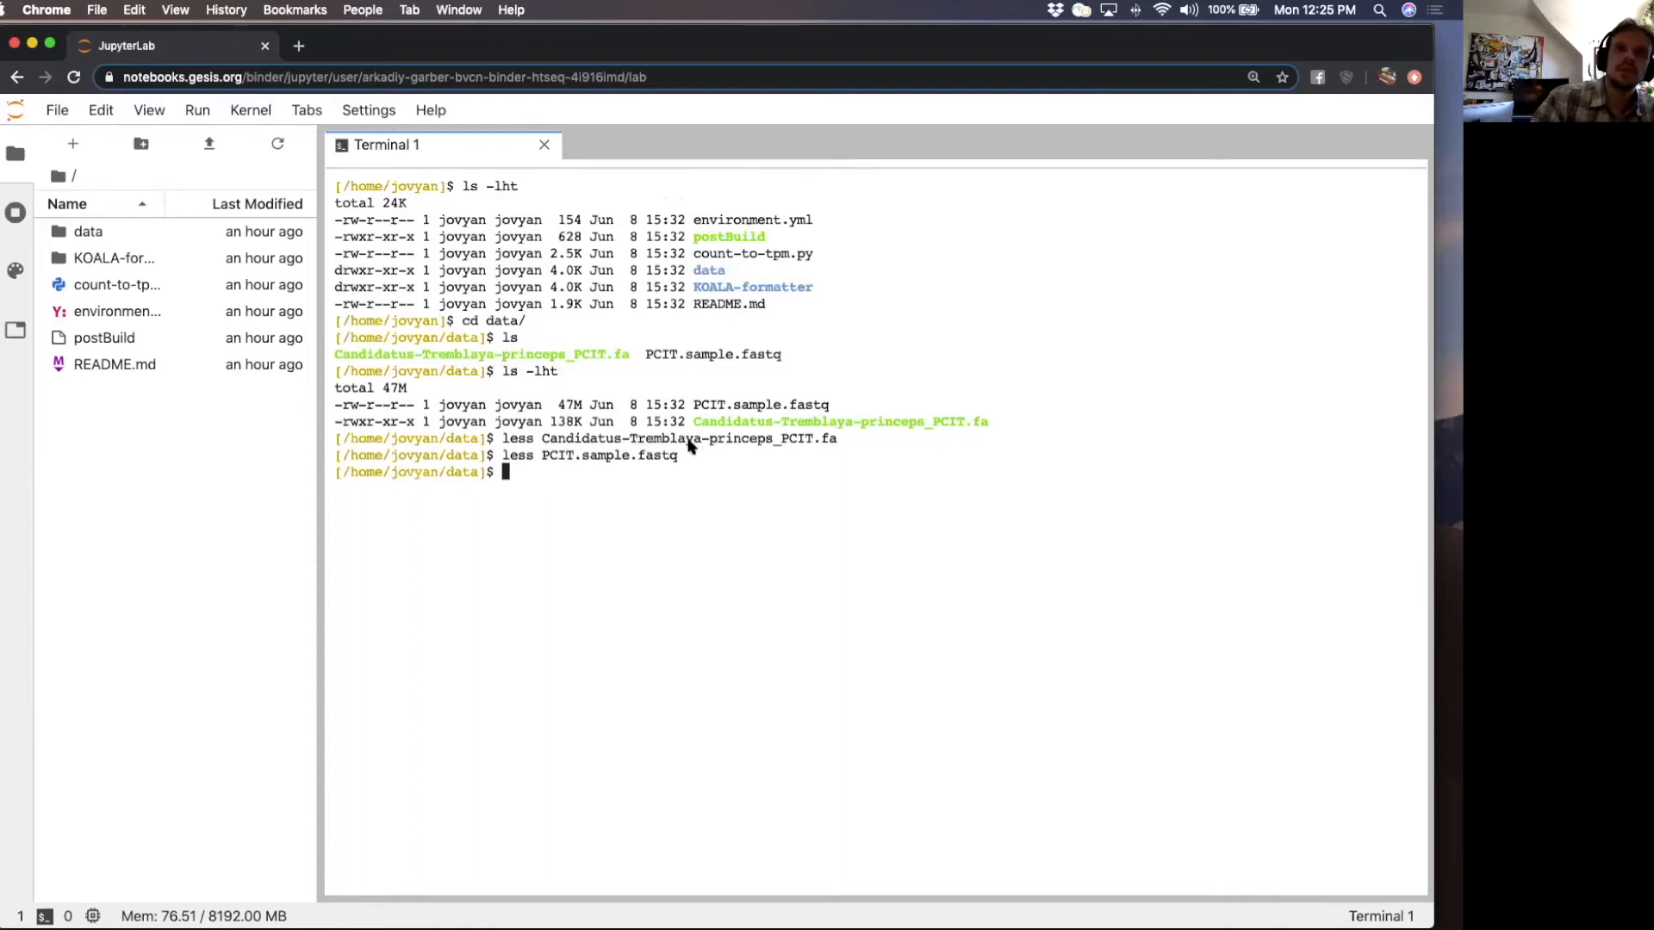
mouse_move(696, 444)
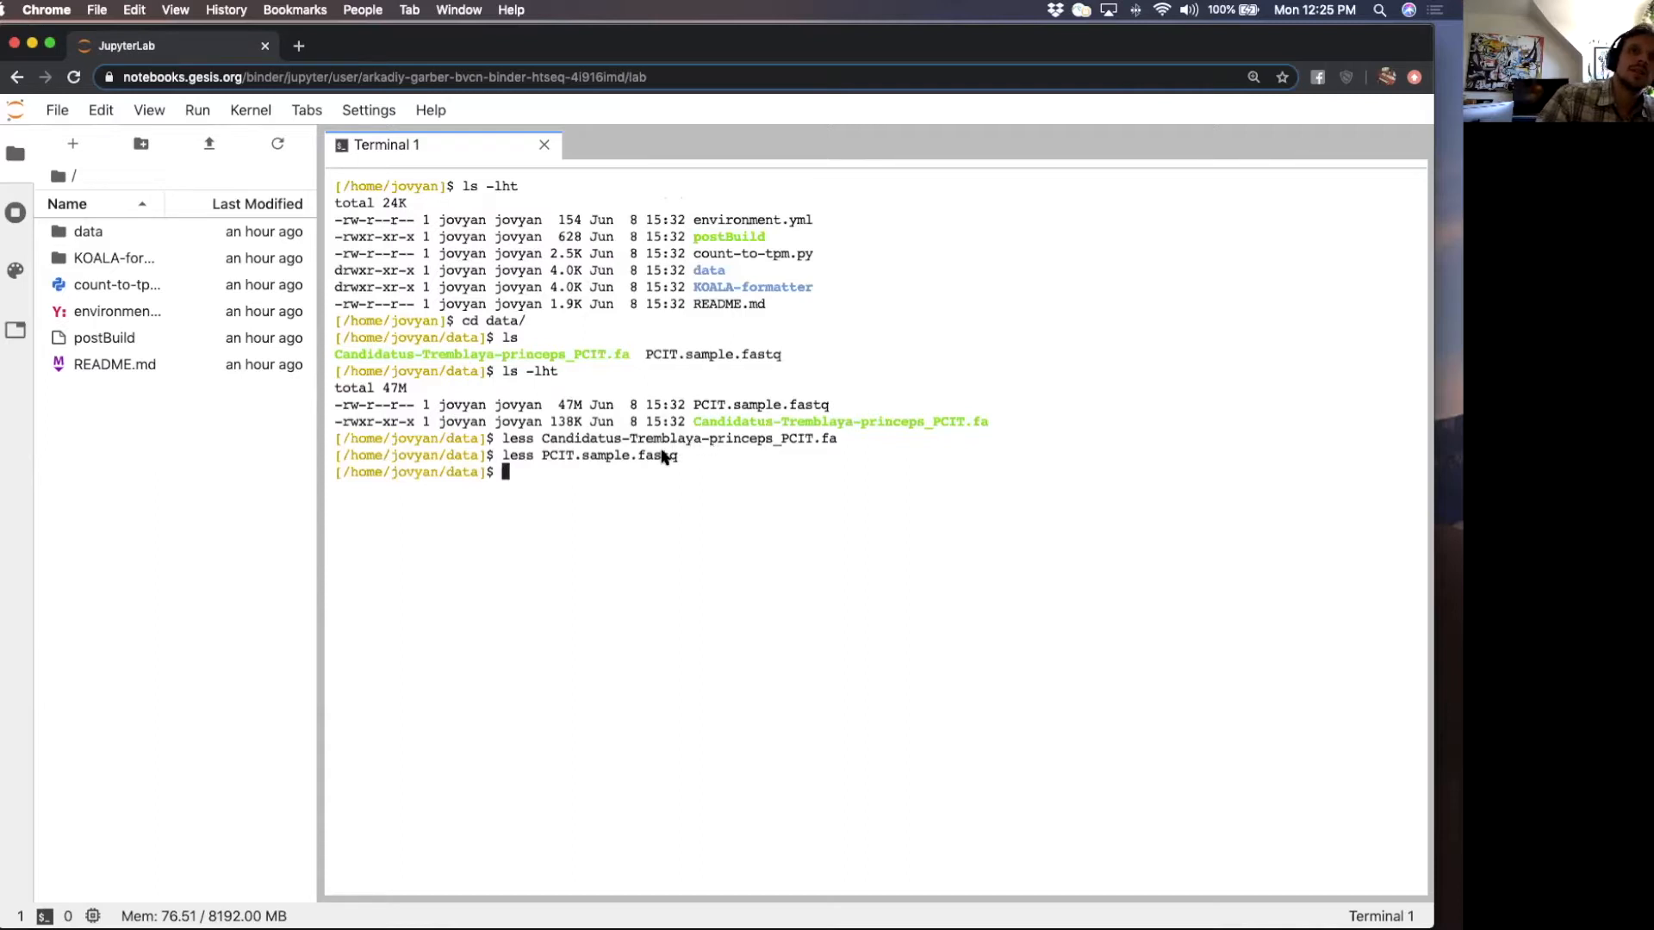
mouse_move(662, 465)
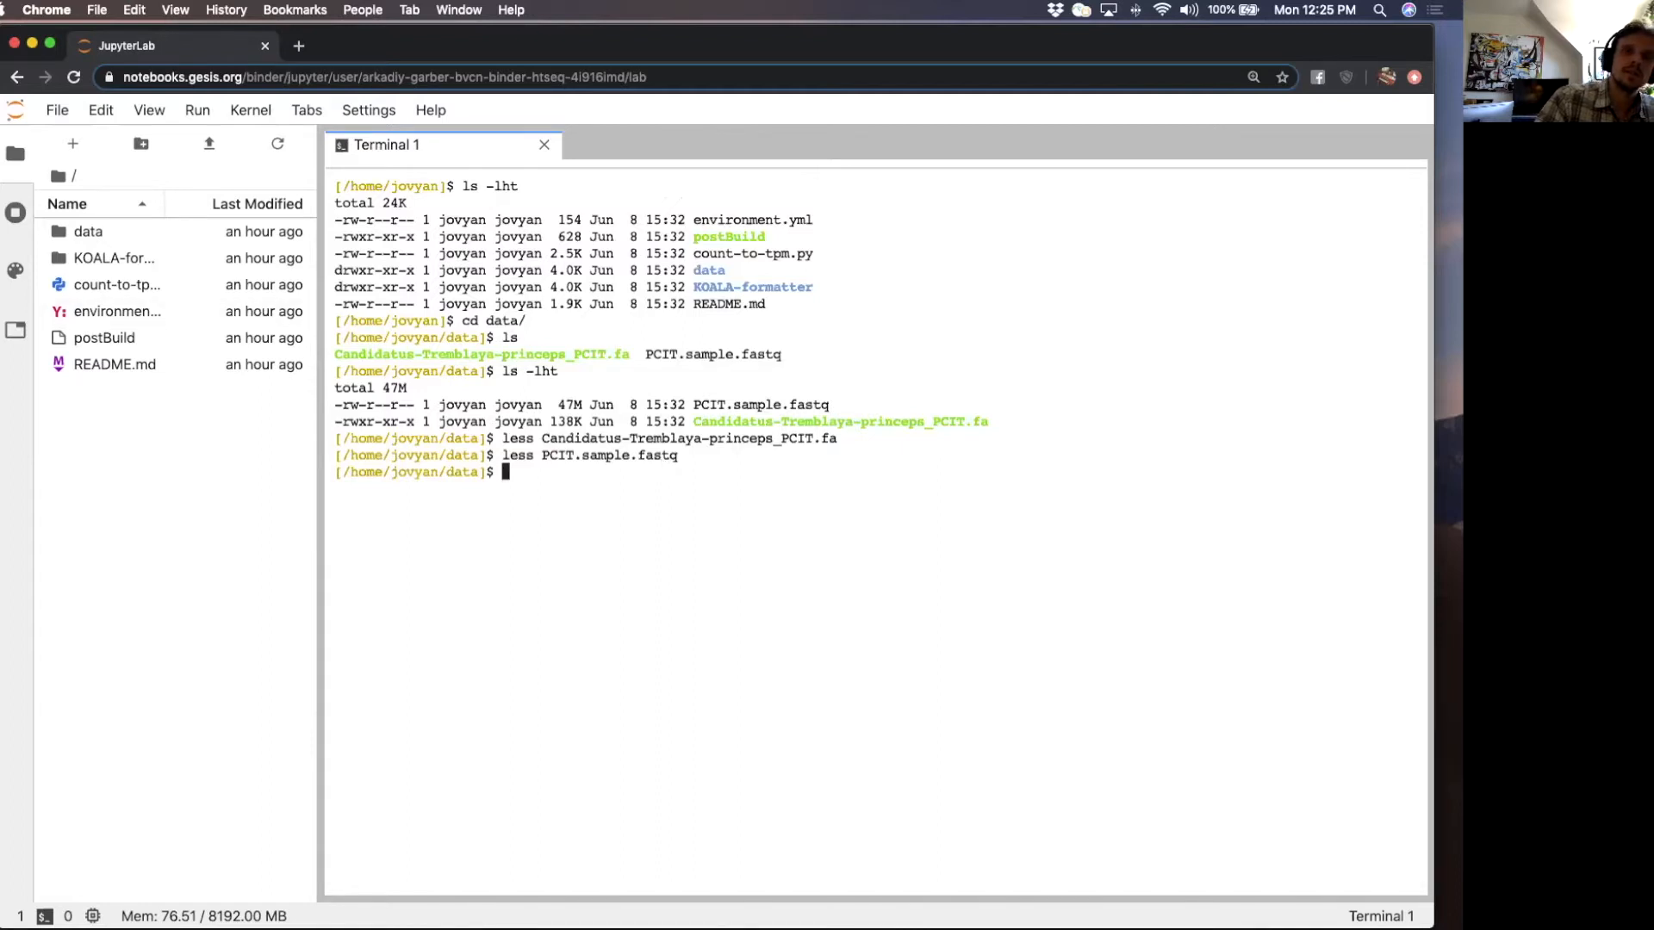
mouse_move(570, 518)
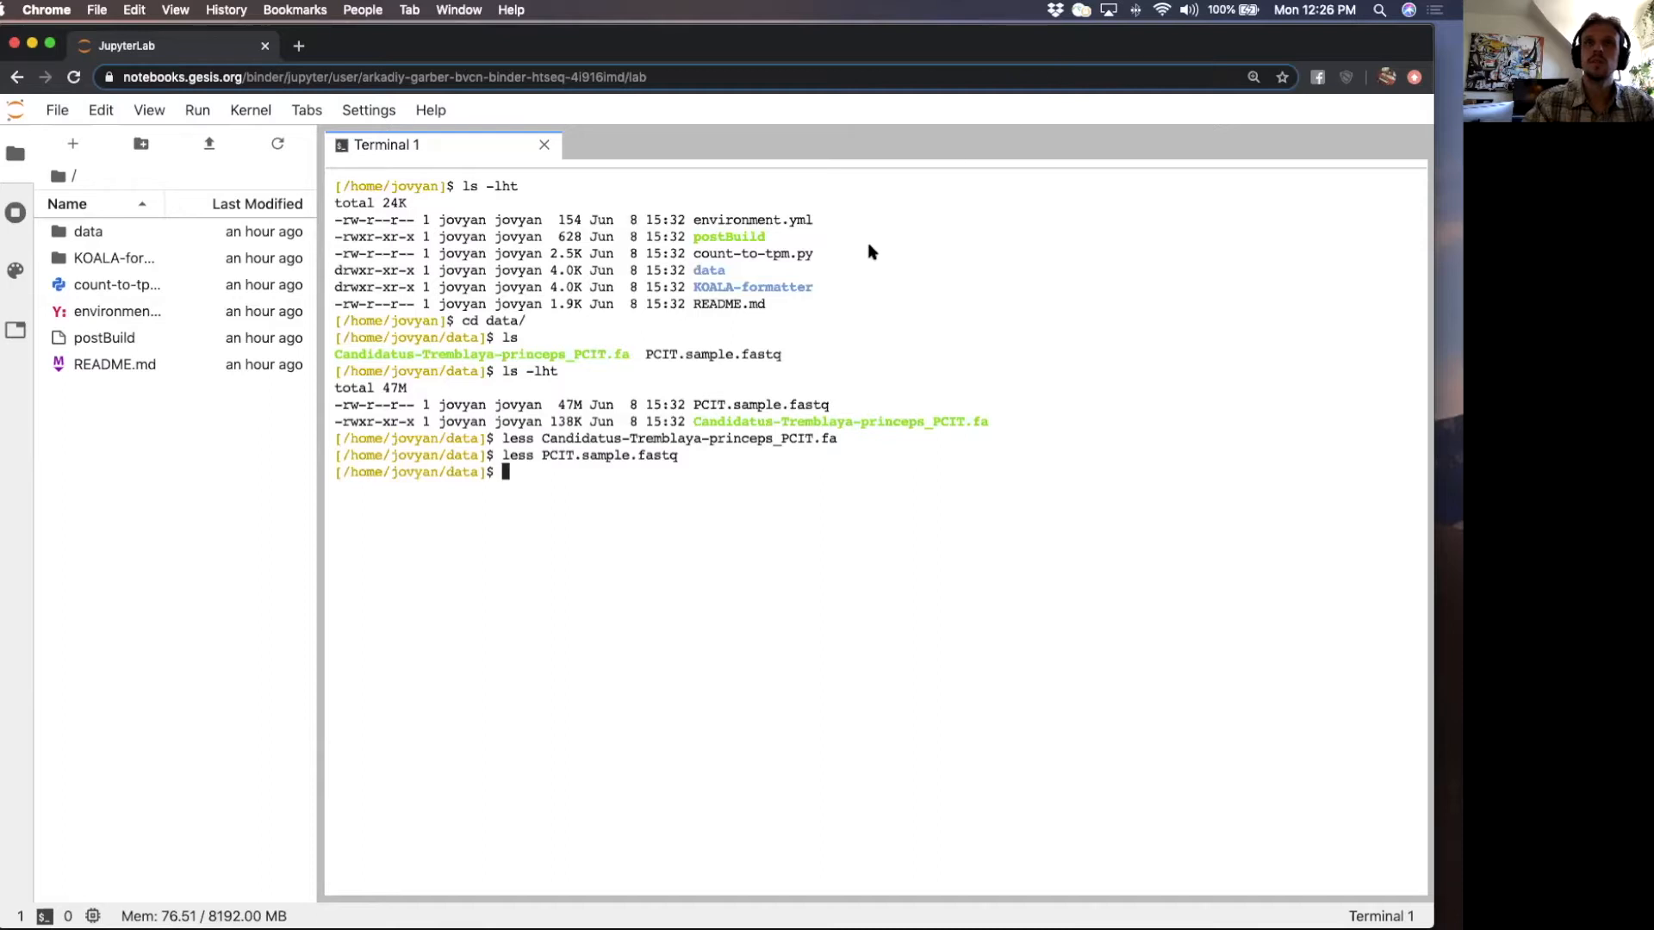
mouse_move(798, 419)
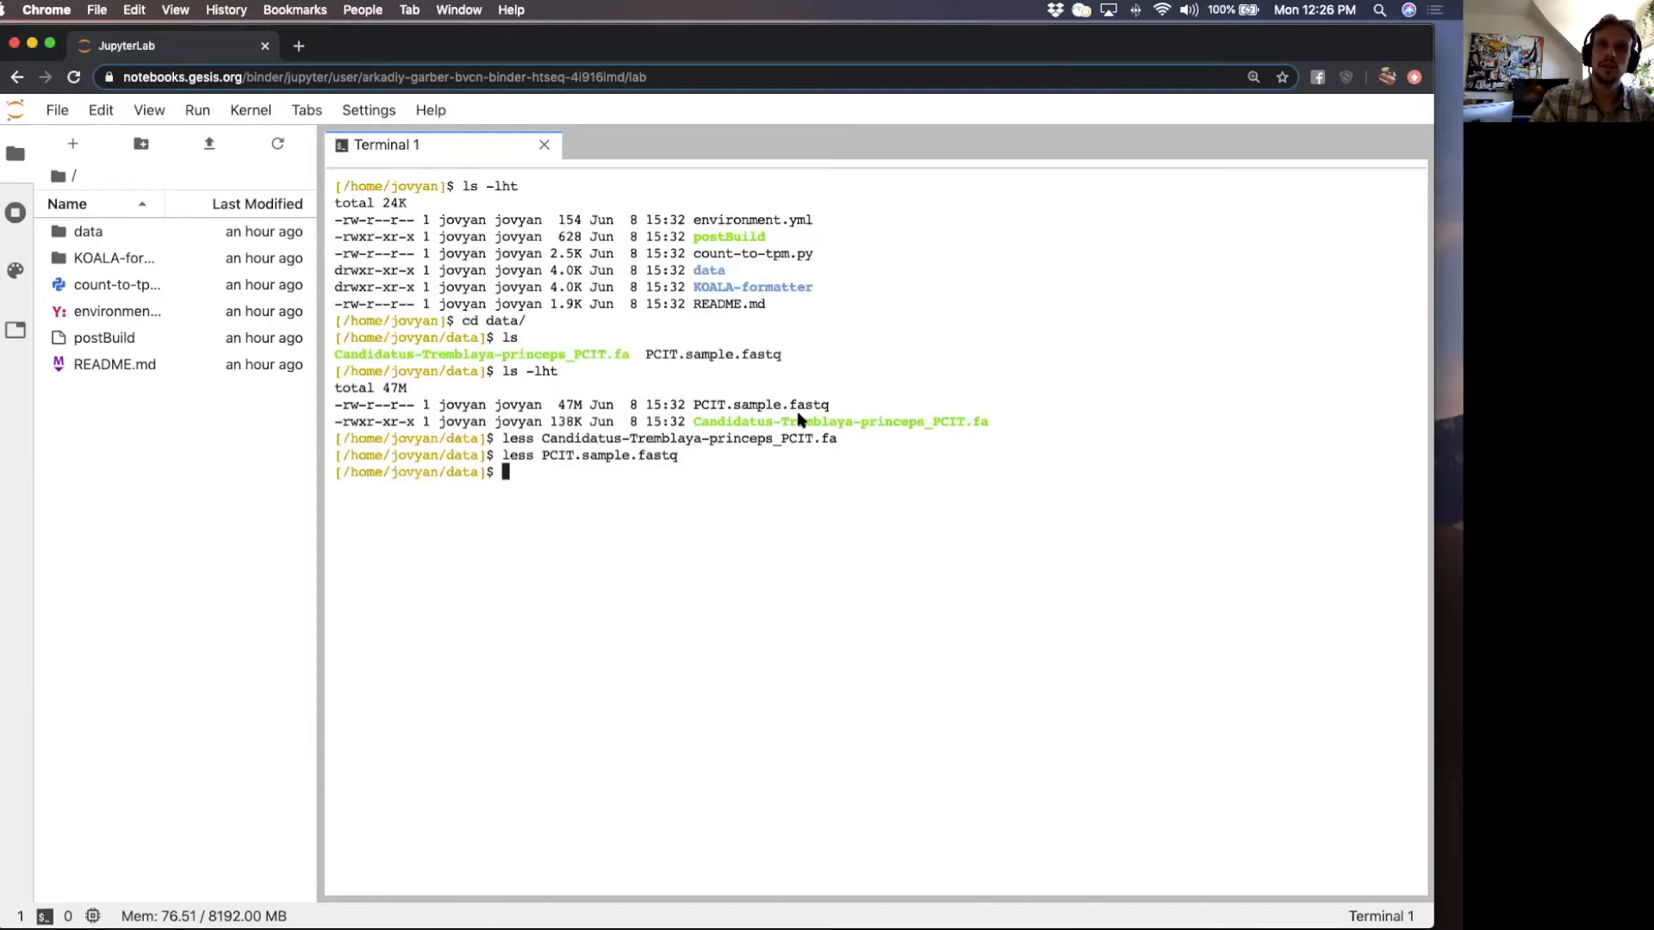
mouse_move(778, 424)
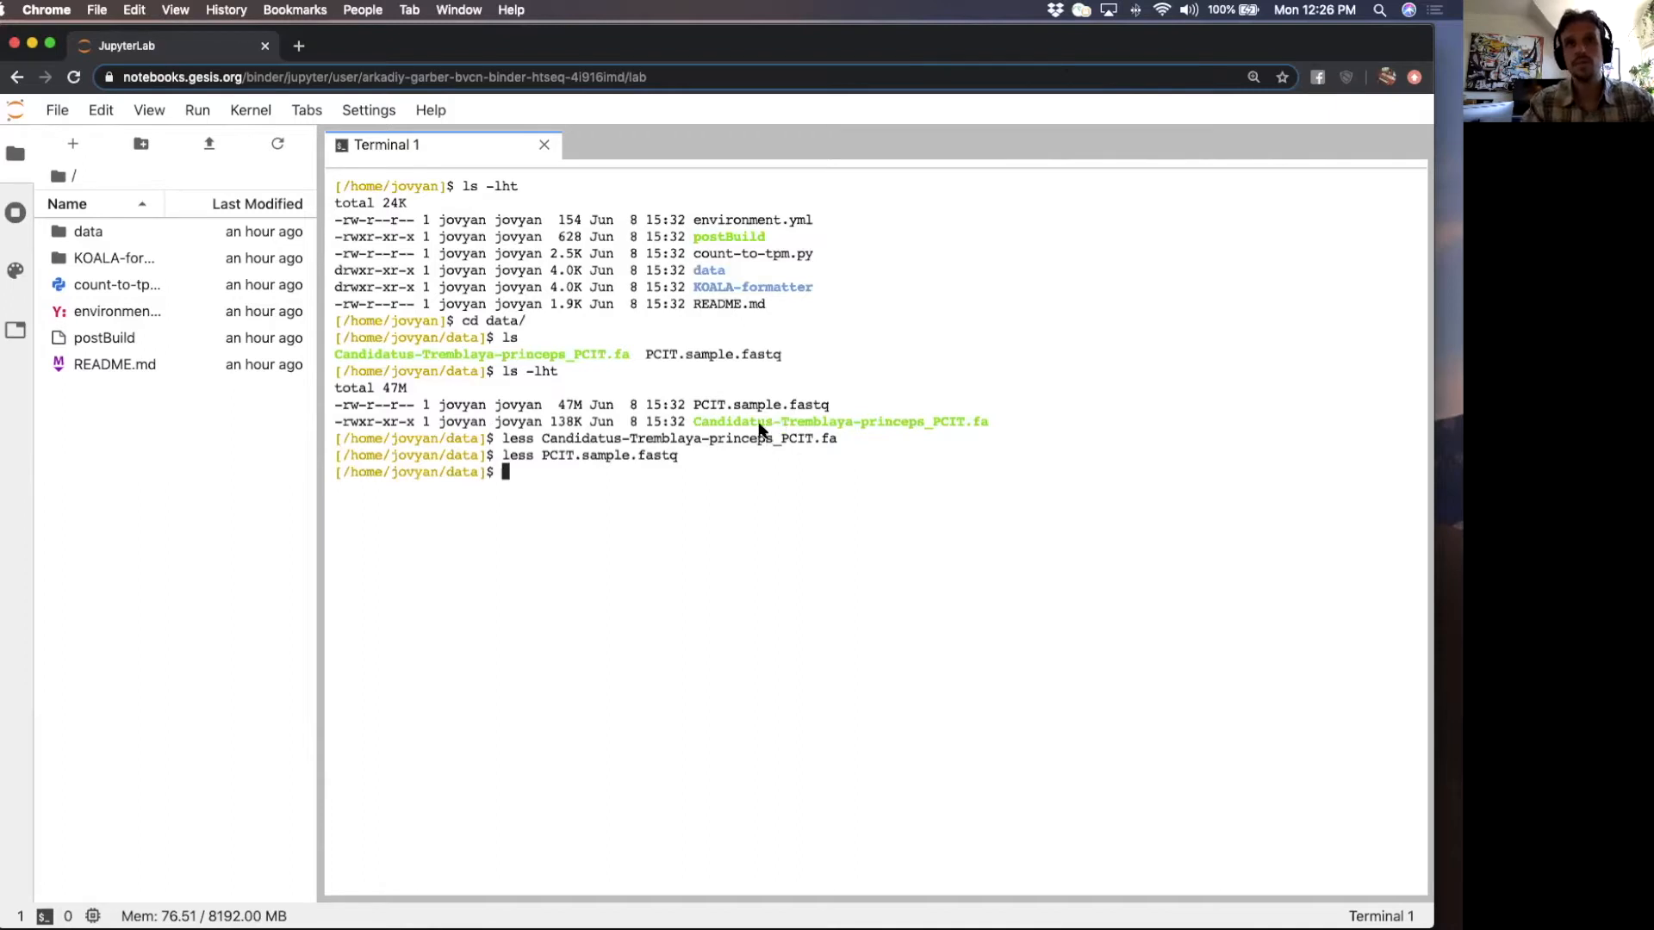
mouse_move(659, 485)
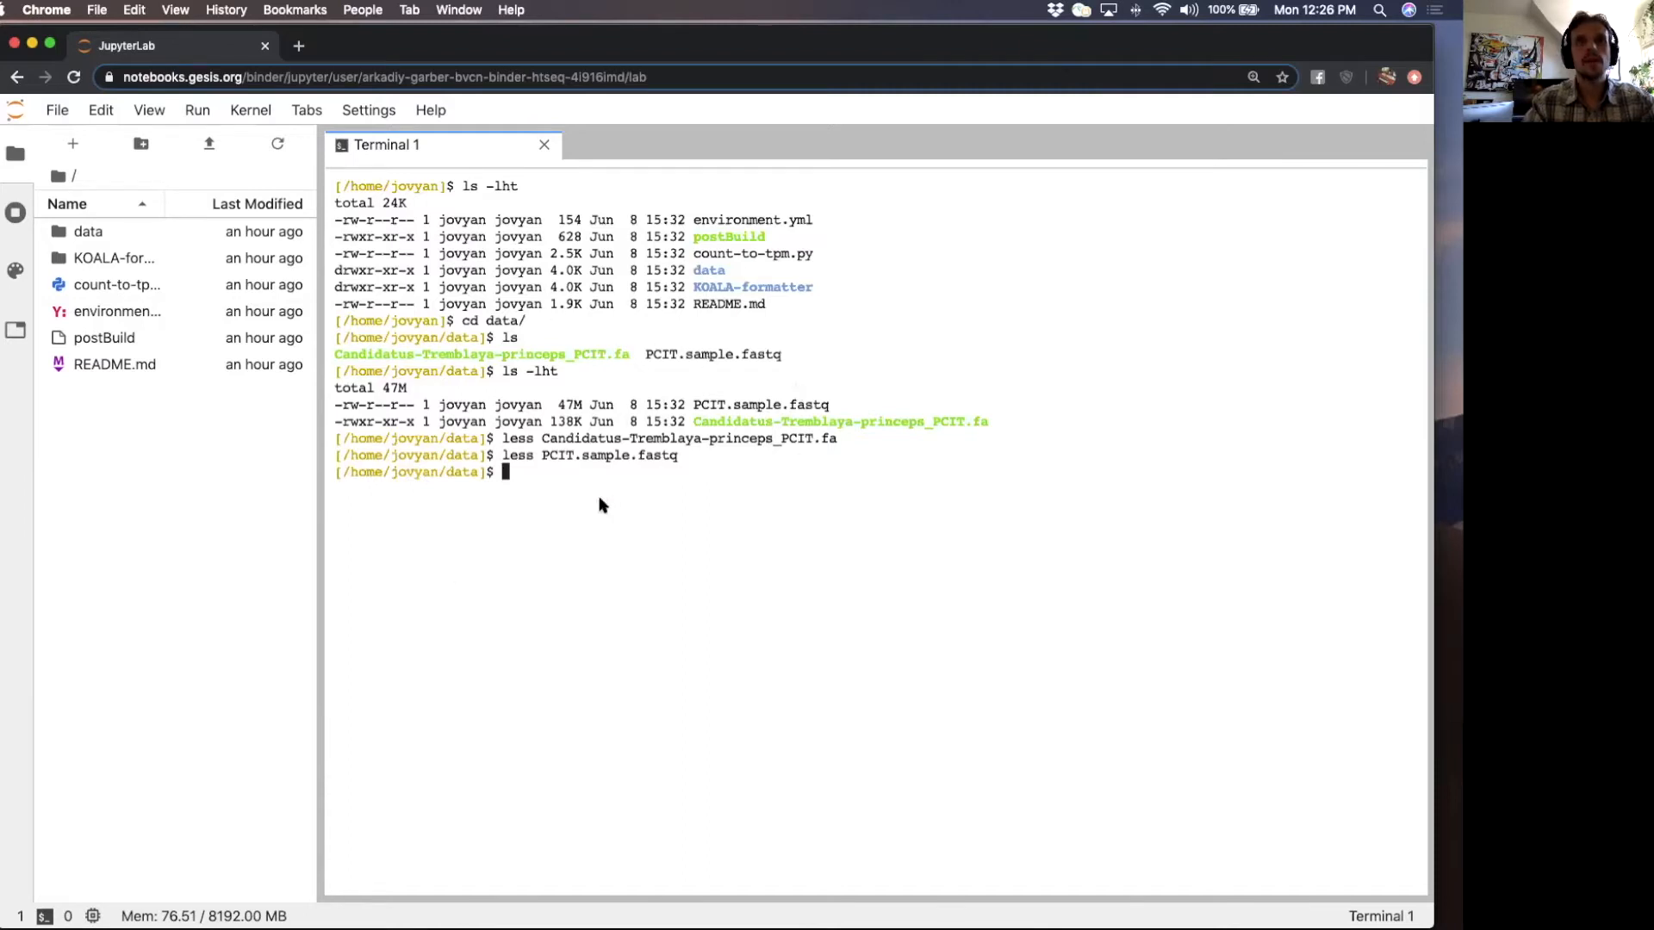
mouse_move(606, 466)
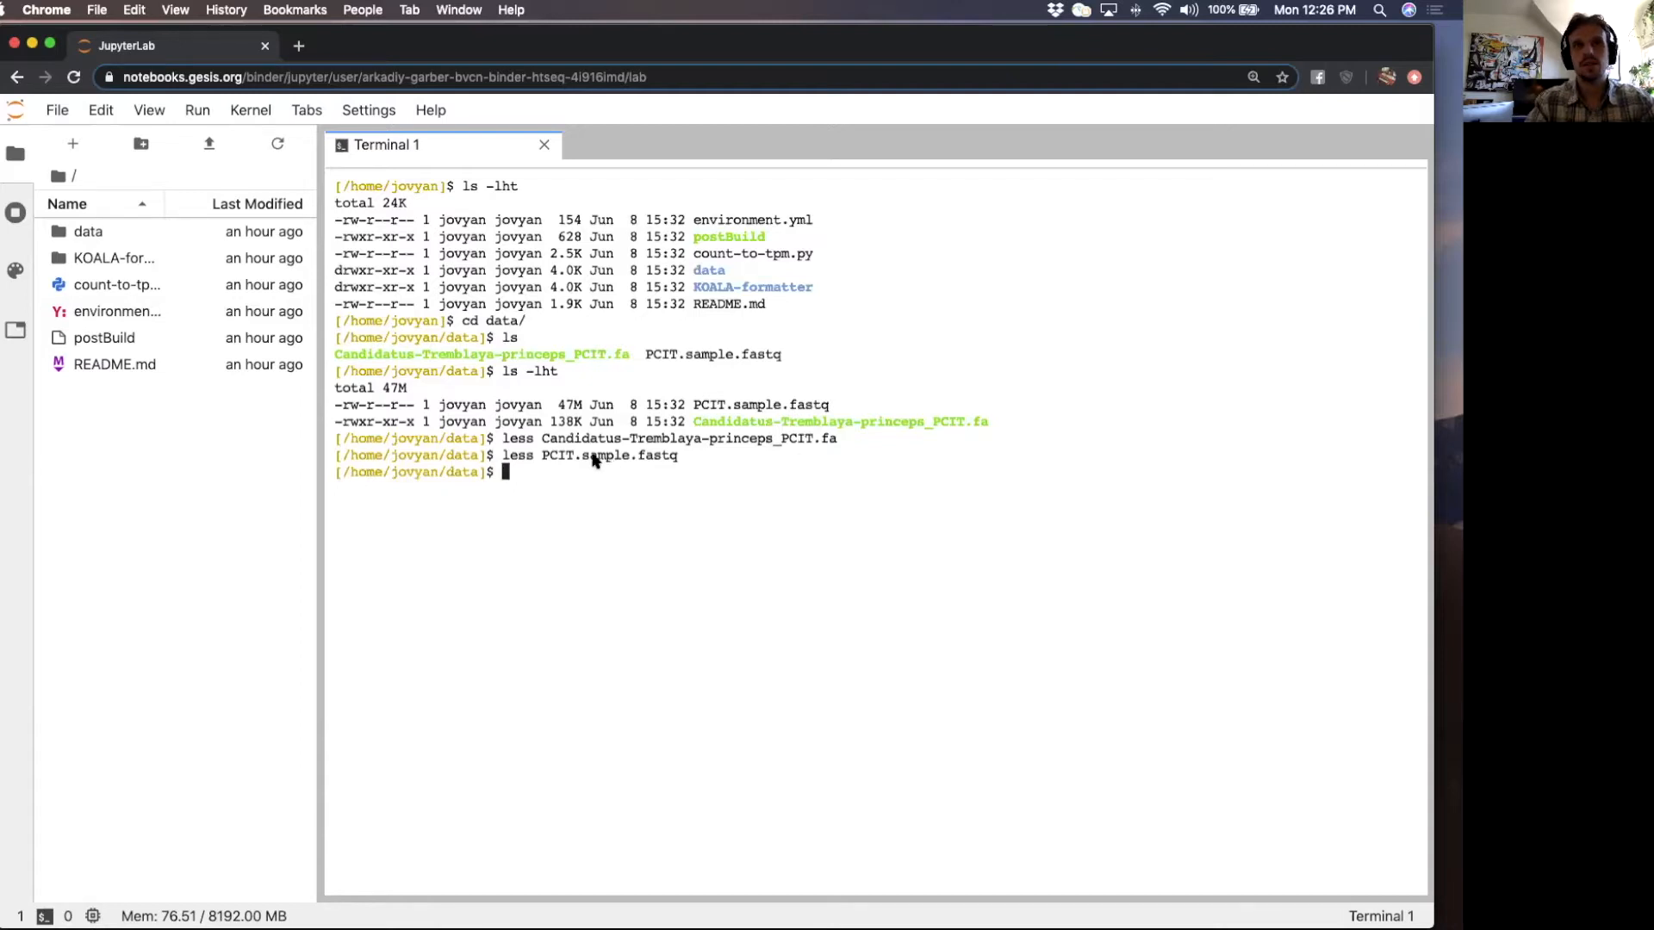
mouse_move(741, 409)
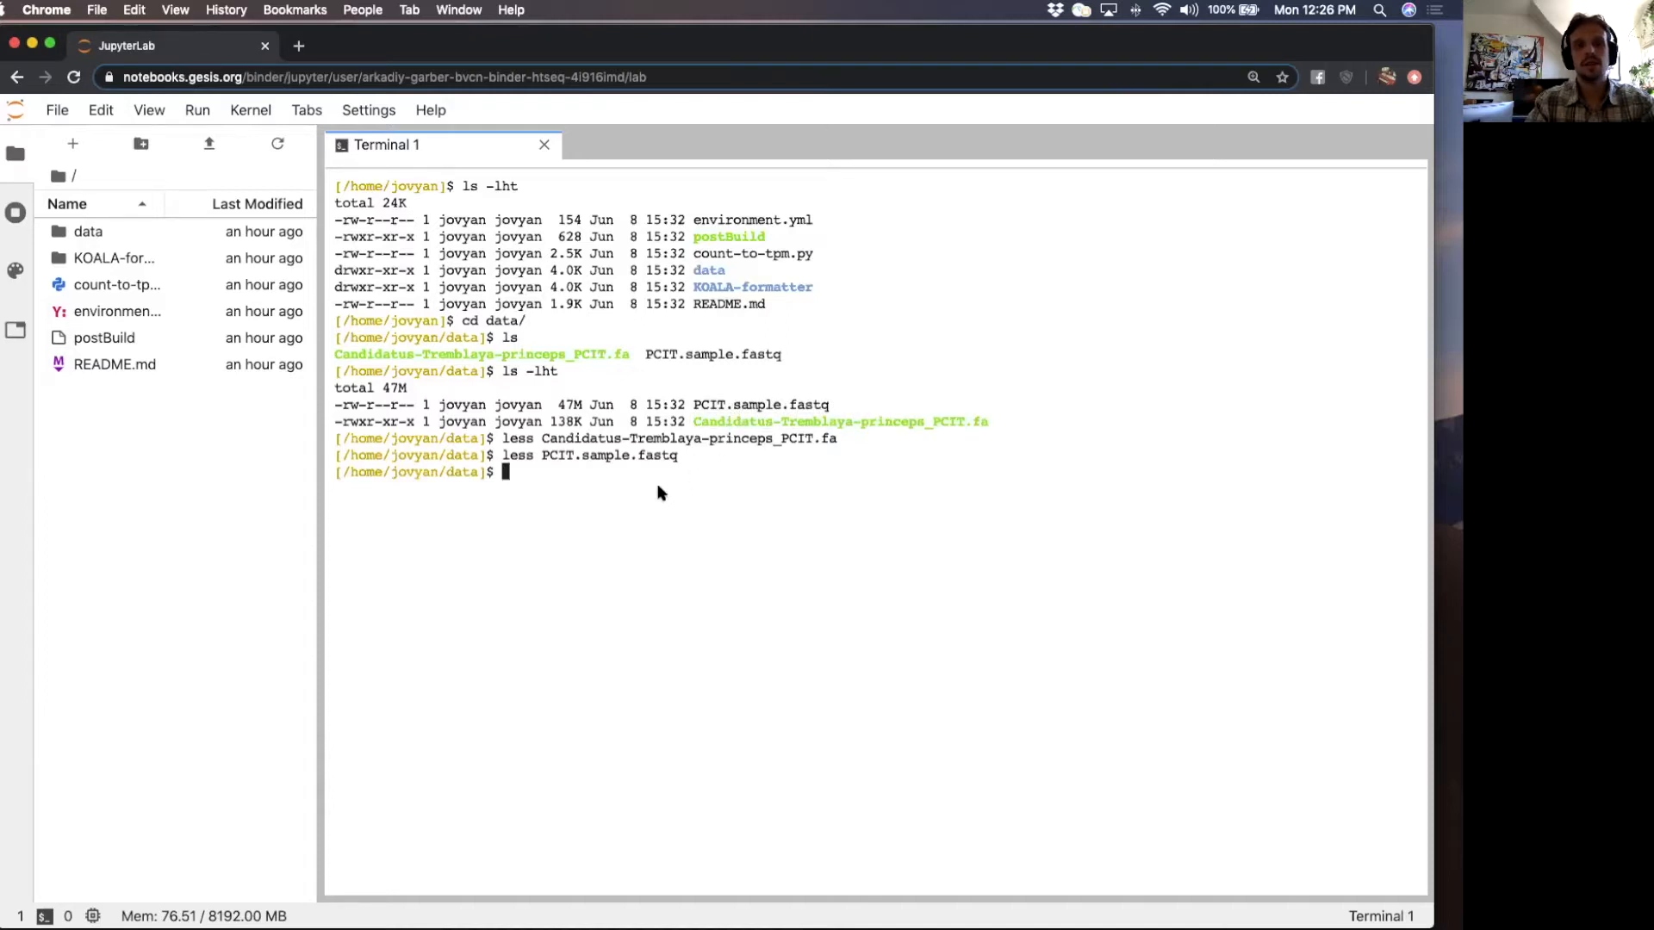
- Preview the genome FASTA with less, then enter bowtie2-build -f on Candidatus-Tremblaya-princeps_PCIT.fa
double_click(760, 404)
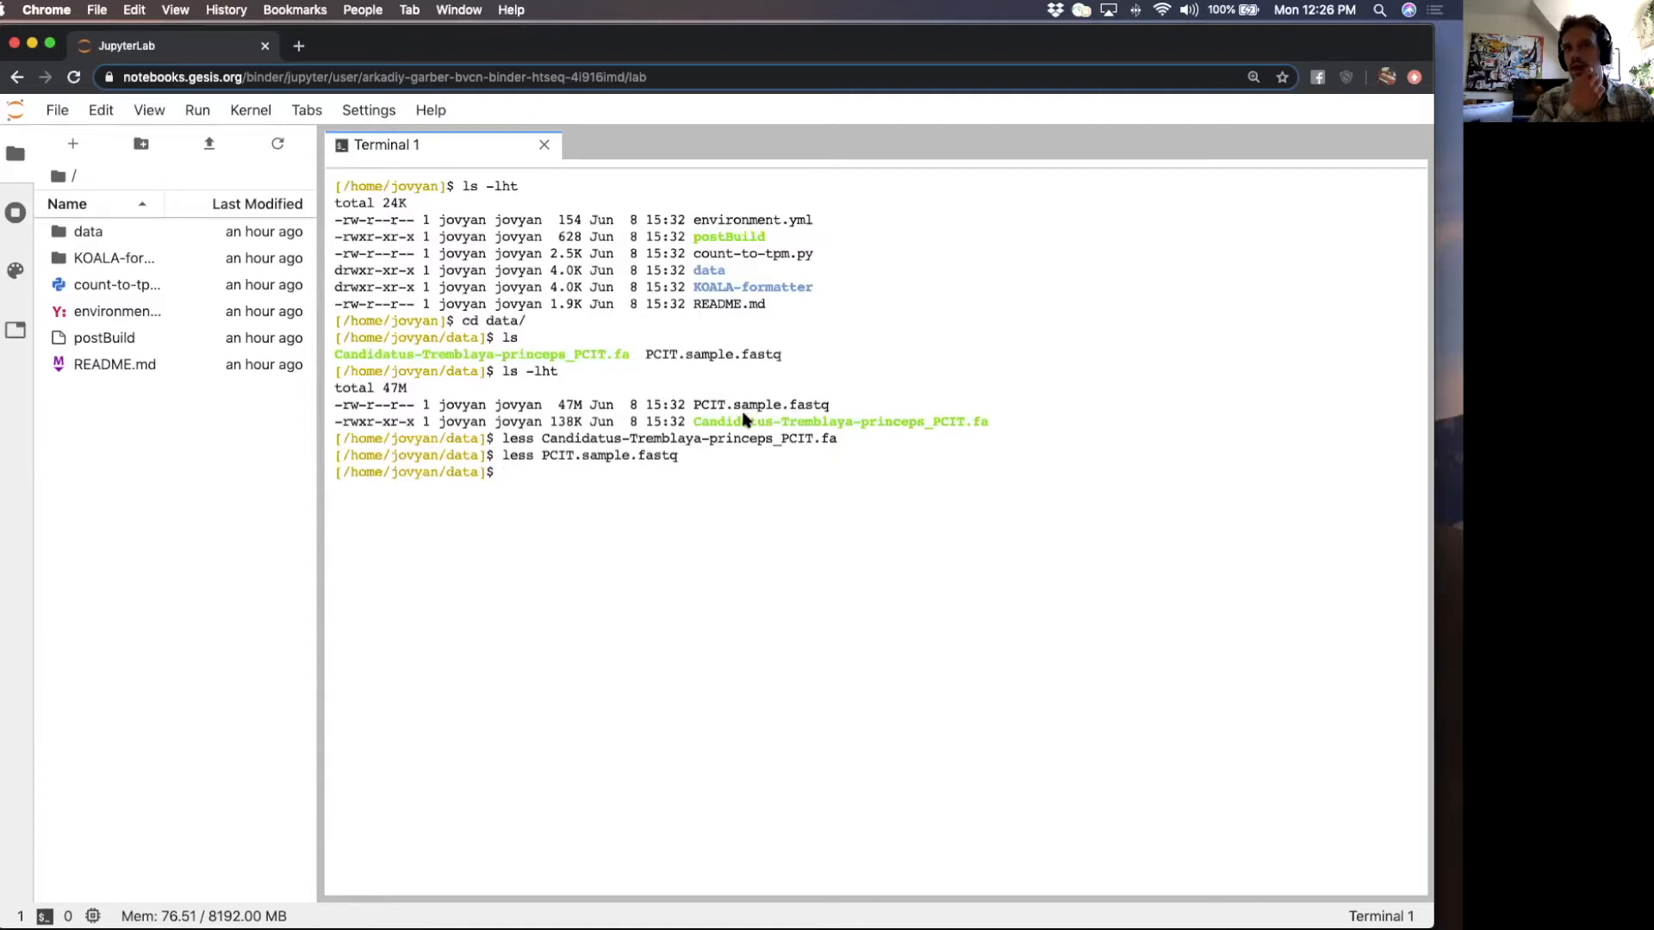
double_click(759, 404)
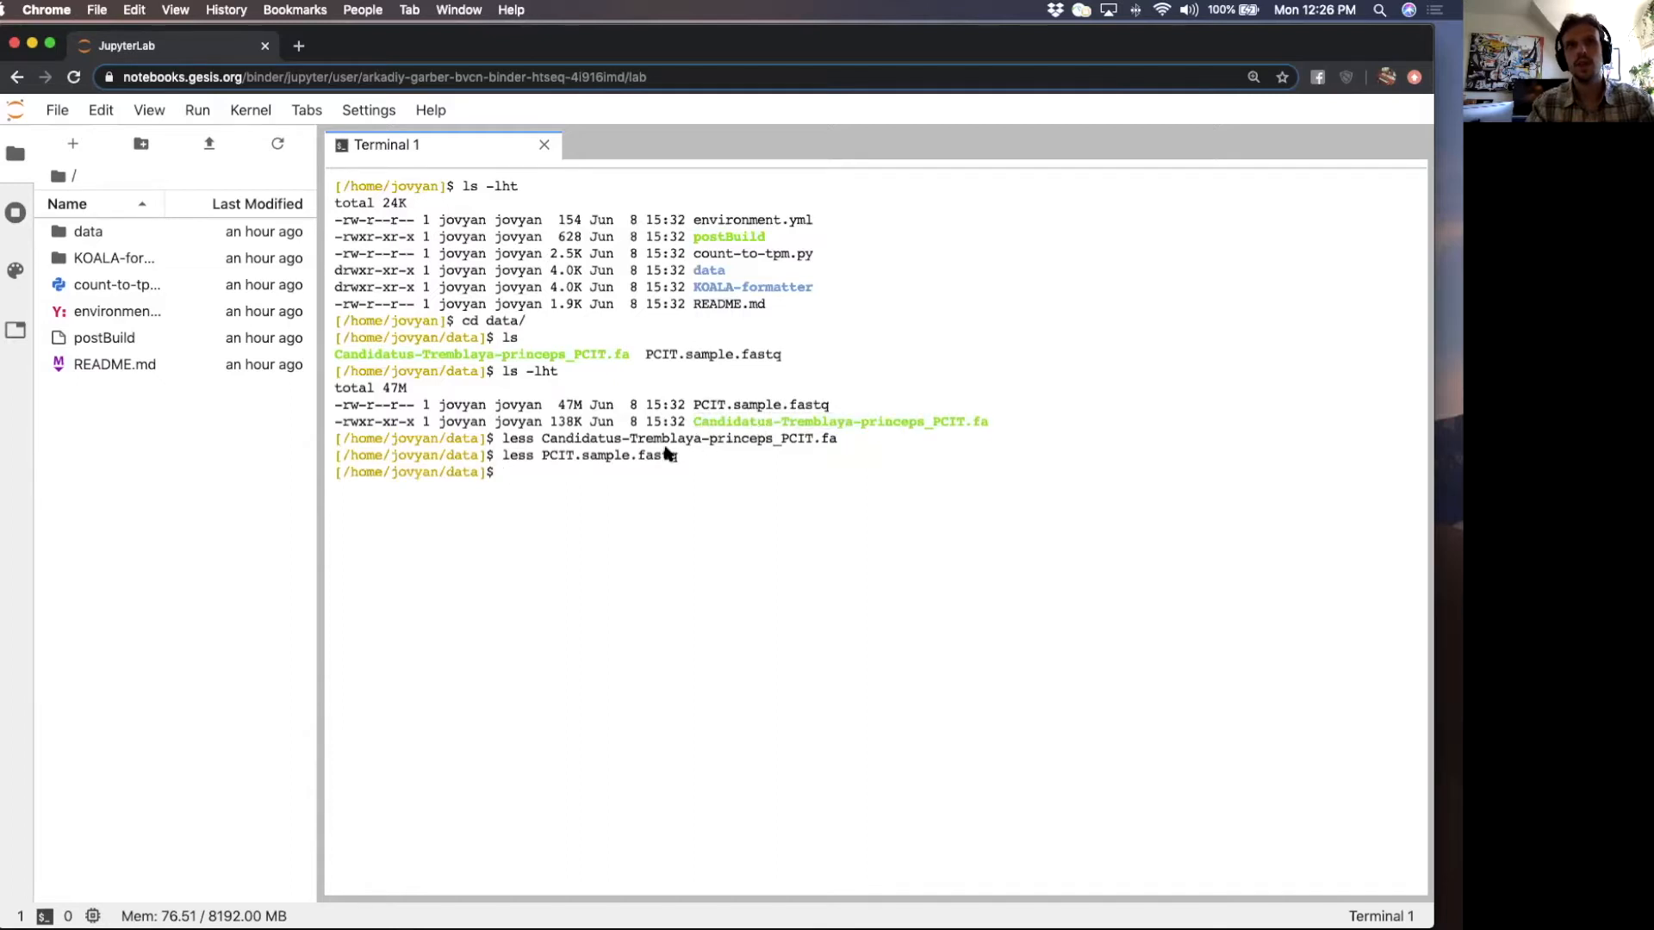
key(Return)
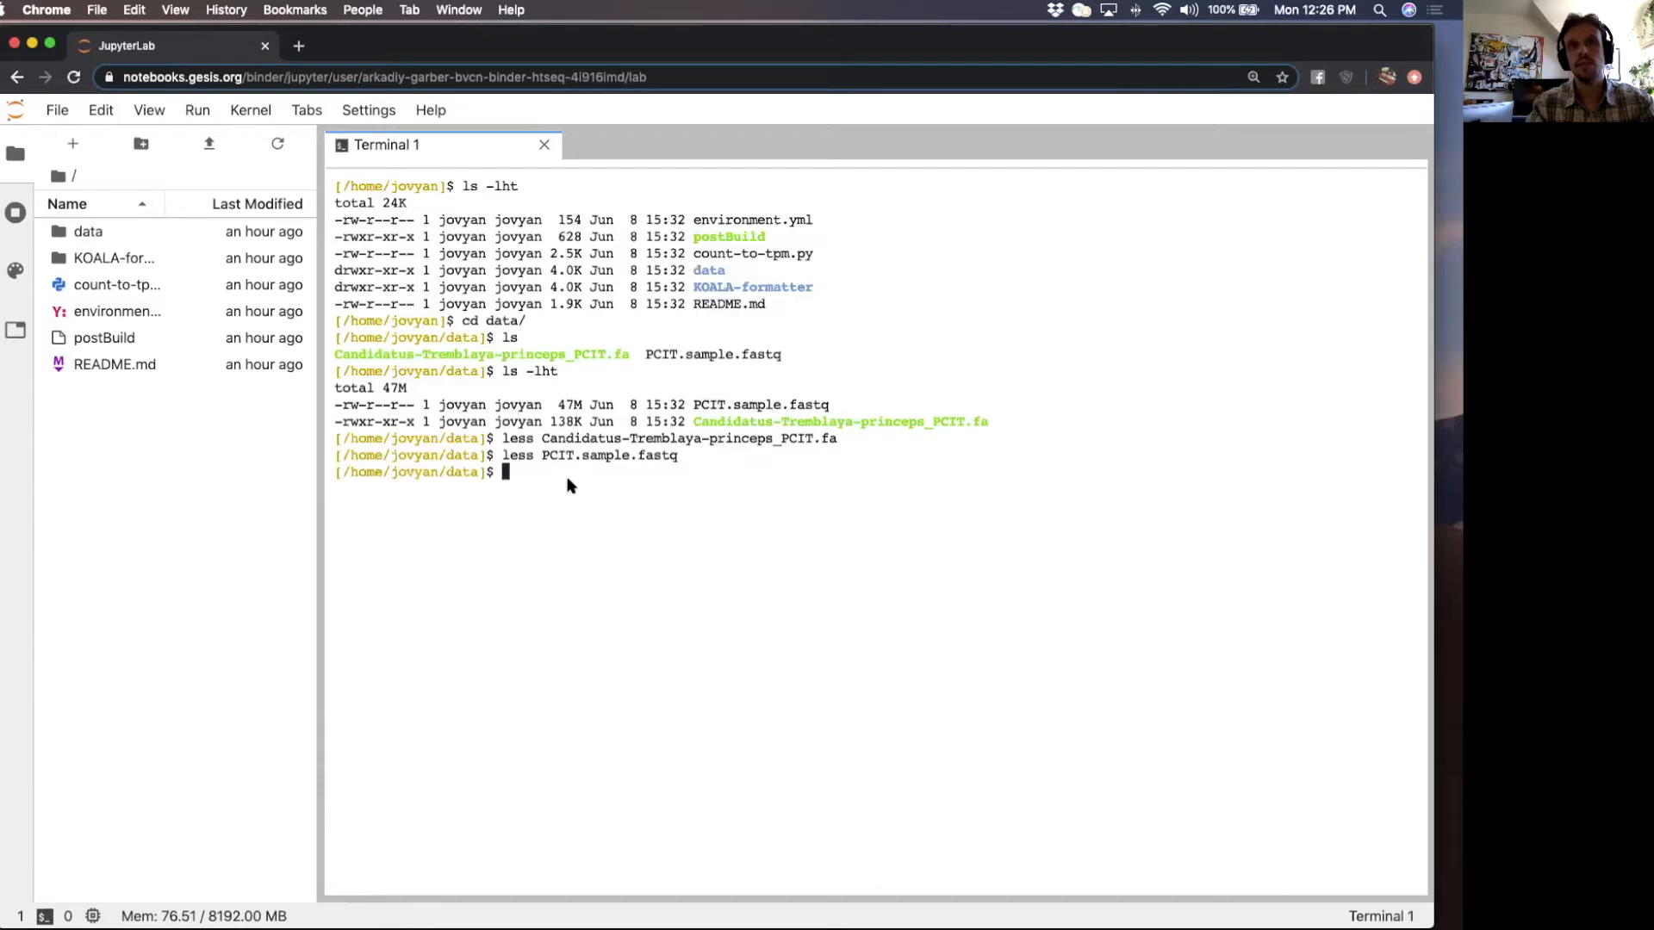
mouse_move(727, 422)
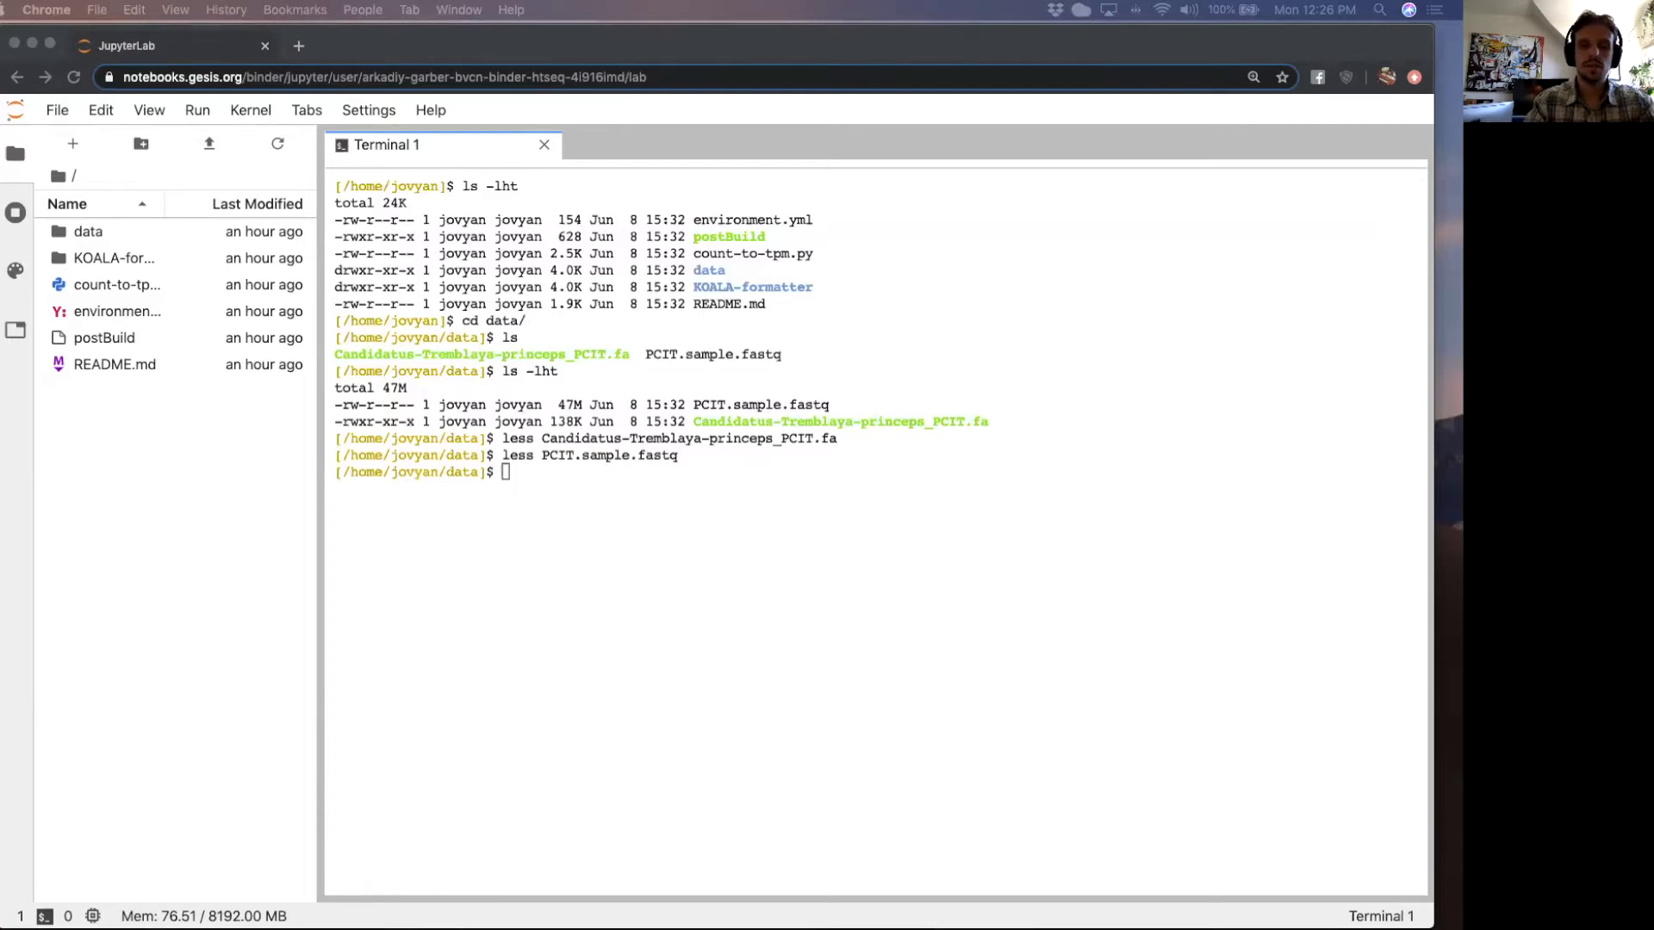
mouse_move(785, 411)
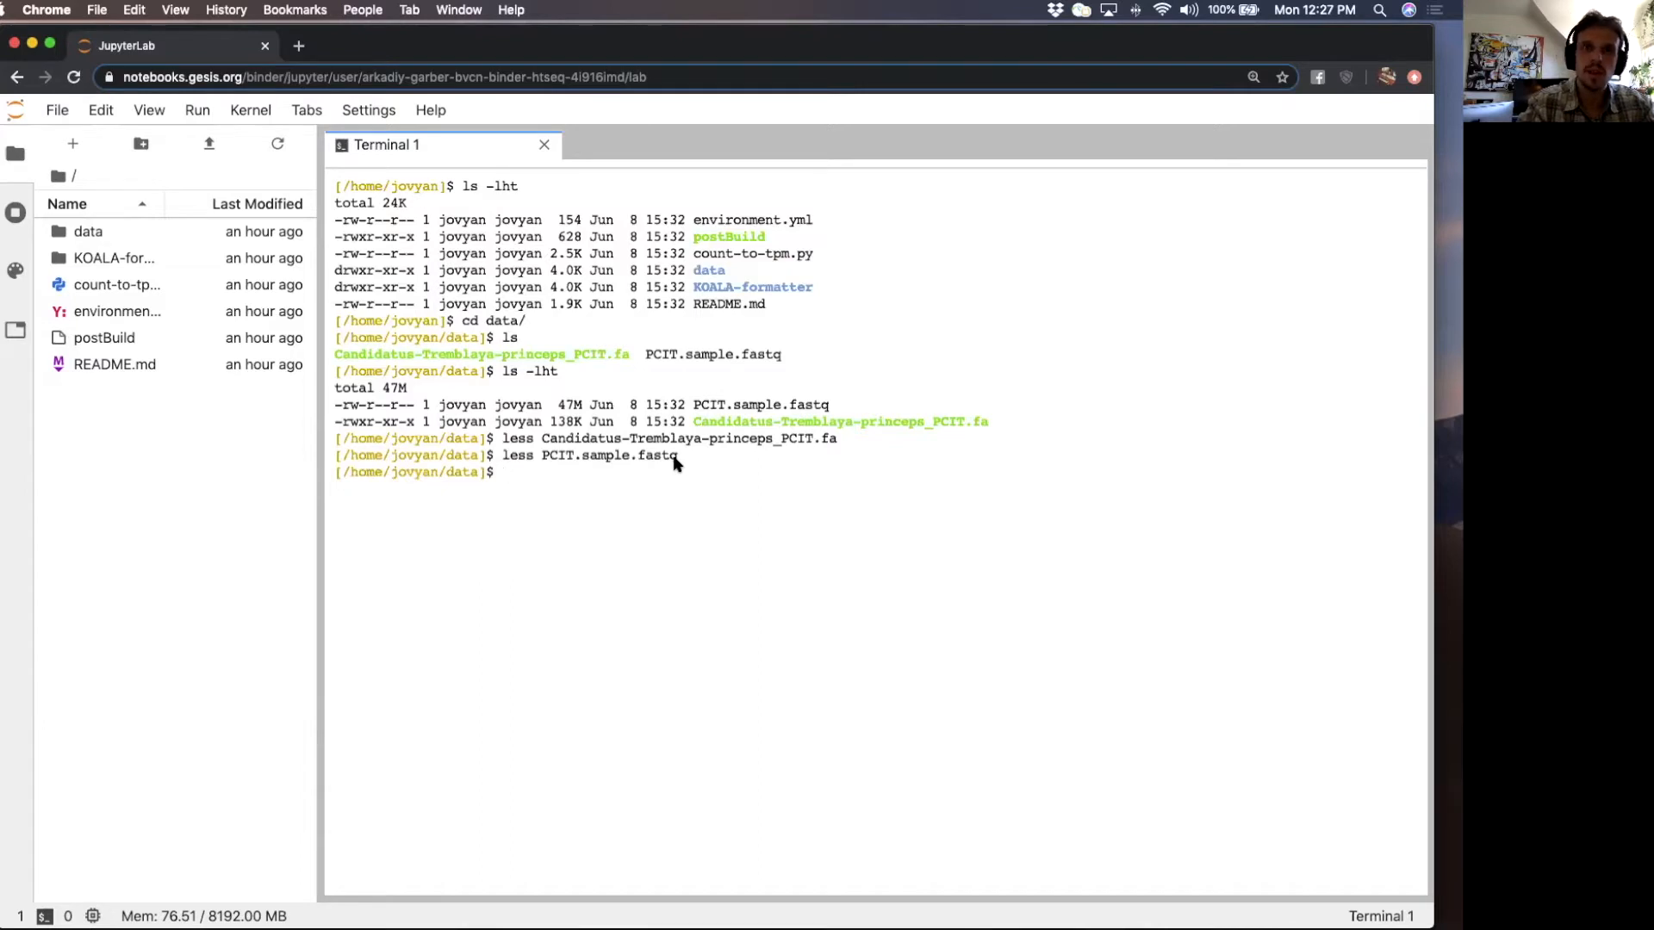
mouse_move(93, 180)
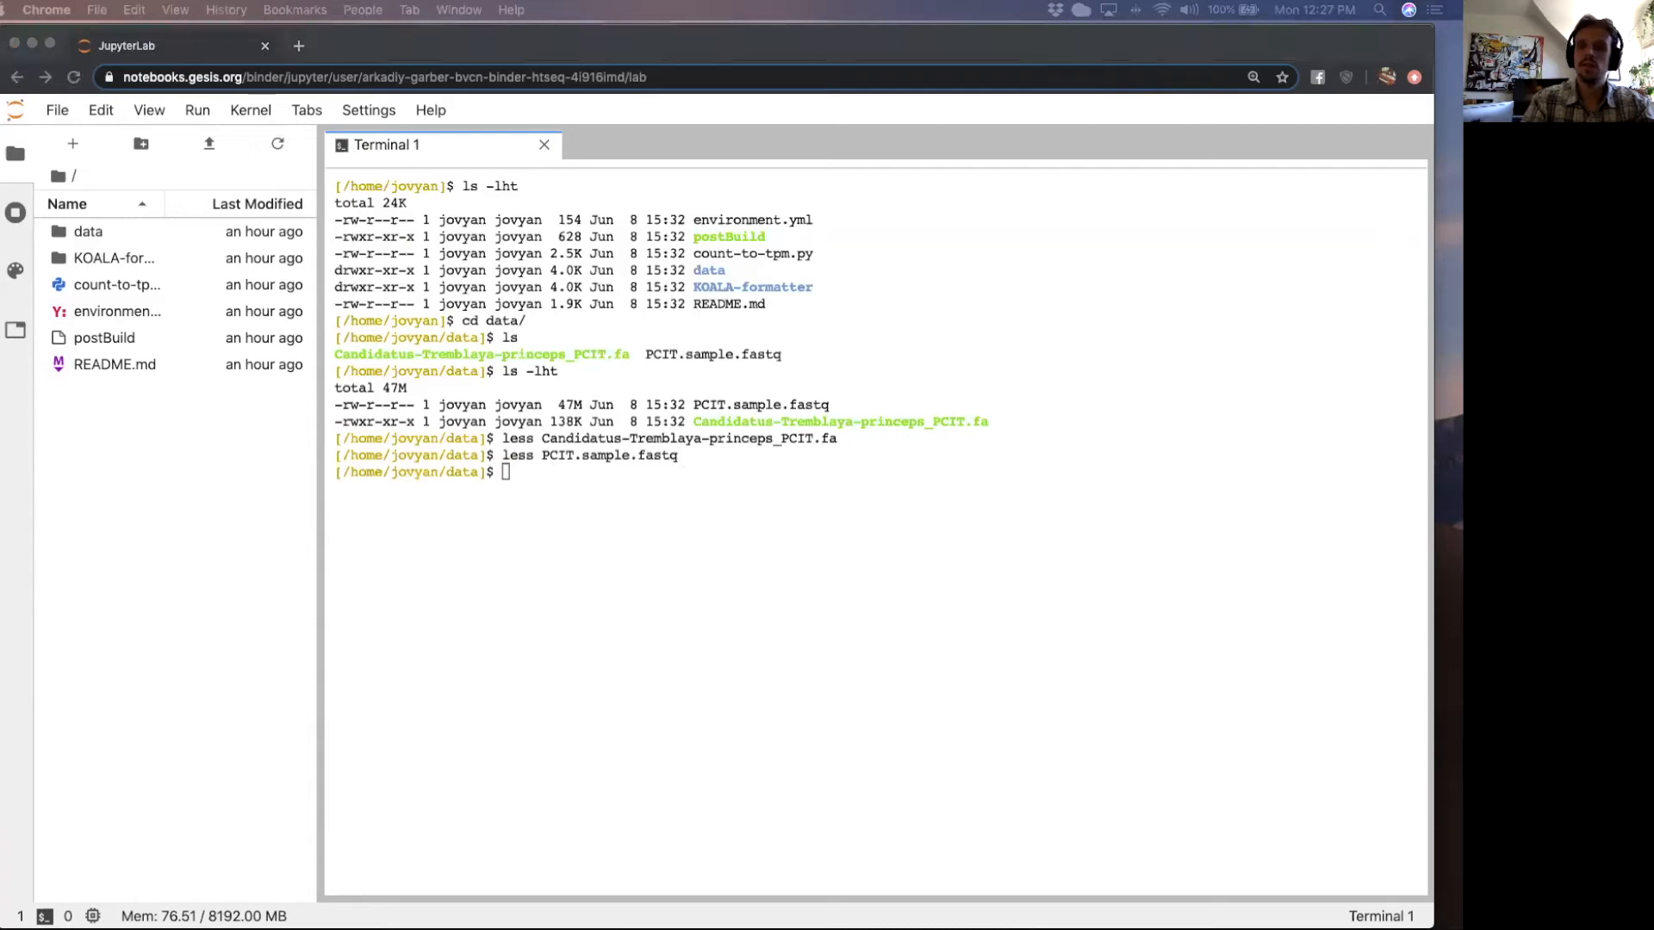
mouse_move(409, 450)
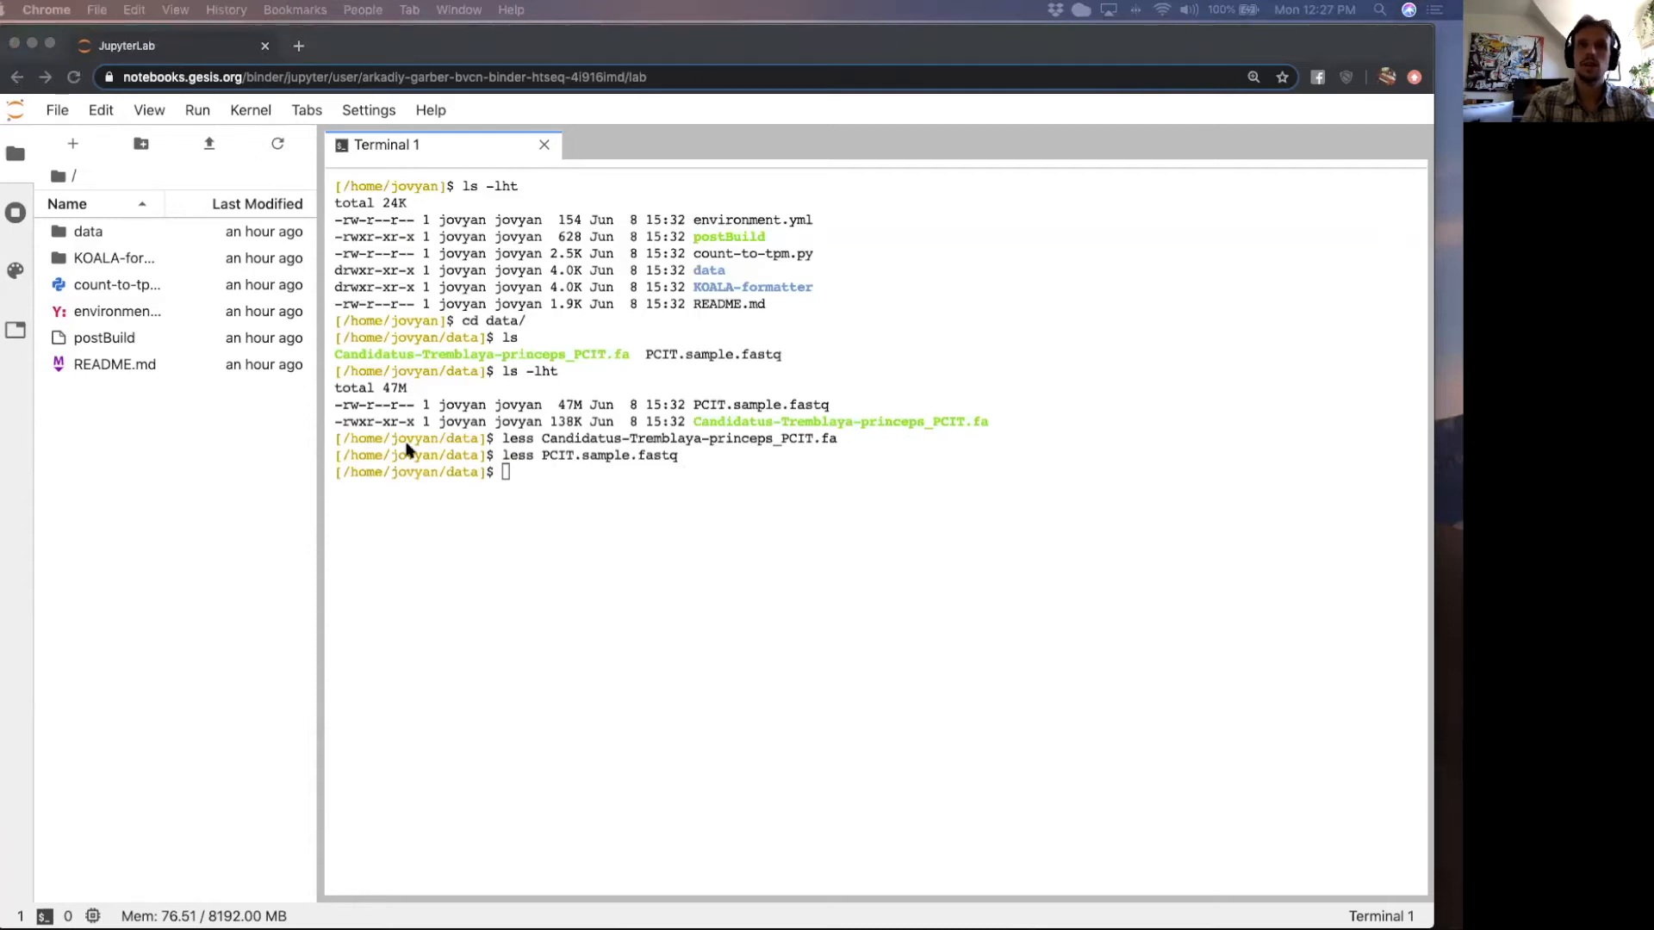
text(bowtie2-build -f Candidatus-Tremblaya-princeps_PCIT.fa Candidatus-Tremblaya-princeps_PCIT.fa)
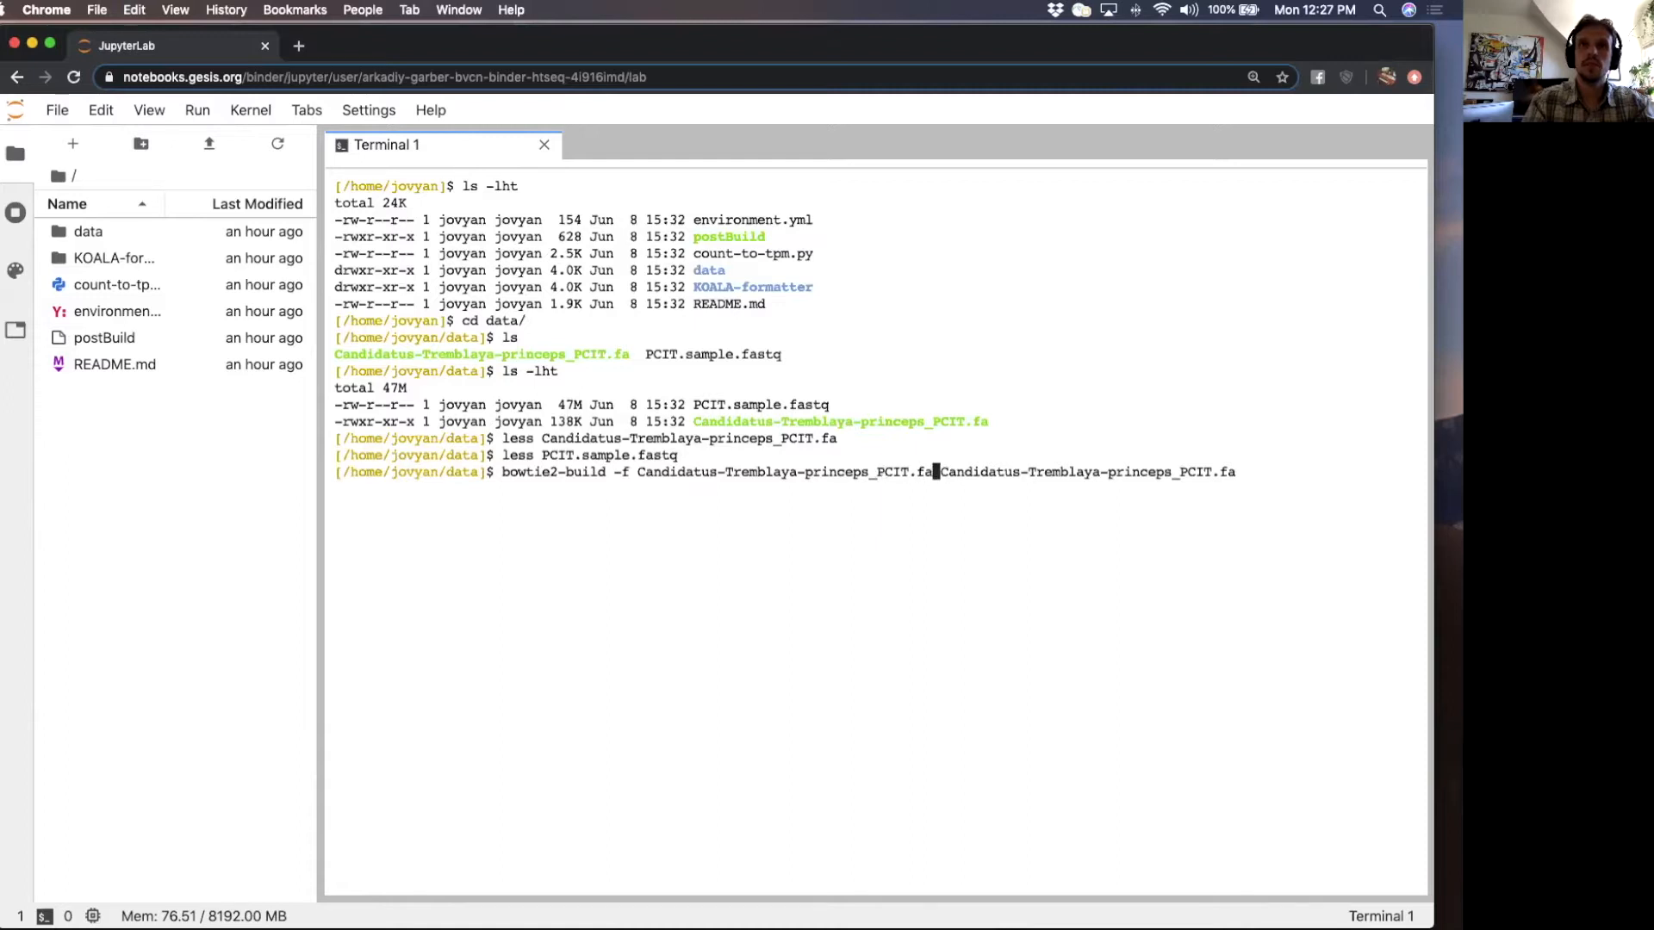
- Run the bowtie2-build index of Candidatus-Tremblaya-princeps_PCIT.fa
key(Return)
text(ls -lht)
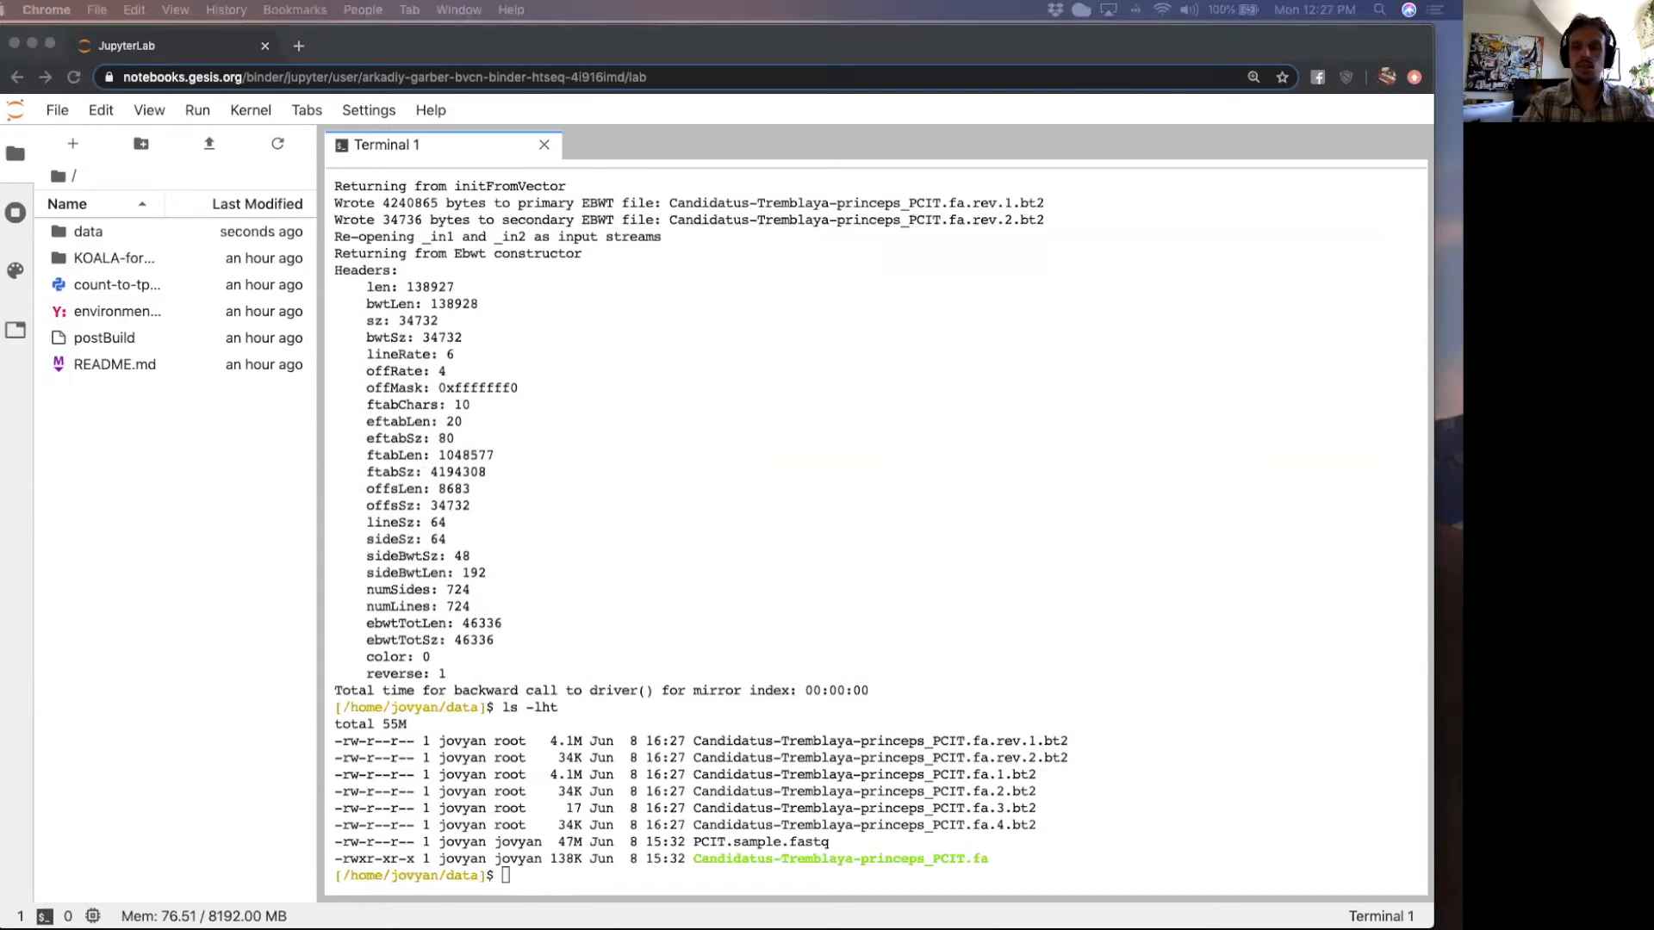
mouse_move(569, 466)
text(bowtie2 -x Candidatus-Tremblaya-princeps_PCIT.fa -U PCIT.sample.fastq -S Candidatus-Tremblaya-princeps_PCIT.sam --no-unal)
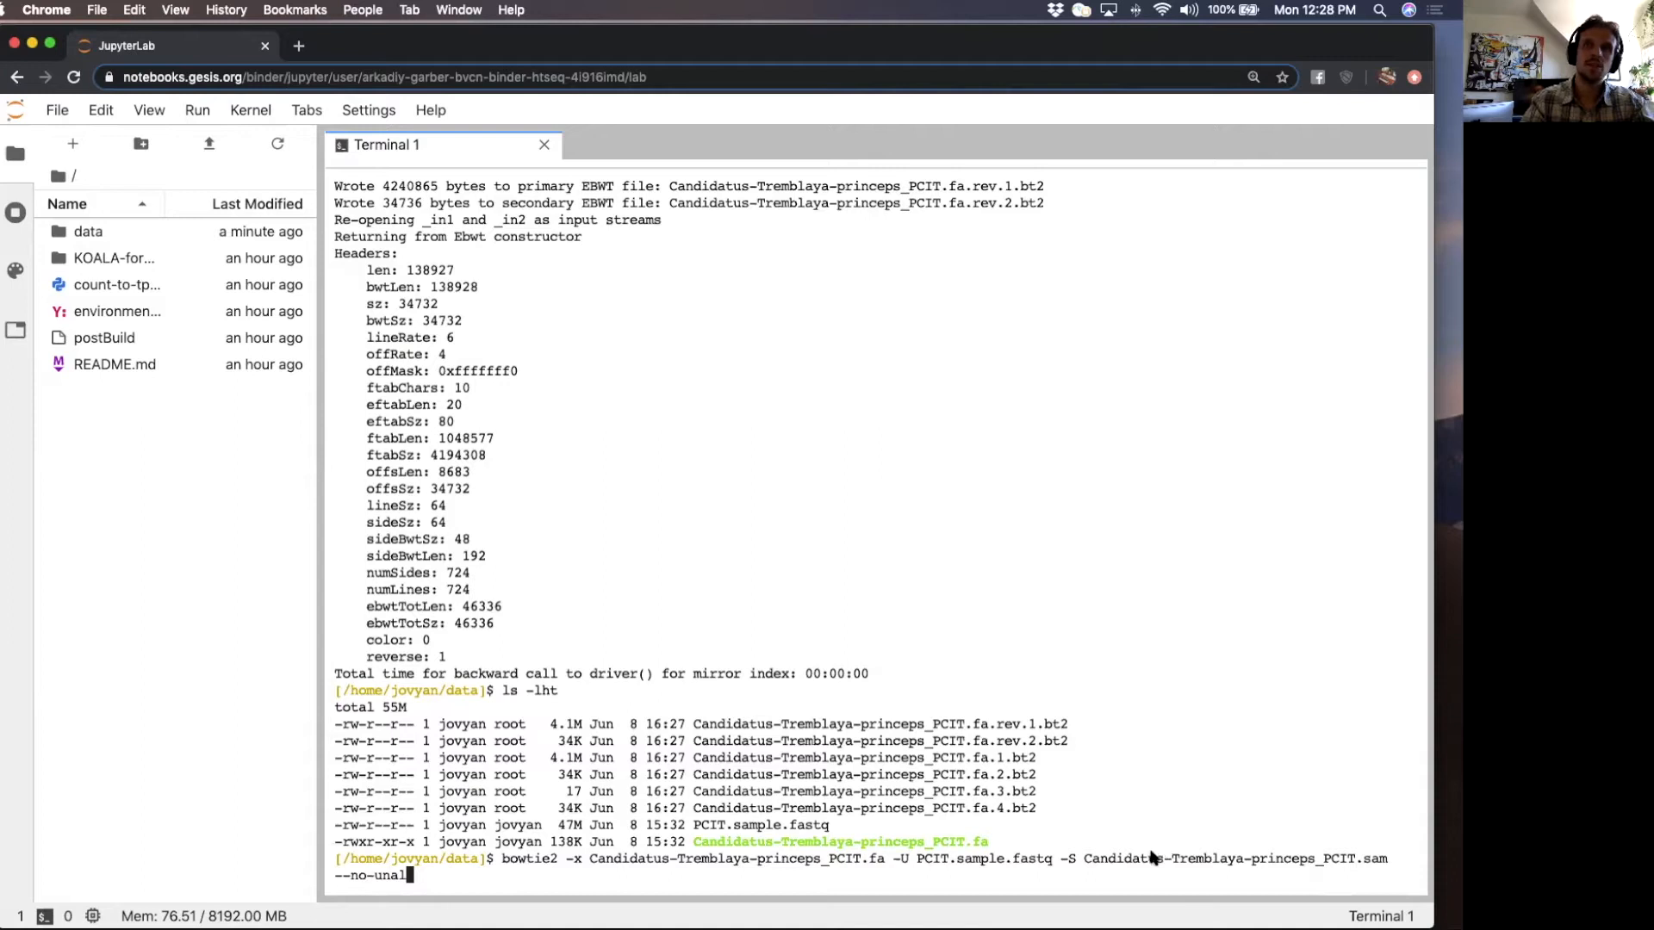
- Select PCIT.sample.fastq to paste into the bowtie2 alignment command
double_click(1234, 858)
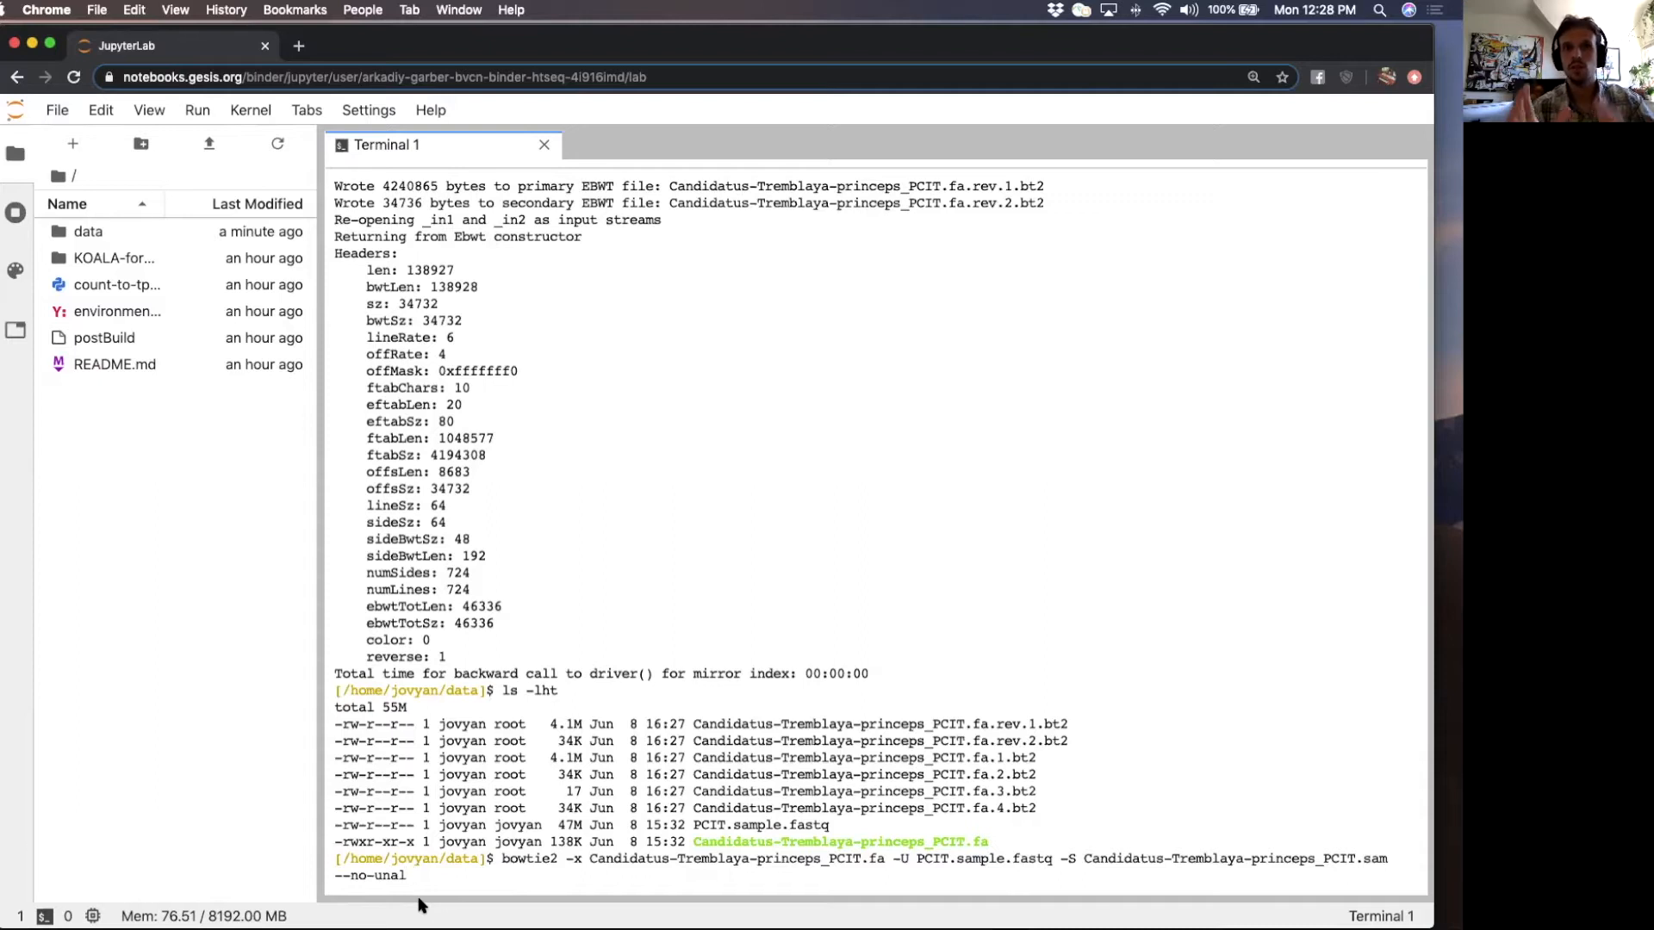
mouse_move(353, 880)
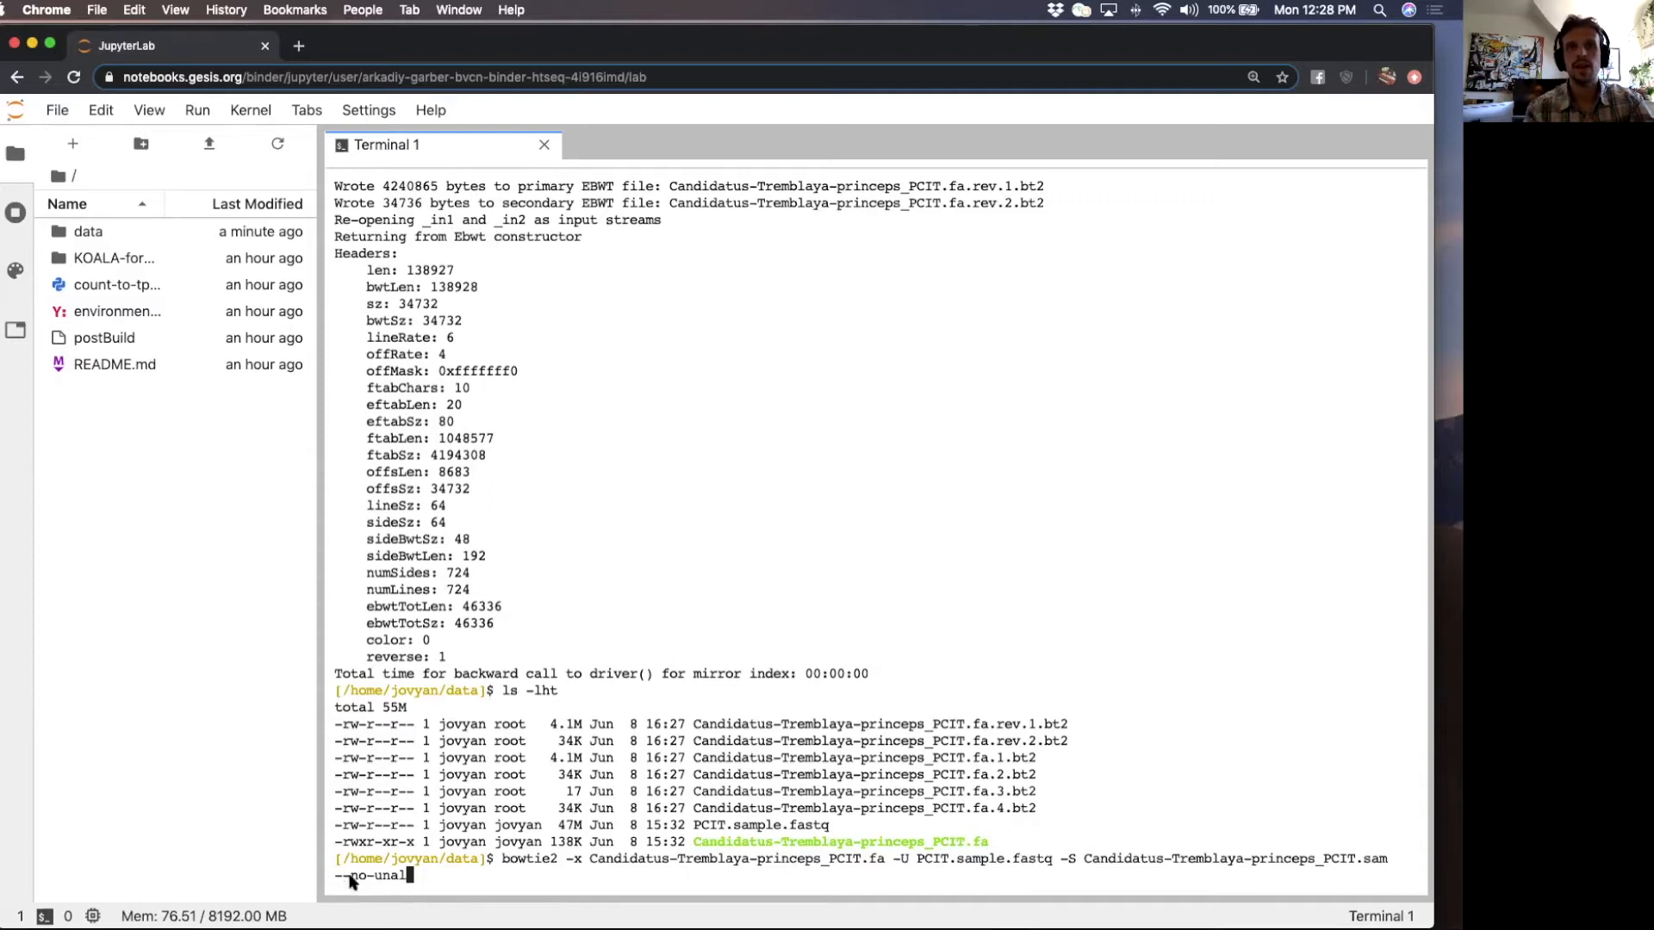
mouse_move(1316, 864)
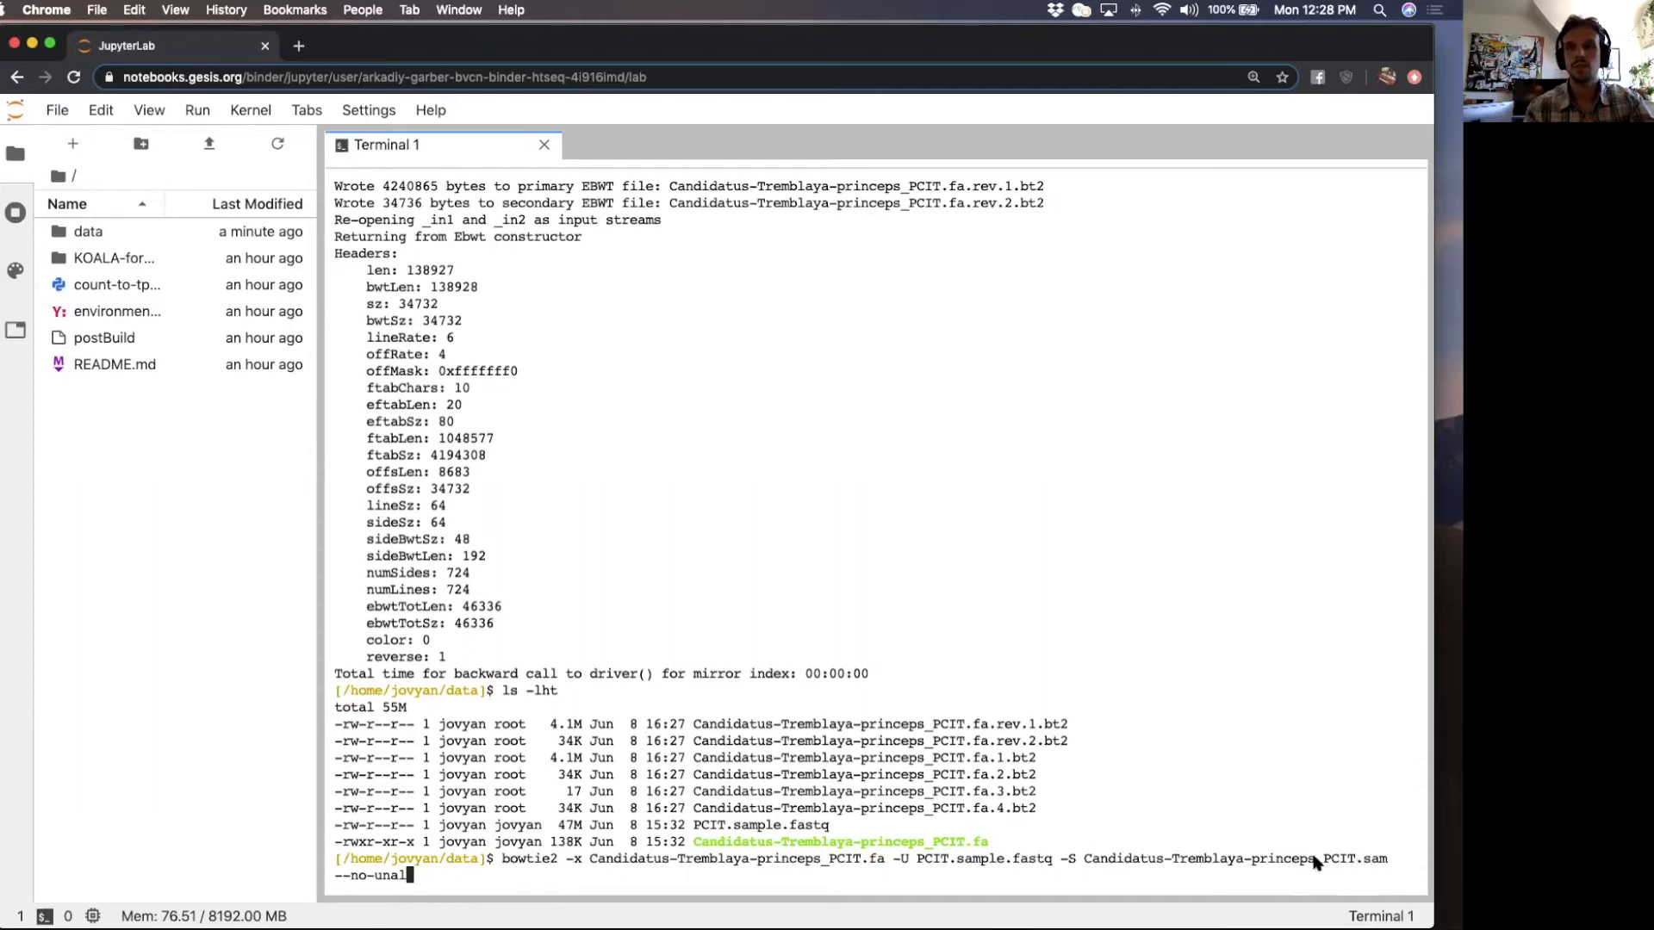
mouse_move(1239, 873)
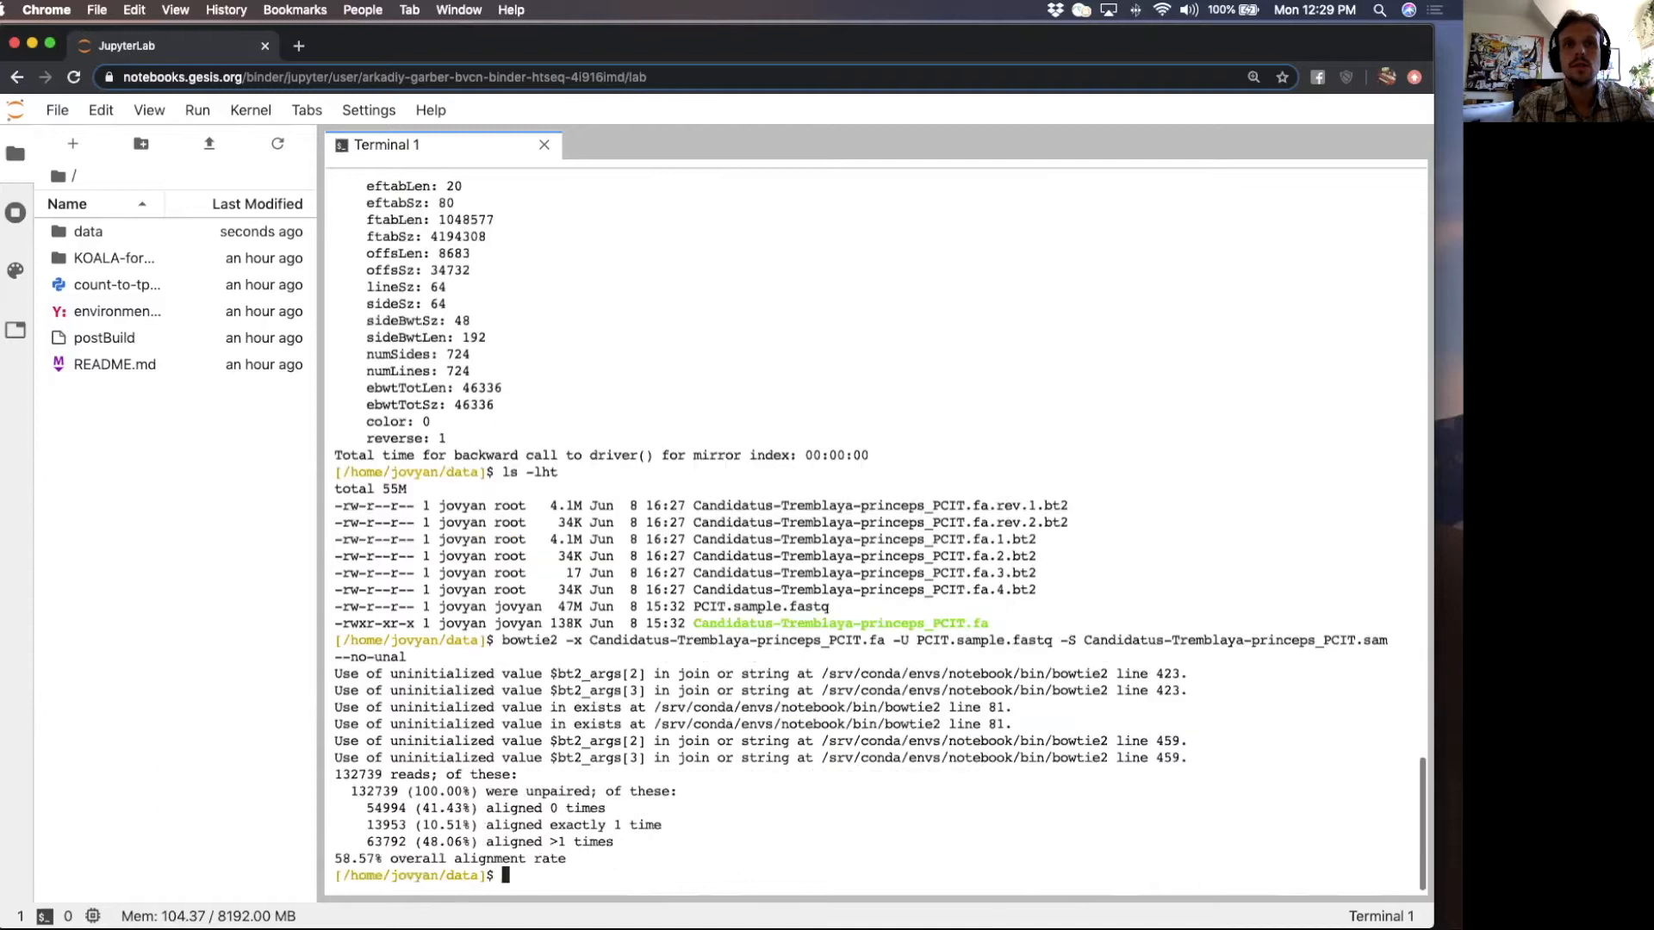
mouse_move(627, 773)
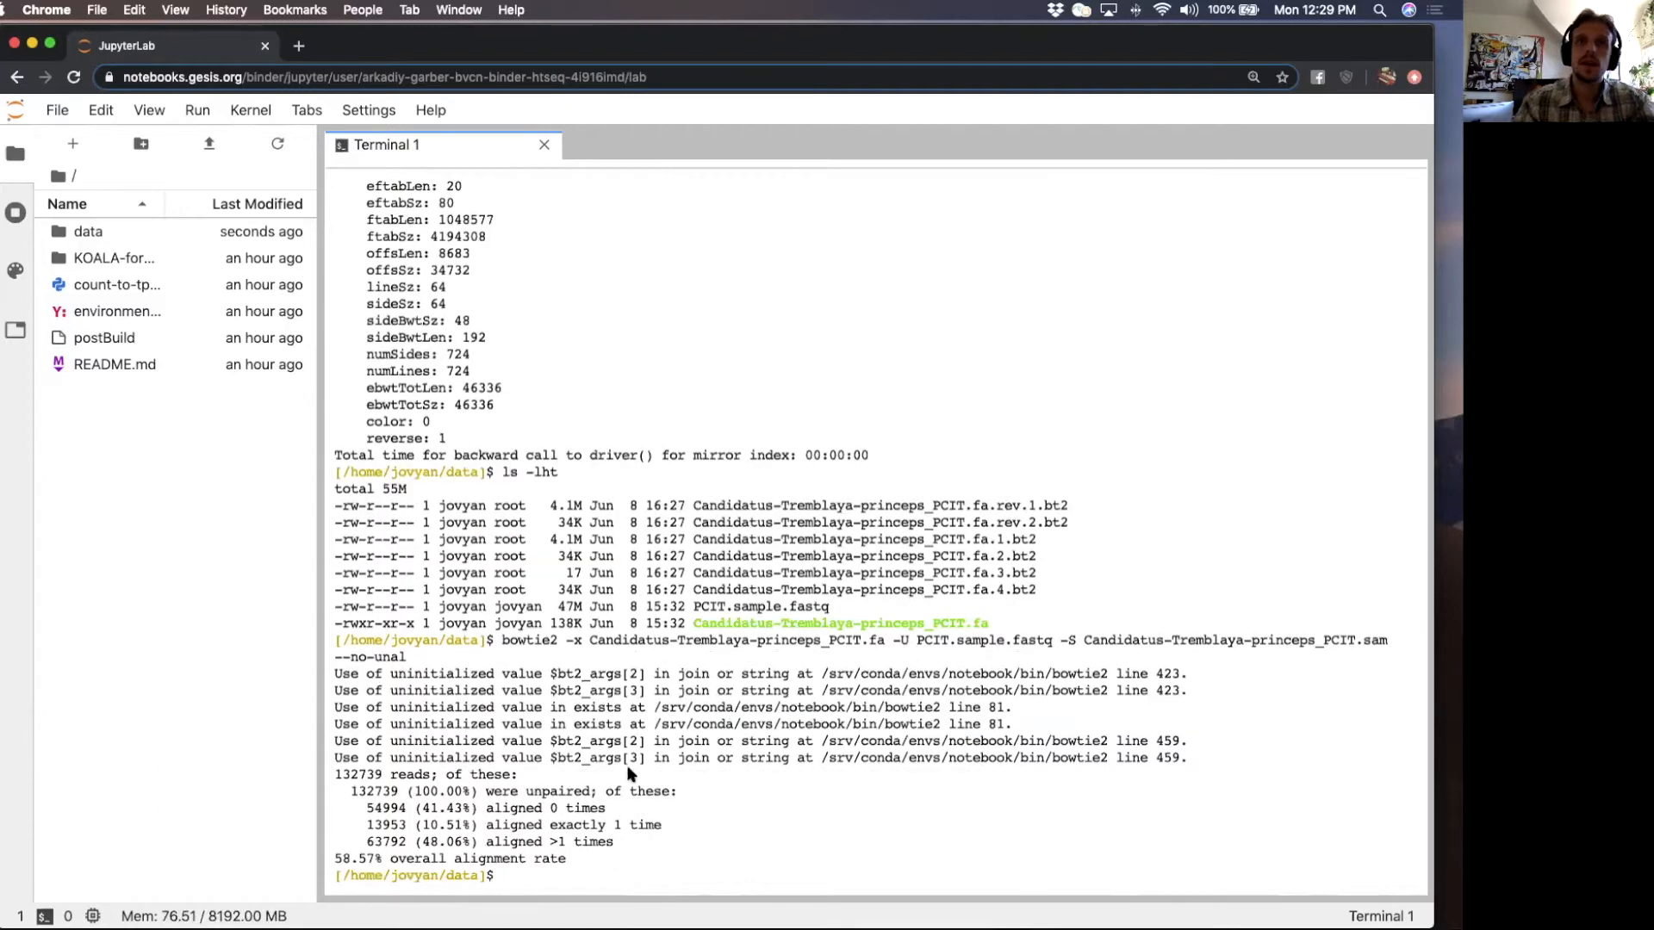
mouse_move(1152, 662)
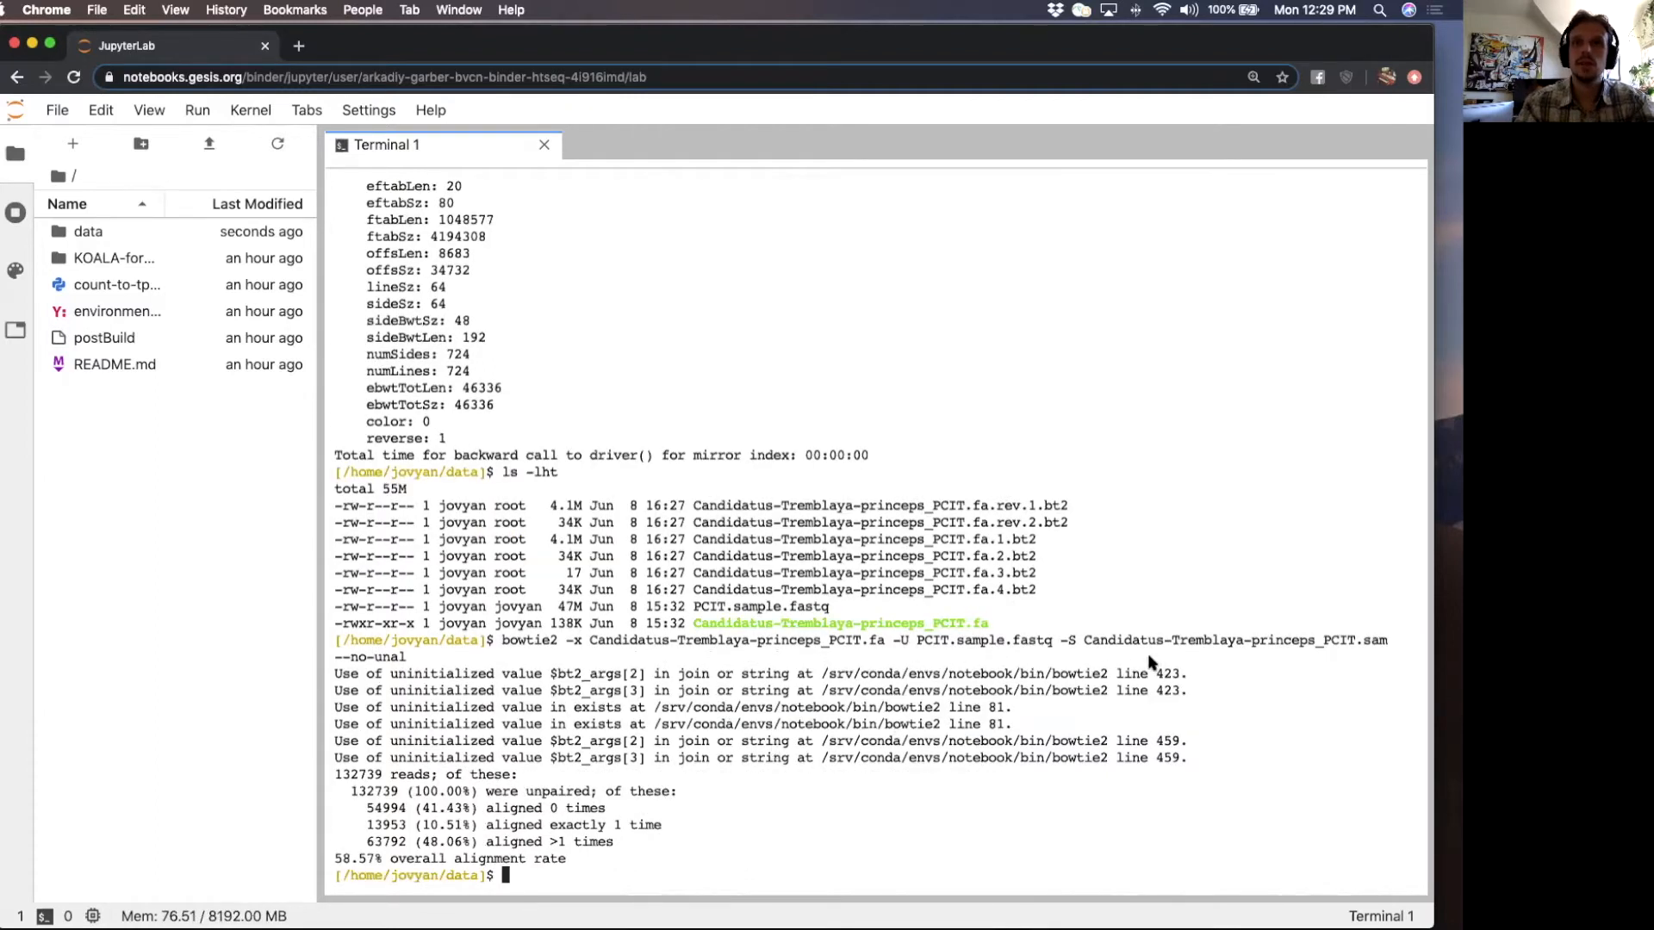
mouse_move(422, 769)
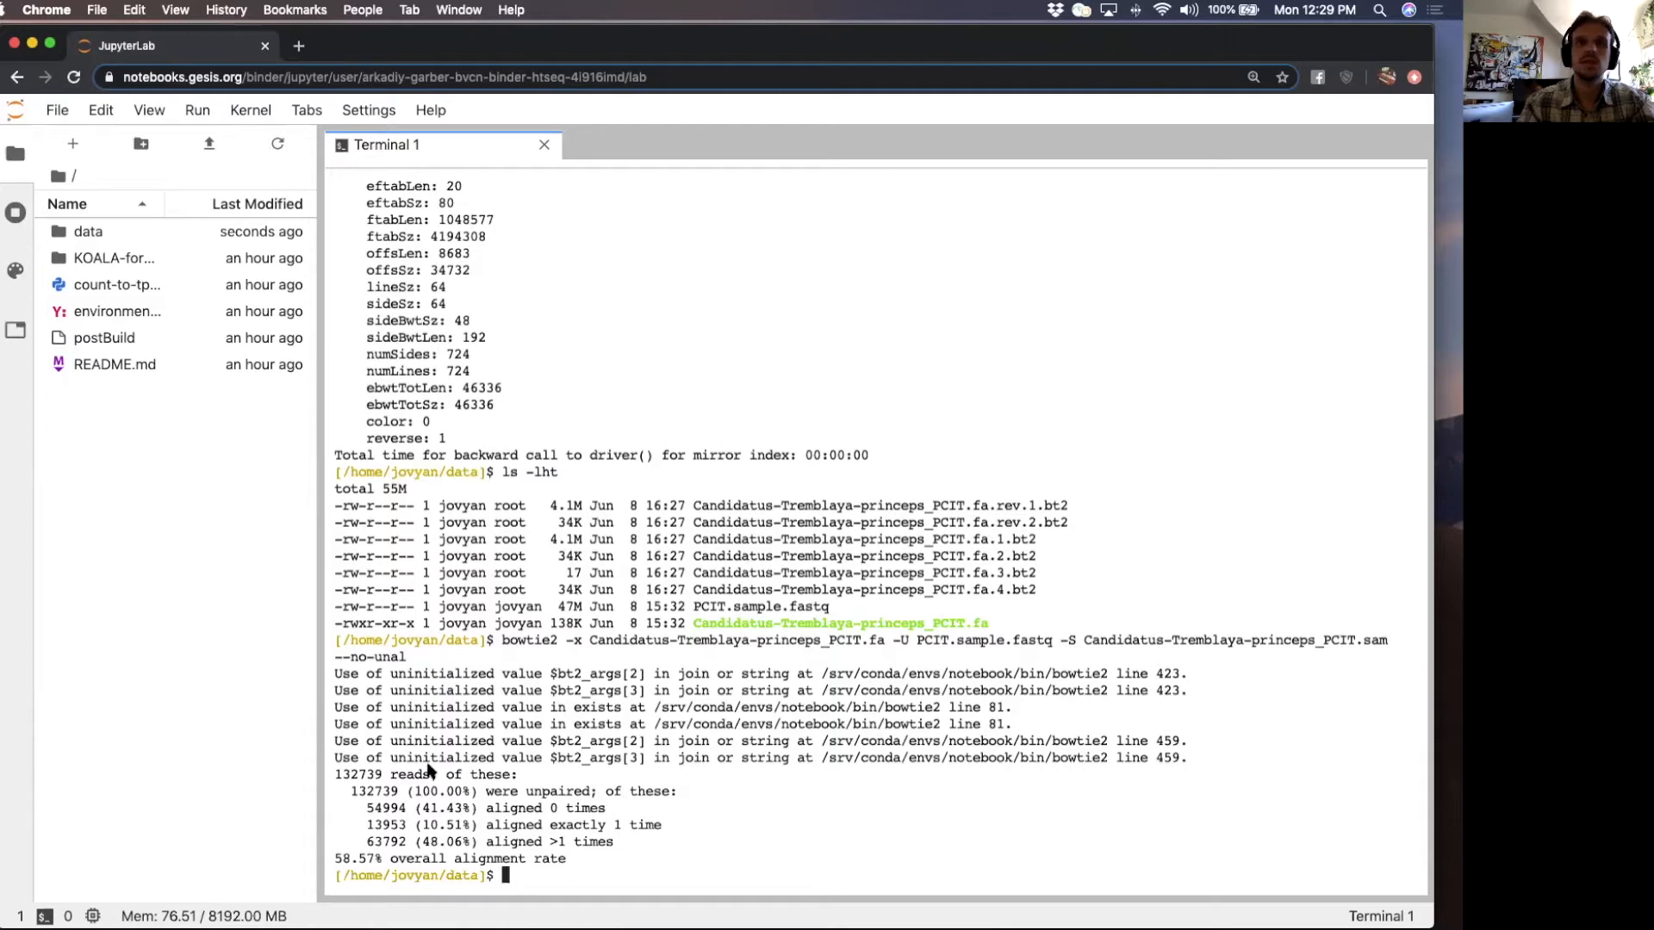
mouse_move(544, 786)
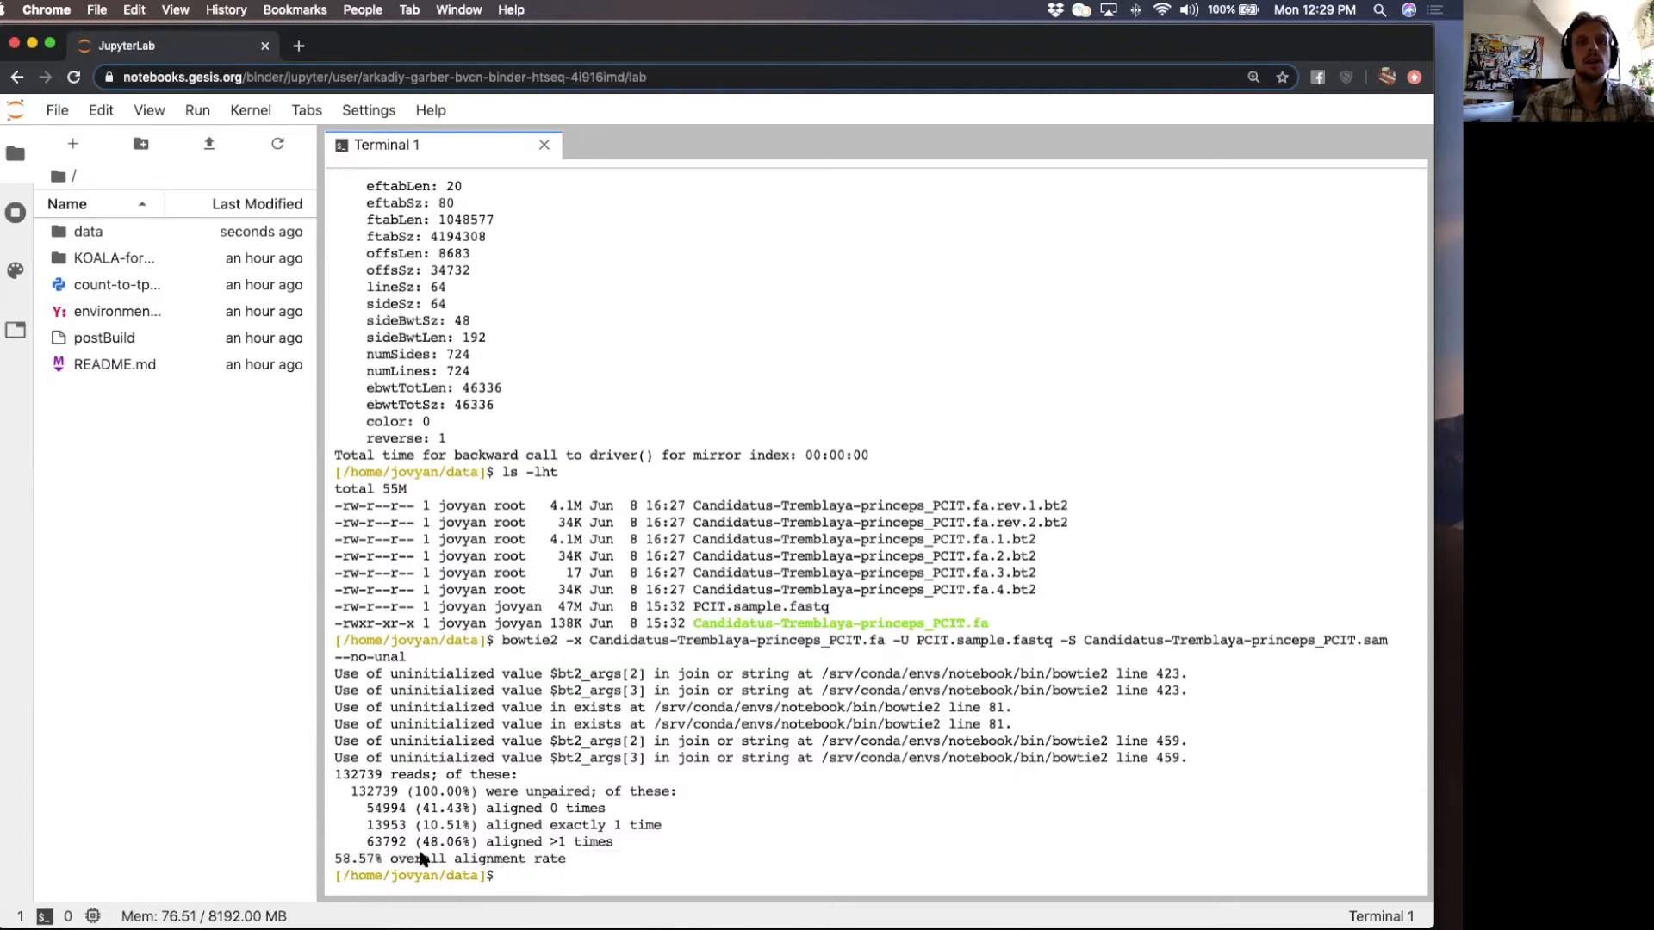
- List the data folder to confirm the 31M Candidatus-Tremblaya-princeps_PCIT.sam file
text(ls -lht)
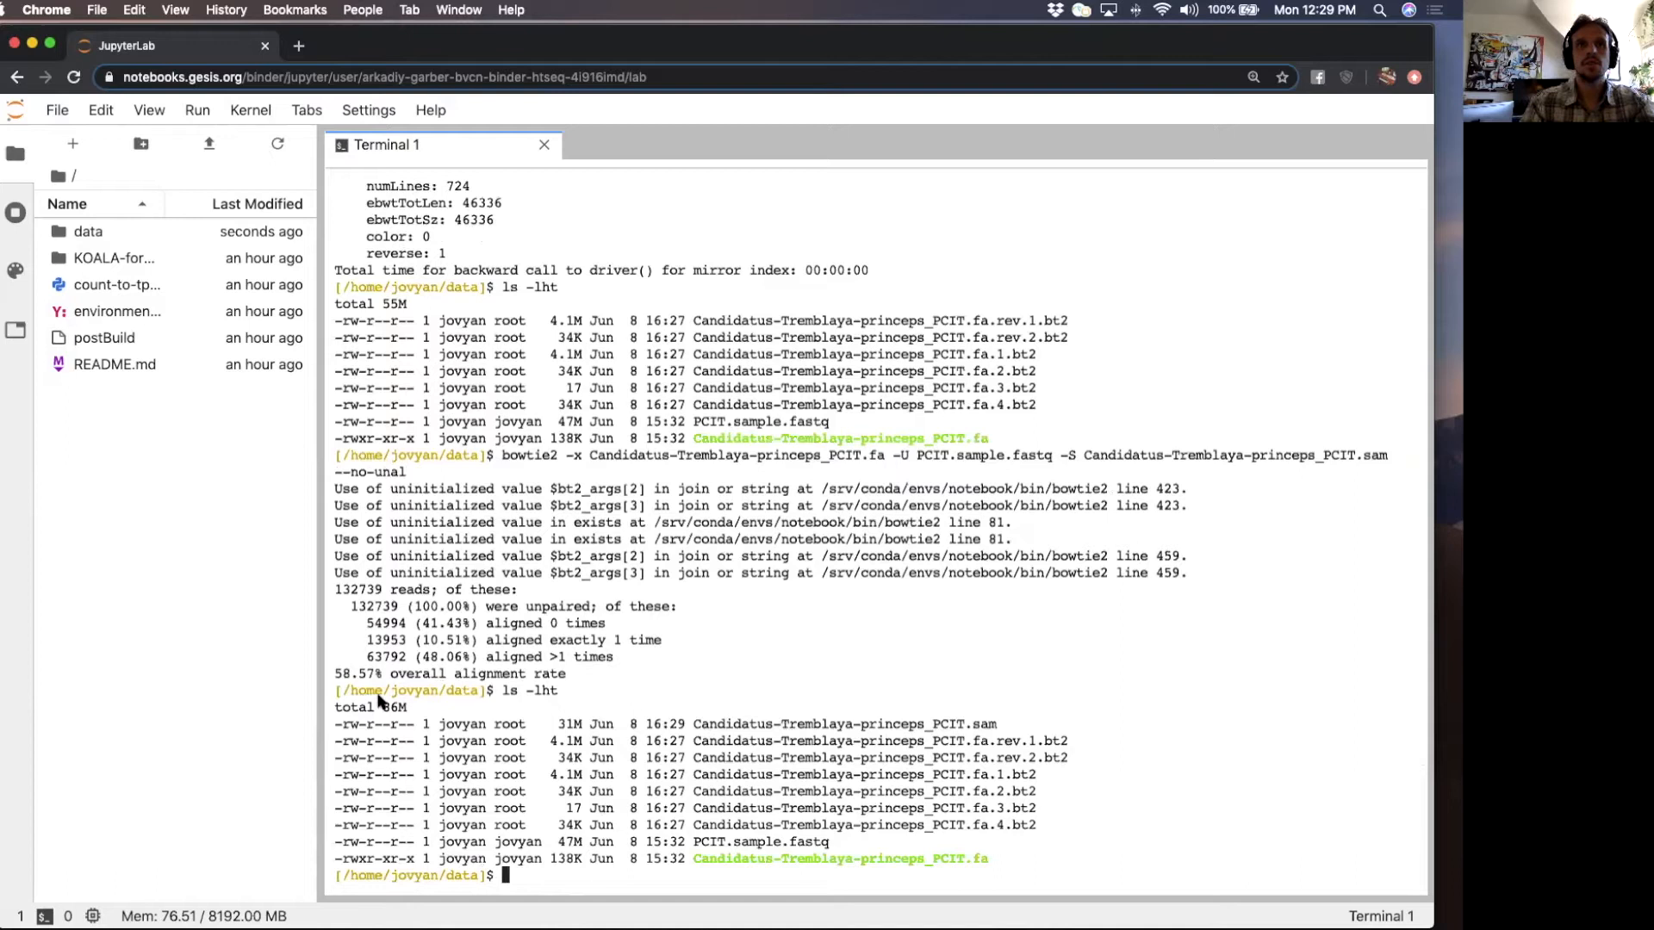
mouse_move(705, 722)
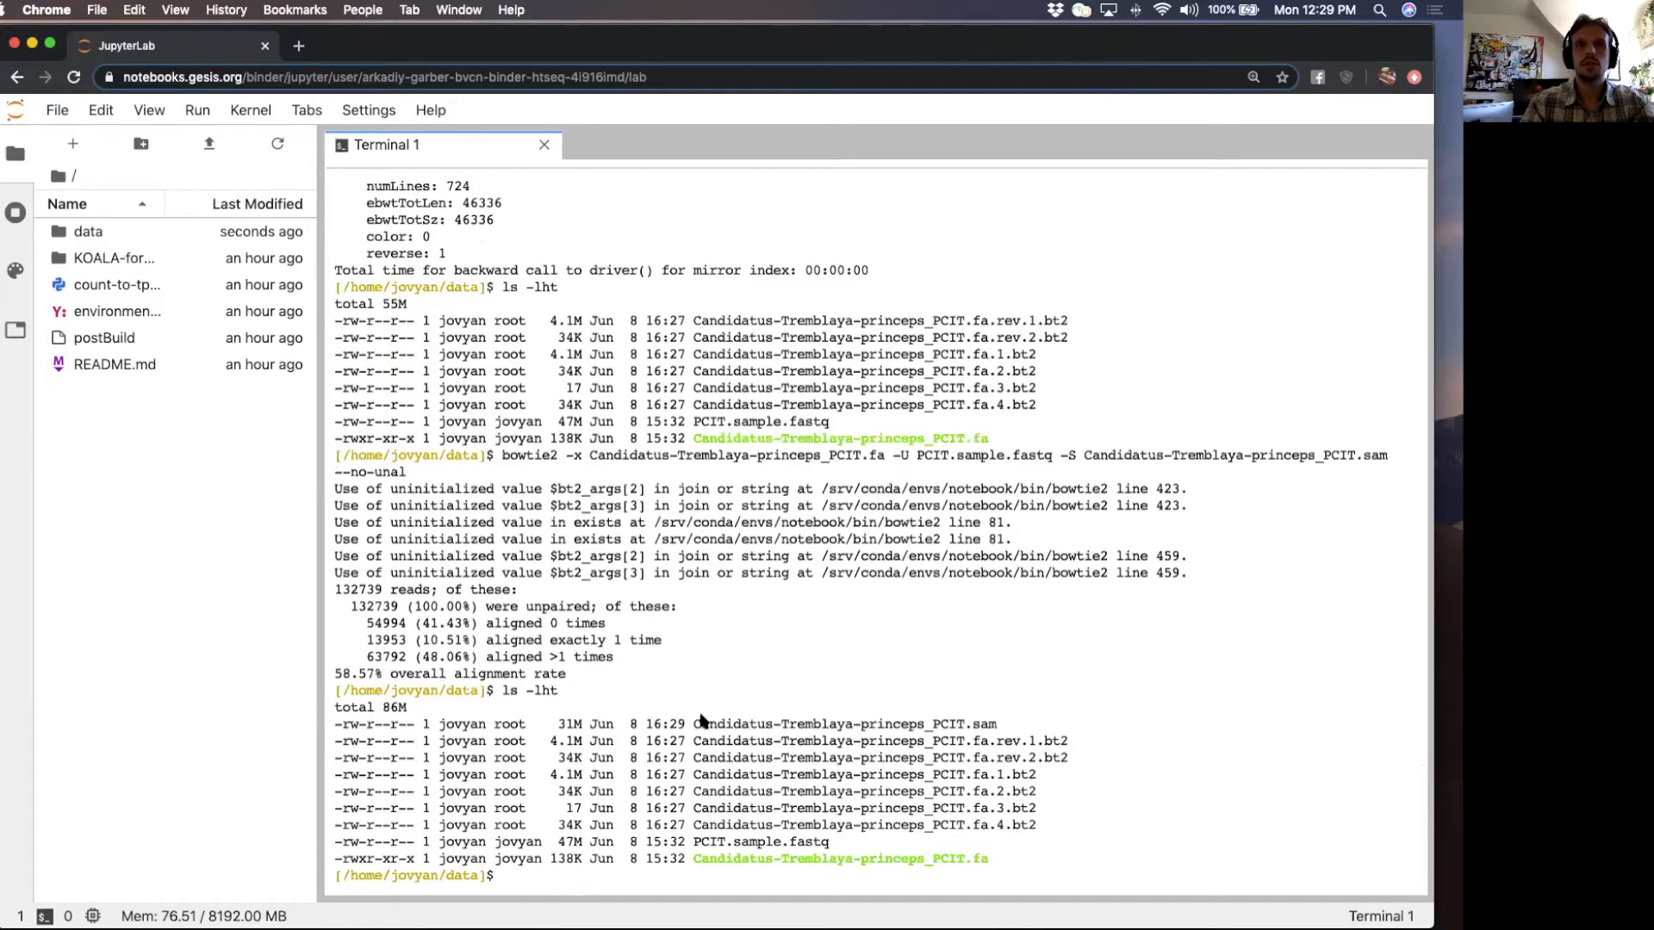
mouse_move(395, 677)
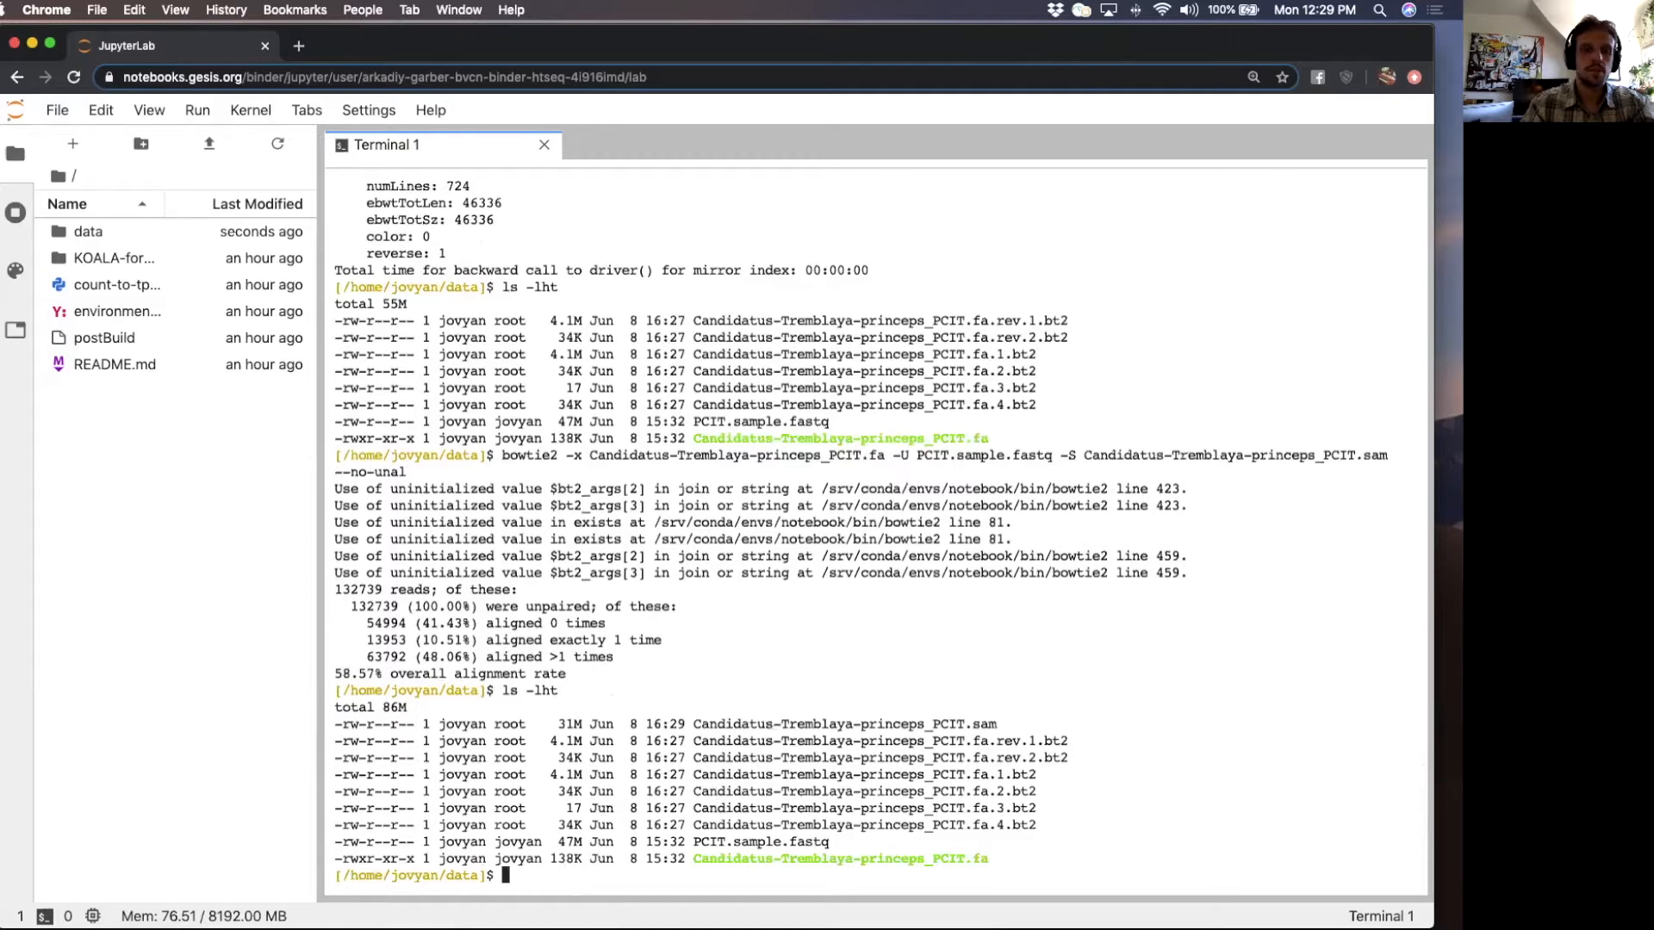
mouse_move(751, 734)
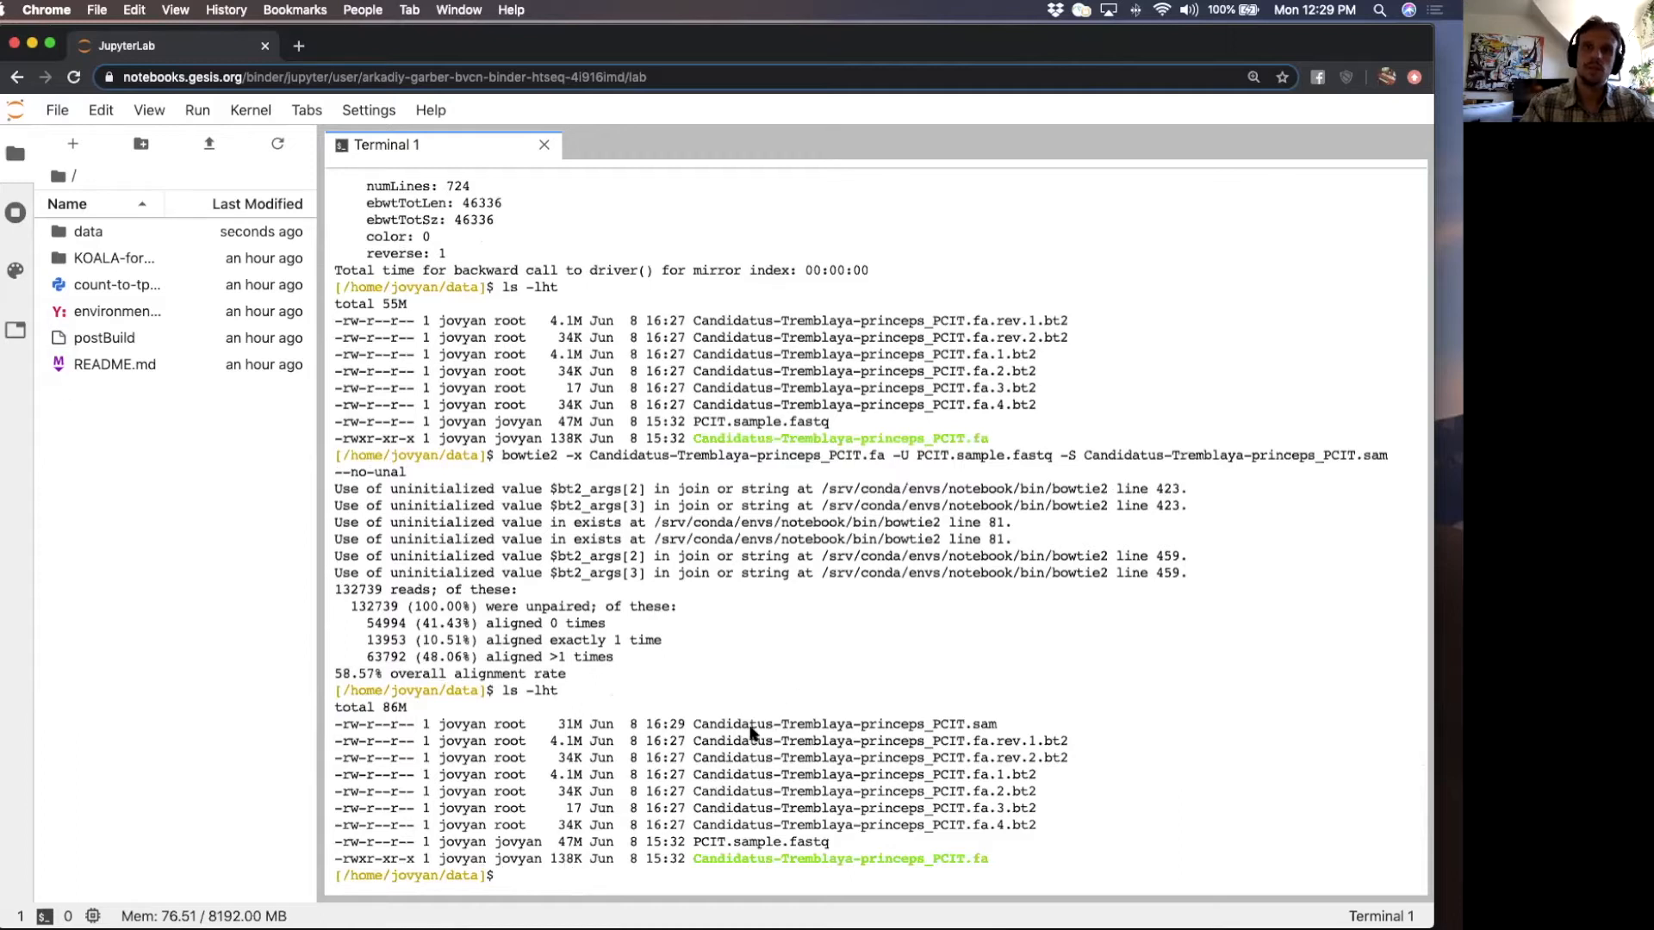
mouse_move(680, 799)
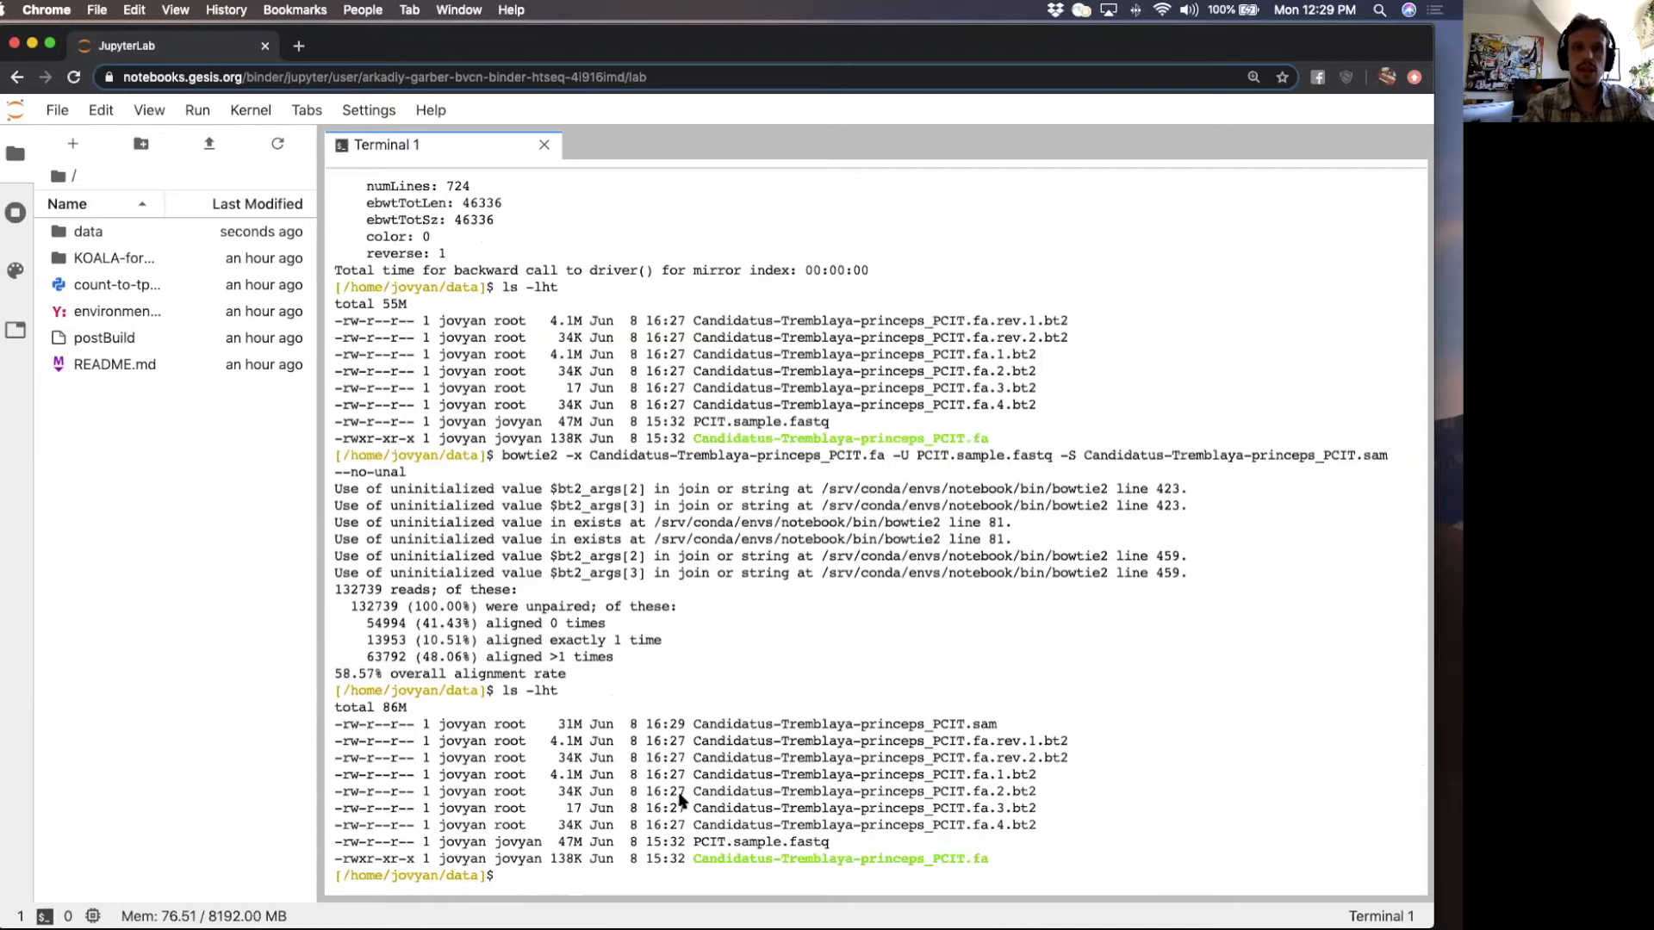
text(htseq)
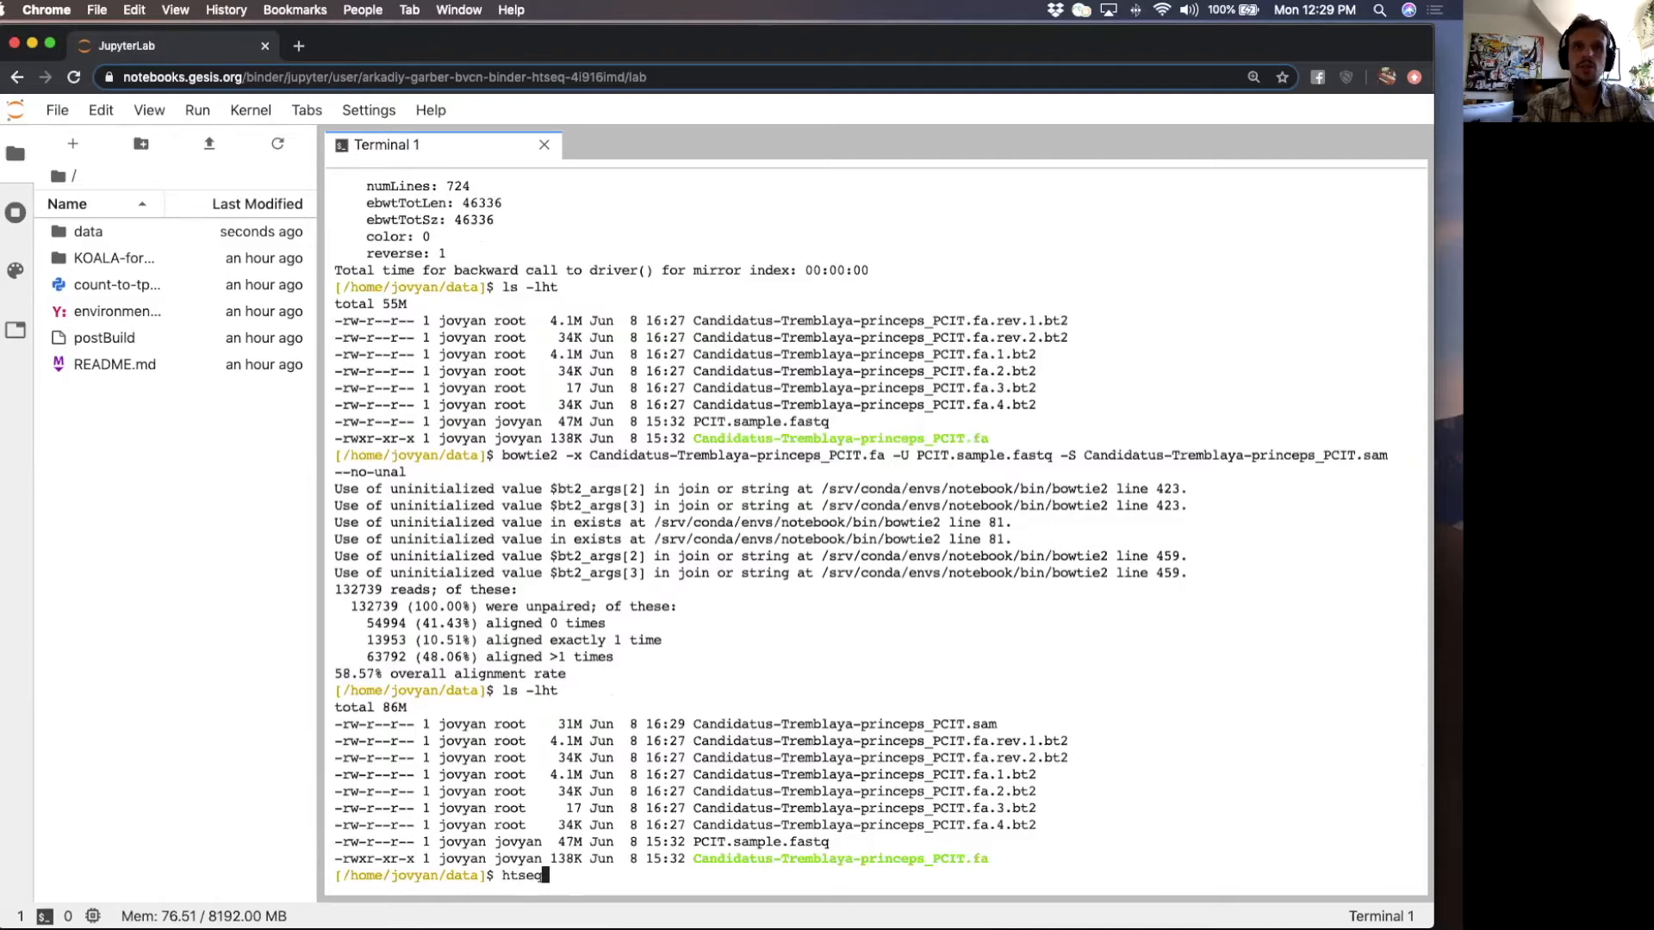
text(-count -)
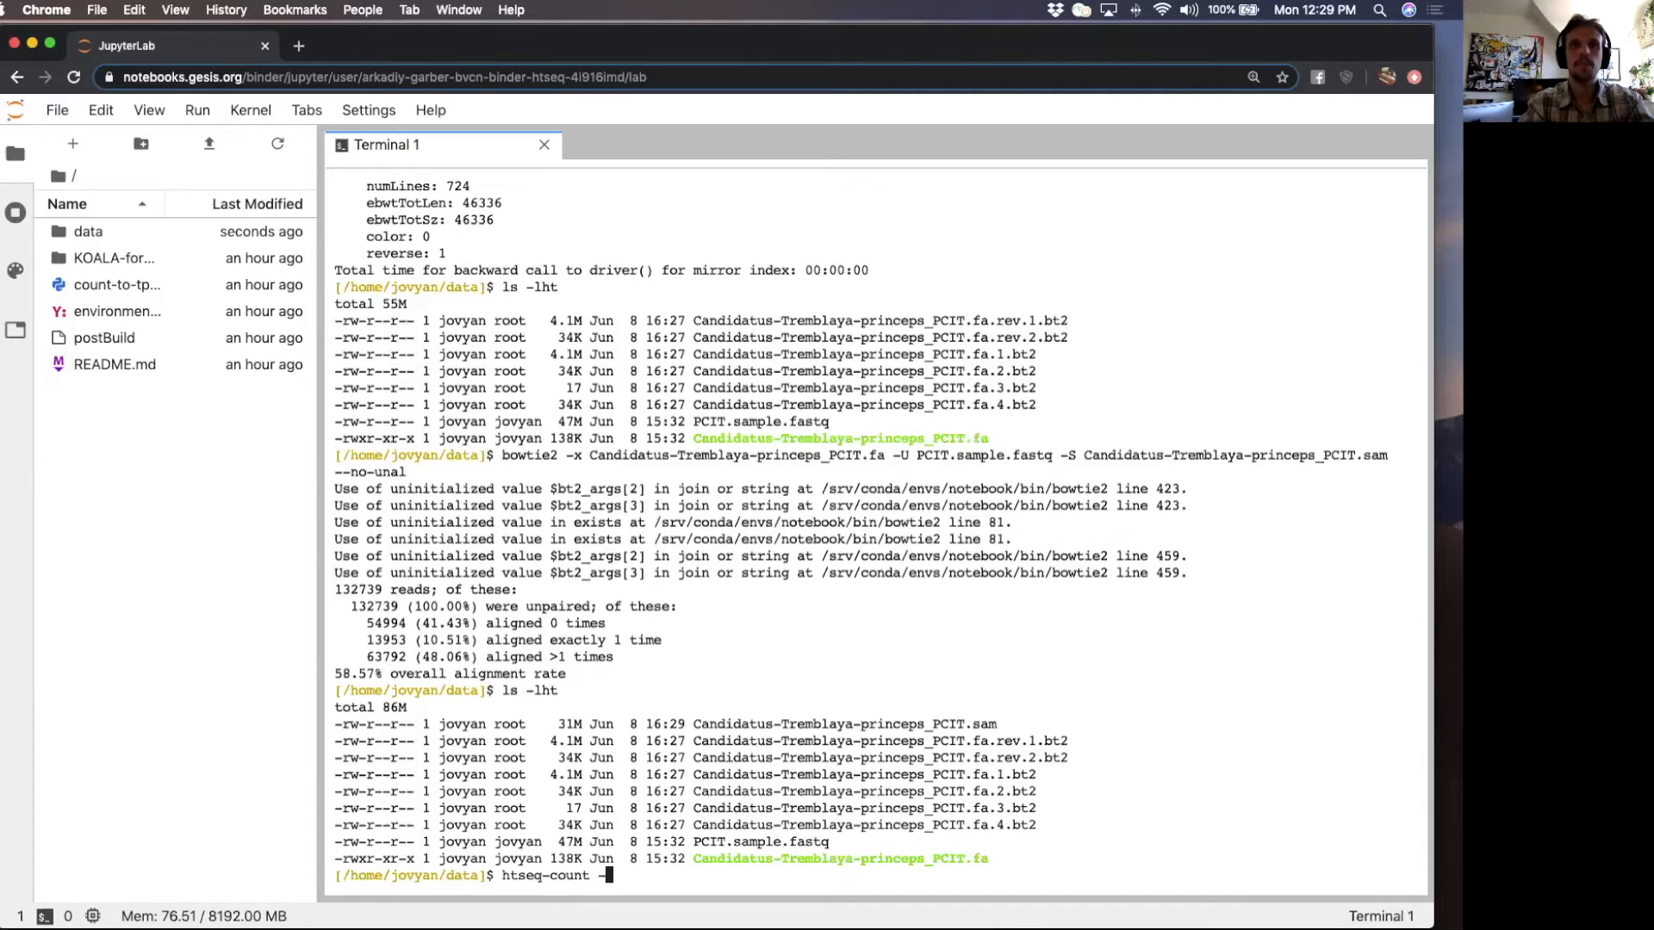
key(Return)
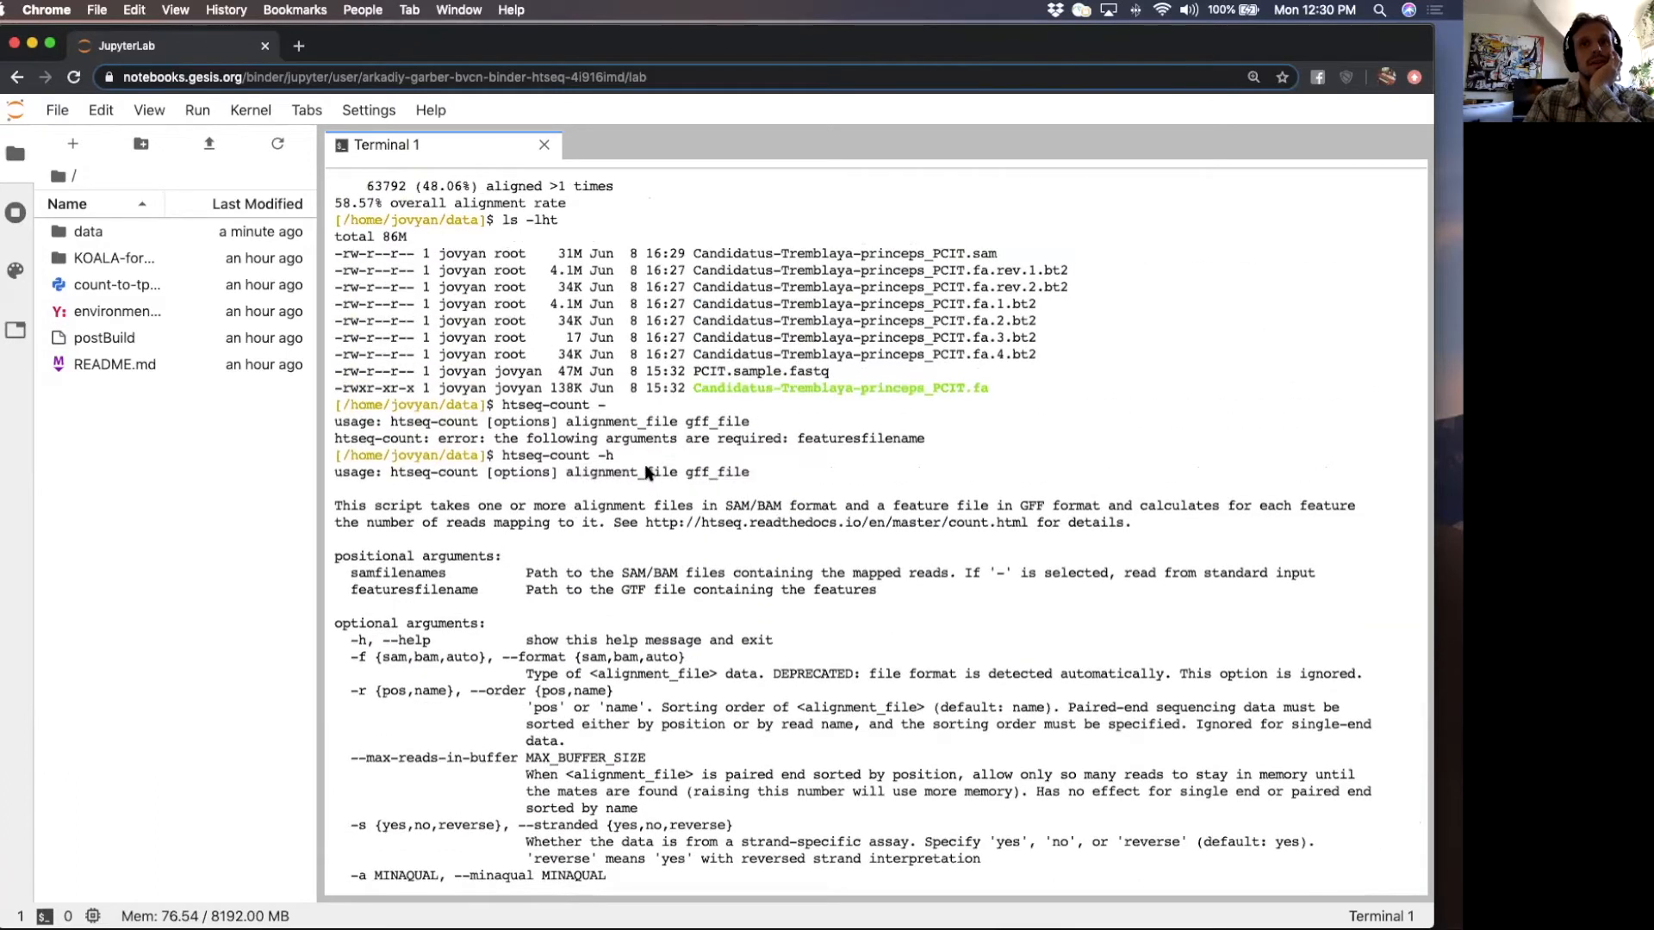
mouse_move(813, 418)
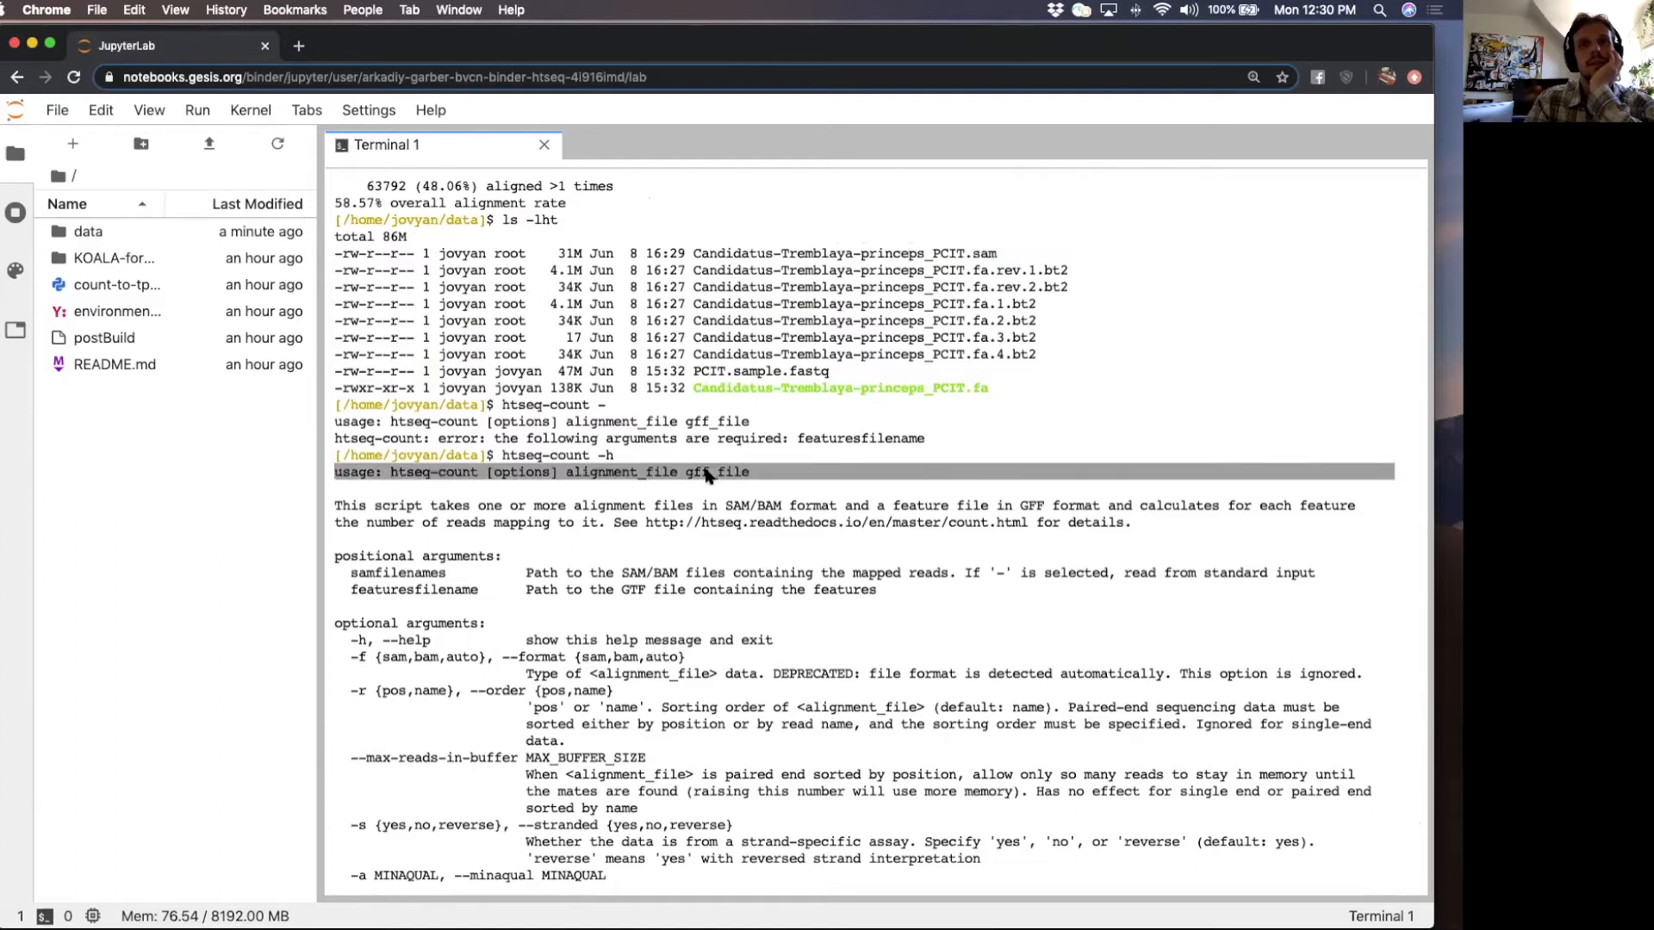
scroll(down, 3)
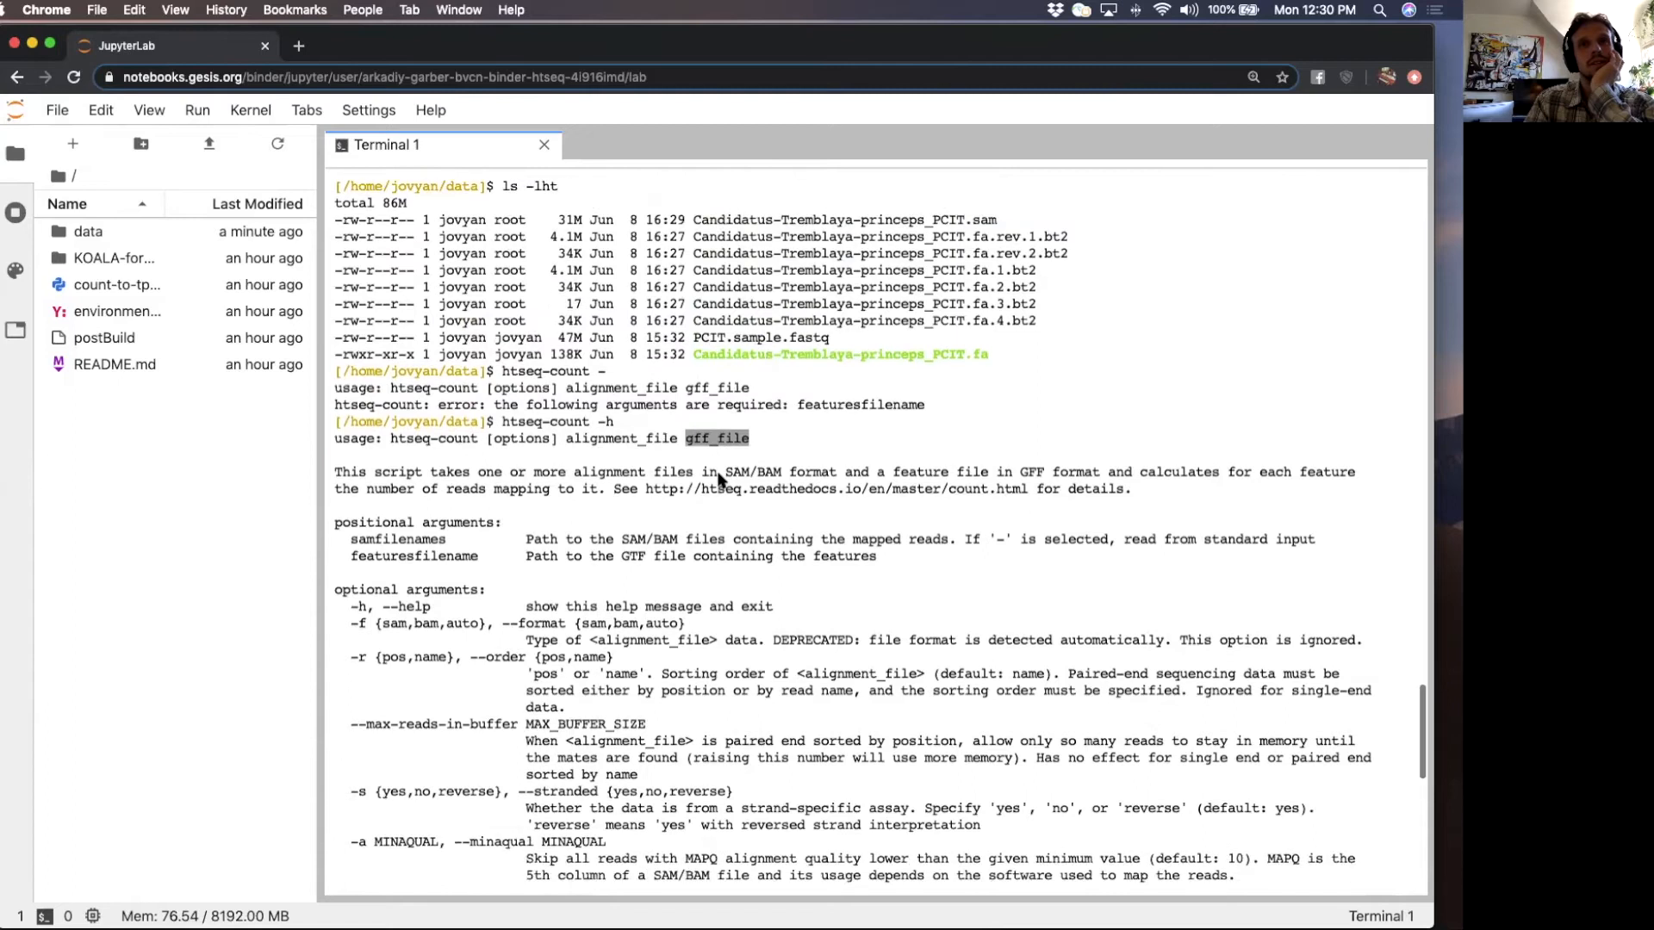
scroll(down, 3)
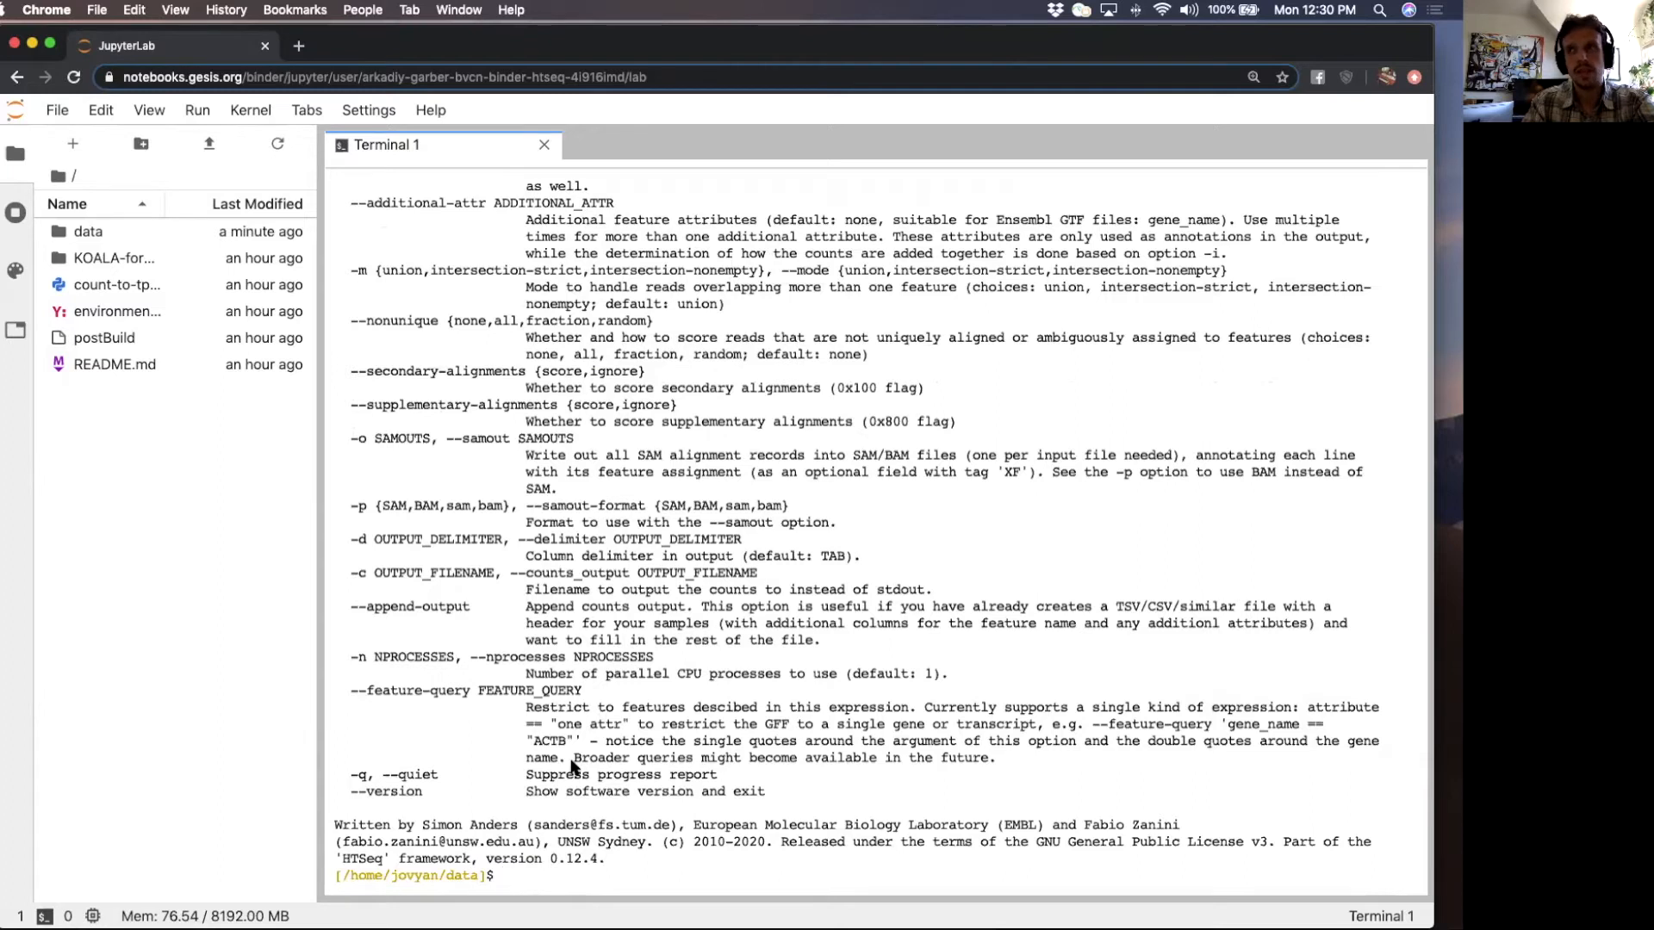
mouse_move(558, 761)
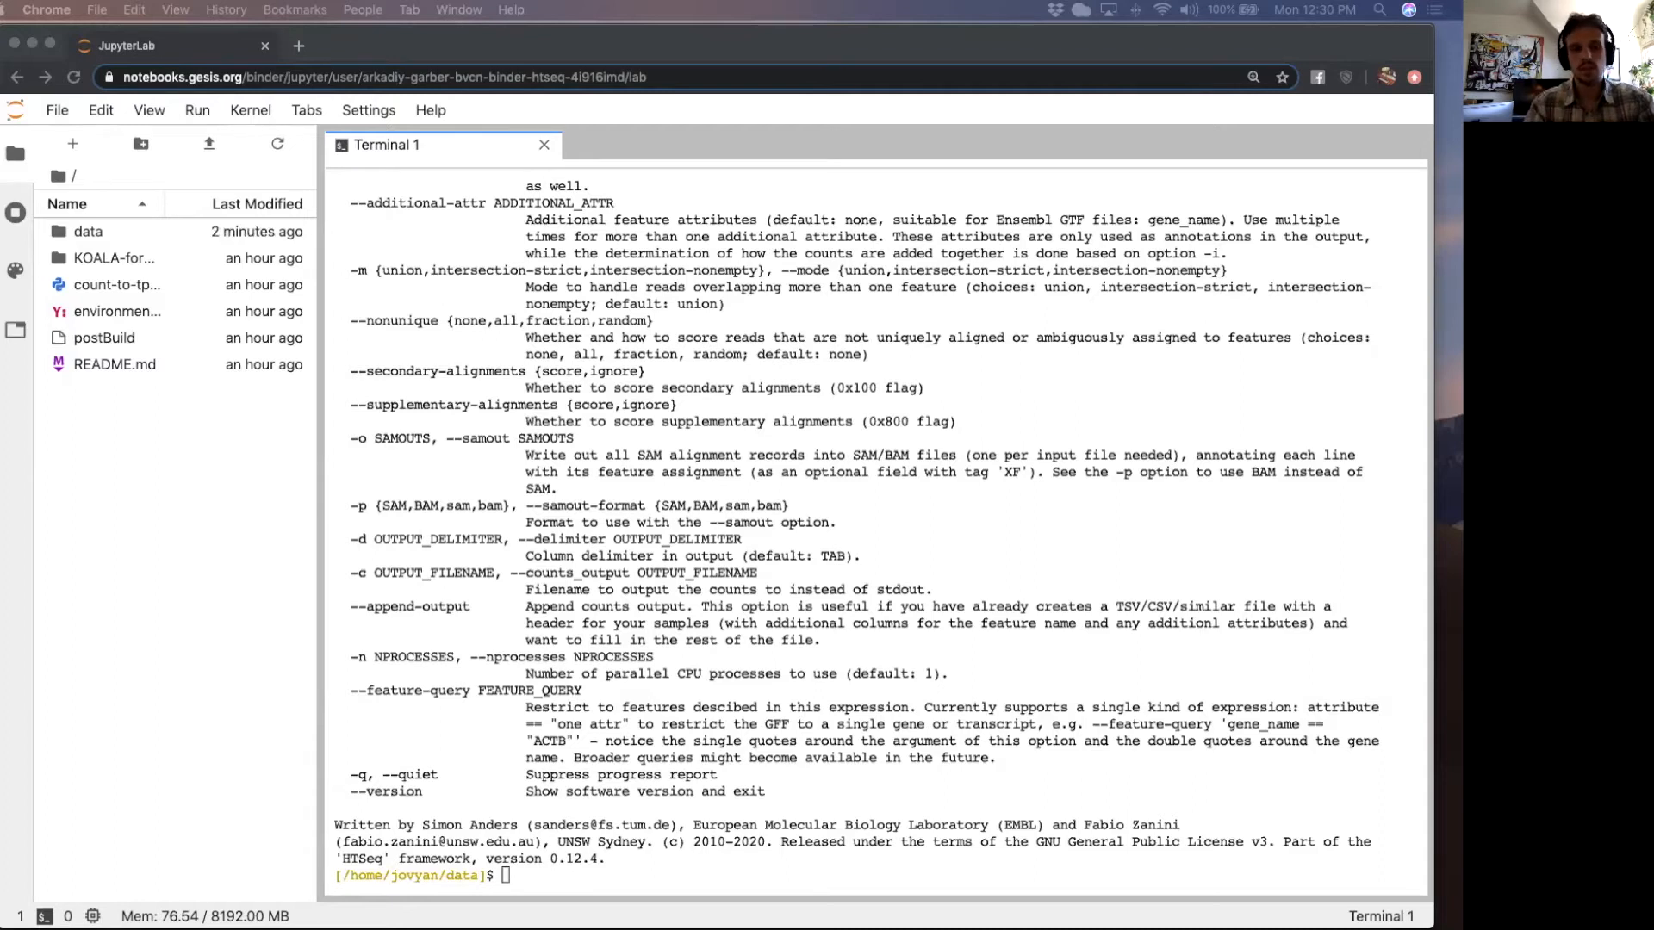
mouse_move(546, 643)
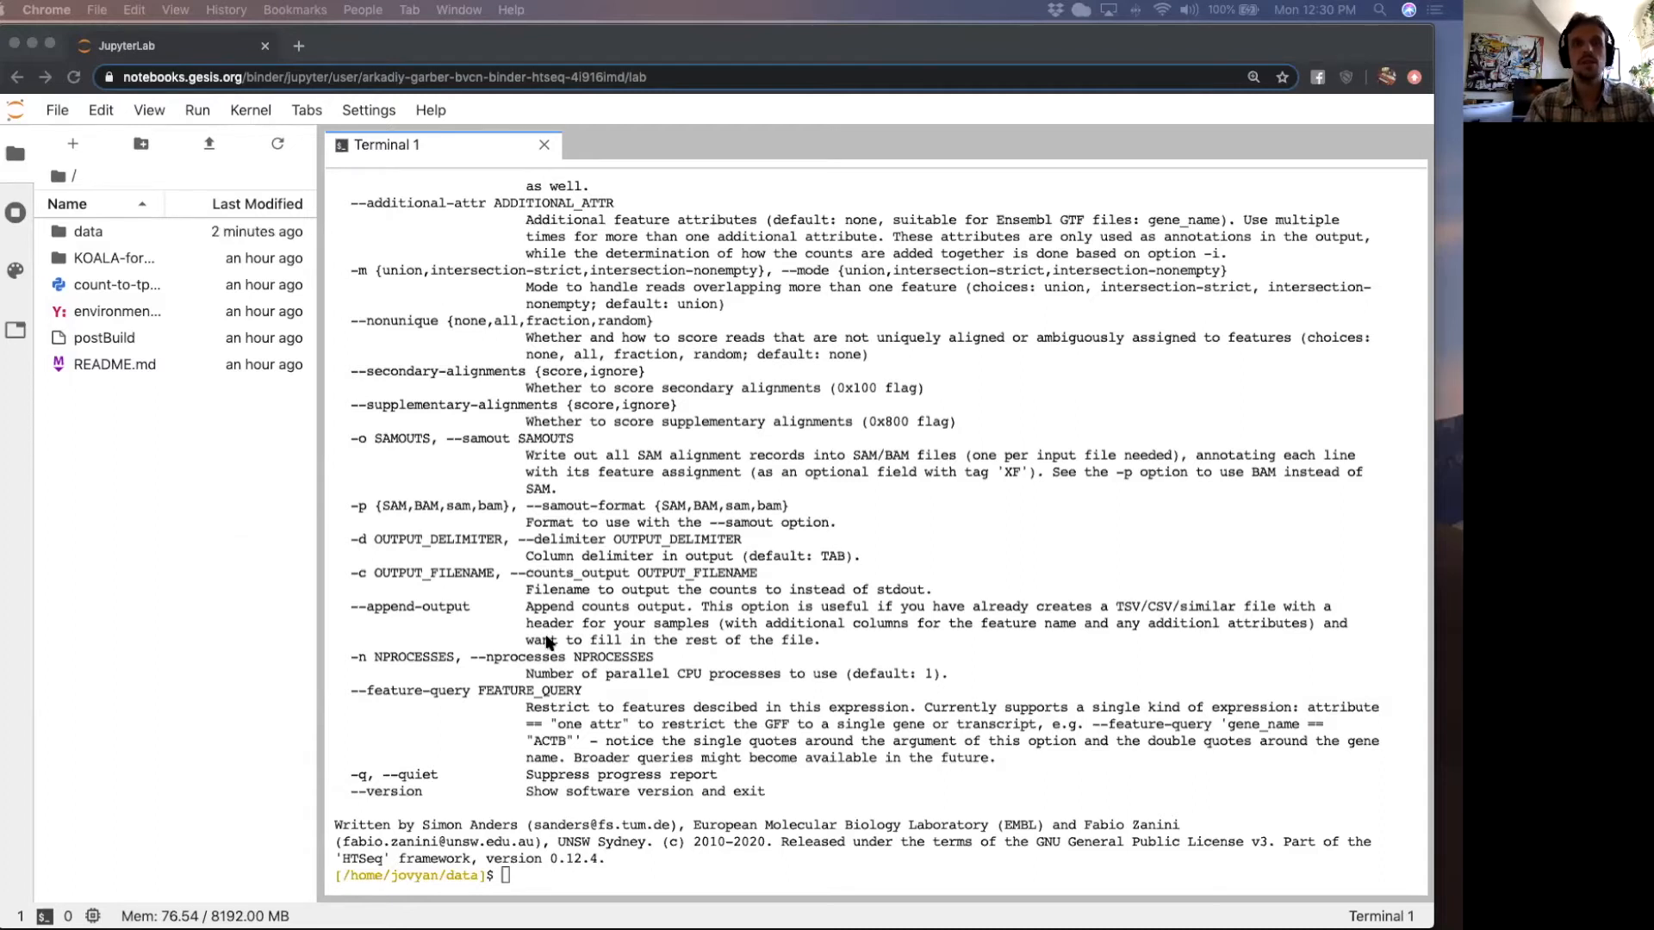
- Annotate the genome with prokka Candidatus-Tremblaya-princeps_PCIT.fa and enter the PROKKA_06082020 output folder
text(prokka Candidatus-Tremblaya-princeps_PCIT.fa)
text(ls -lht)
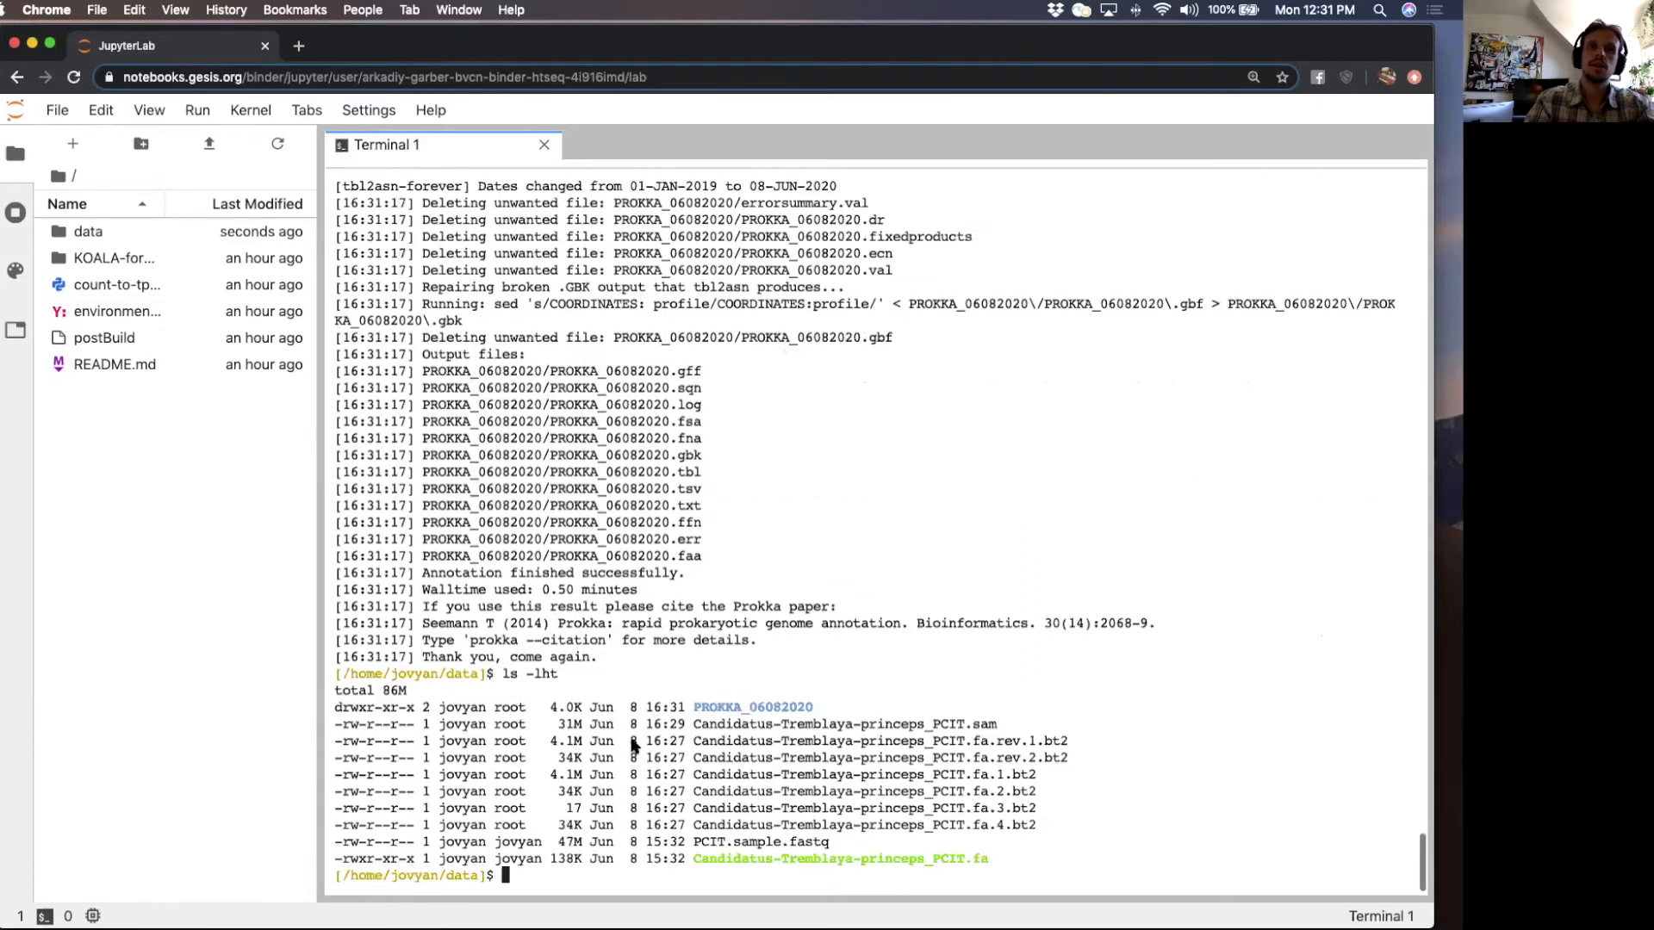
double_click(751, 706)
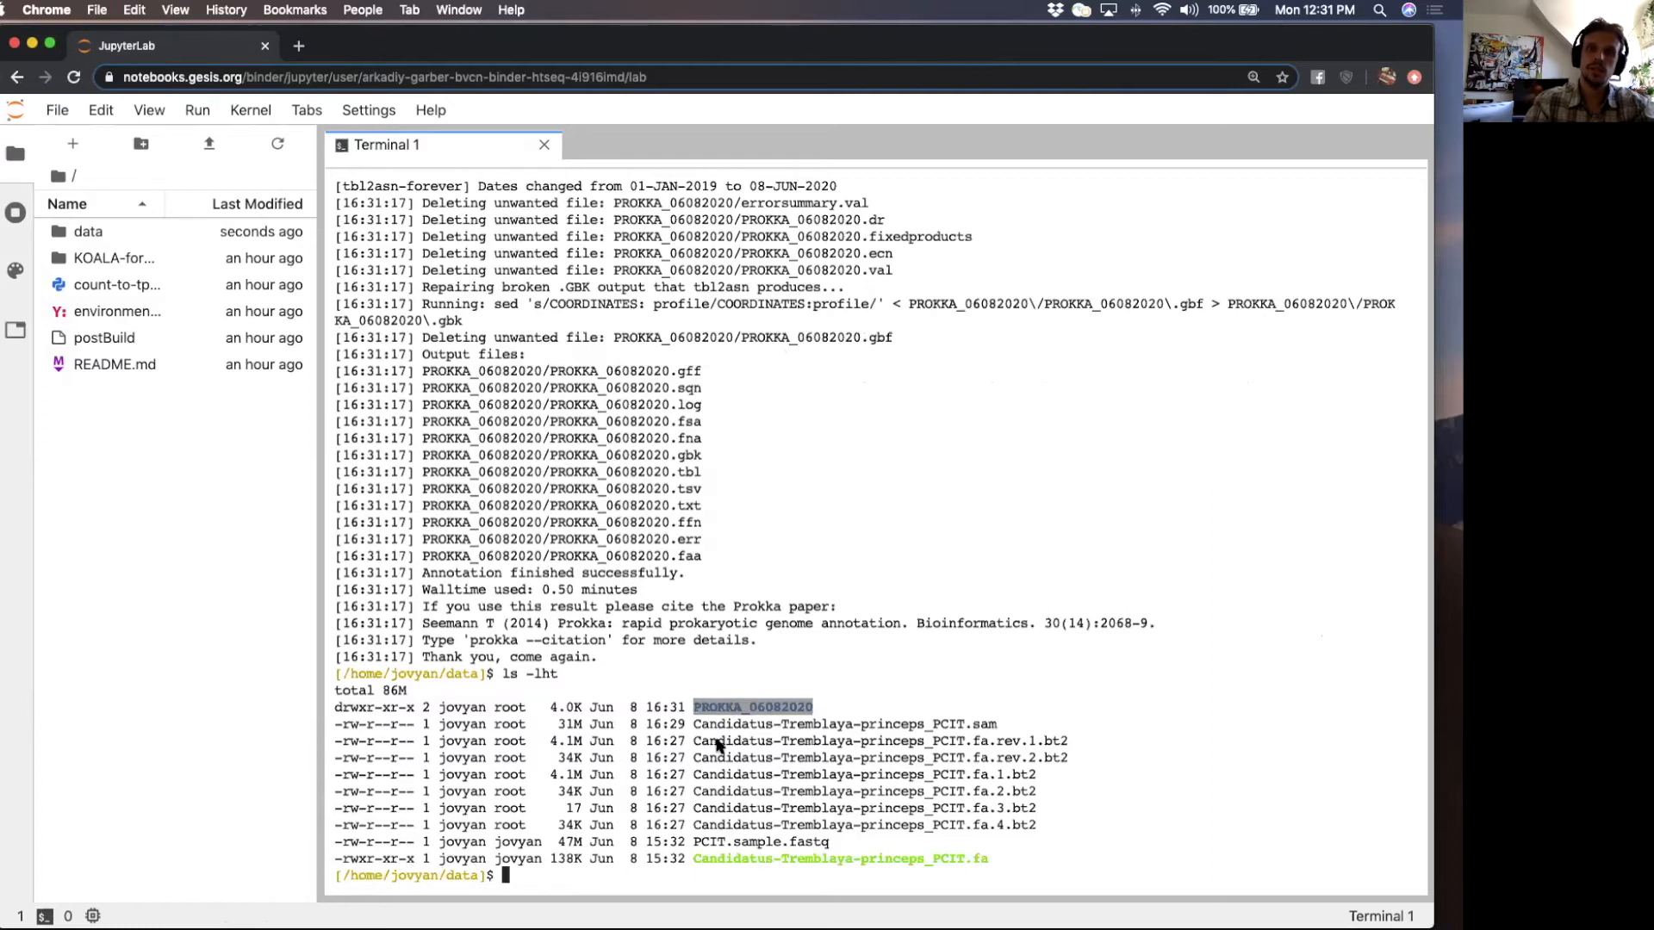
text(cd PROKKA_06082020)
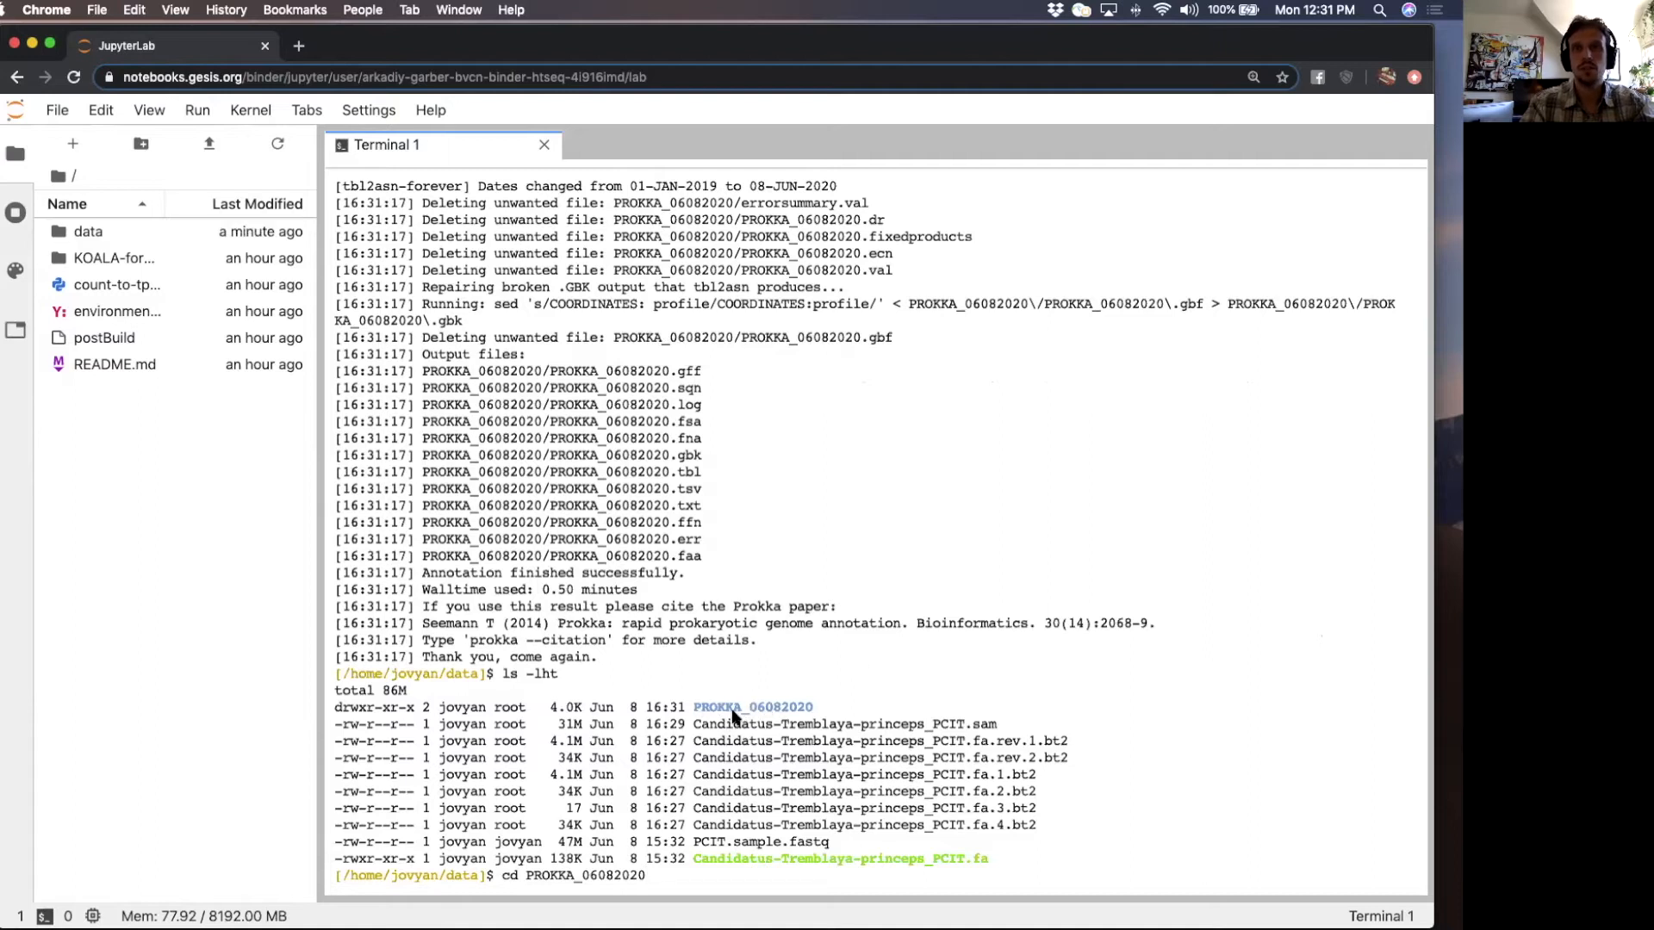
mouse_move(780, 715)
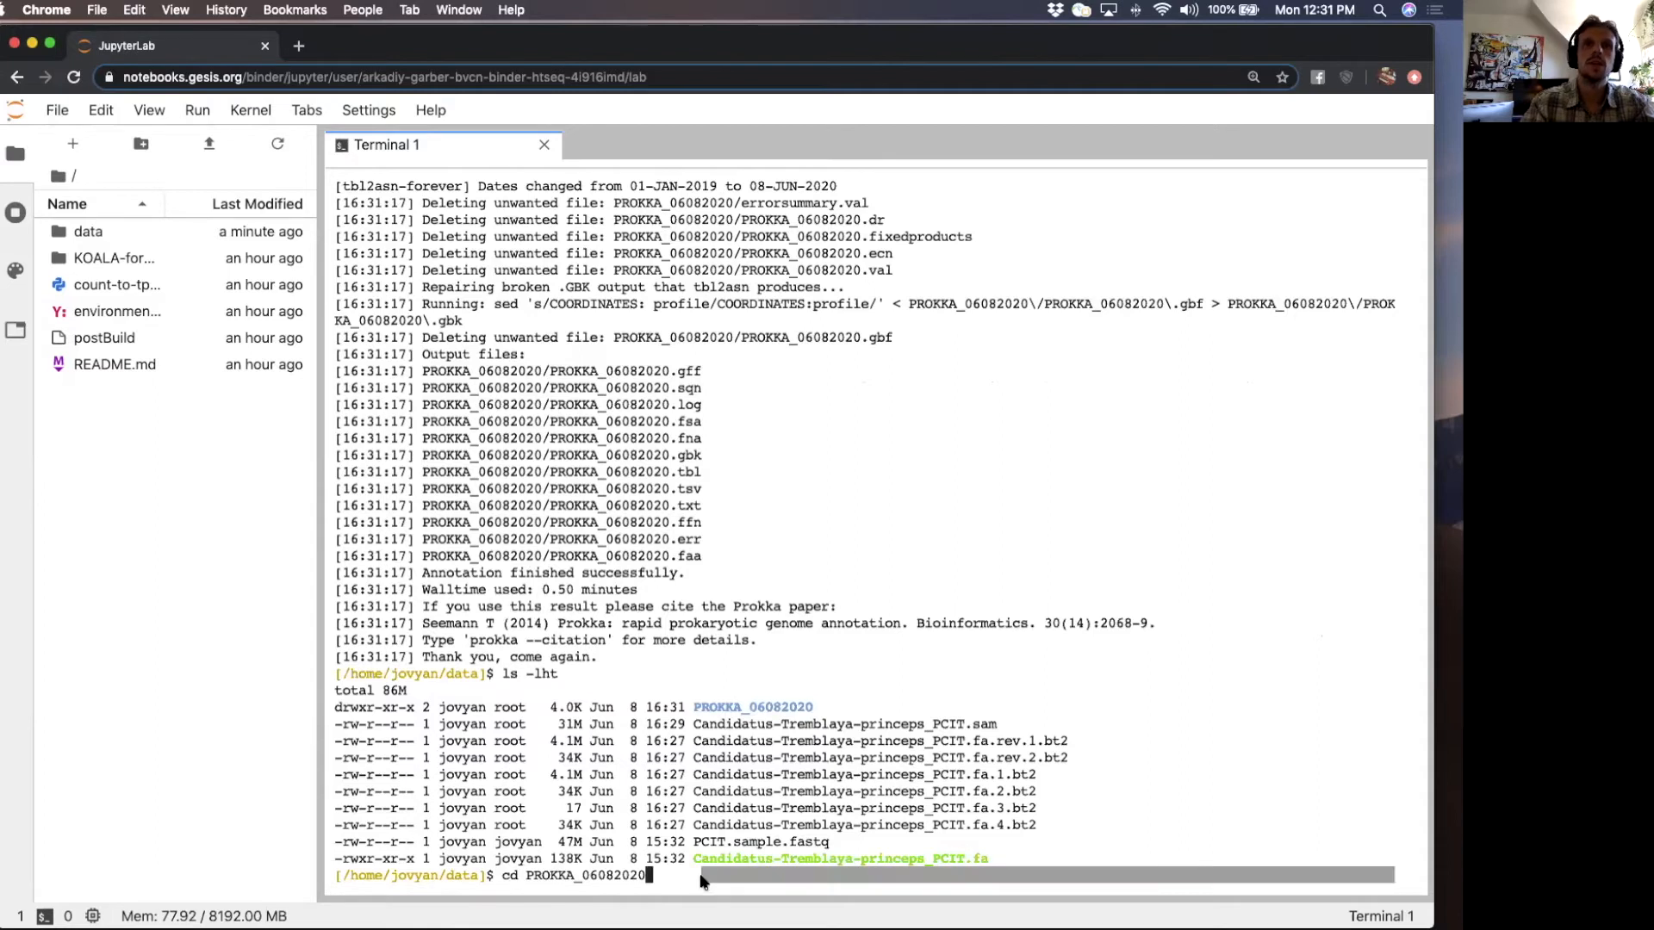
key(Return)
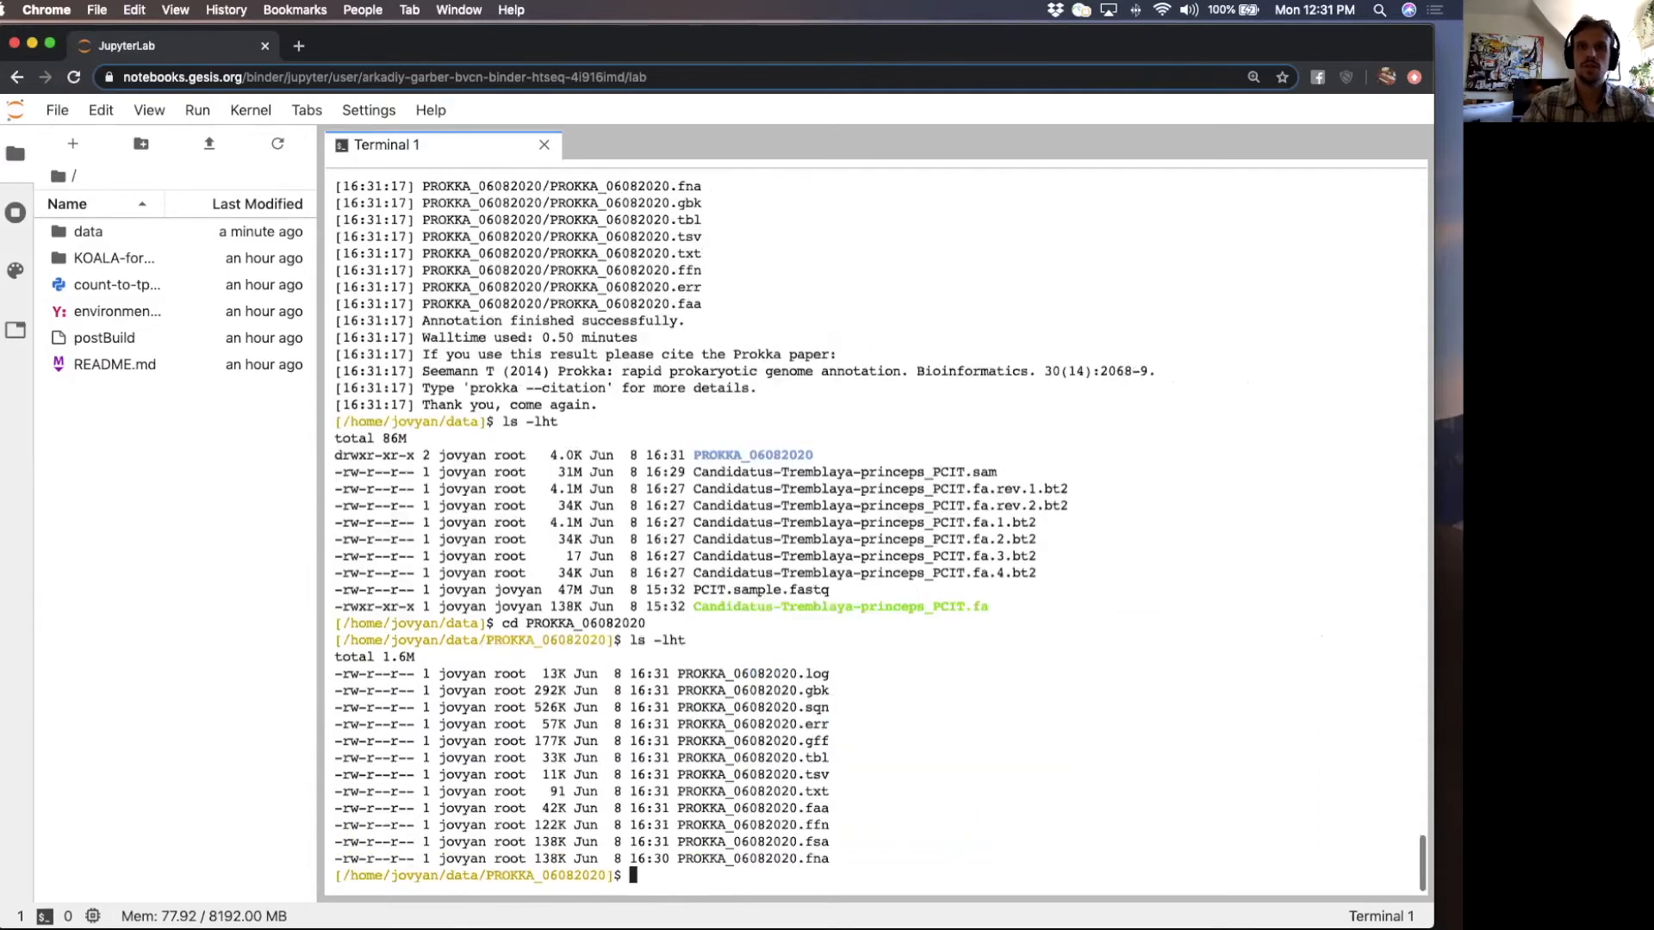
- View PROKKA_06082020.gff with less and show its last lines
double_click(751, 739)
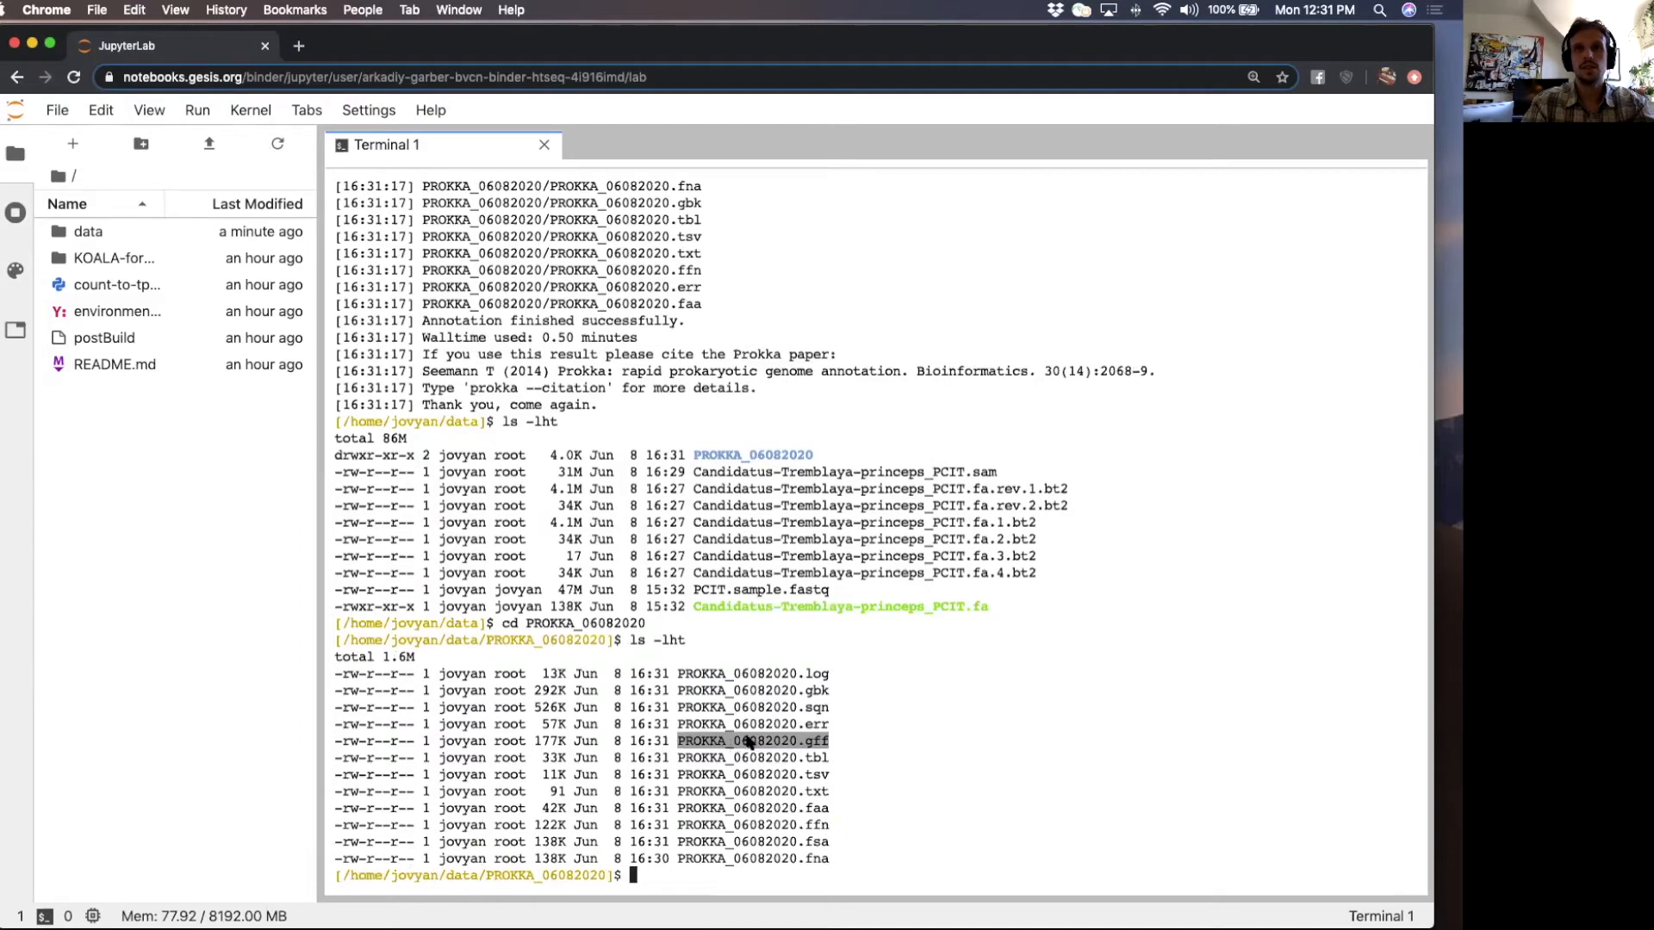
text(less PROKKA_06082020.gff)
text(tail)
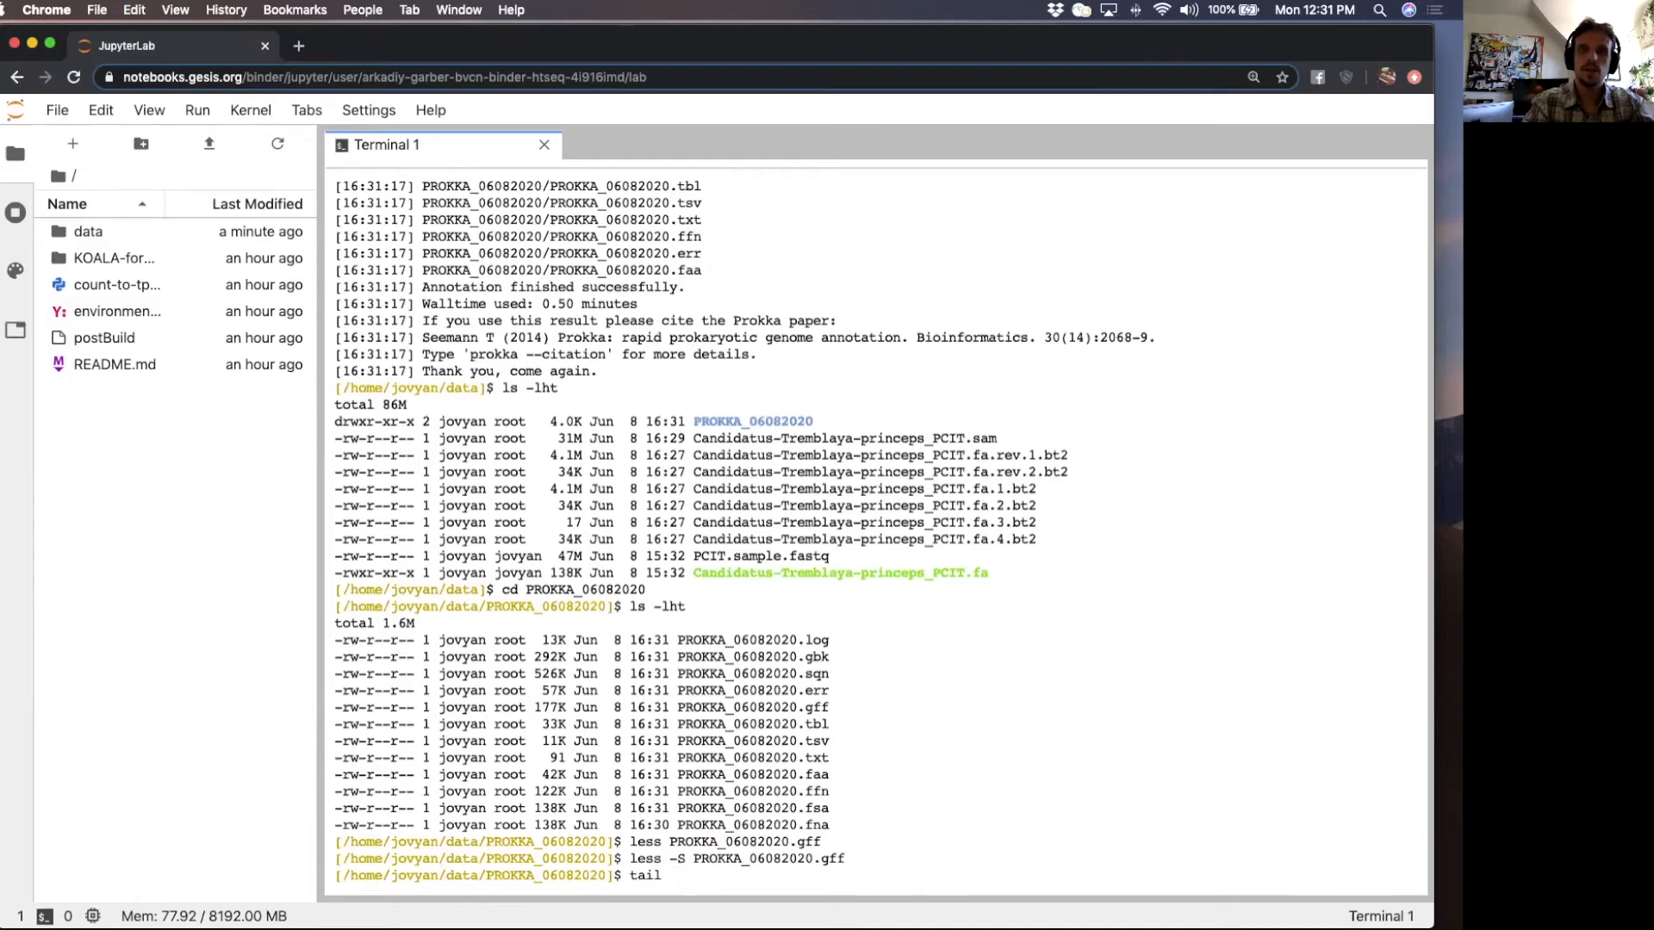
text( PROKKA_06082020.gff)
key(Return)
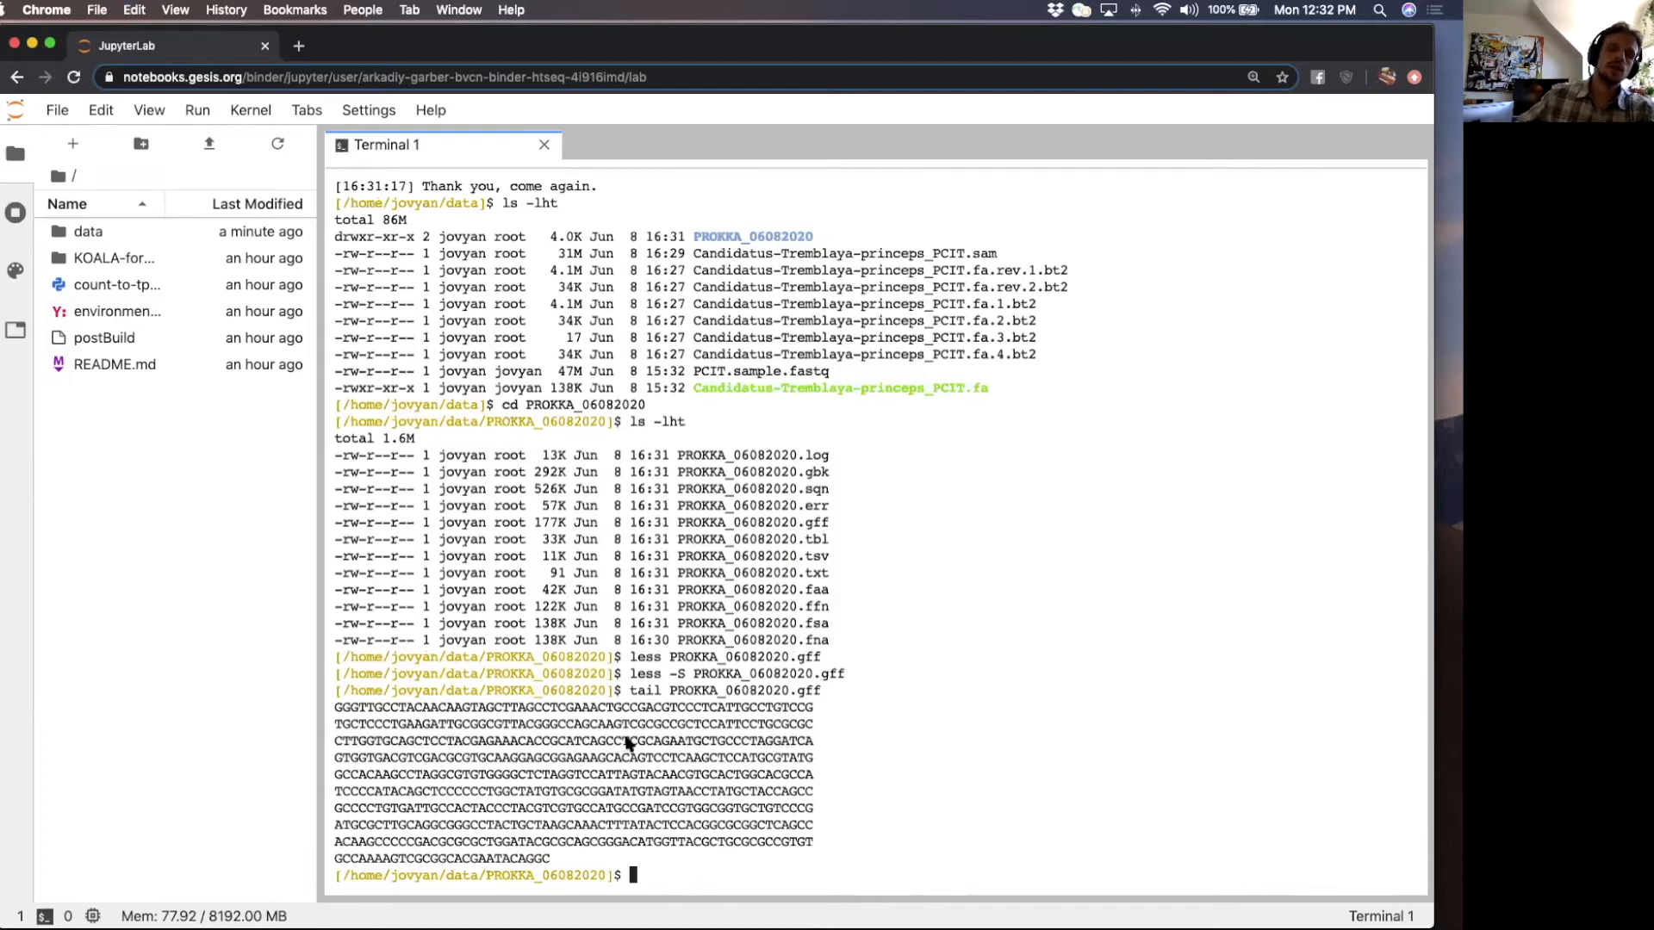
mouse_move(731, 732)
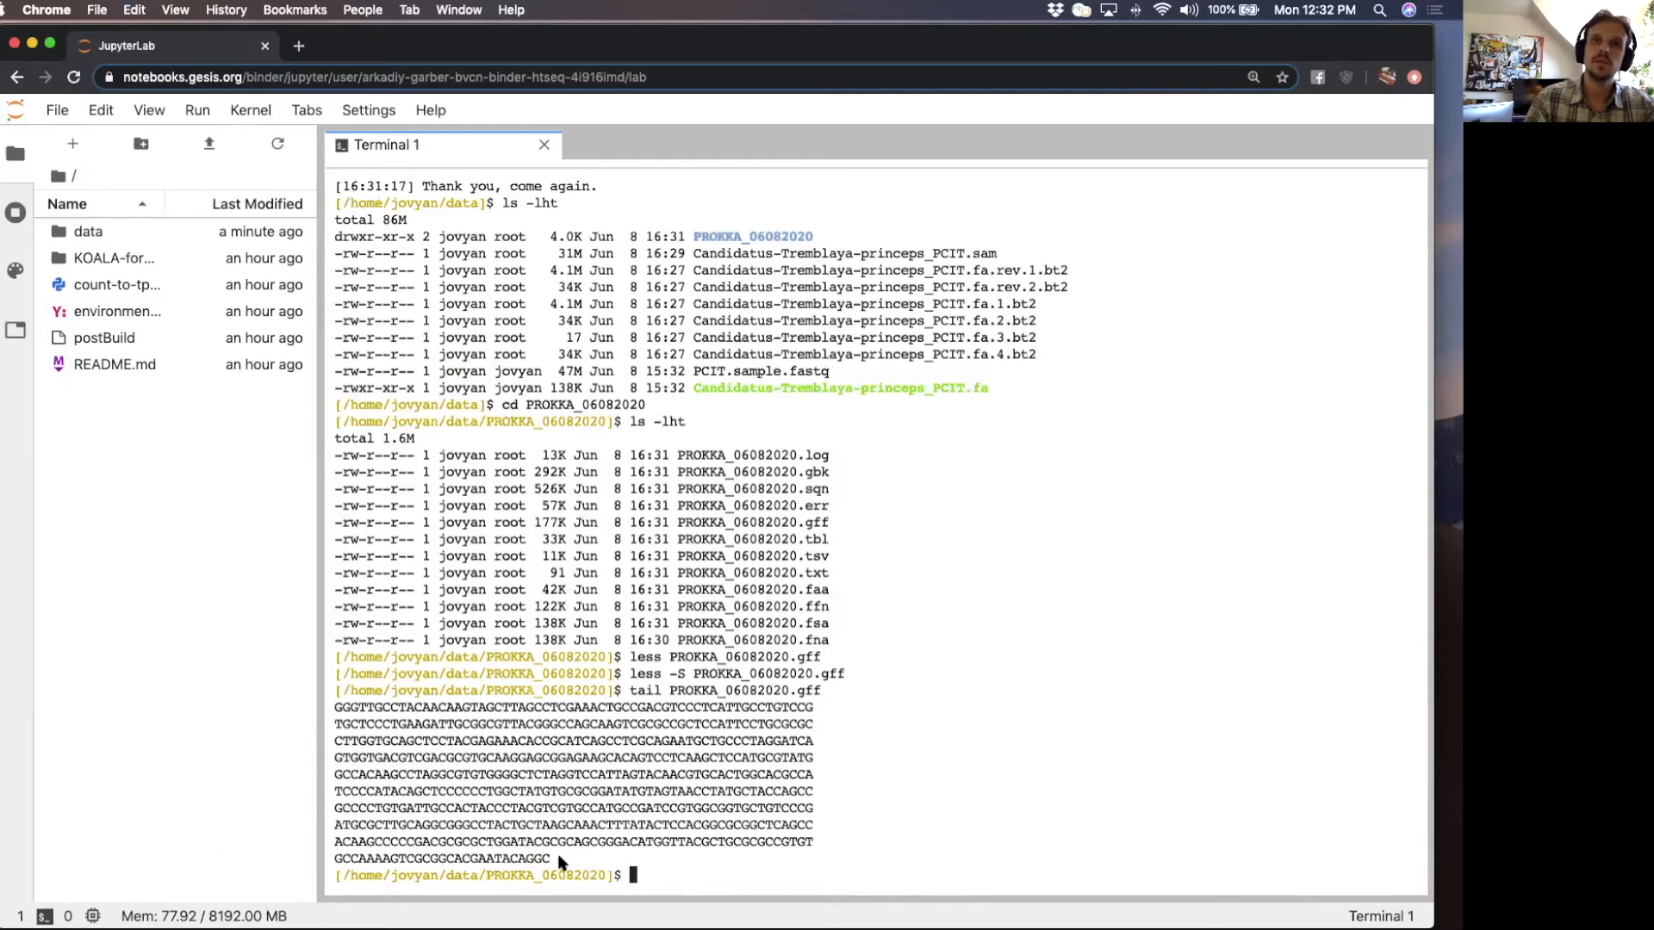
mouse_move(567, 734)
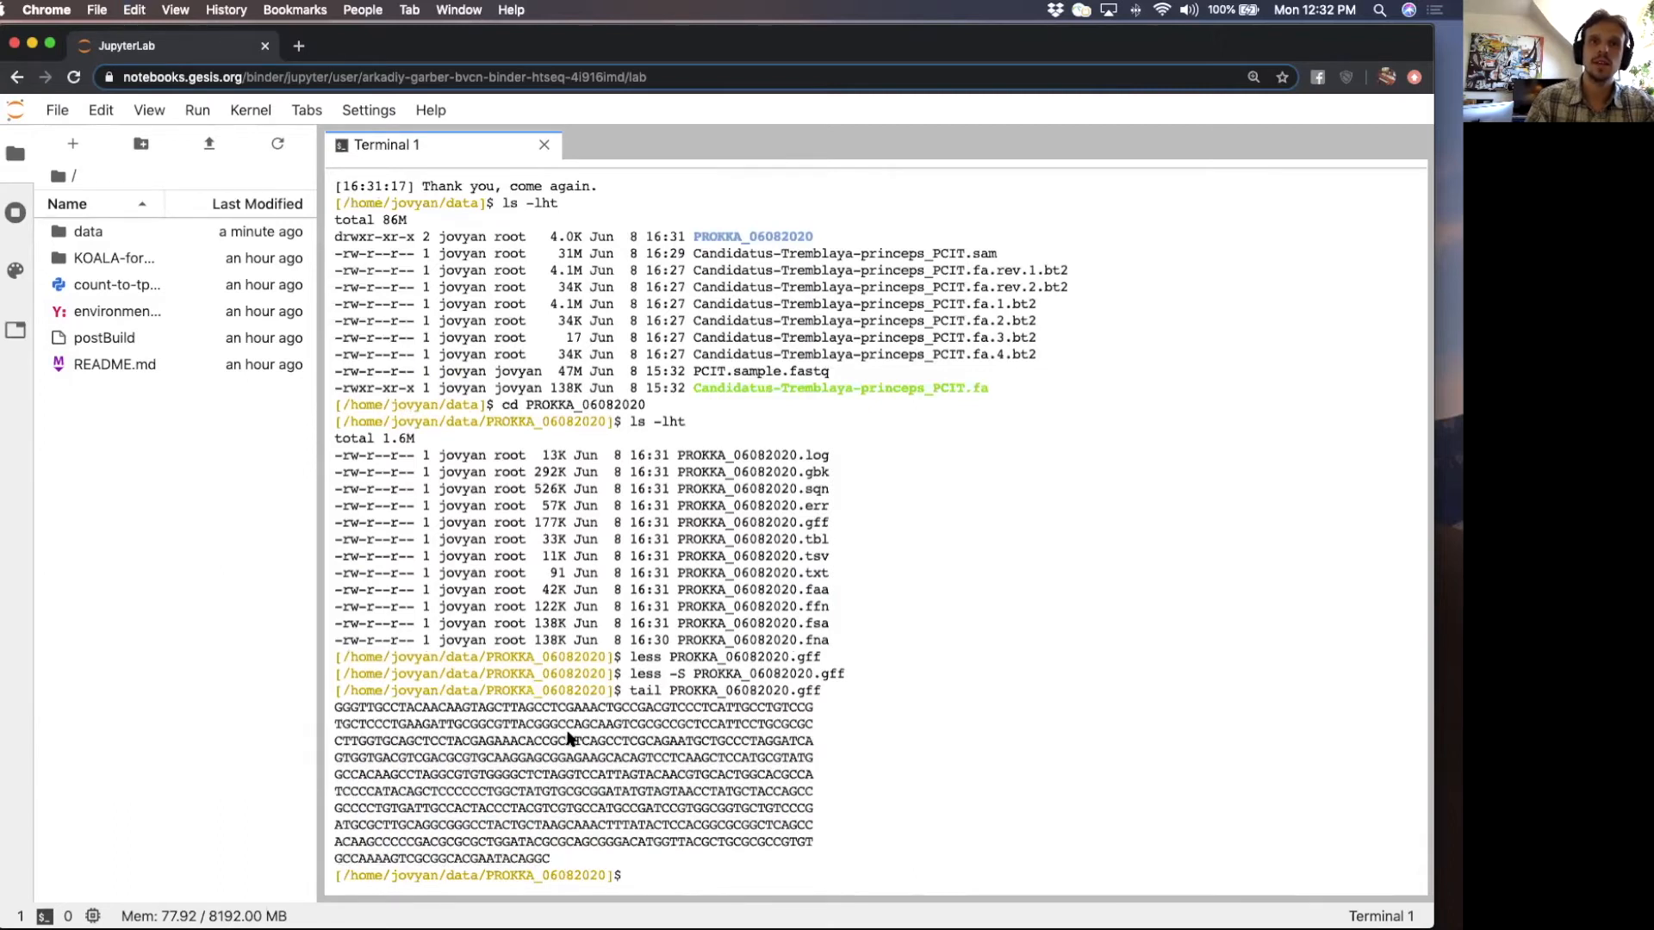
- Enter grep -P '\tCDS' PROKKA_05192020.gff > cds_PROKKA_05192020.gff to extract CDS lines
double_click(753, 522)
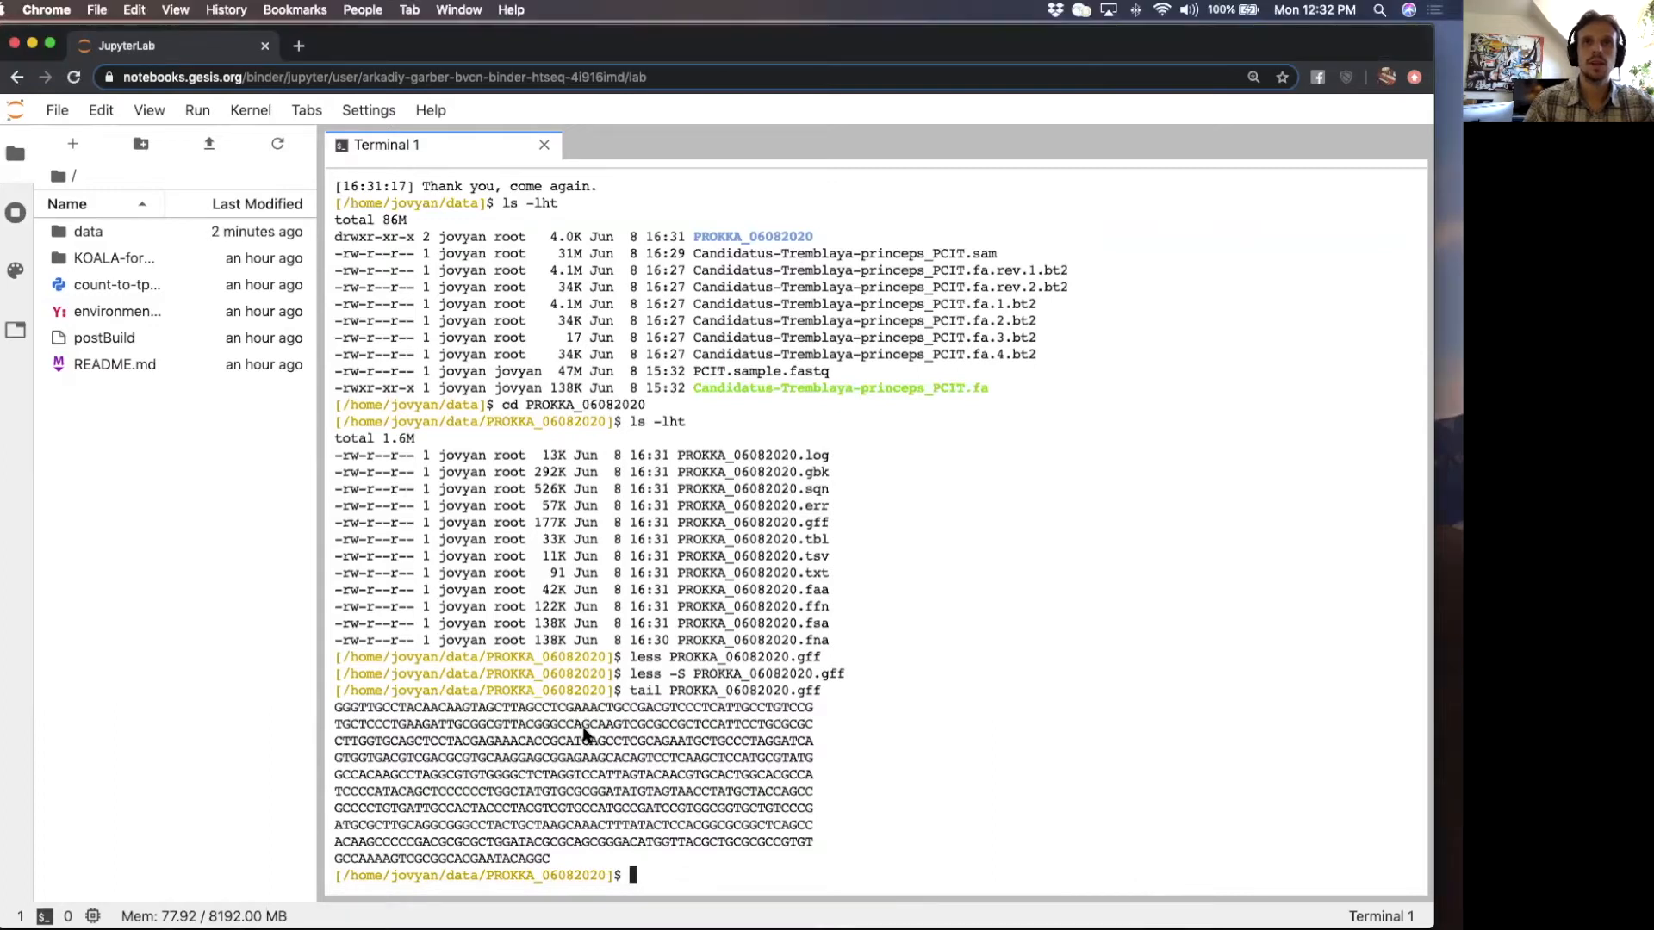
text(grep -P '\tCDS' PROKKA_05192020.gff > cds_PROKKA_05192020.gff)
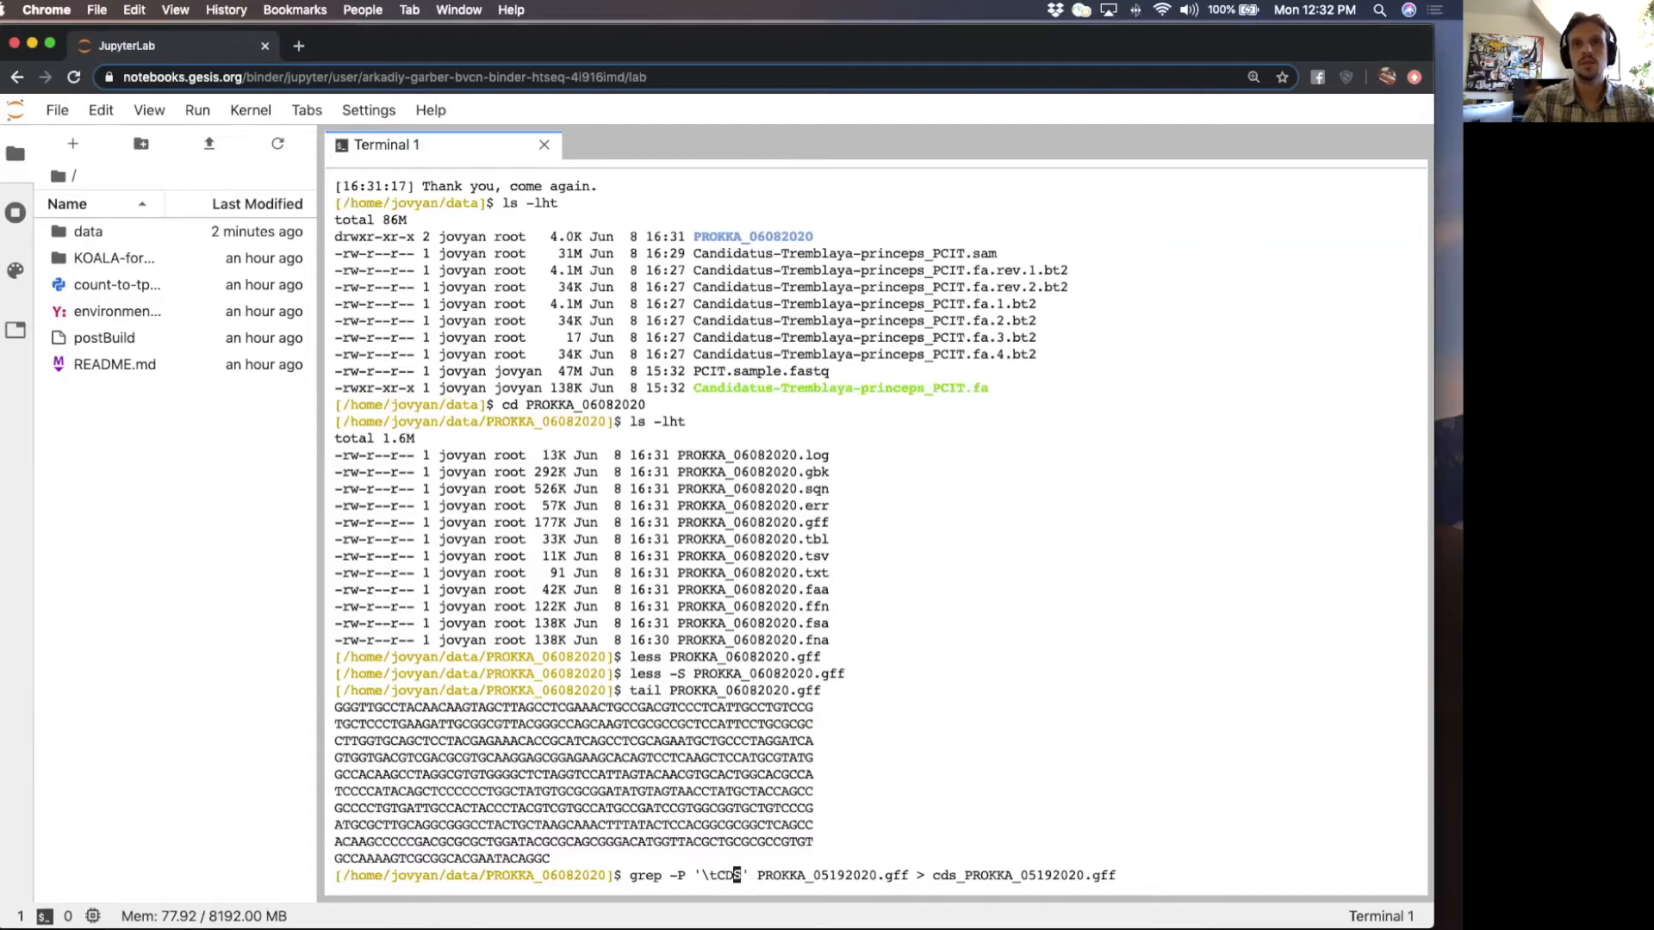
- Run the CDS grep, fix the wrong-date filename after the error, and save into cds_PROKKA_06082020.gff
key(Return)
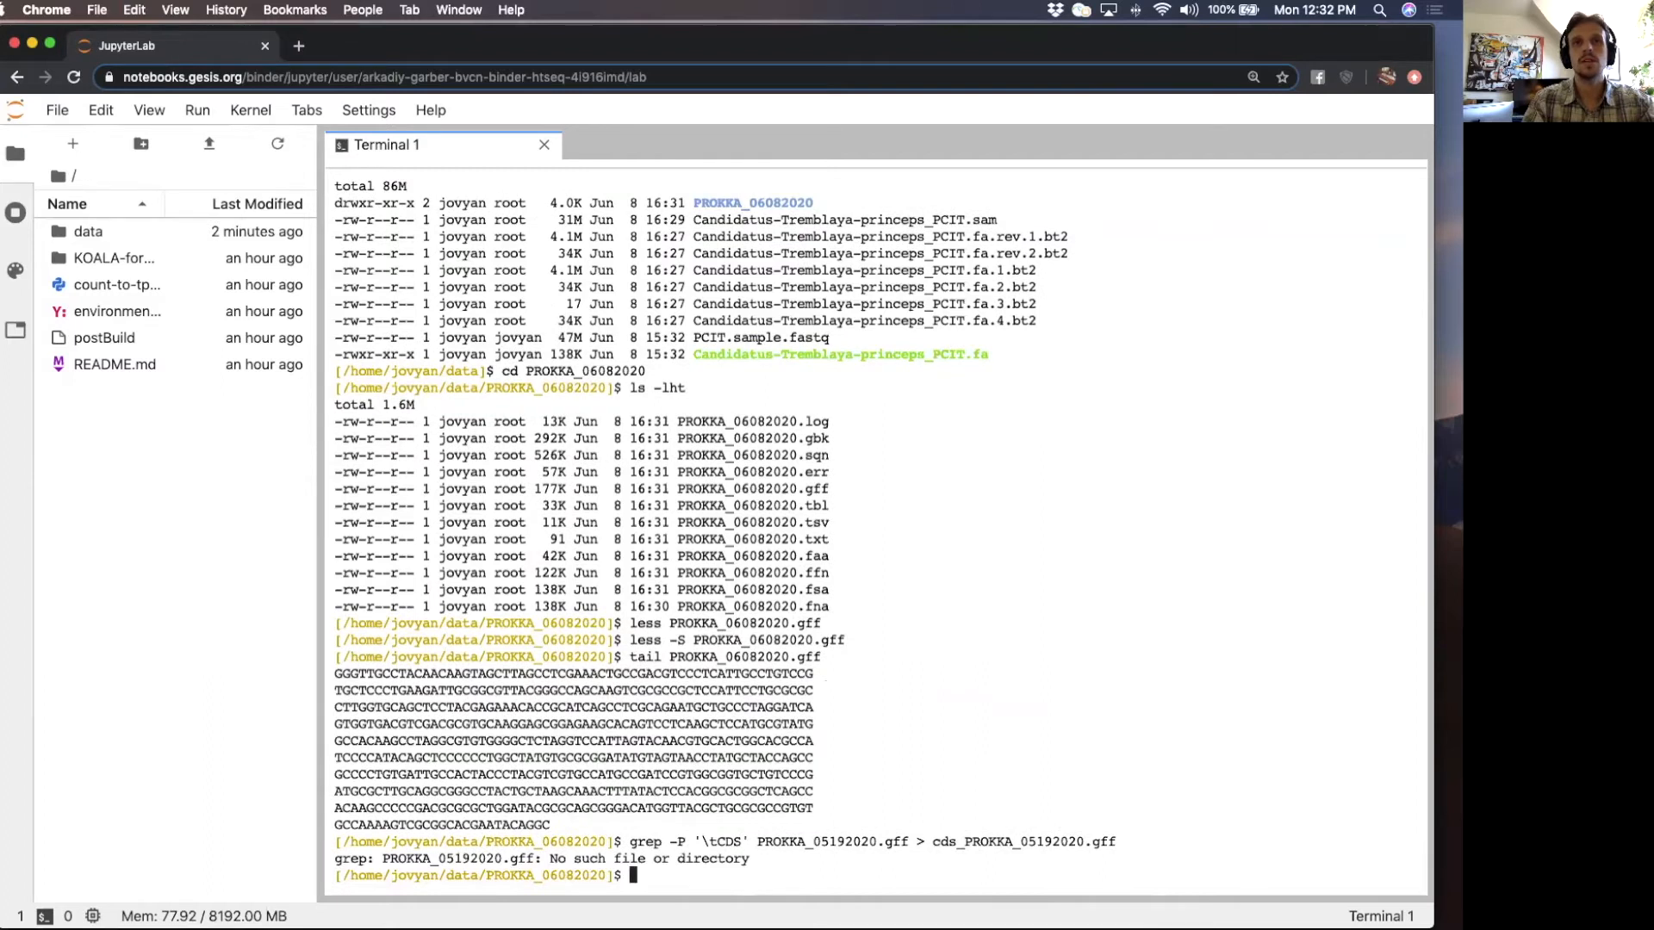
text(grep -P '\tCDS' PROKKA_05192020.gff > cds_PROKKA_0519202)
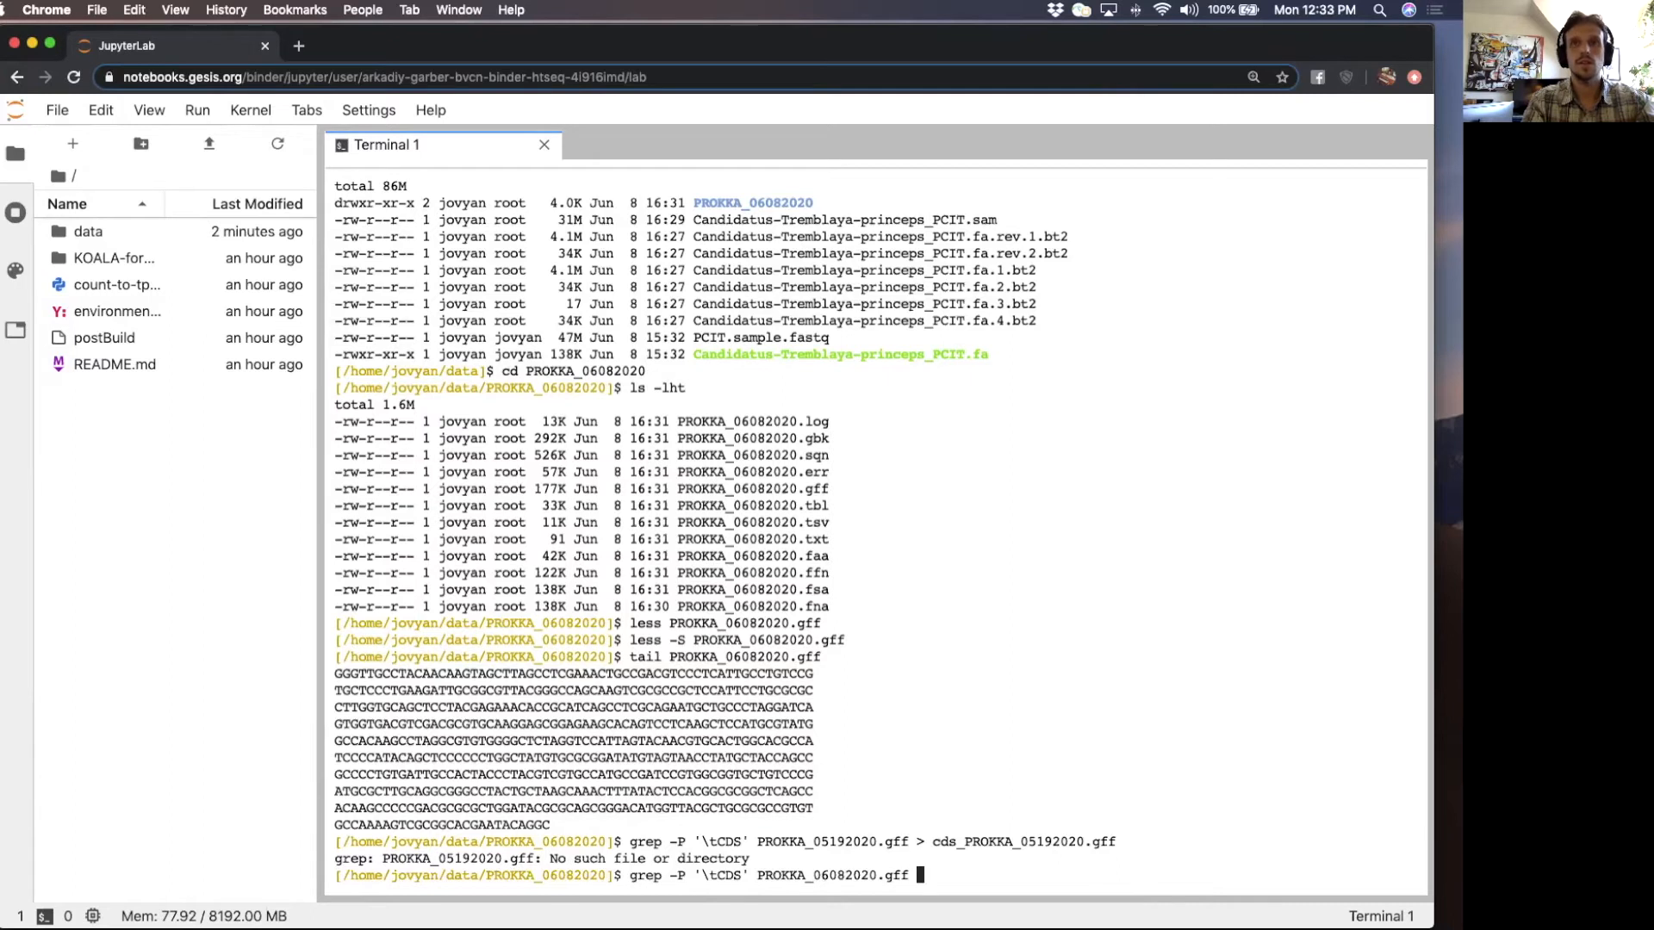
text(>)
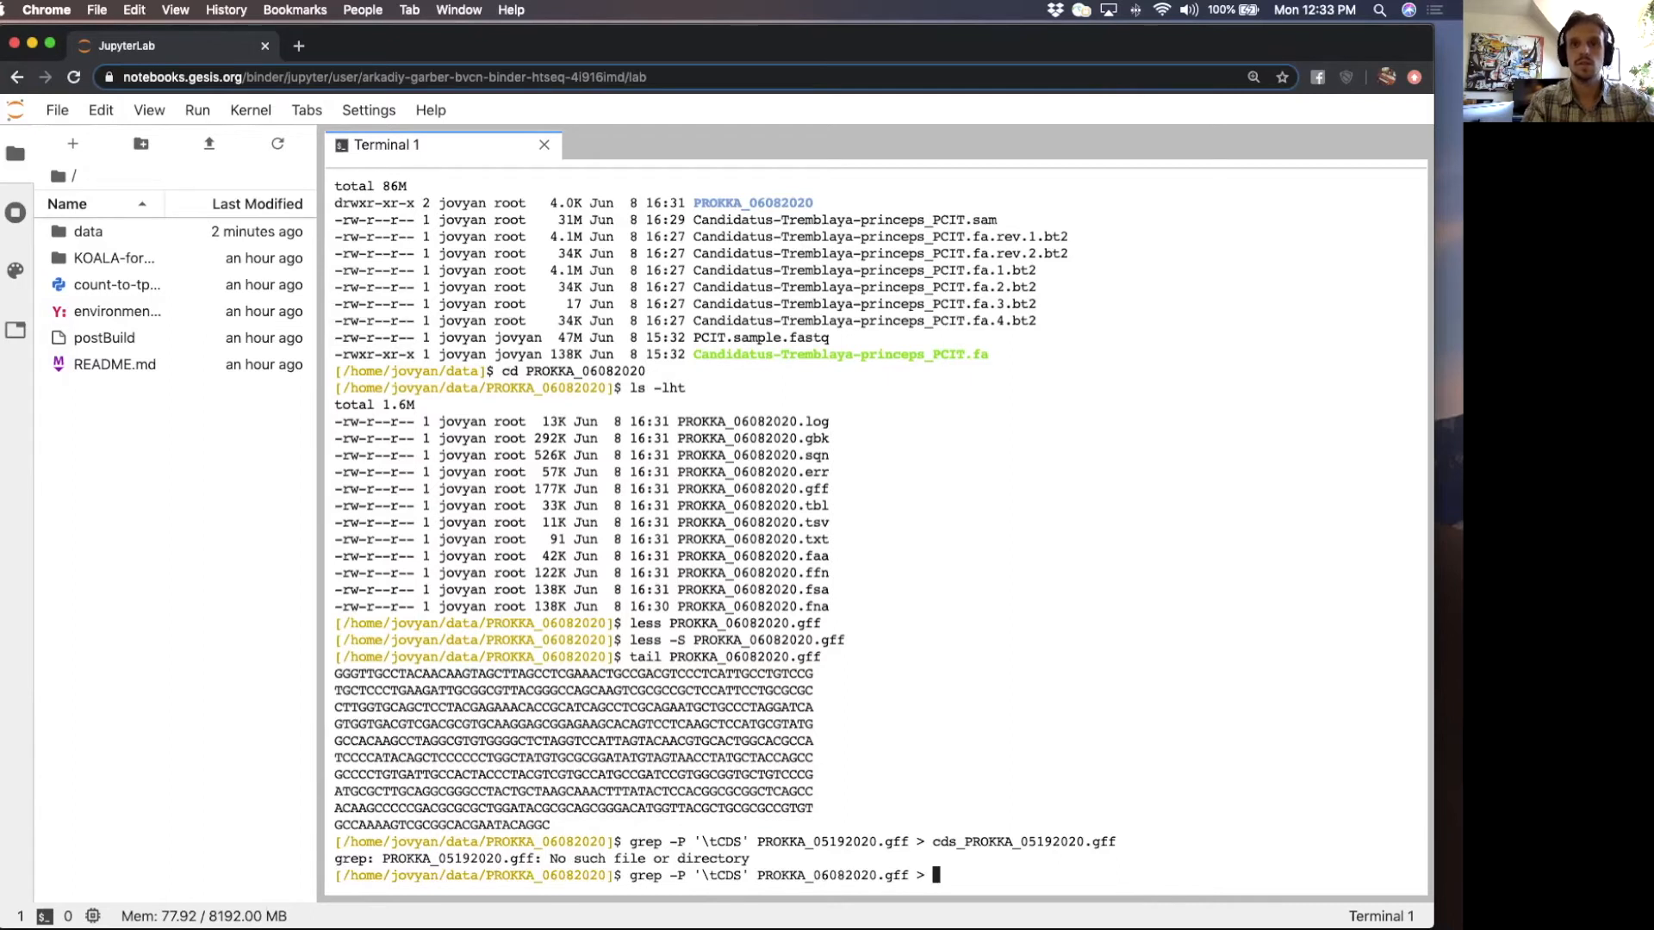
text(cds_PROKKA_06082020.gff)
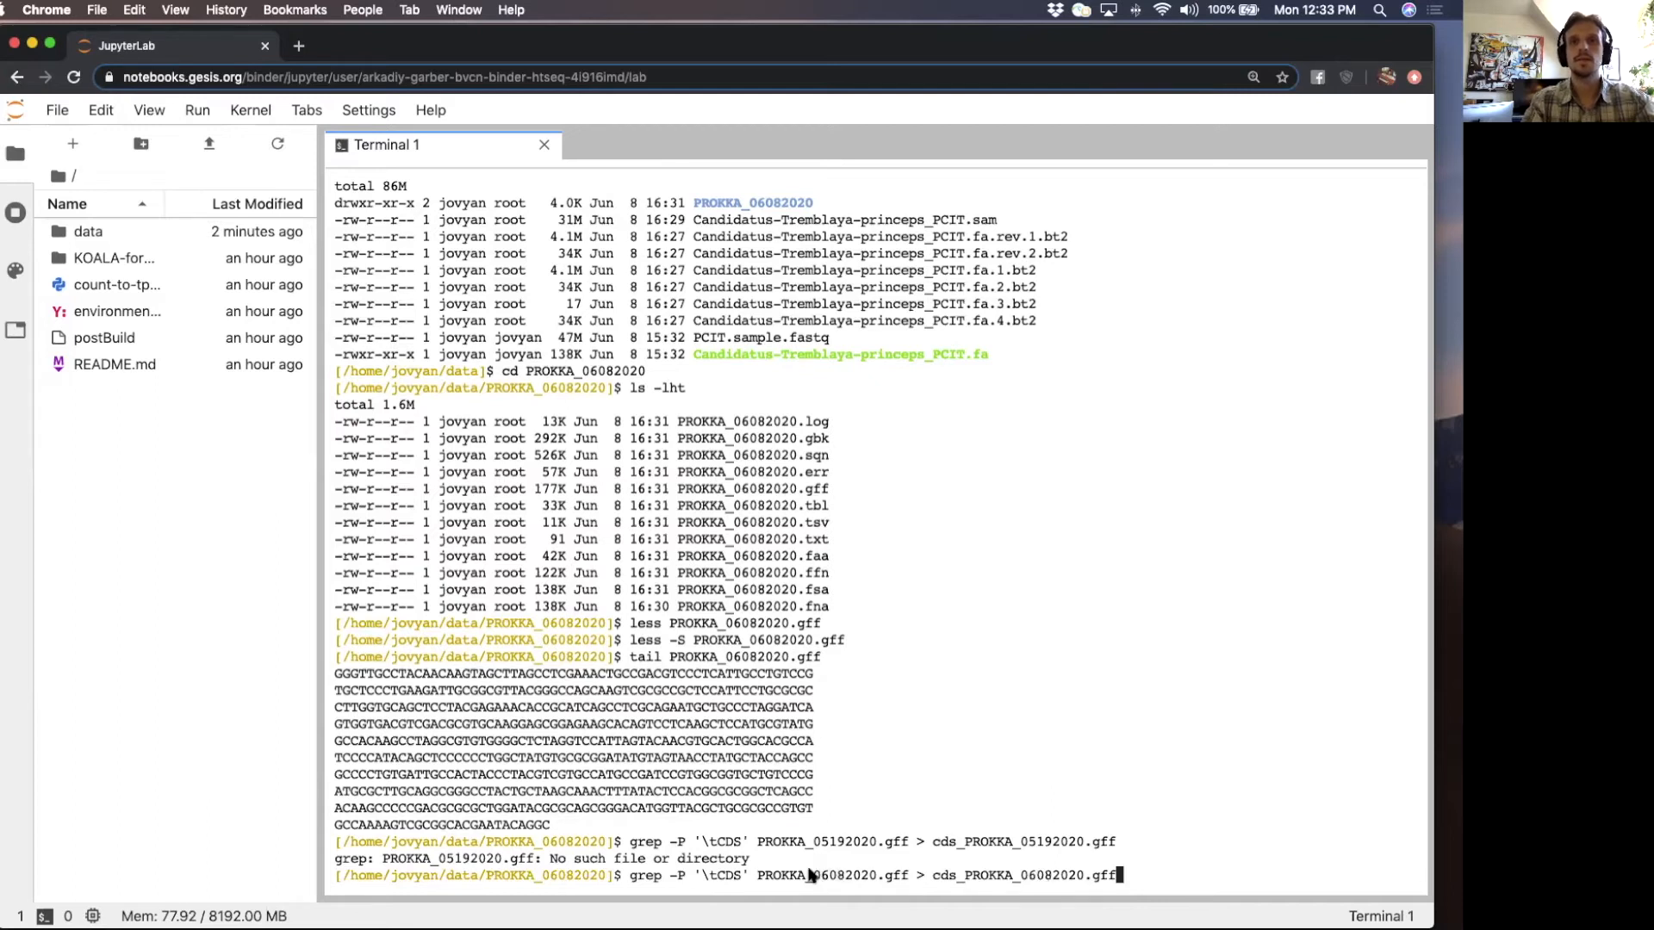
key(Return)
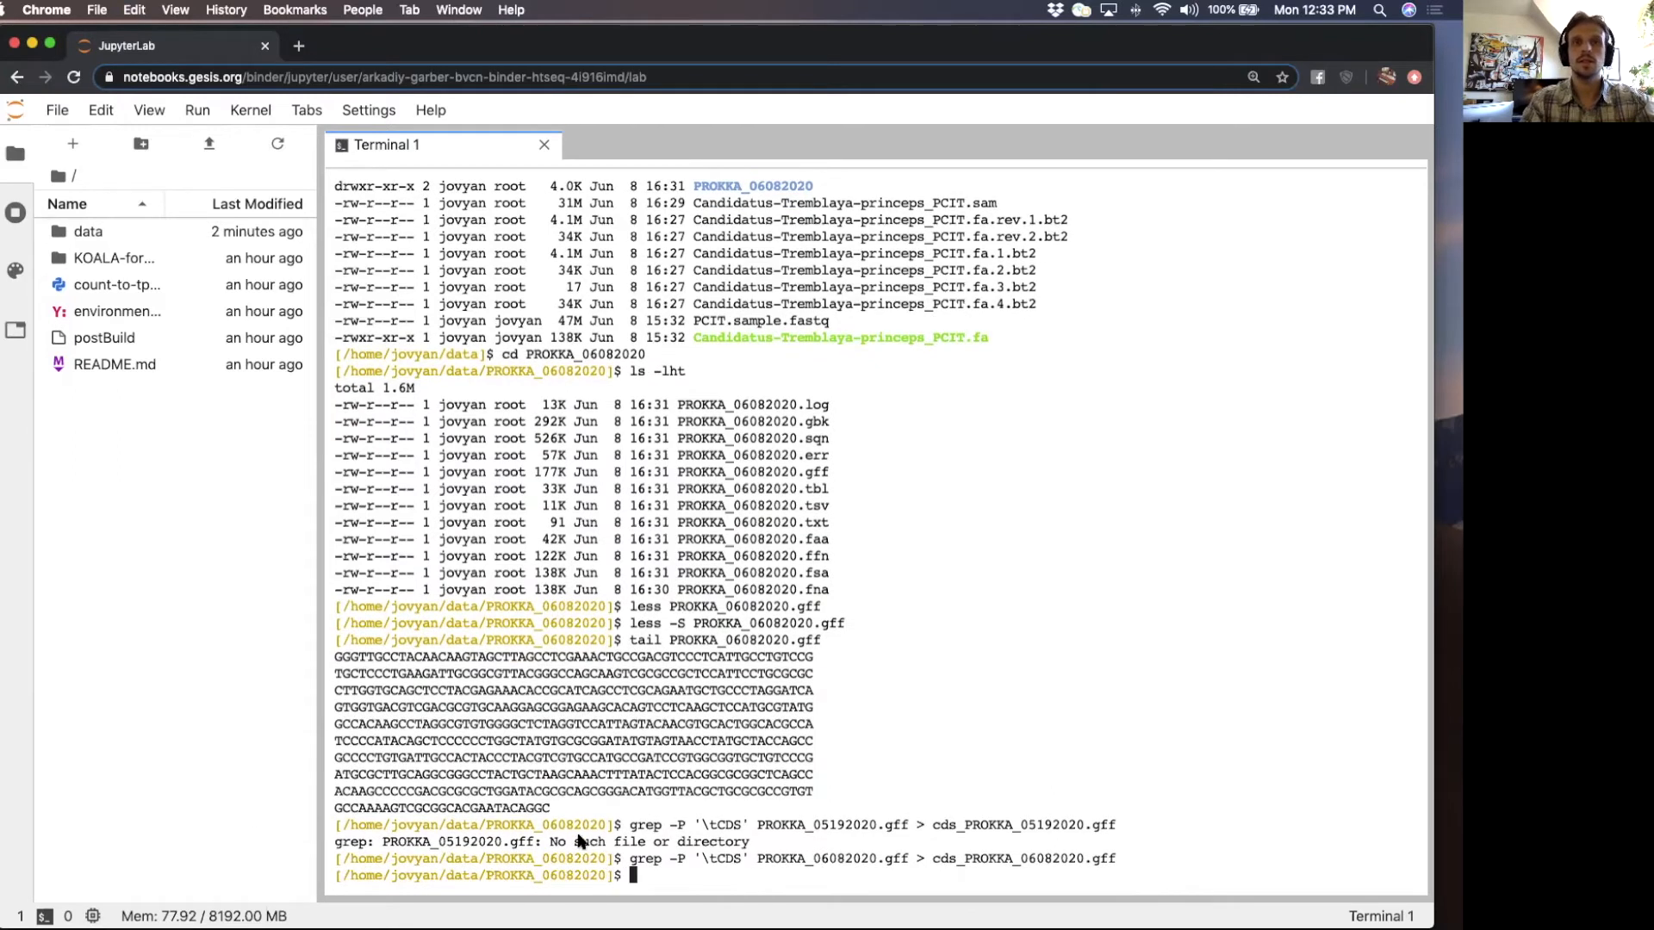
mouse_move(638, 865)
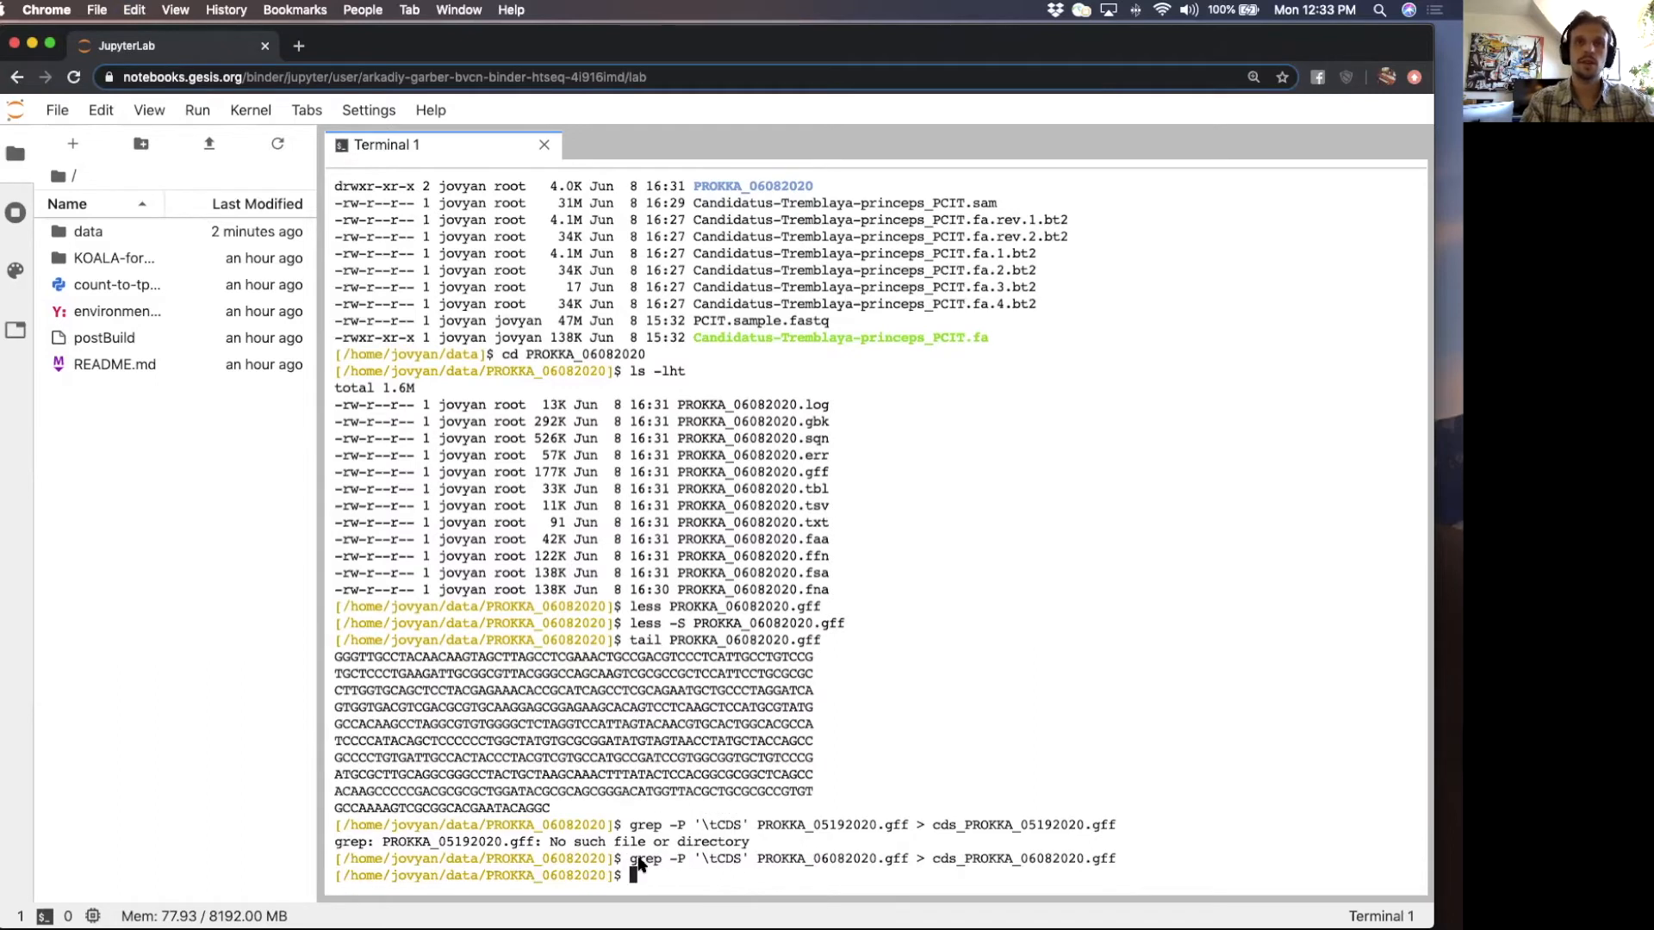
- List the folder to check the new cds_PROKKA_06082020.gff file
double_click(644, 857)
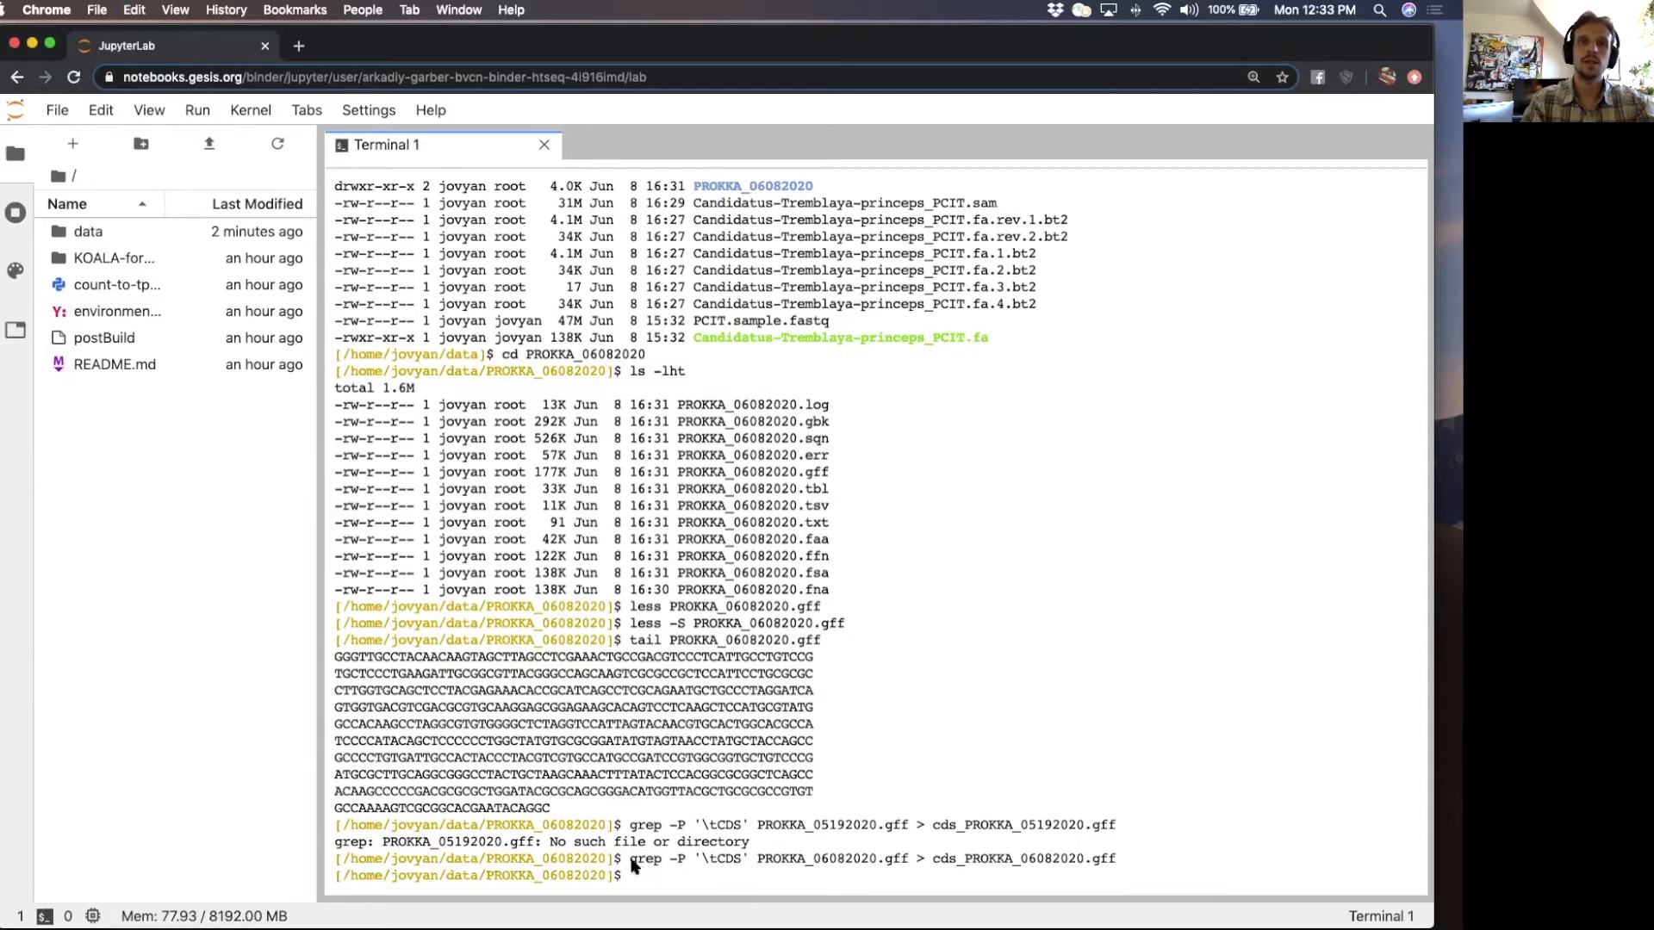
mouse_move(262, 764)
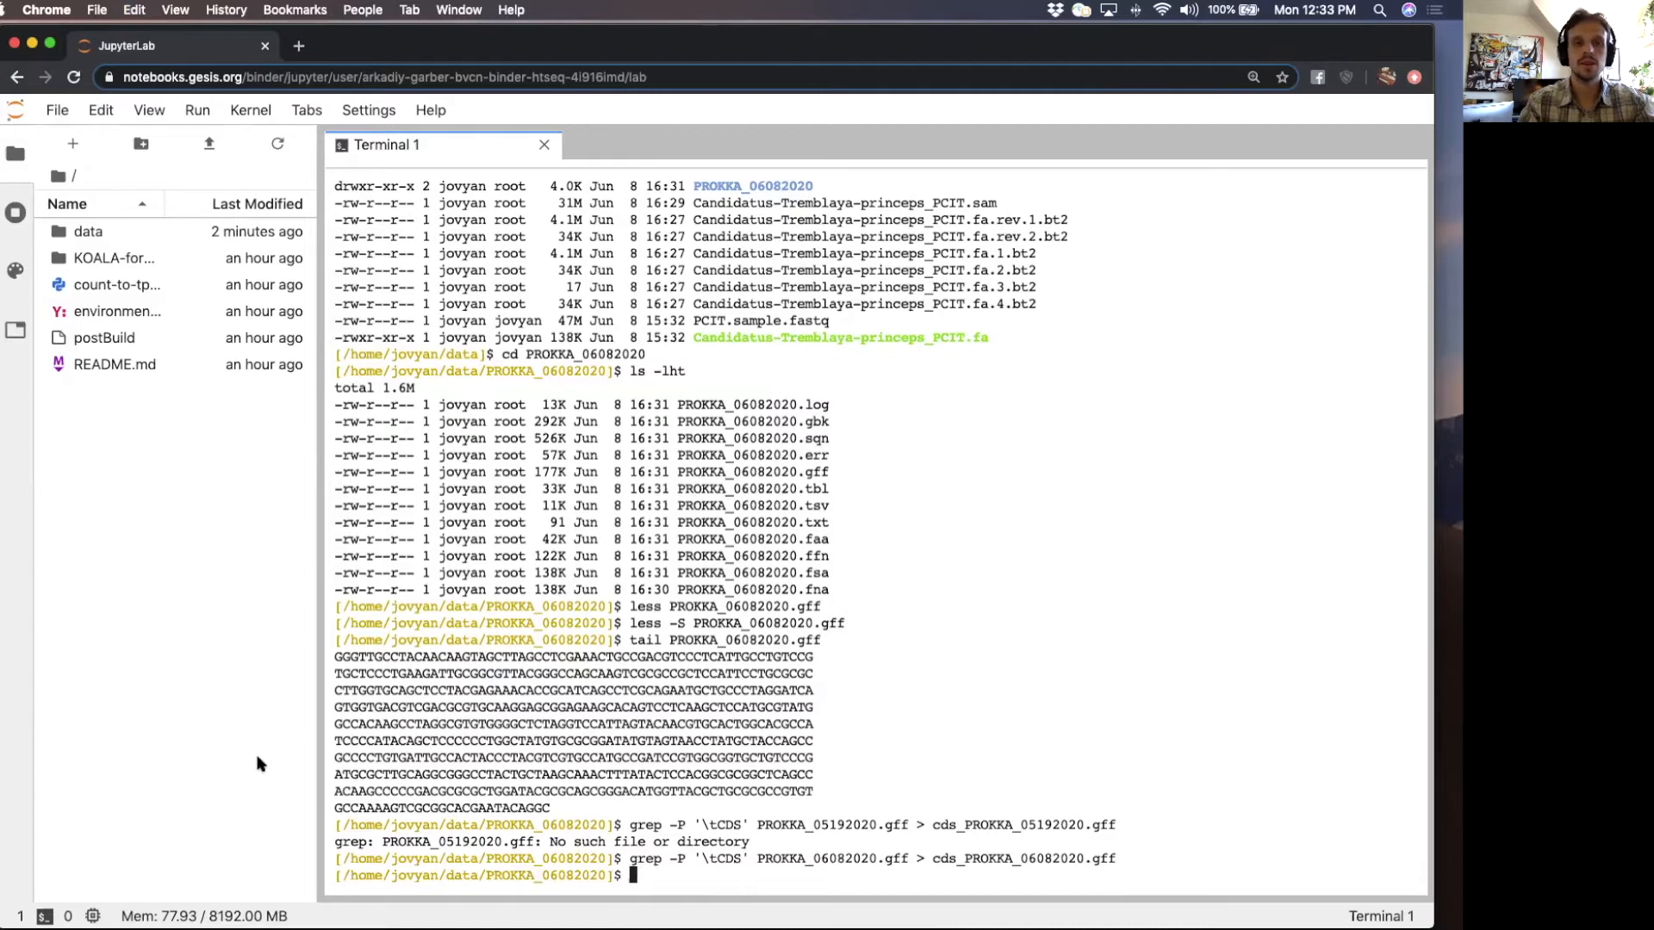
mouse_move(1015, 760)
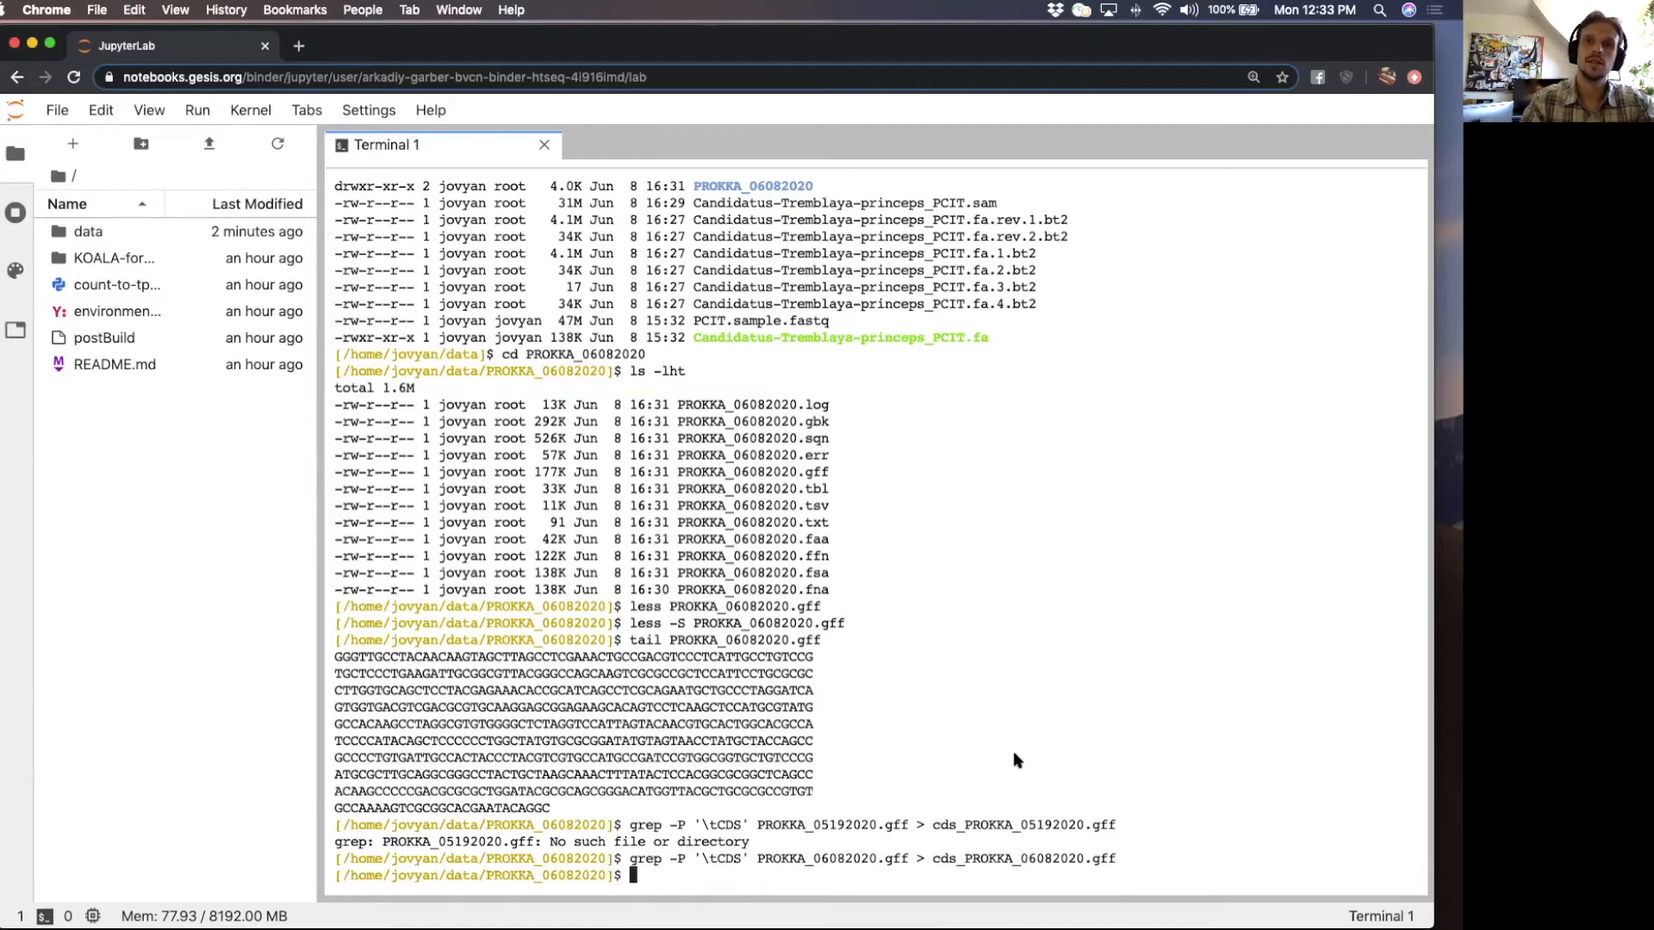
text(l)
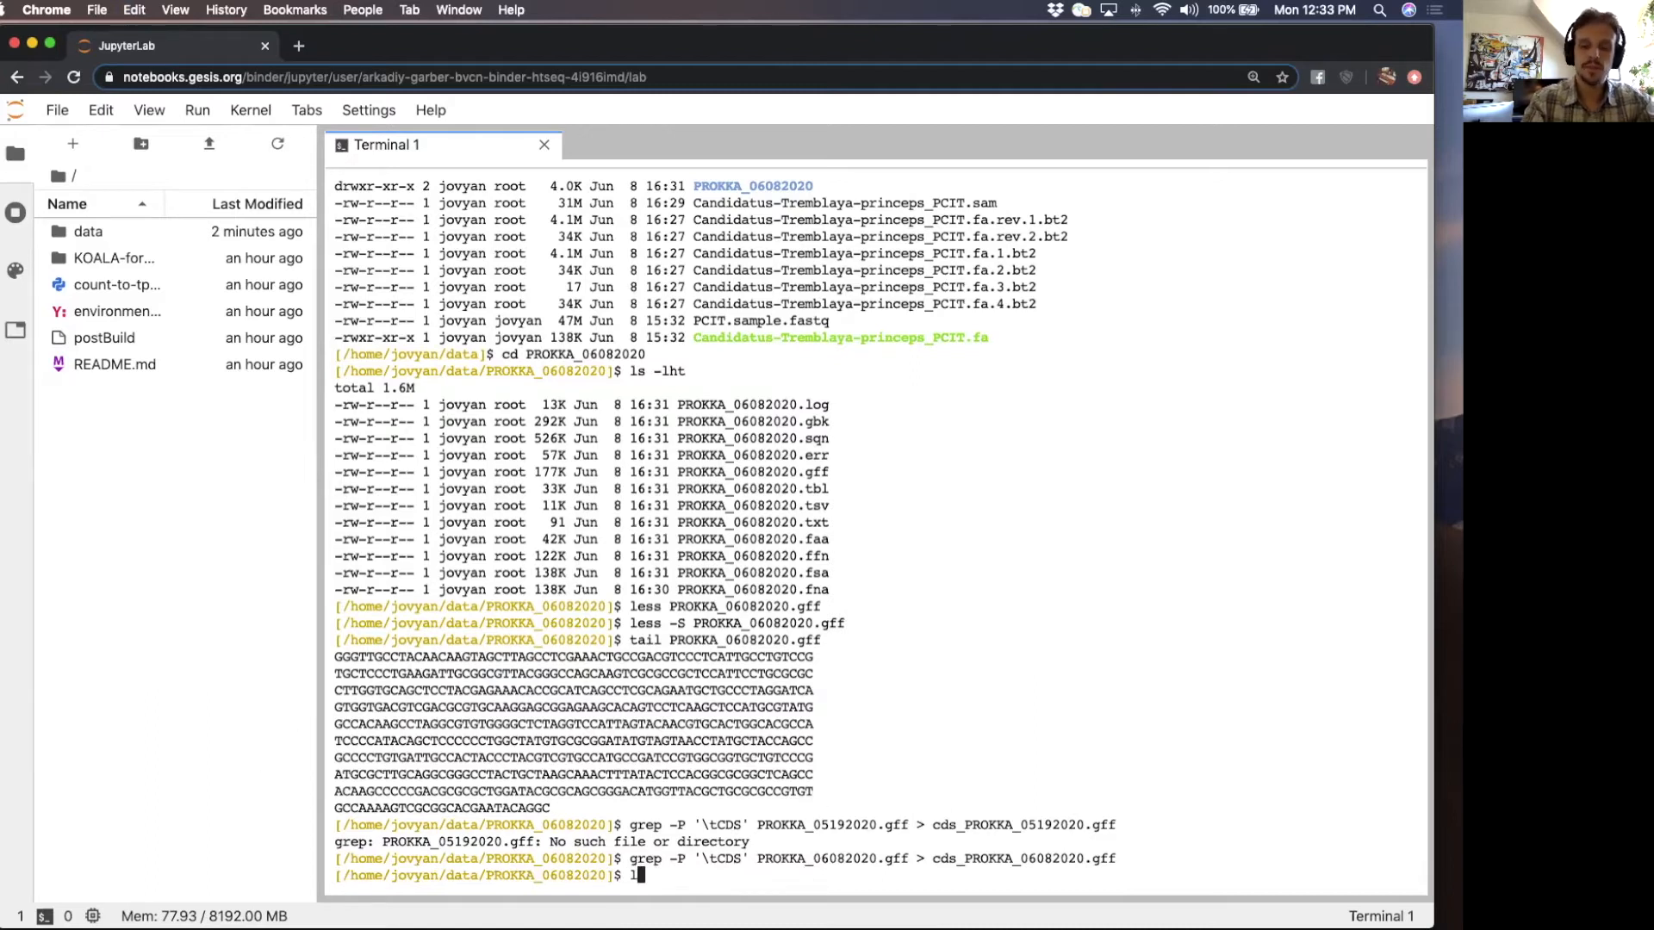
key(Return)
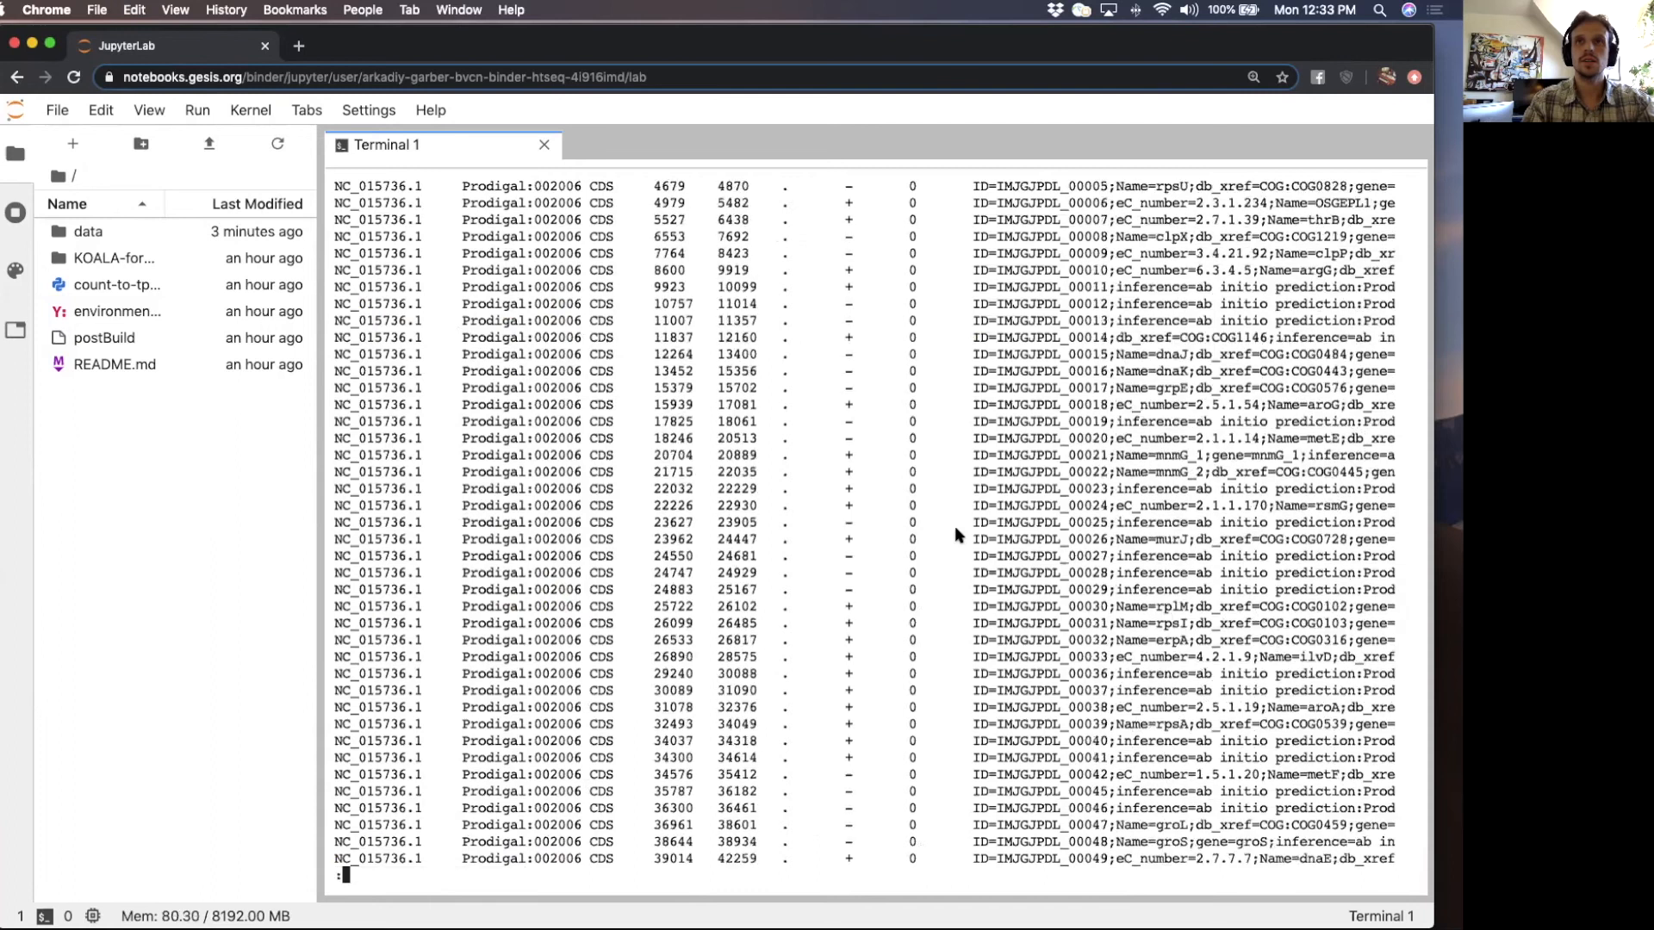
- After removing cds_PROKKA_05192020.gff, return to the parent data folder with cd ../
scroll(down, 3)
text(cd ../)
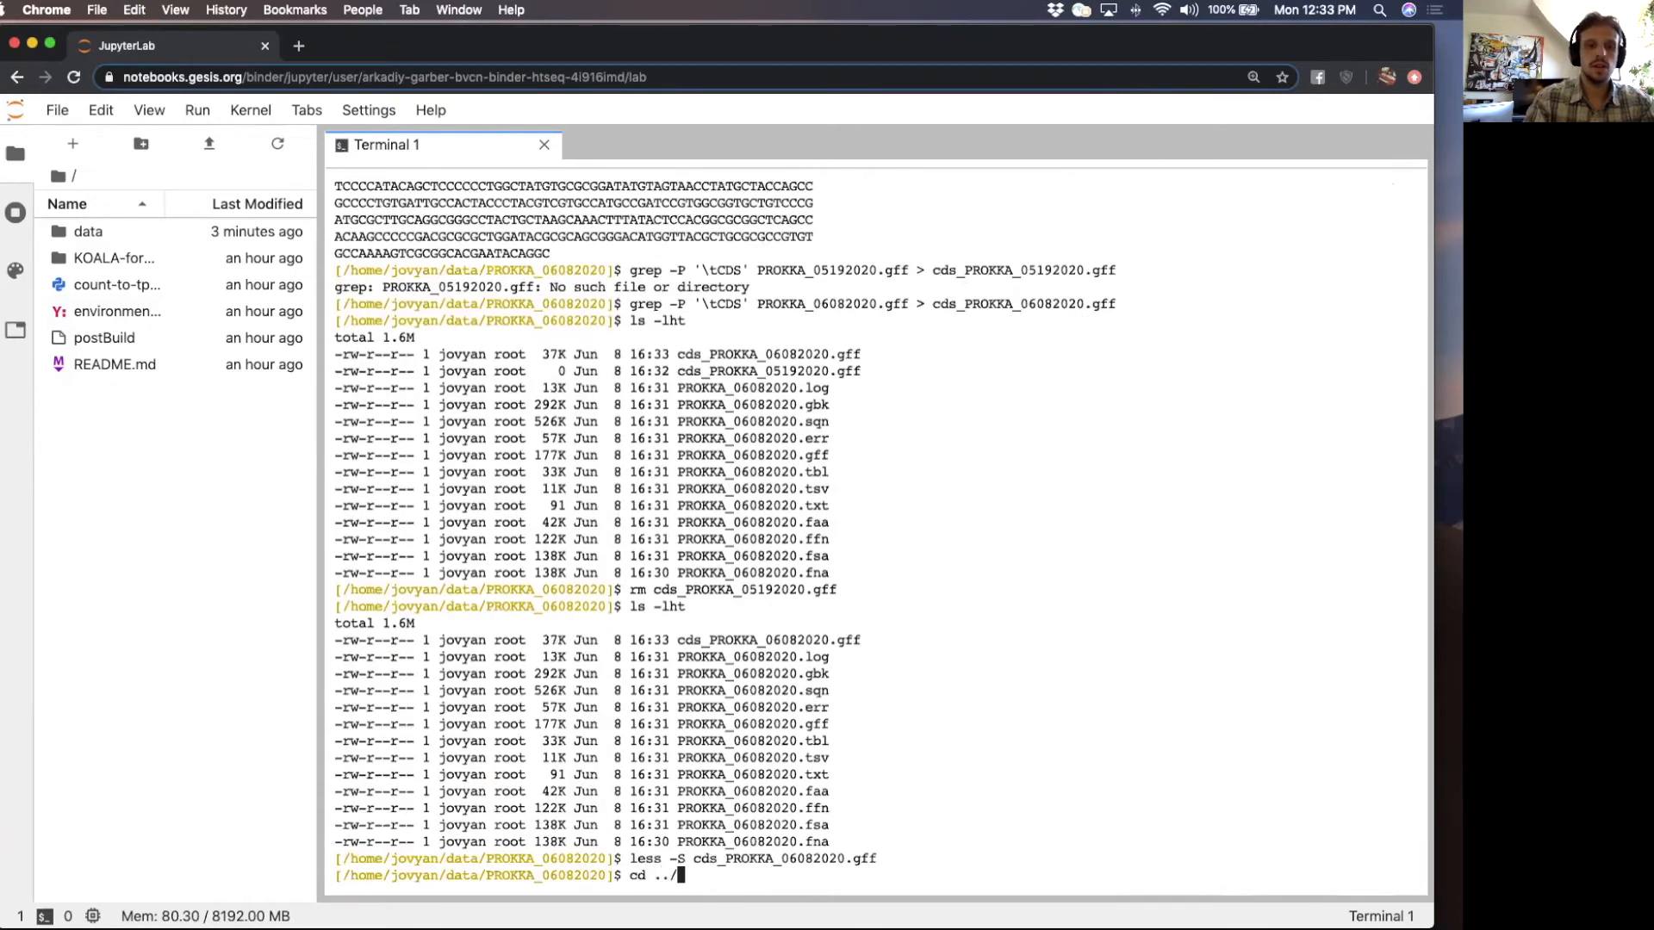
key(Return)
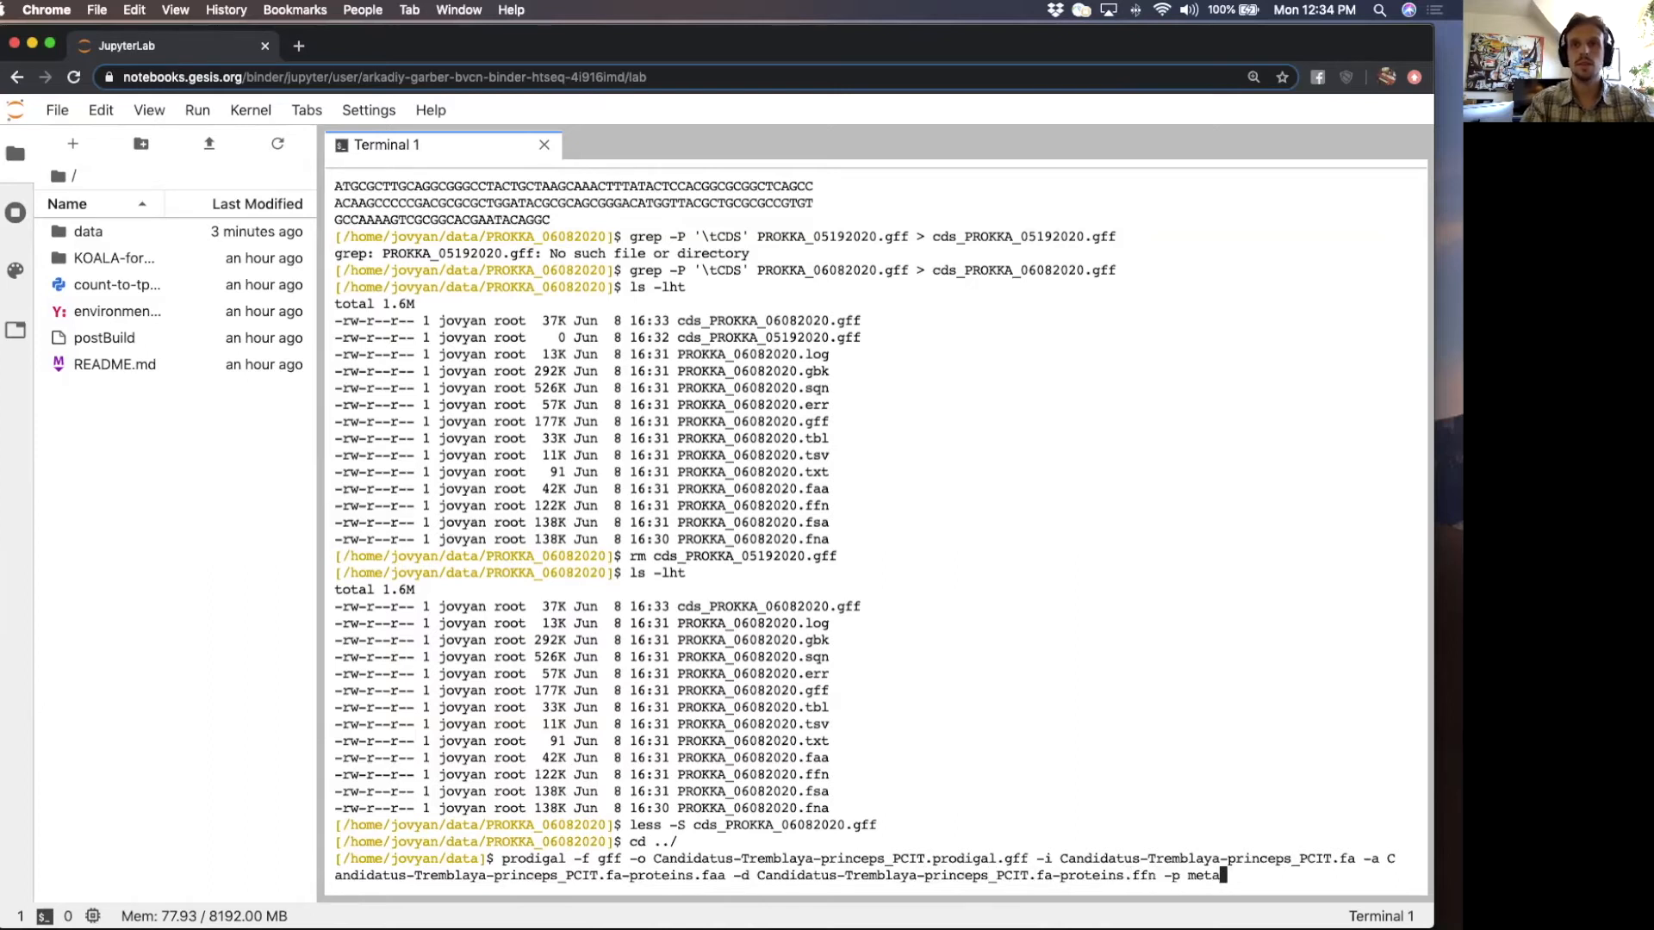
- Run Prodigal on the Tremblaya genome, list the .gff, .faa and .ffn outputs, and view the .prodigal.gff with less
key(Backspace)
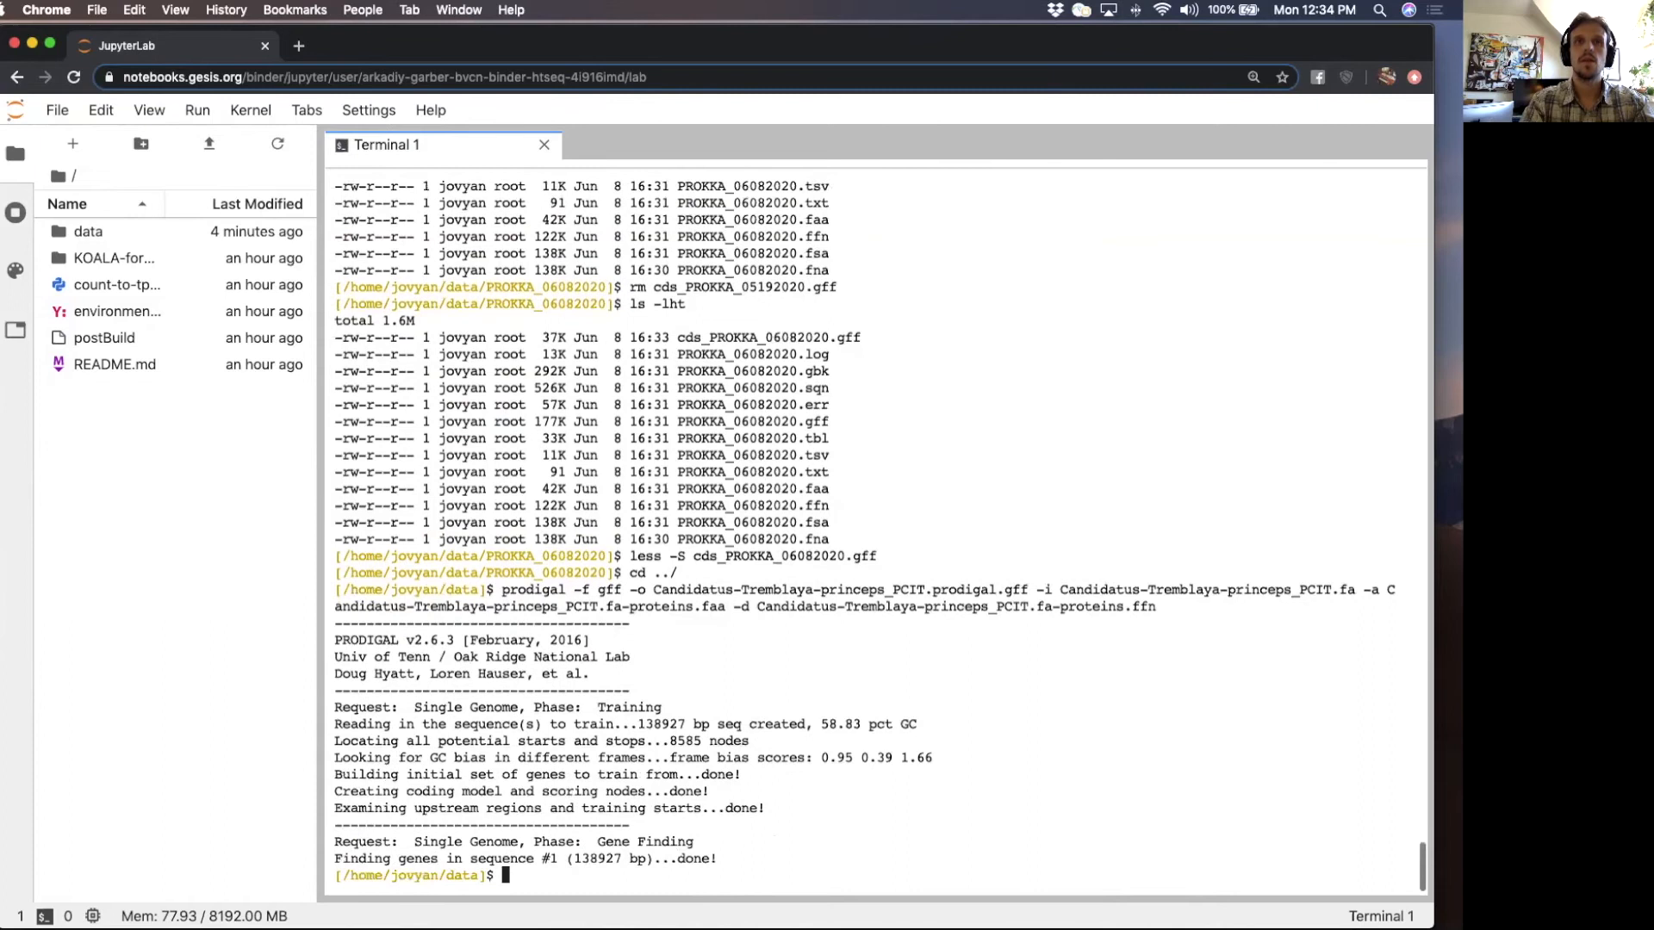
text(ls -lh)
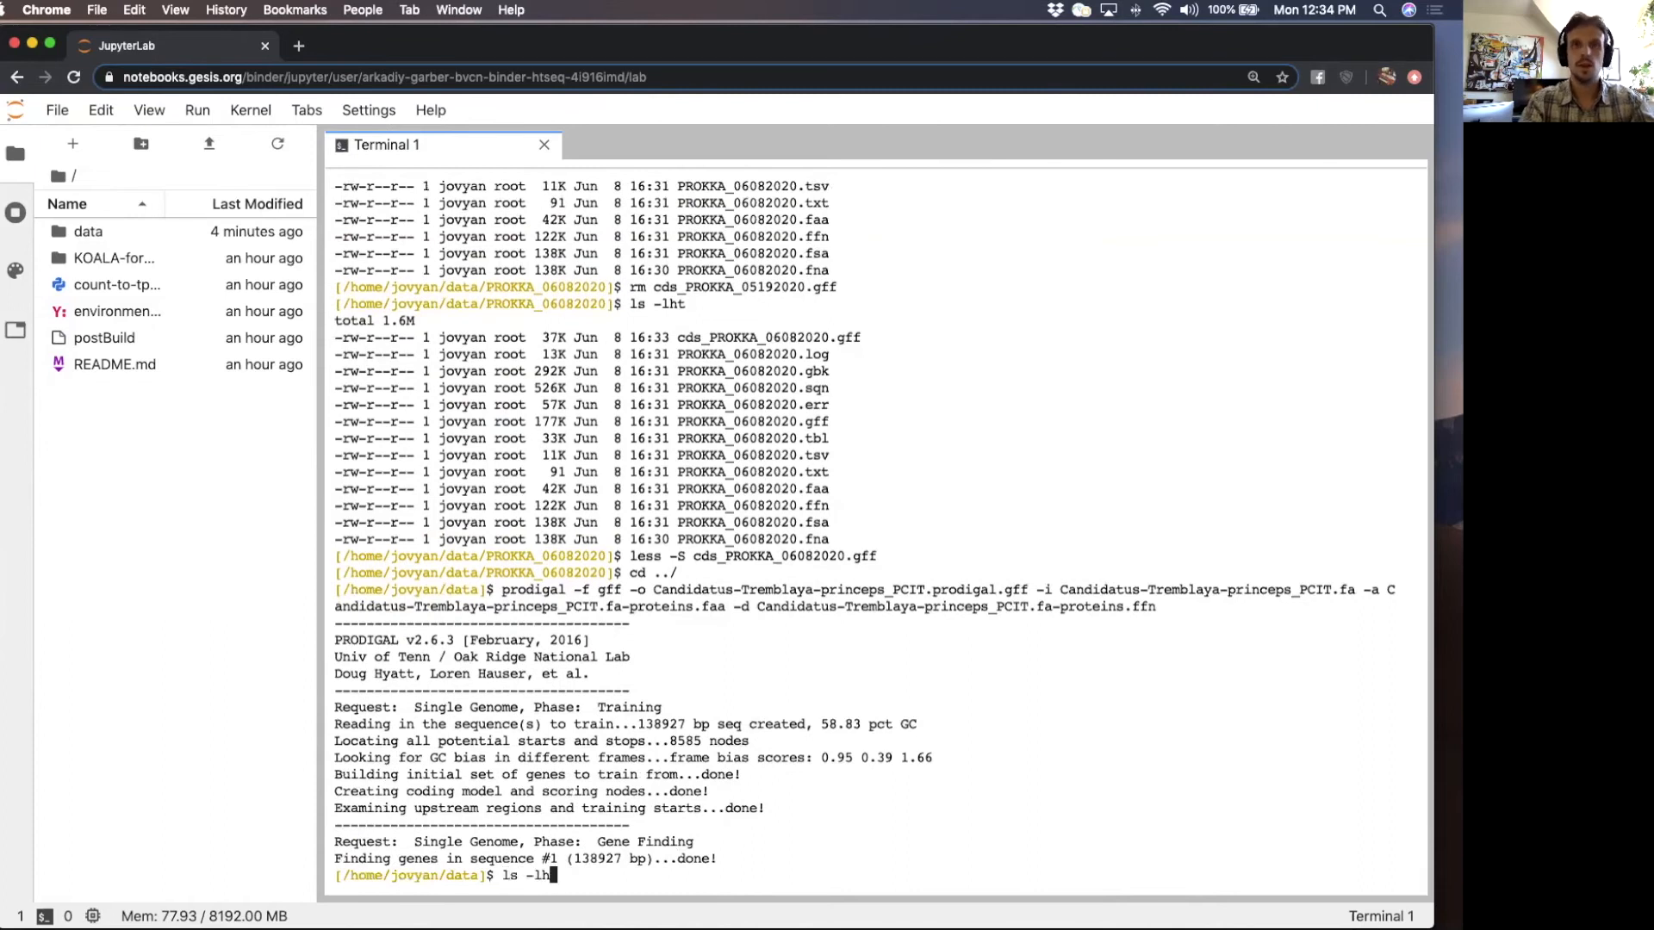
key(Return)
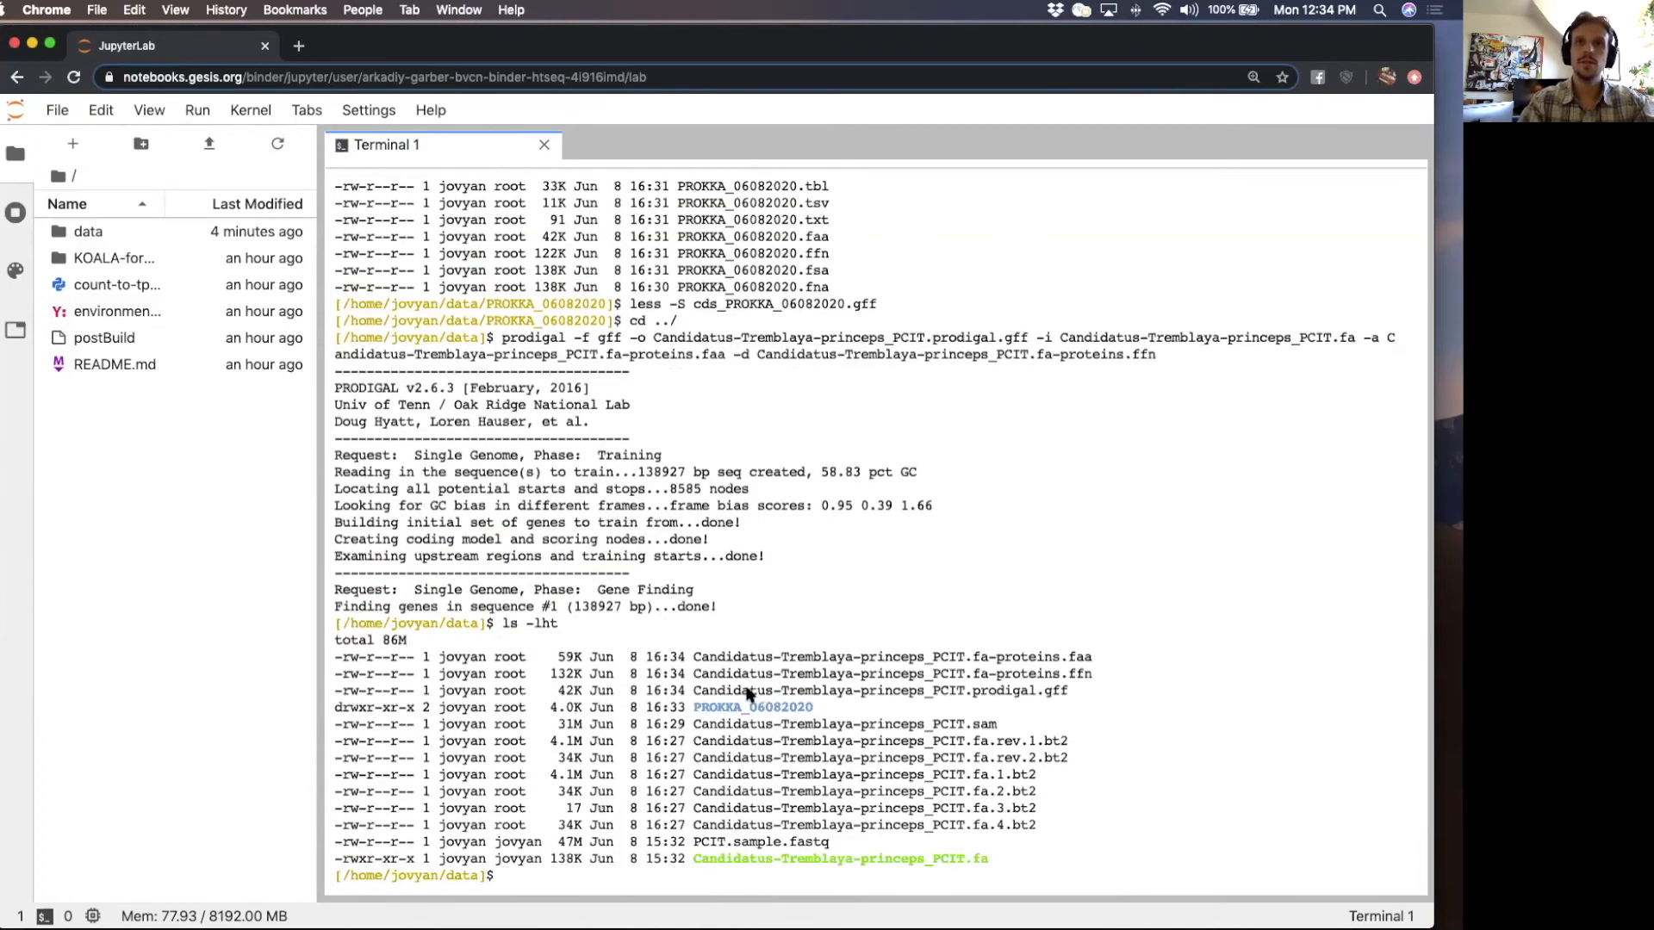
text(less)
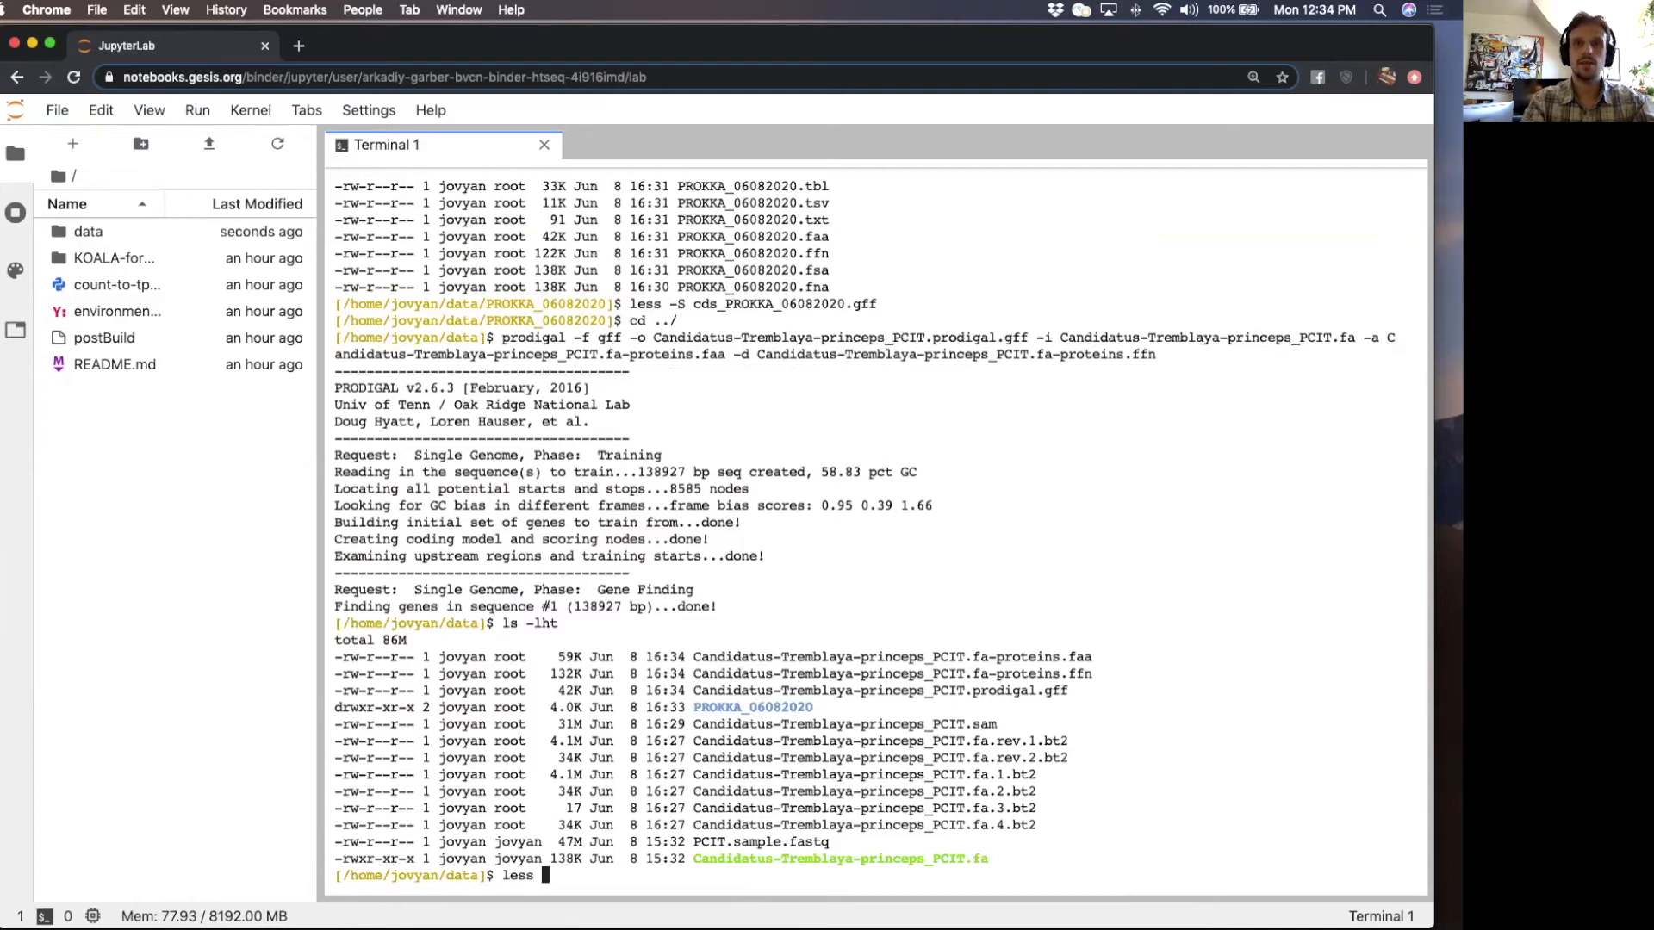
key(Return)
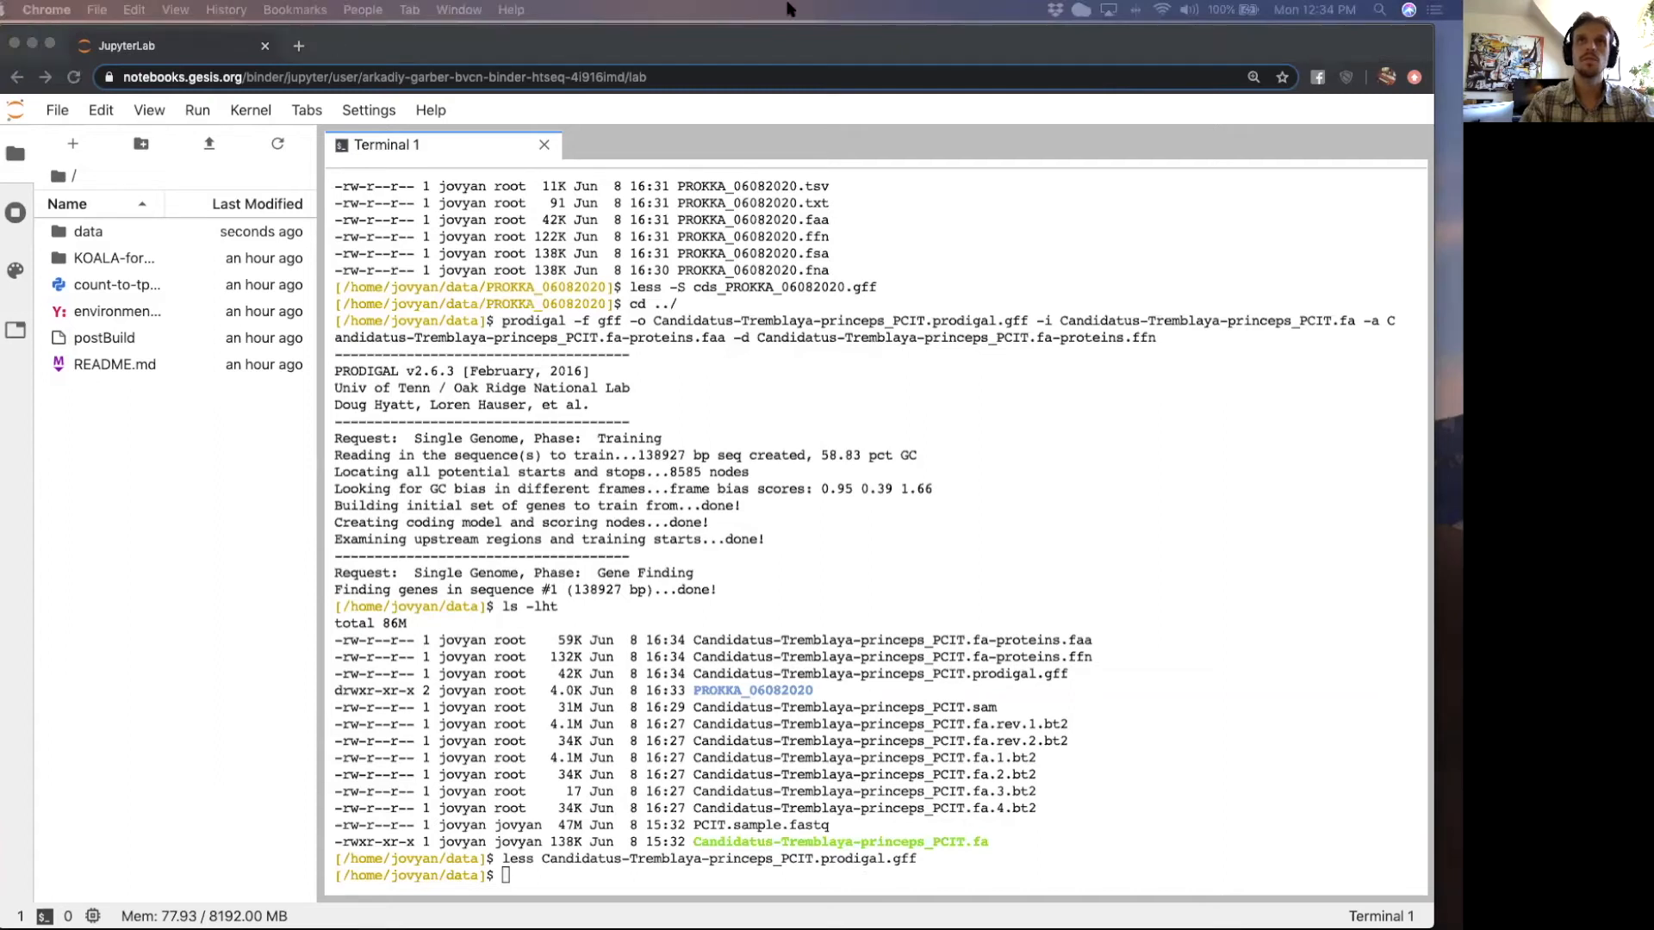
mouse_move(440, 666)
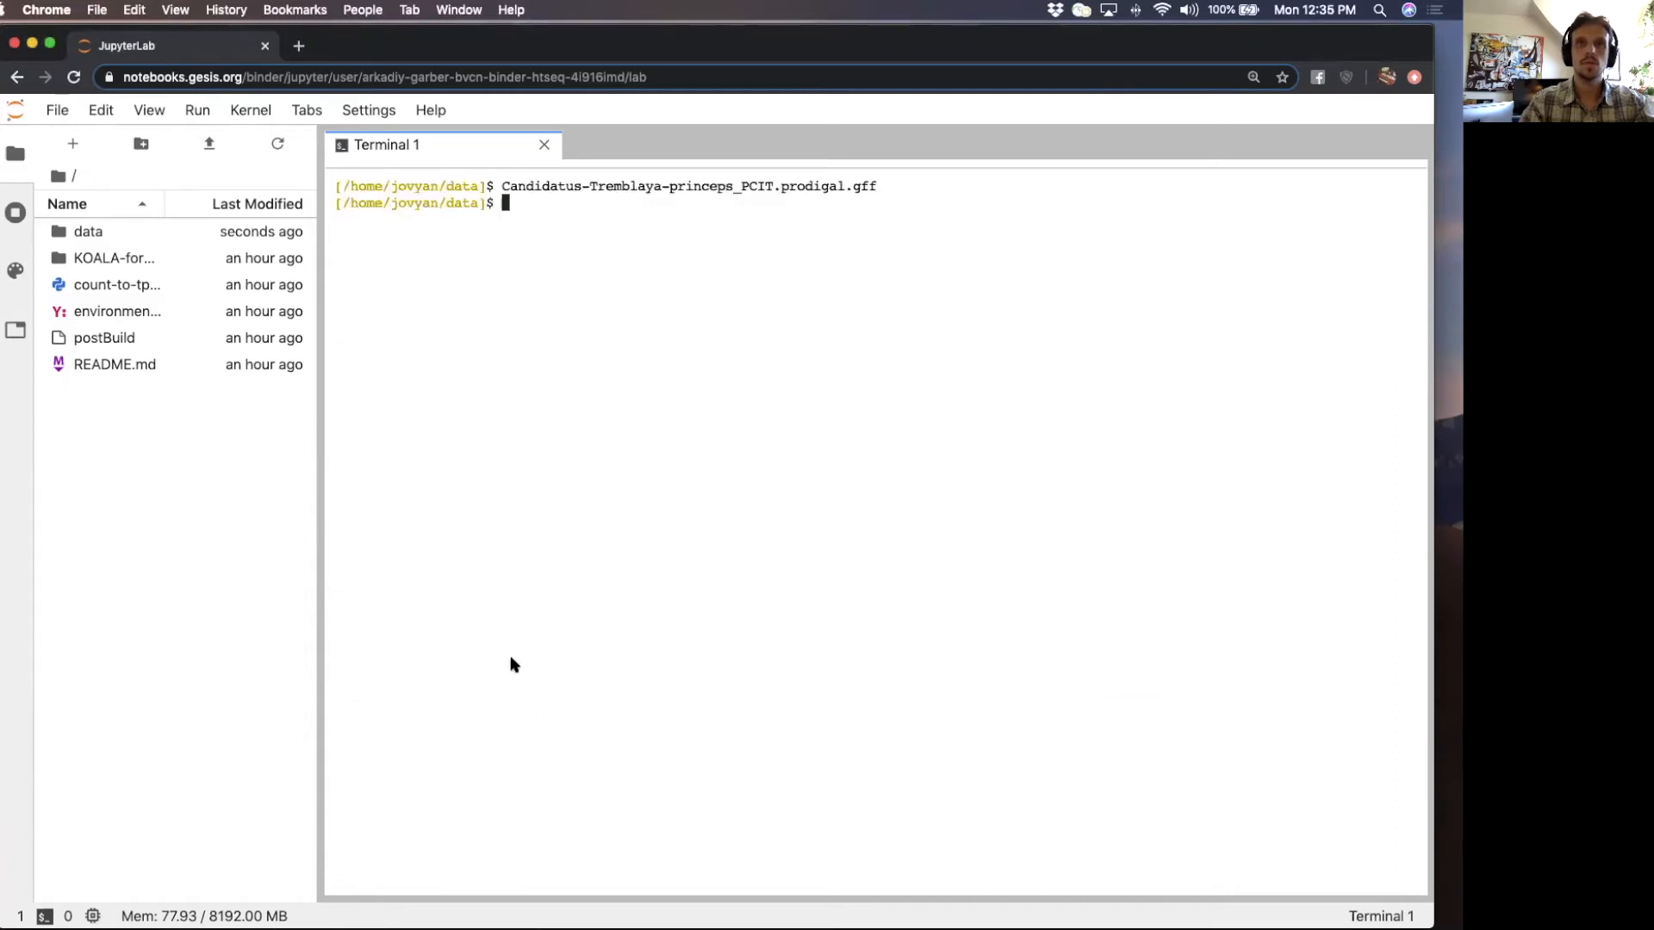
- Start an htseq-count command over the CDS GFF, which prints its usage help instead of running
text(htse)
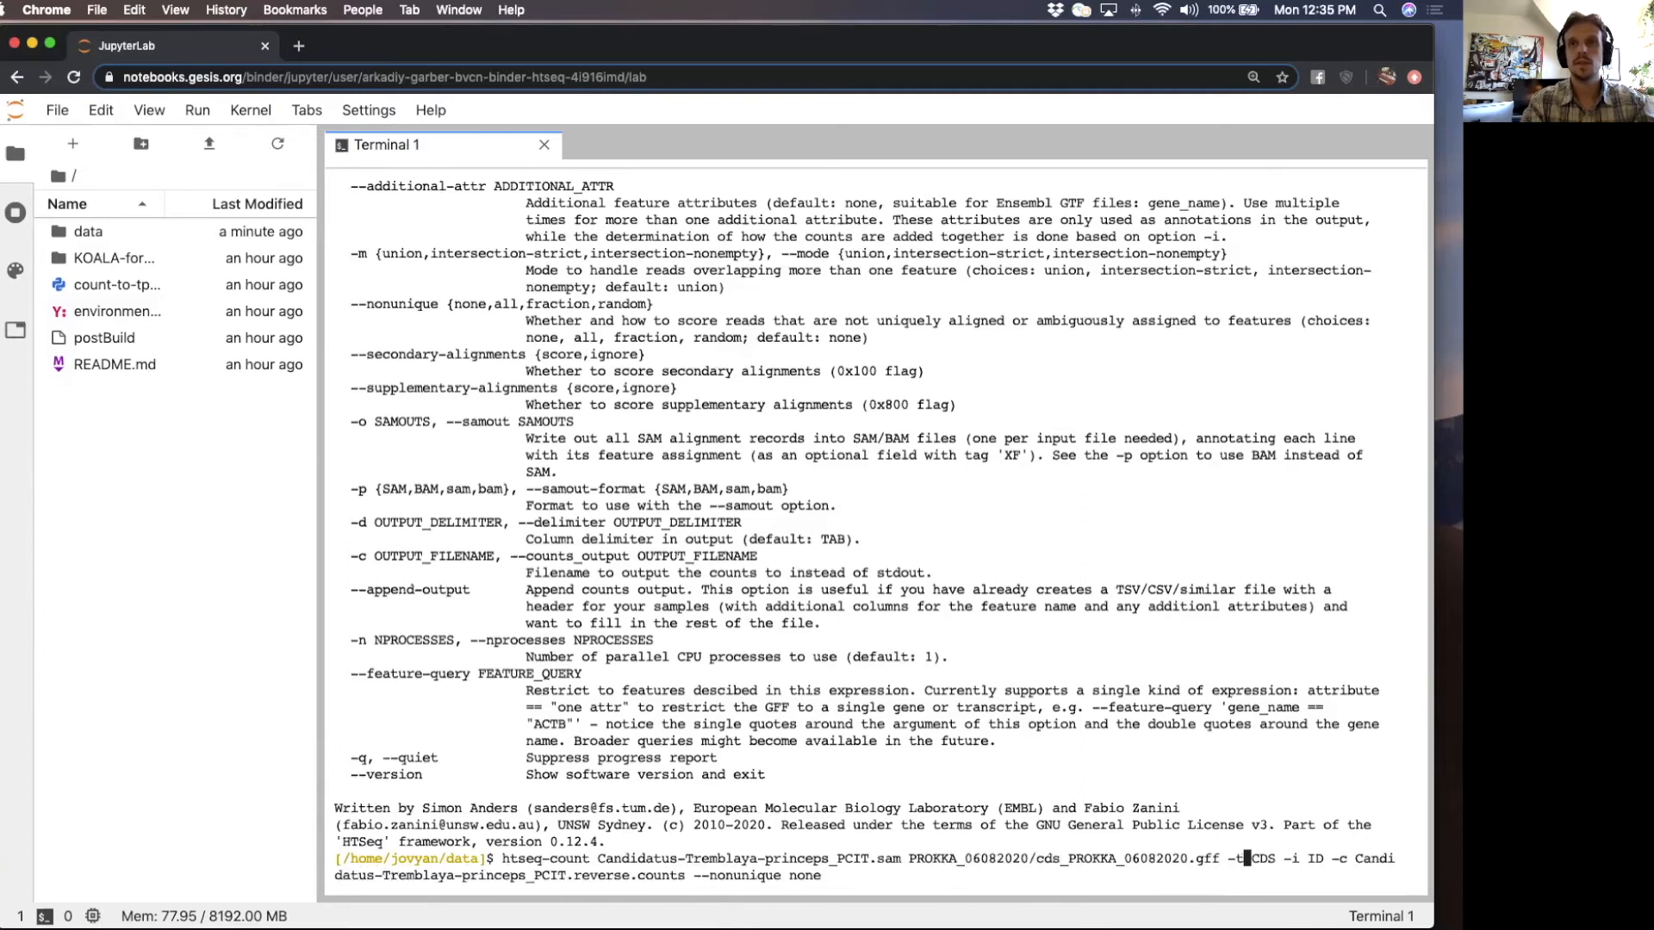
mouse_move(931, 741)
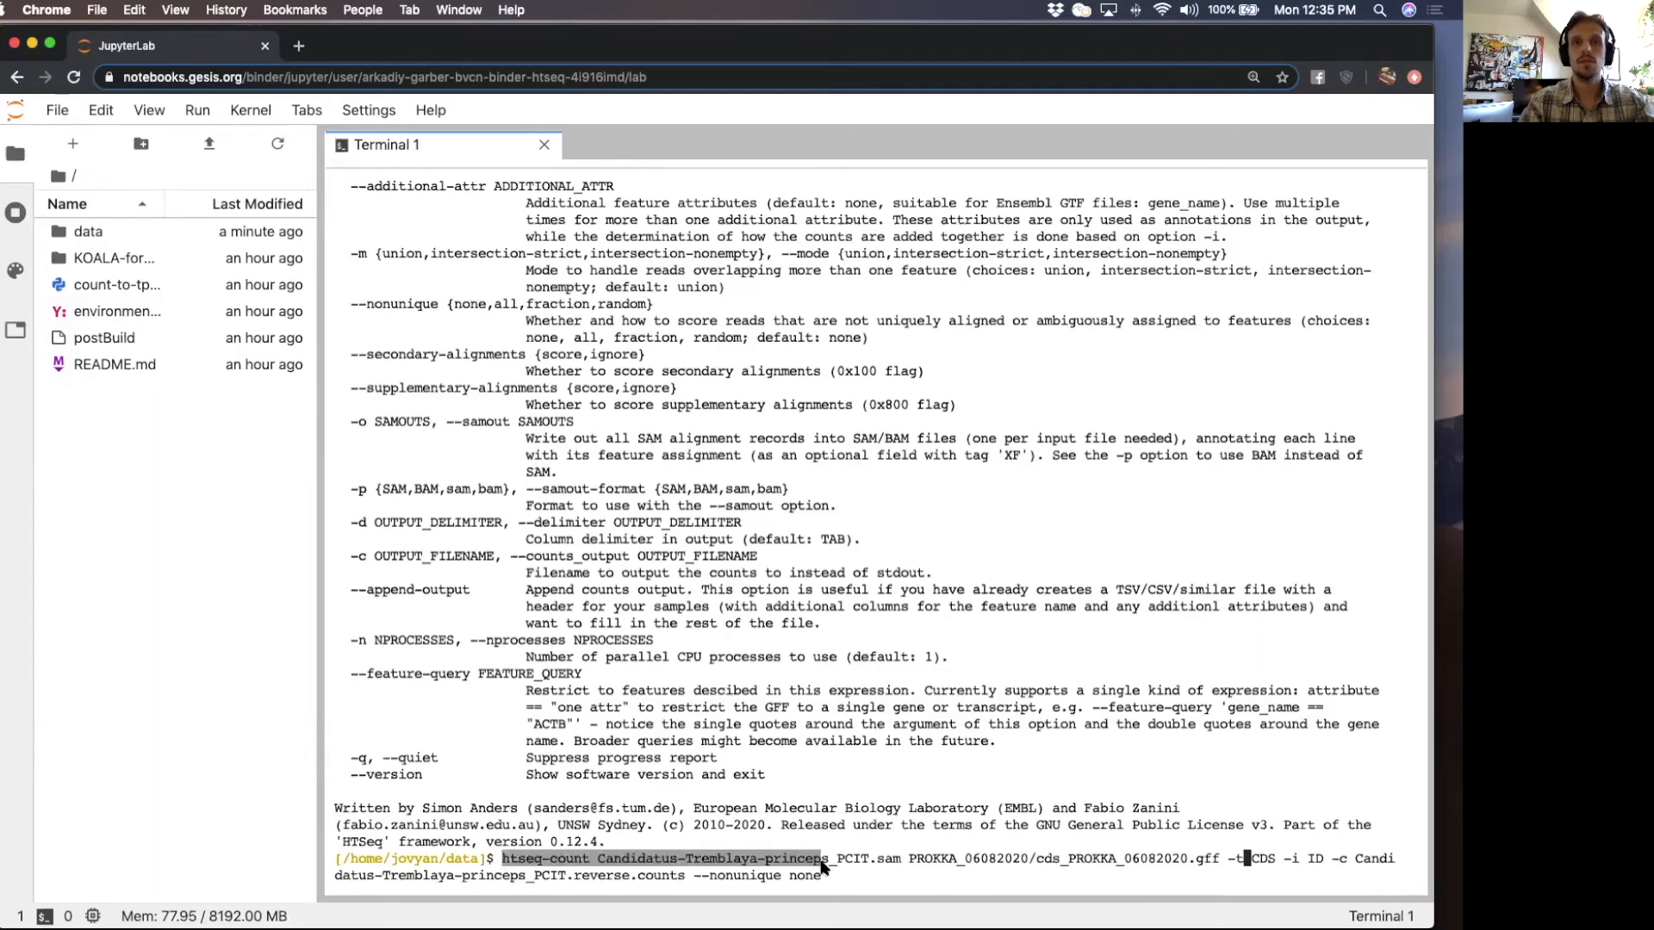
click(823, 865)
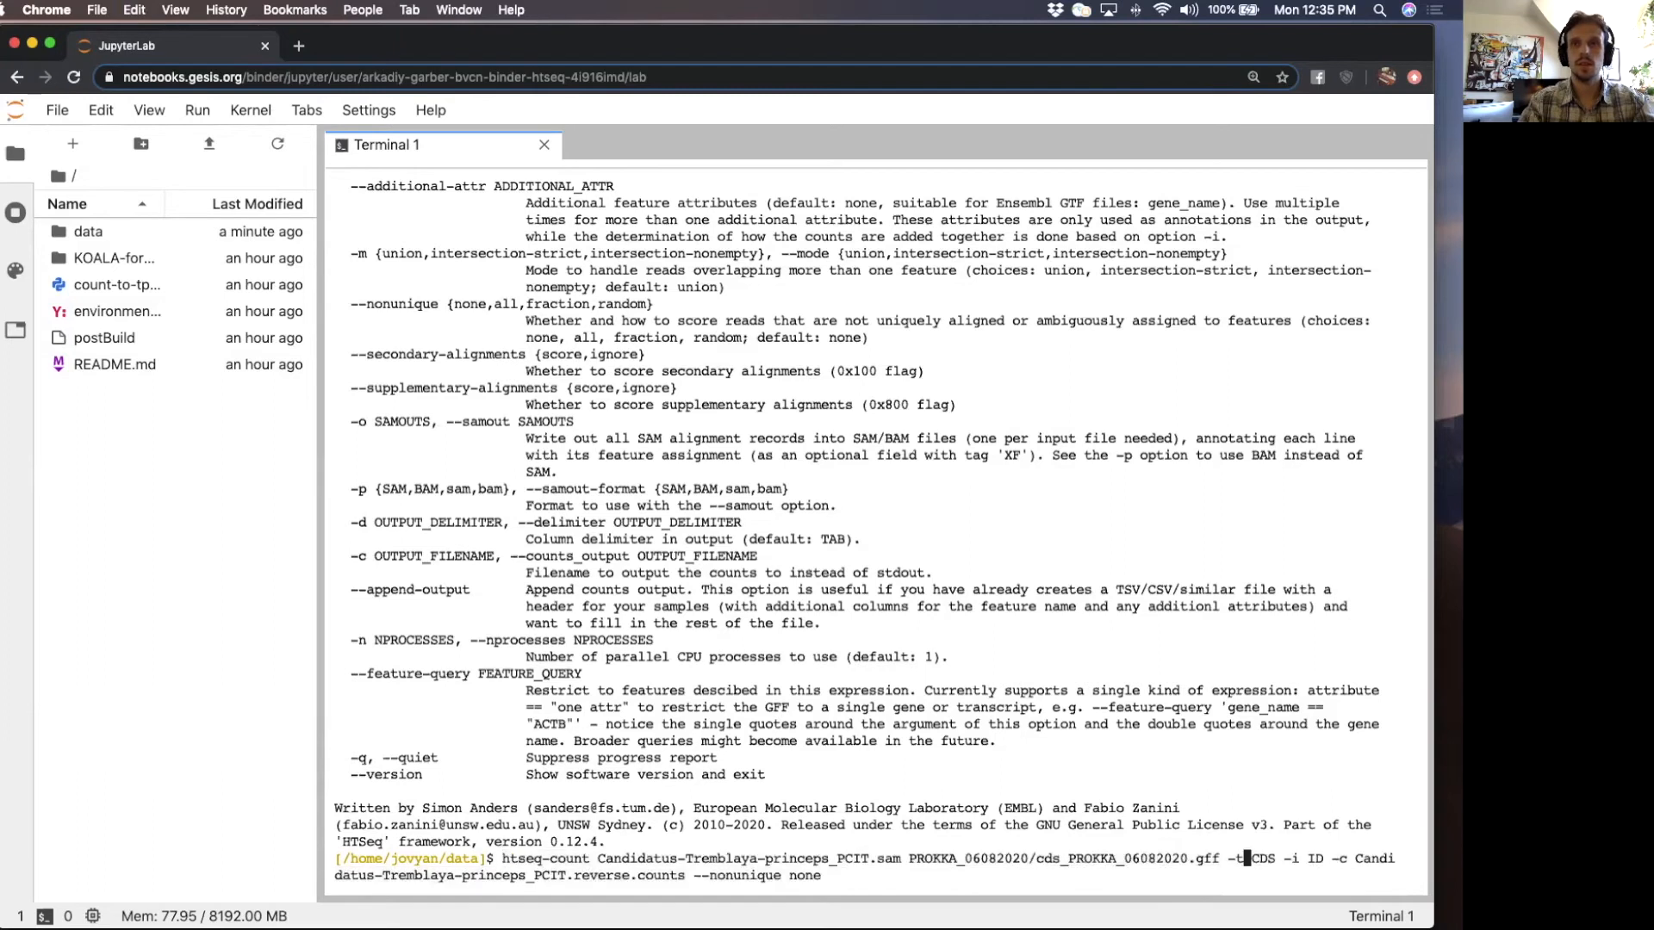
- Page through PROKKA_06082020/cds_PROKKA_06082020.gff with less
text(le)
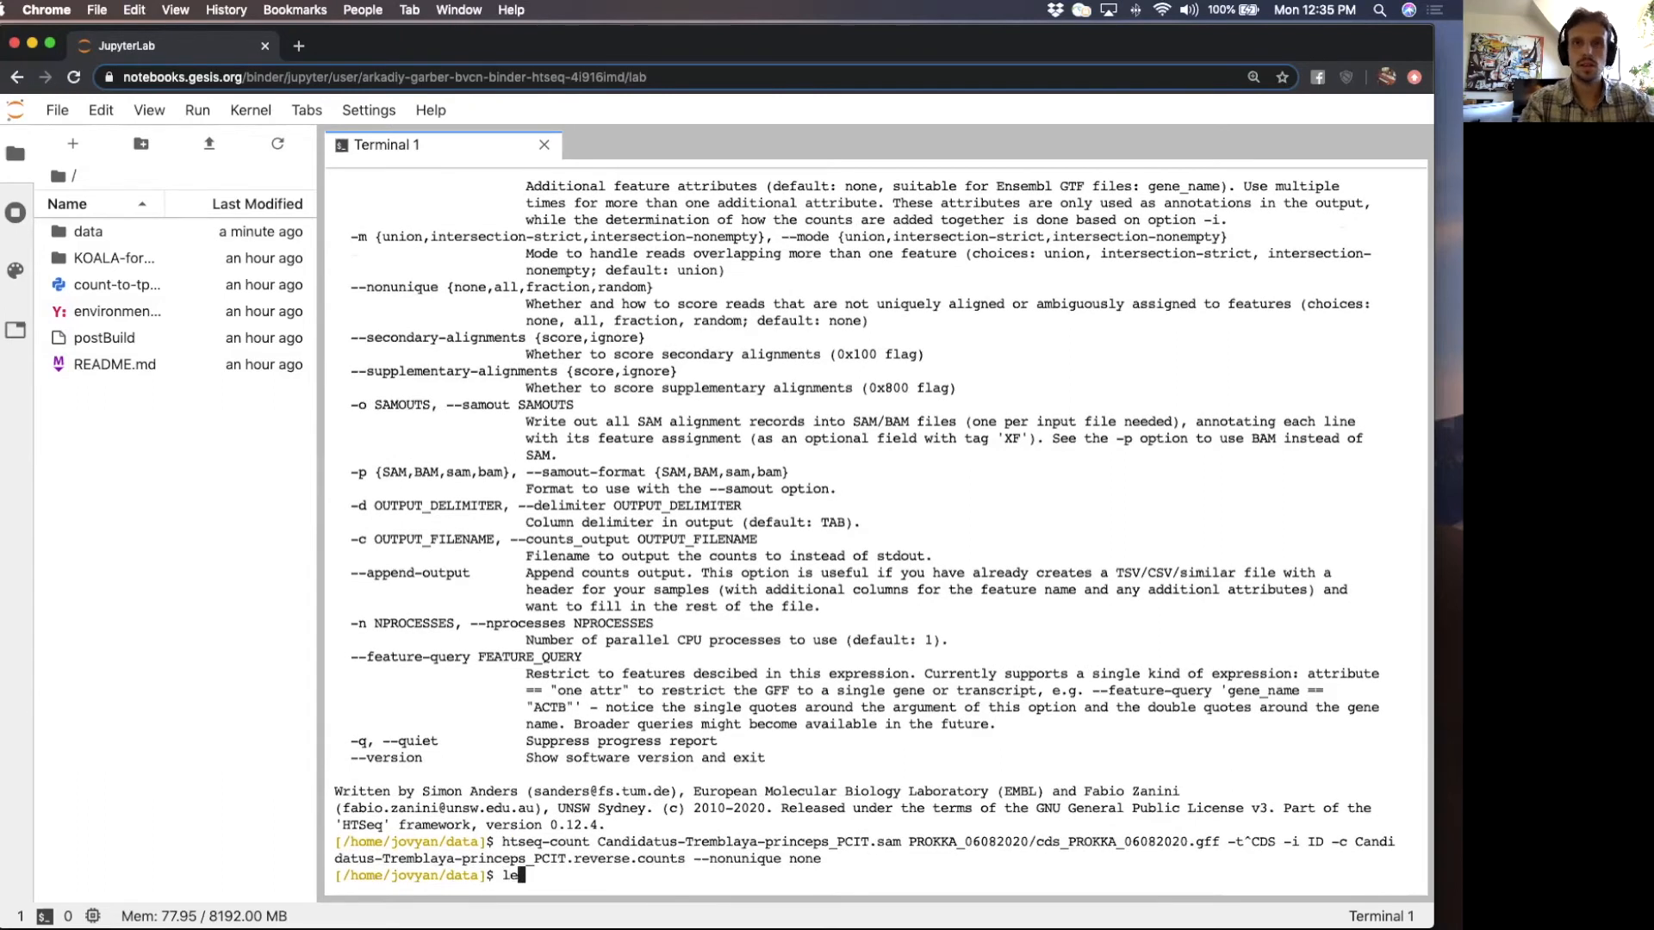
text(ss P)
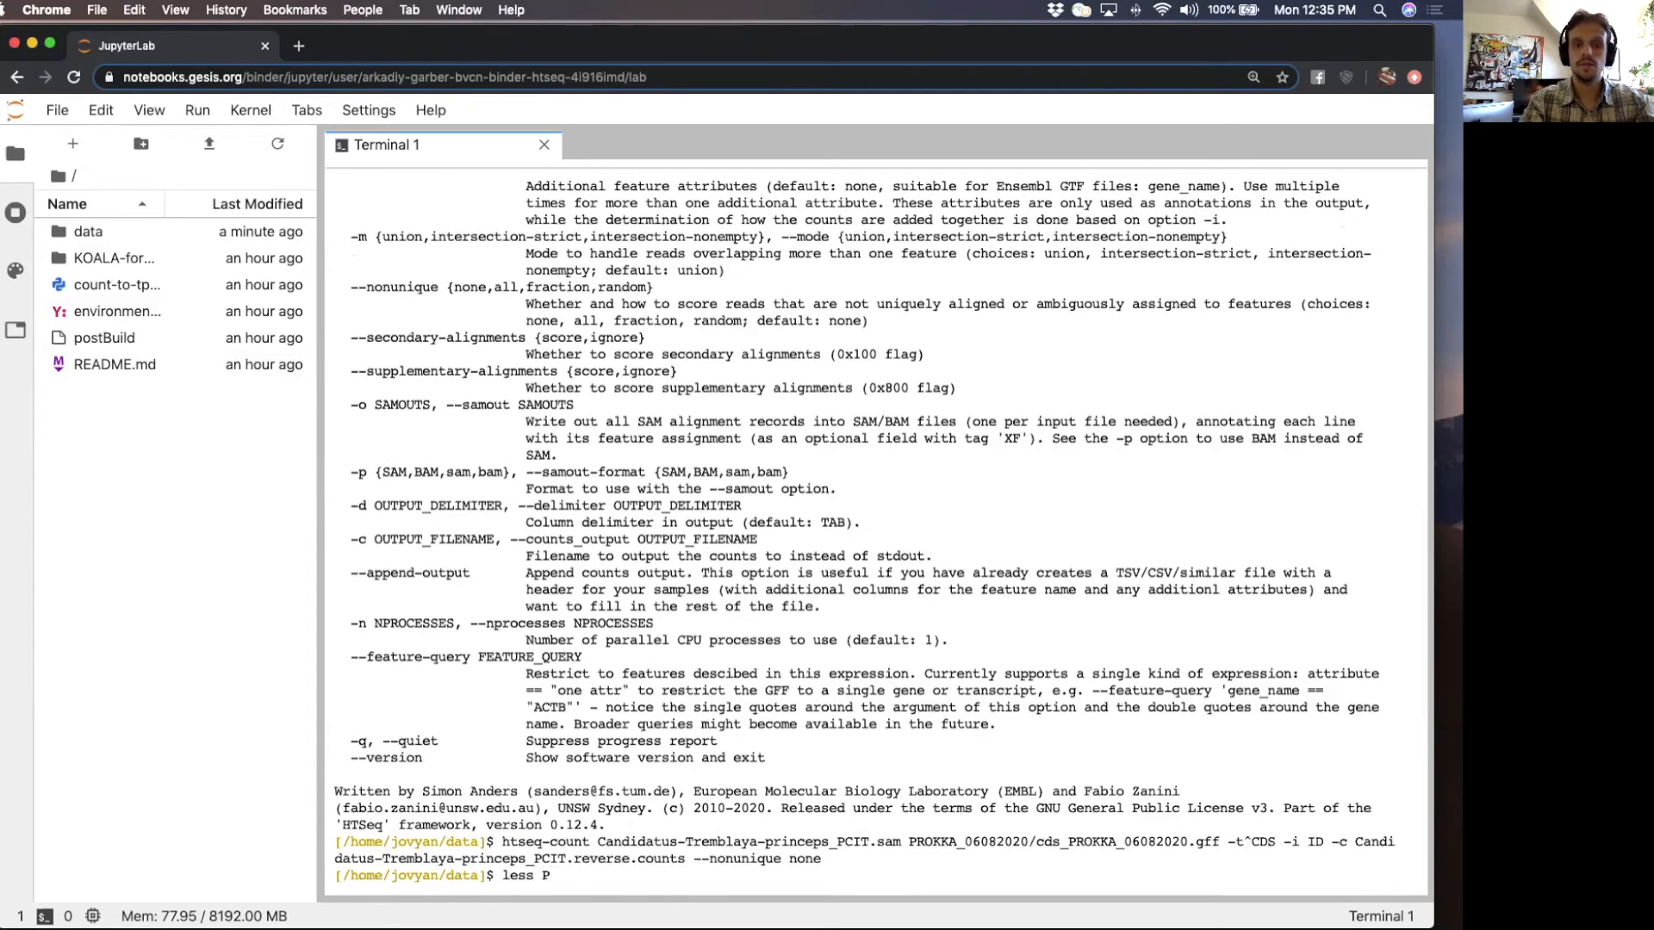
text(ROKKA_06082020/)
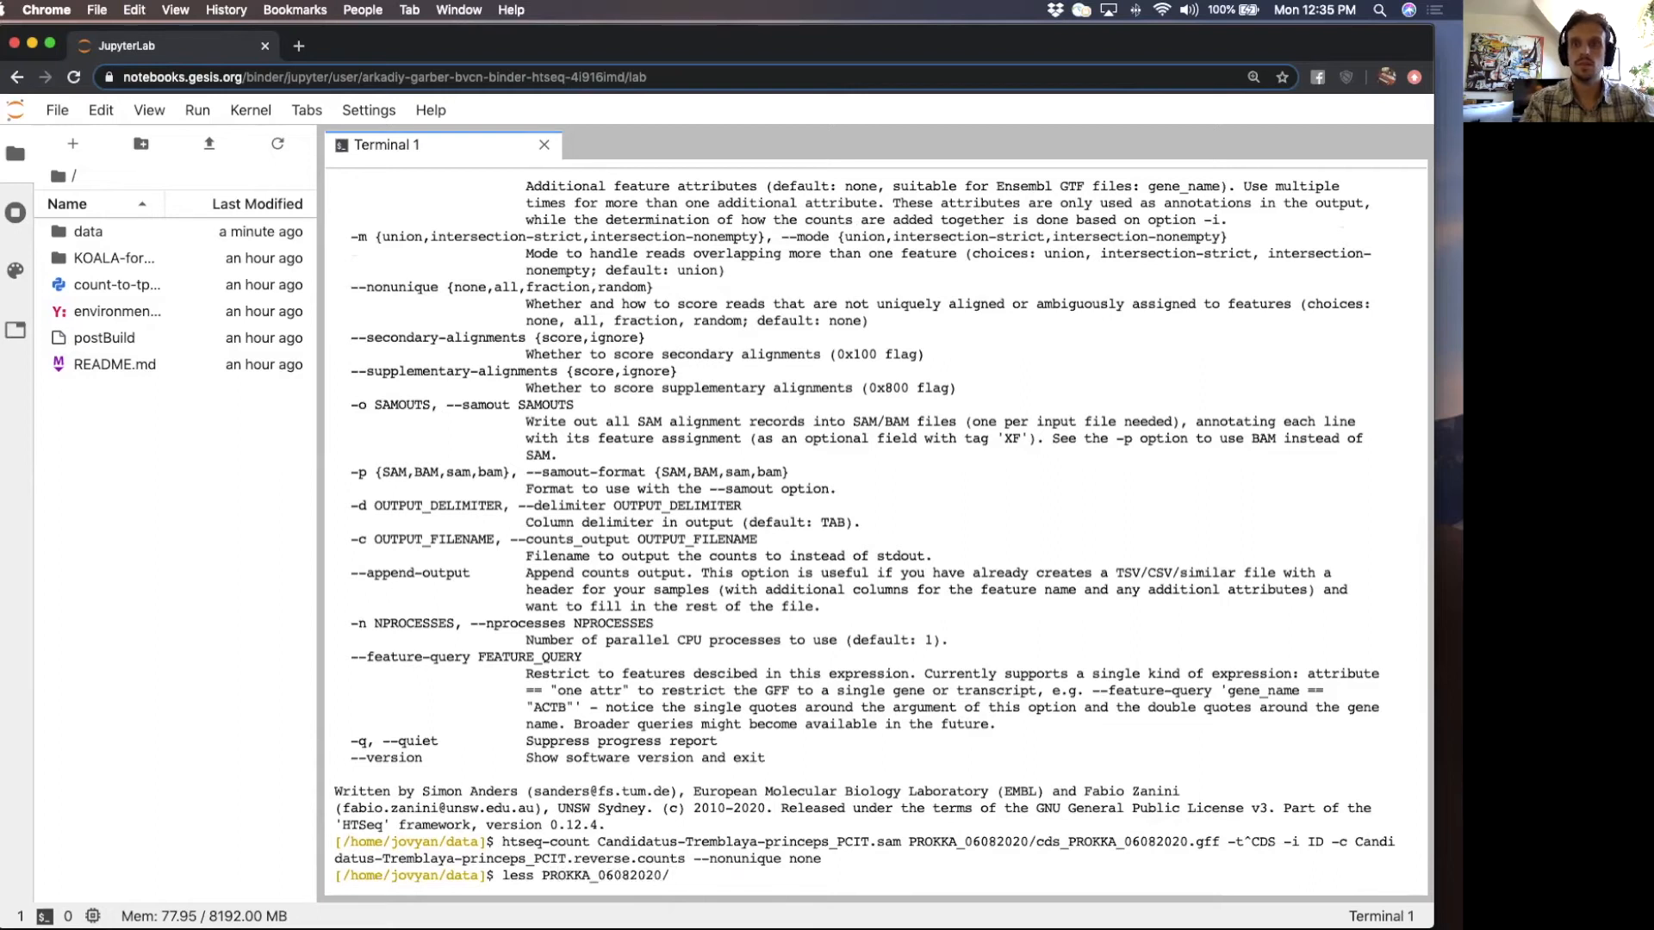
text(cds_PROKKA_06082020.gff)
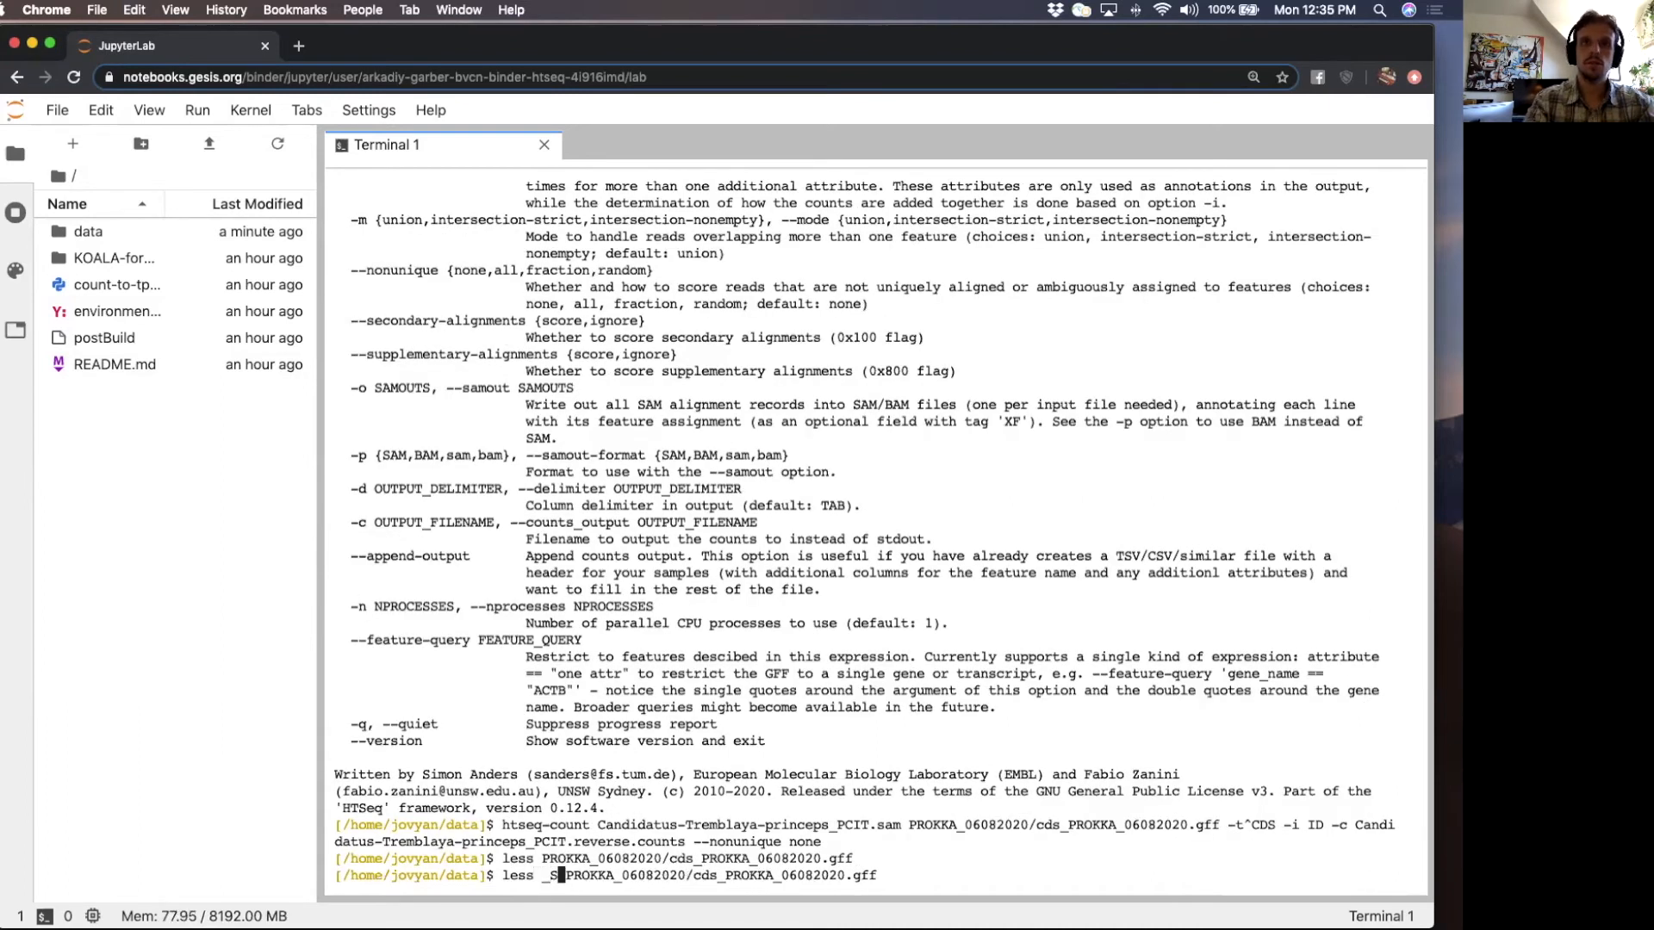
key(Return)
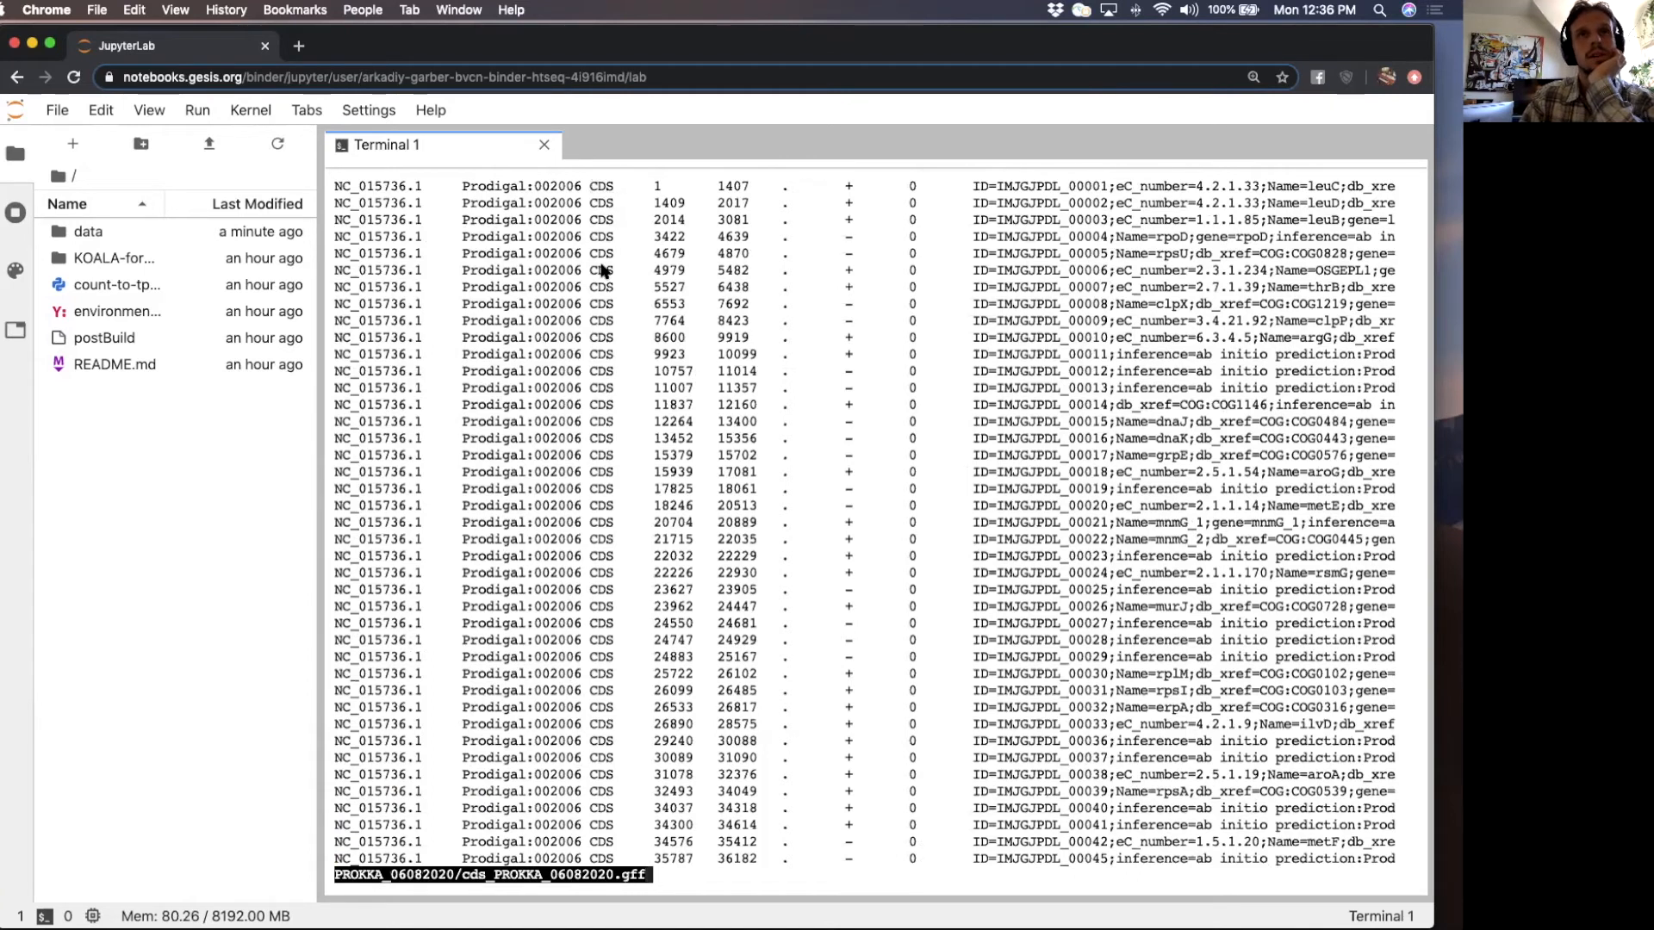
mouse_move(586, 447)
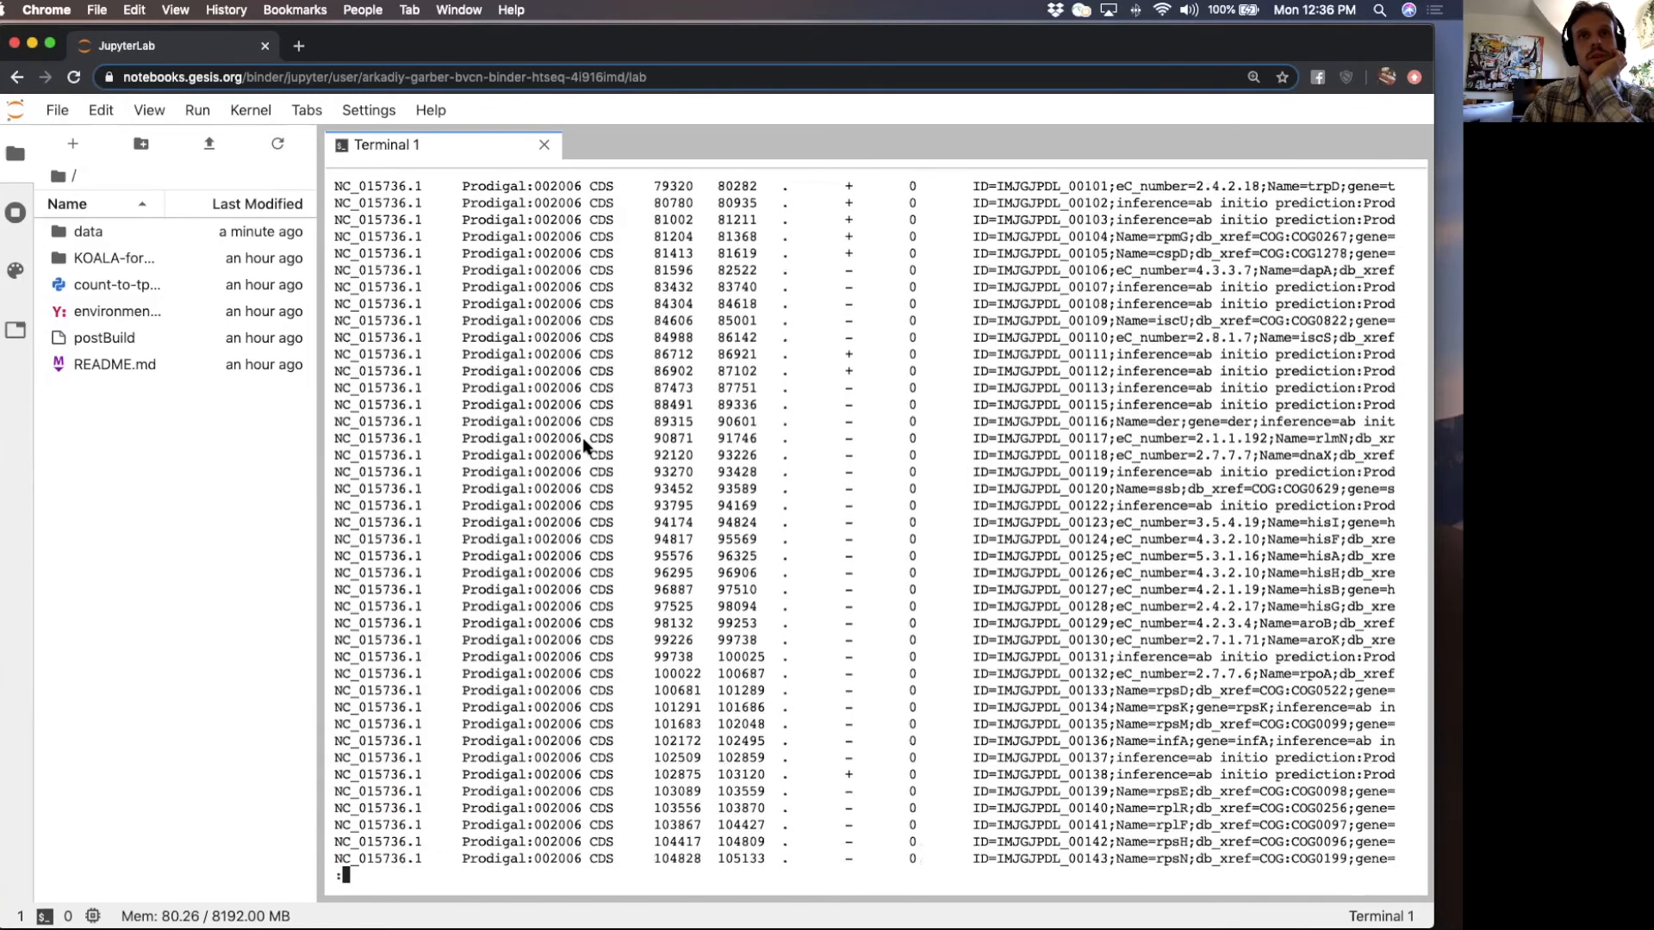
scroll(down, 3)
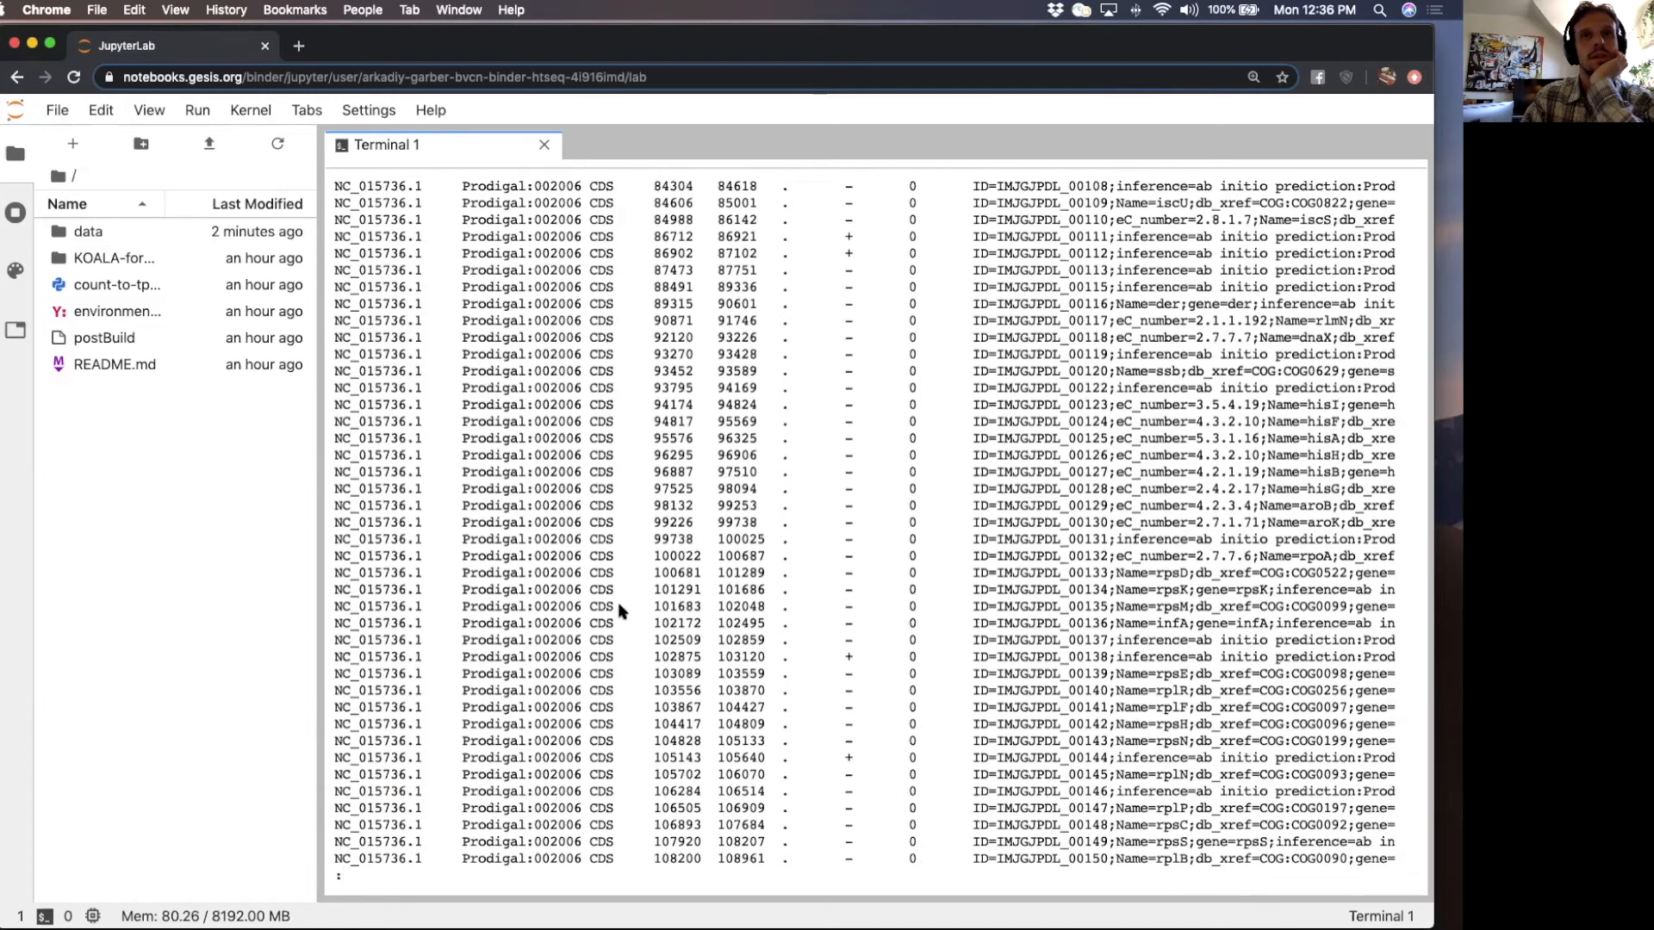
mouse_move(603, 441)
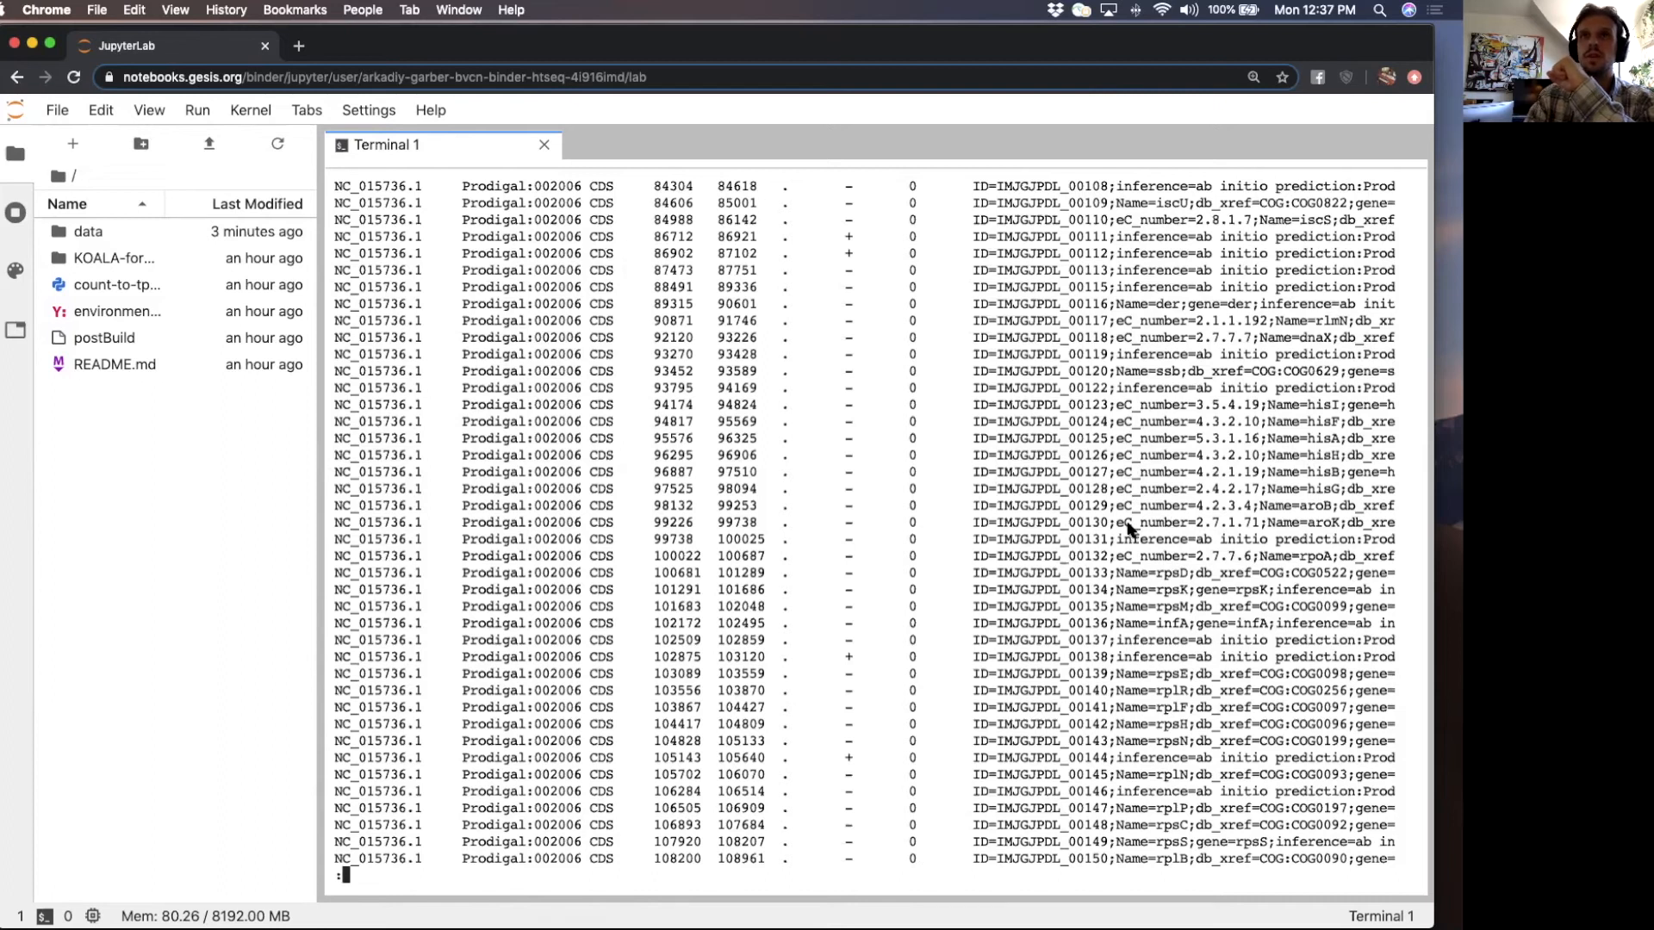
mouse_move(1065, 531)
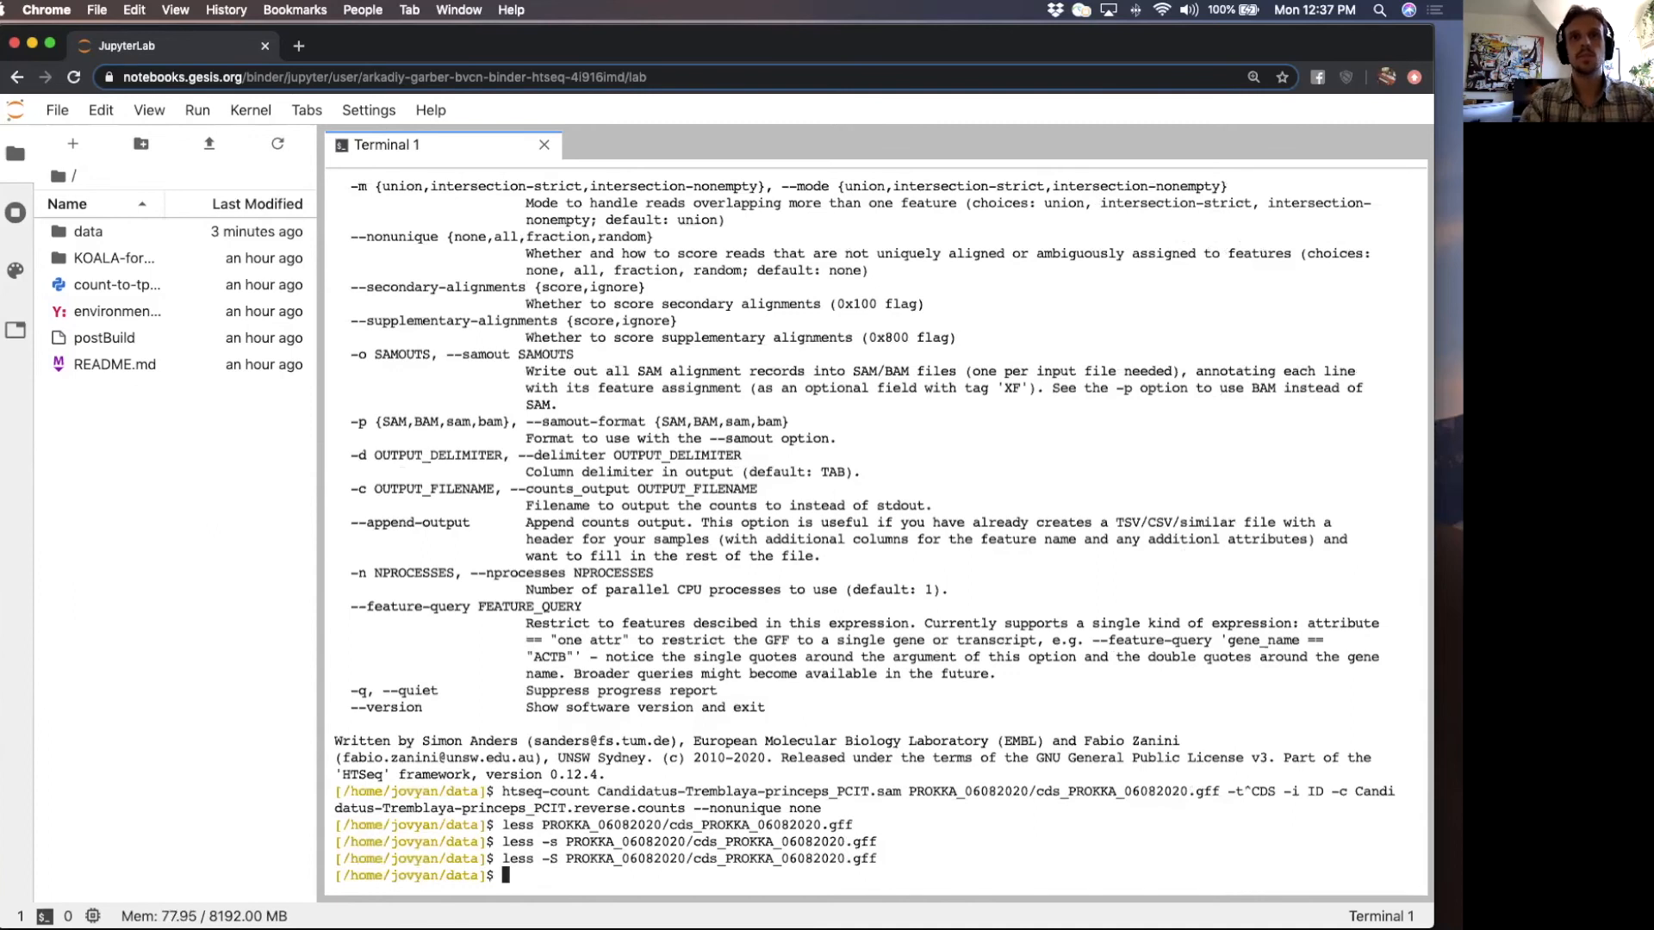
- View the CDS GFF with wrapped attributes and highlight the clpX feature's ID and locus_tag
key(Return)
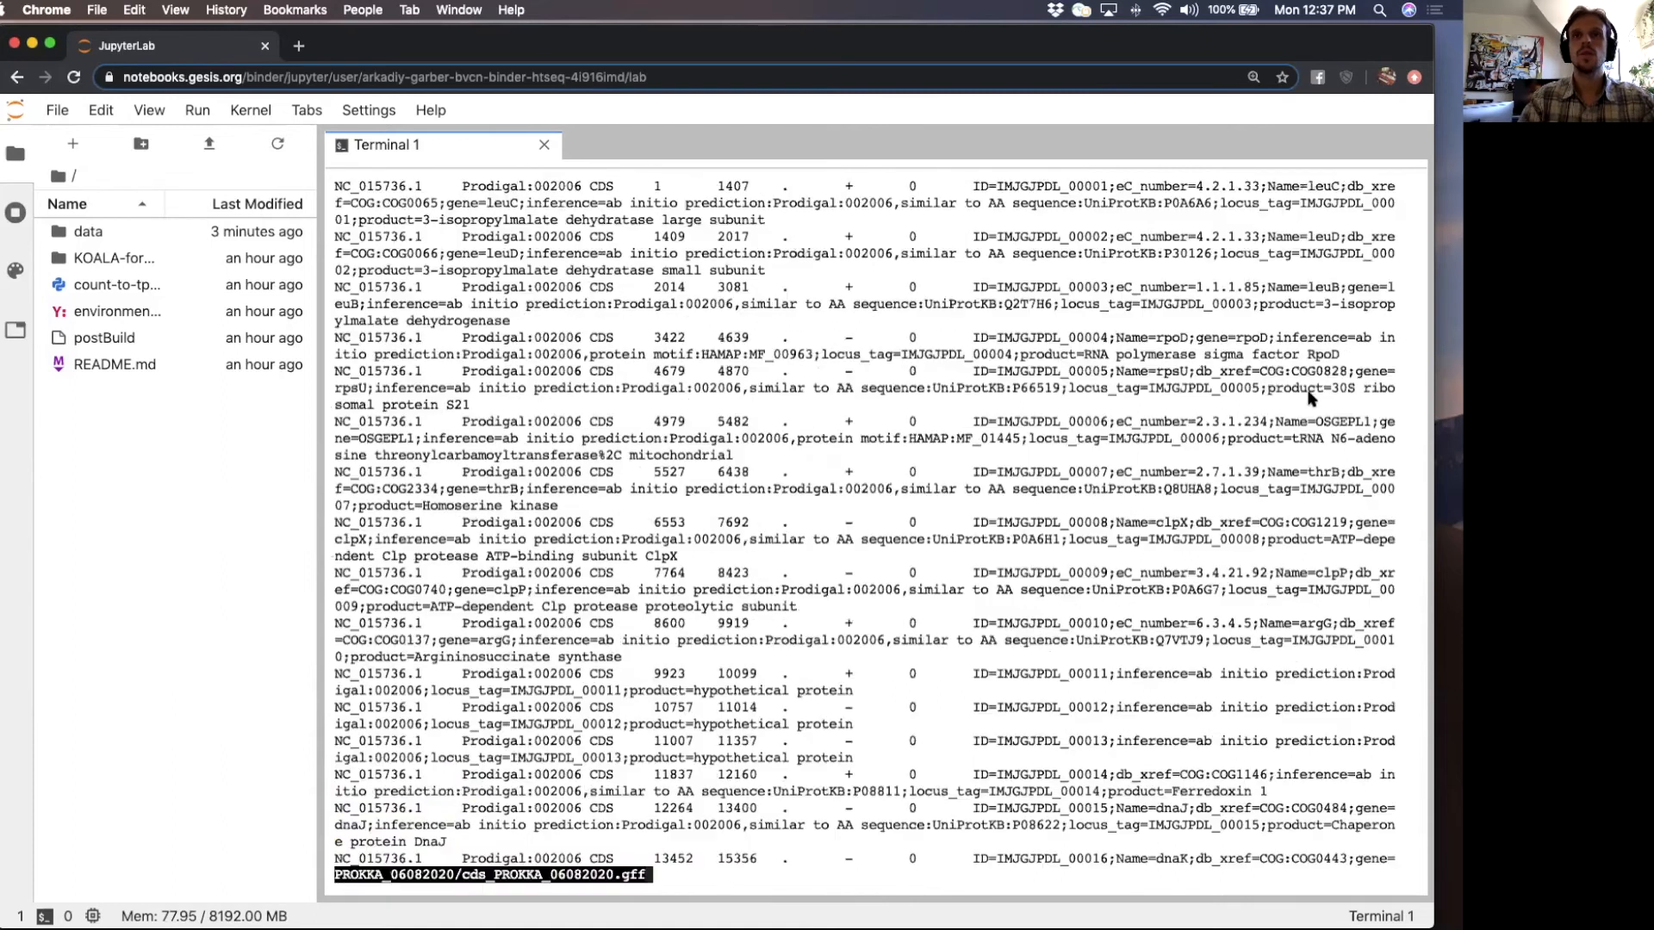
mouse_move(971, 530)
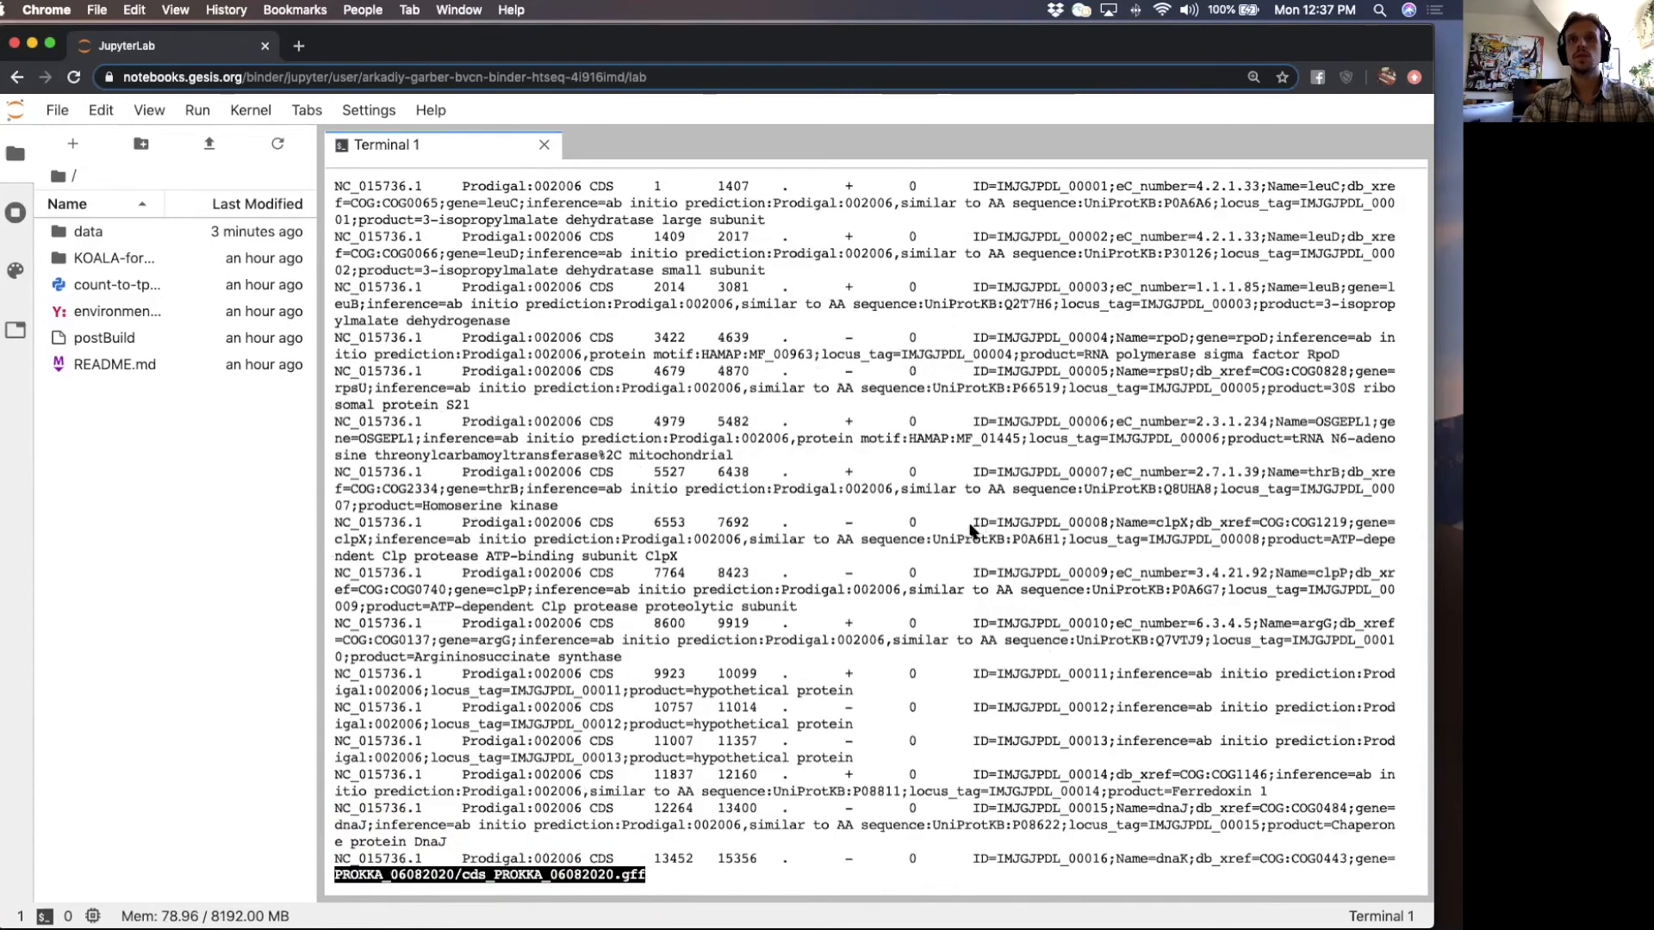
double_click(1037, 522)
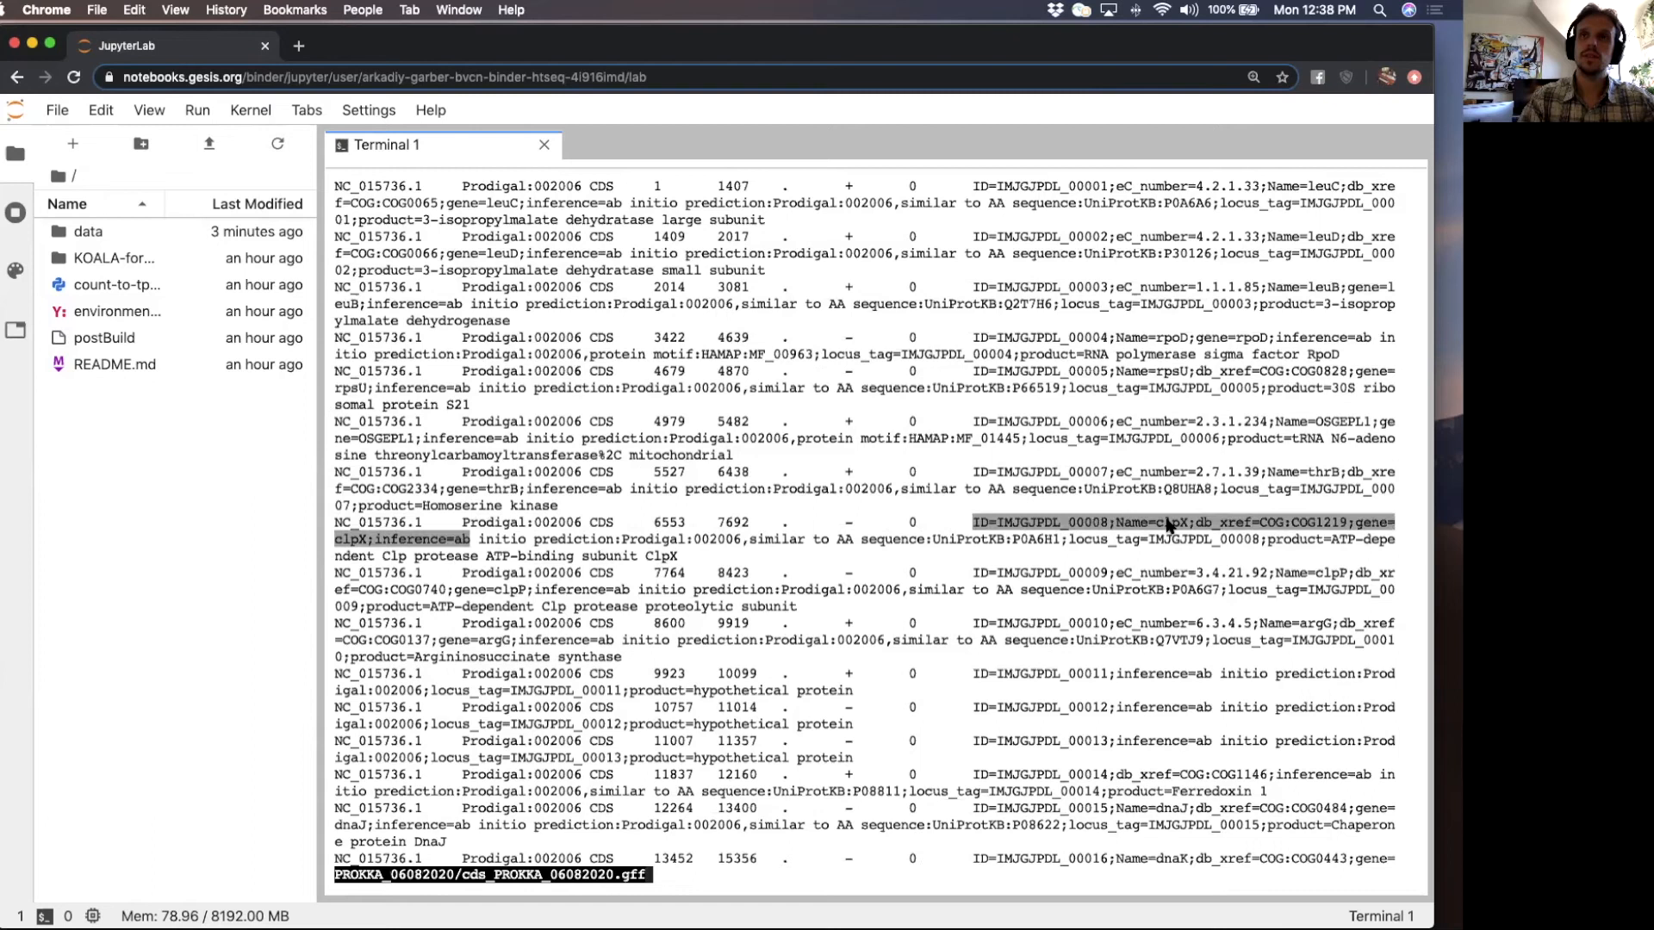
click(1165, 527)
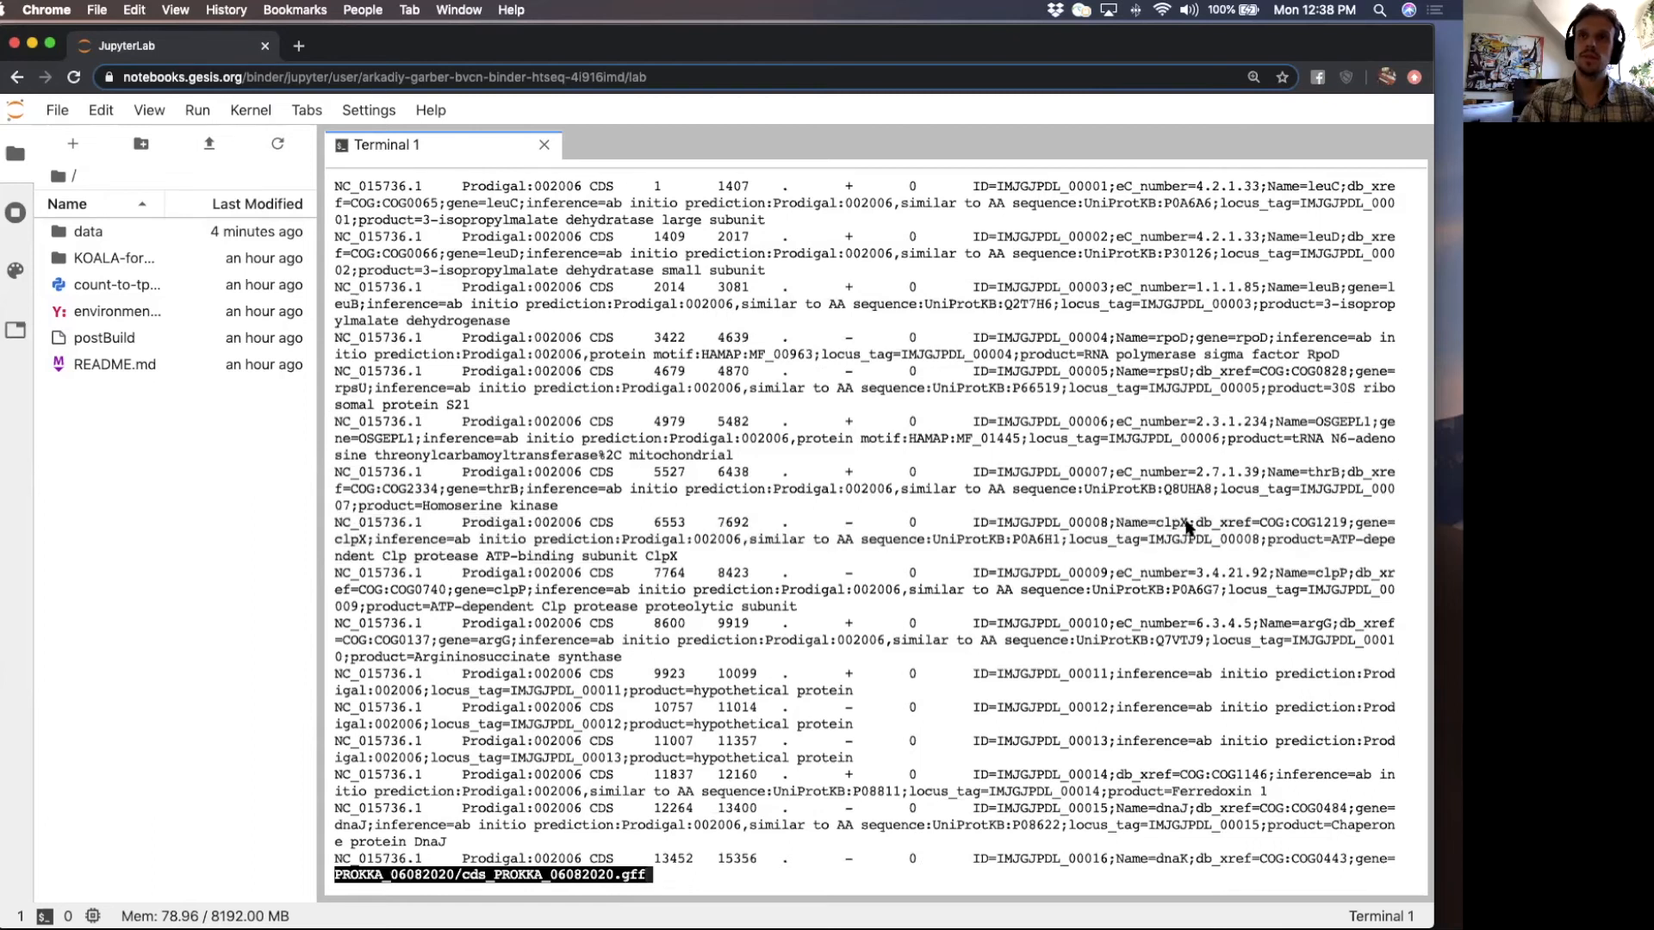
mouse_move(918, 527)
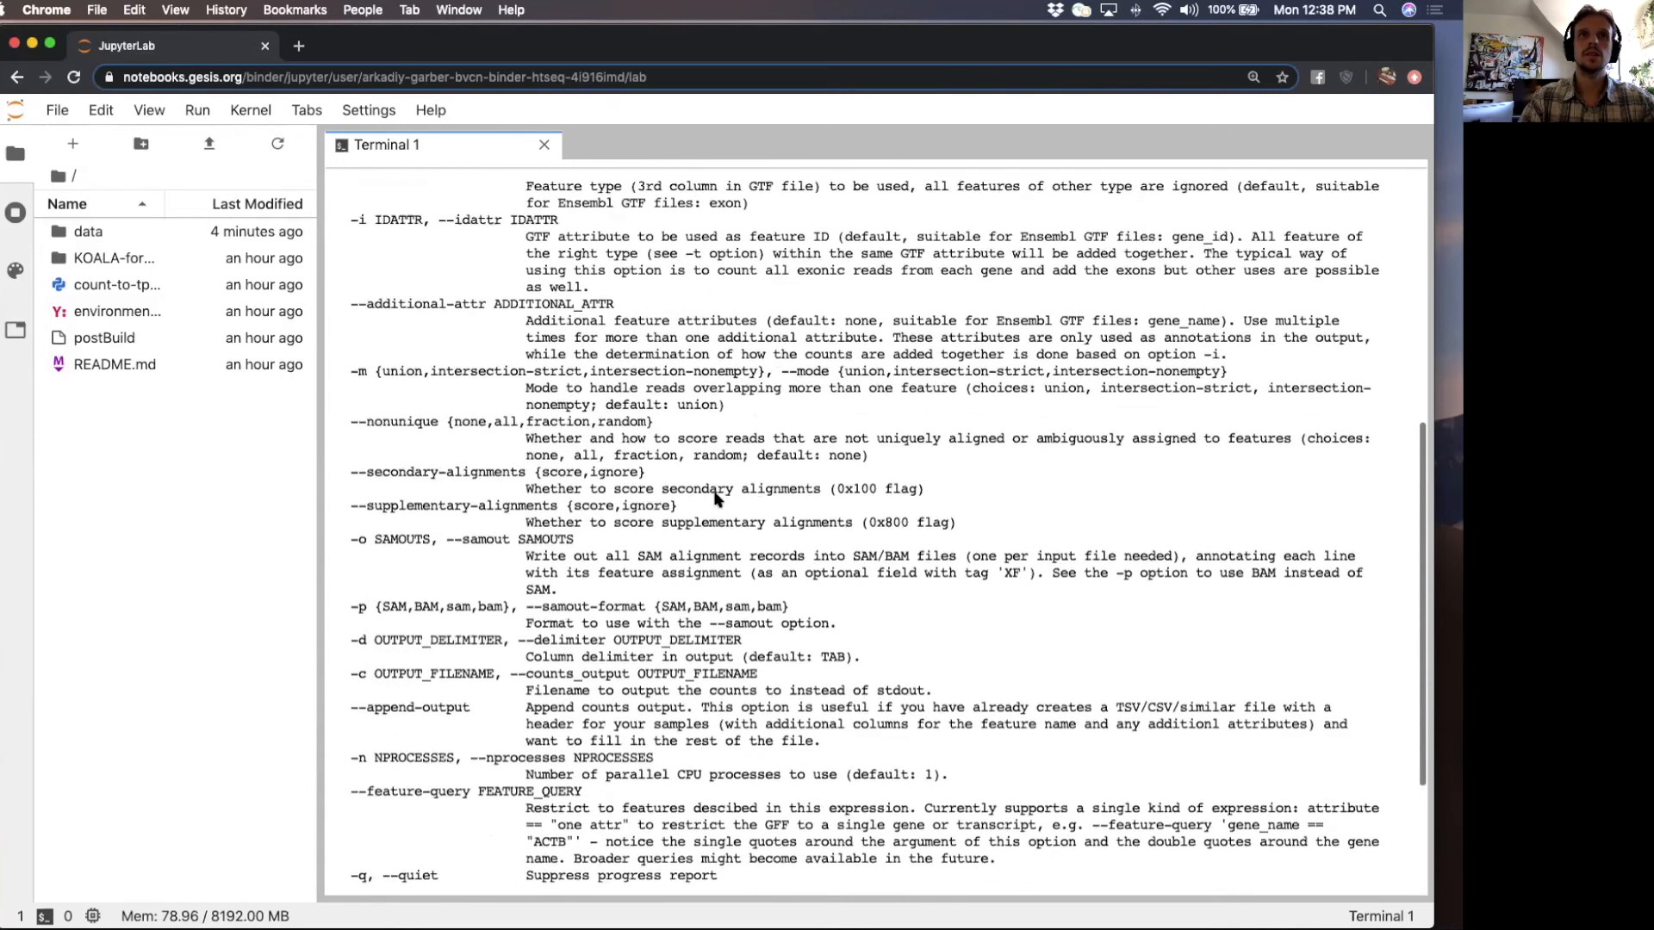
- Scroll back through the terminal to review the earlier htseq-count command with -t CDS -i ID
scroll(up, 3)
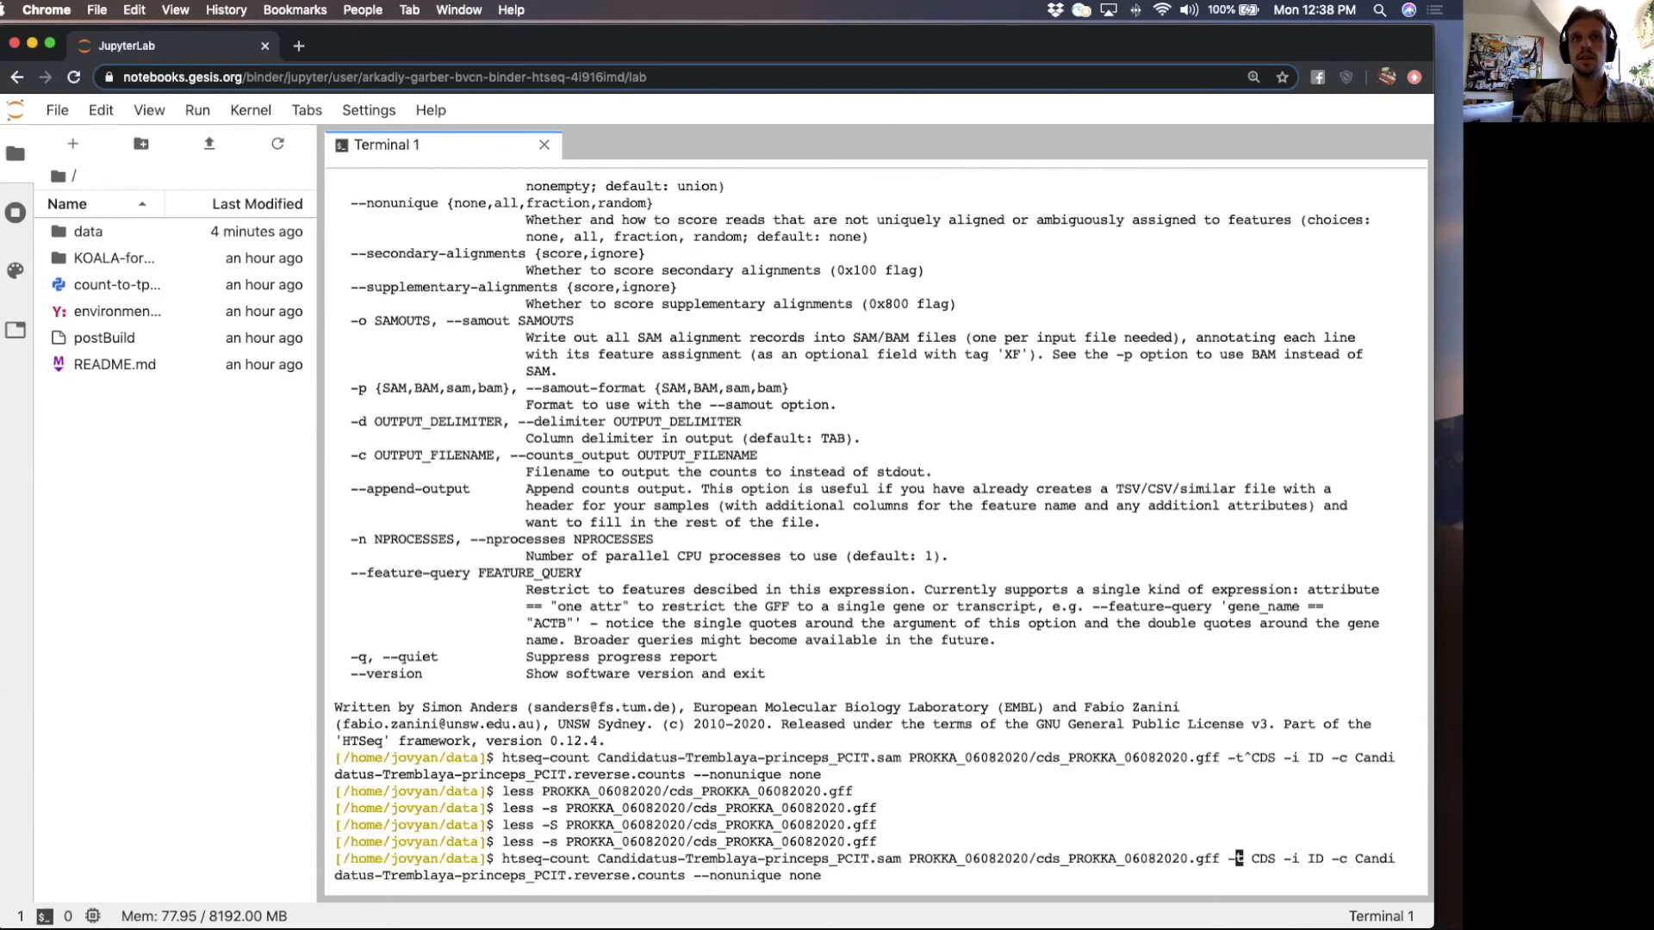
scroll(up, 3)
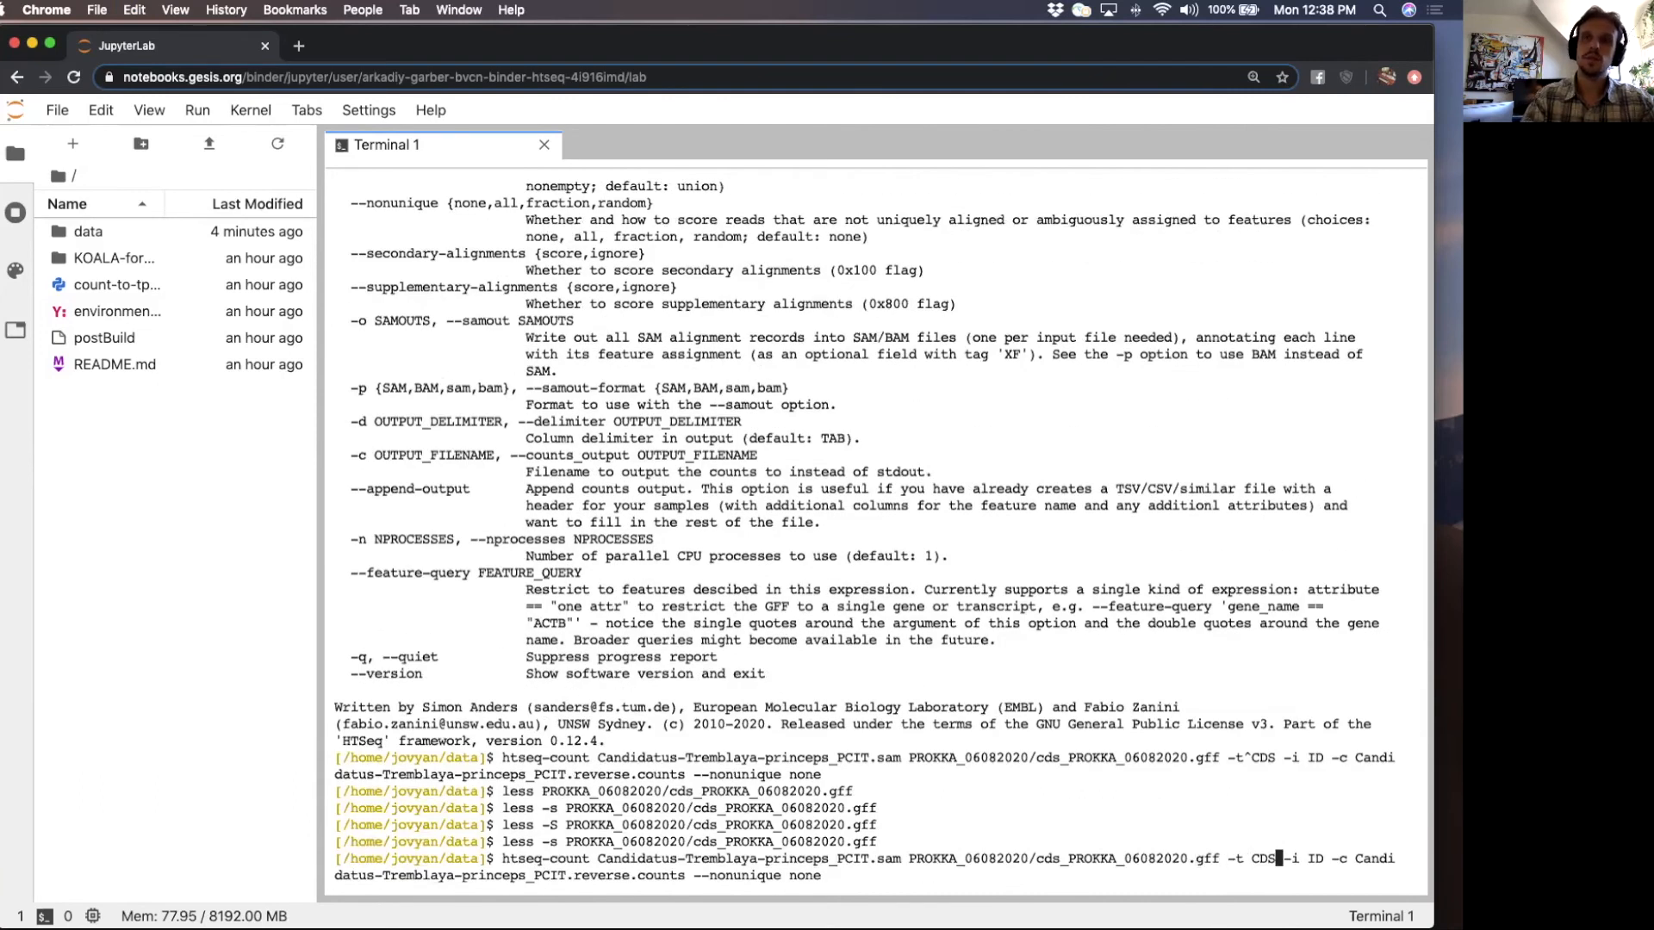
scroll(up, 3)
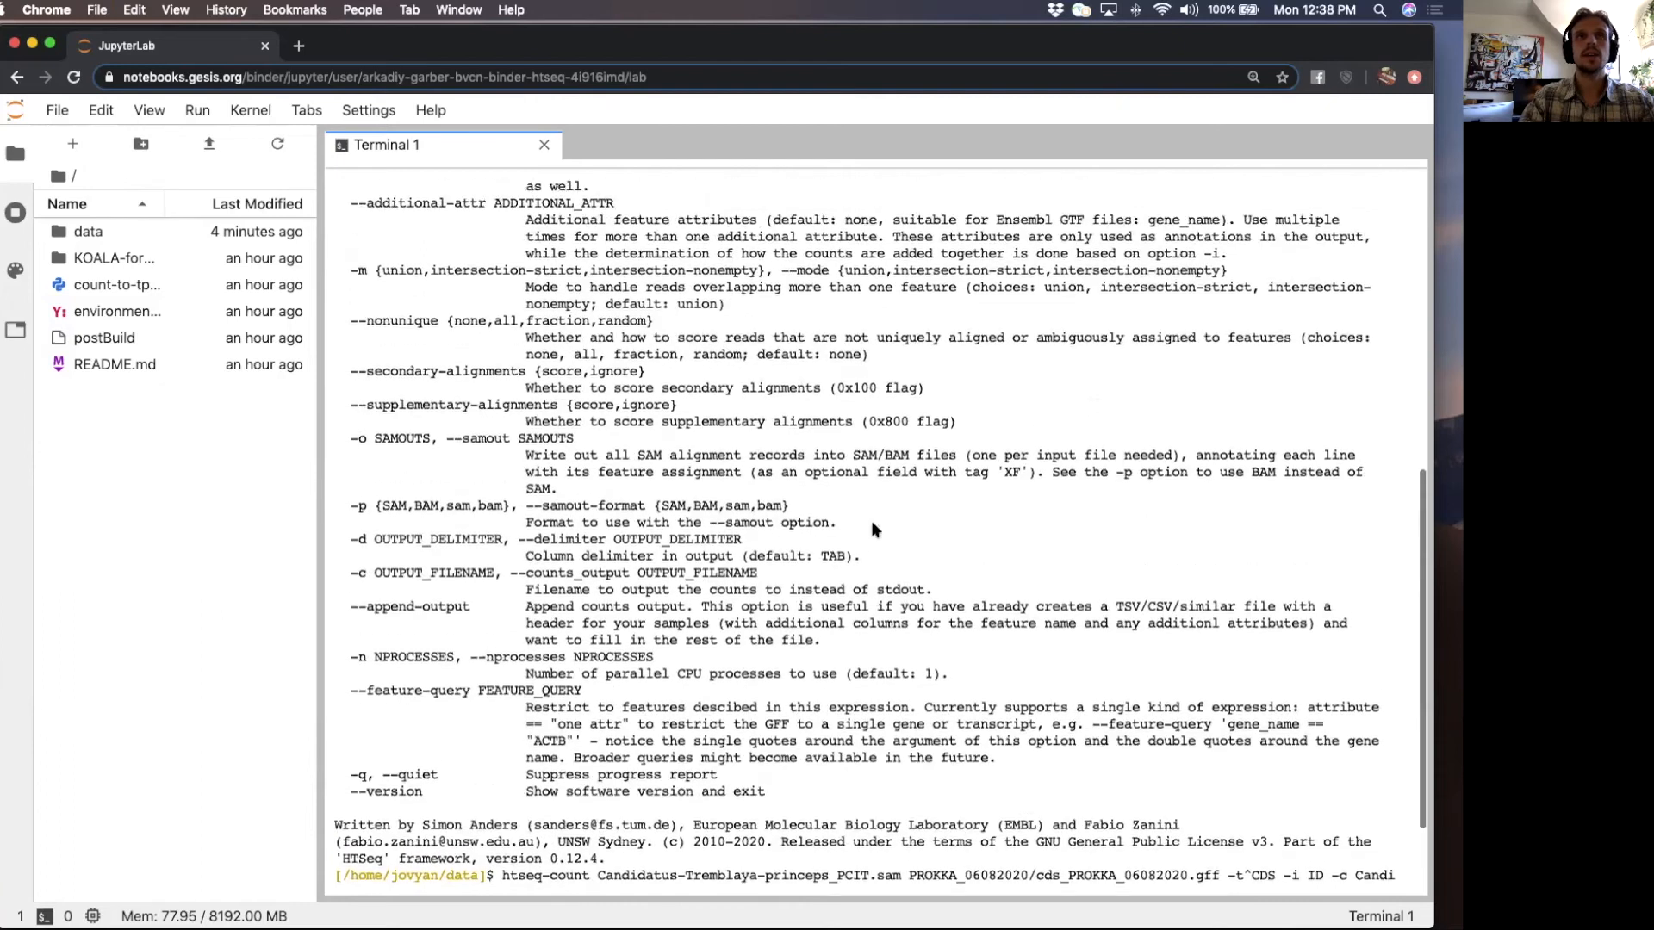
scroll(up, 3)
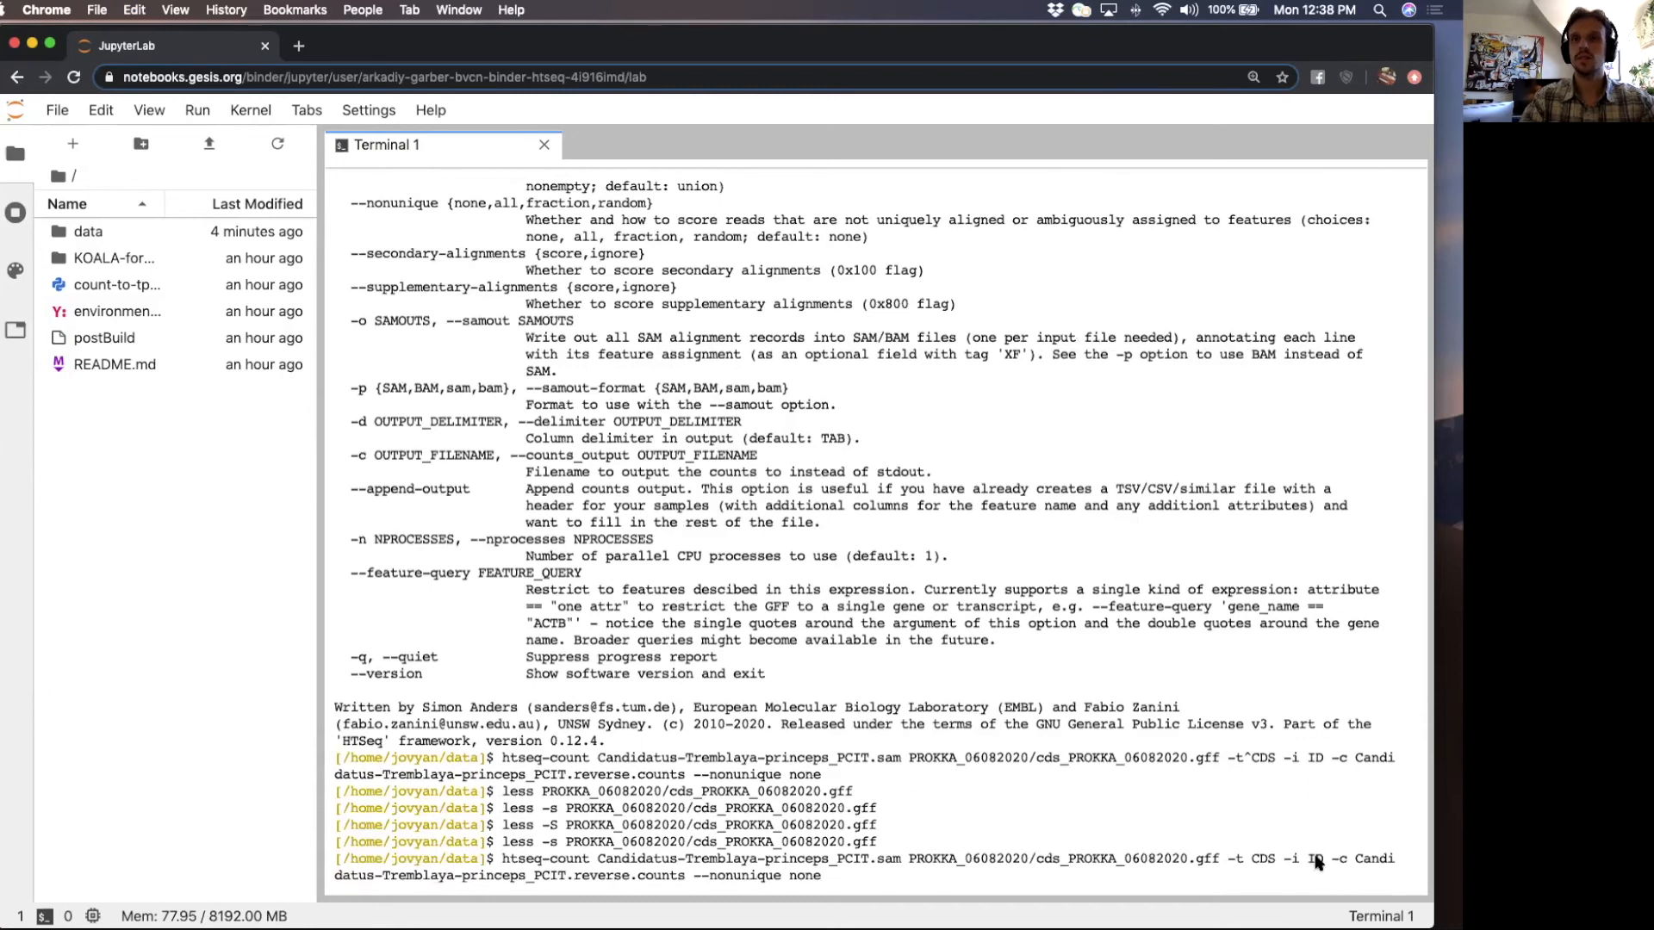
mouse_move(1297, 865)
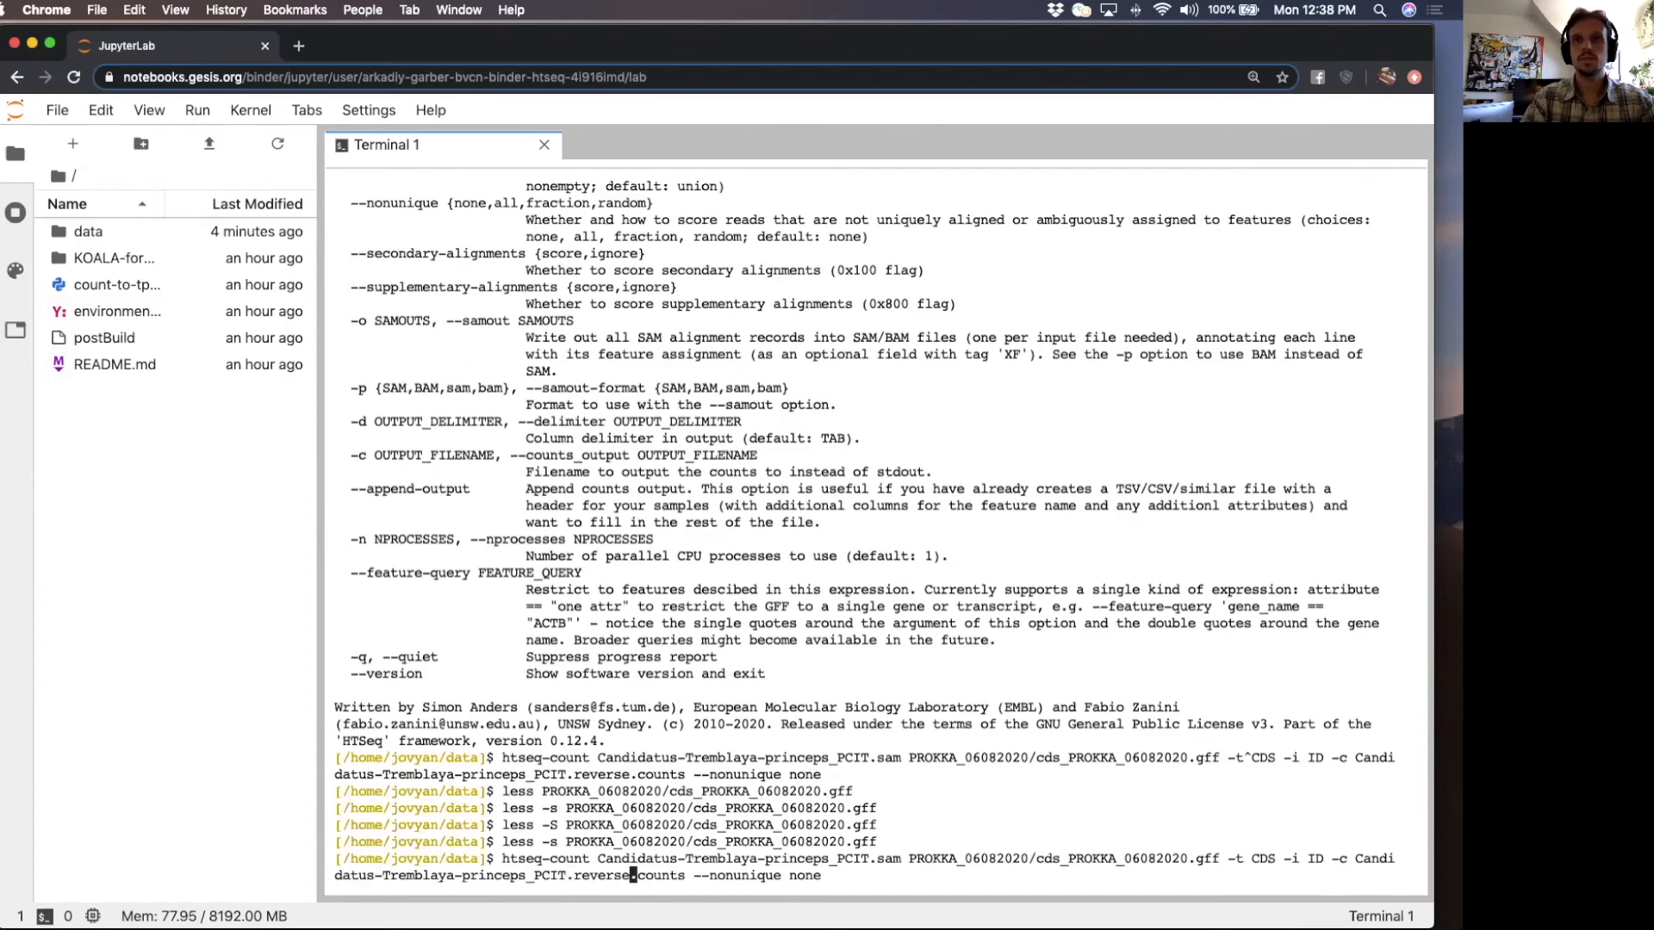
mouse_move(783, 875)
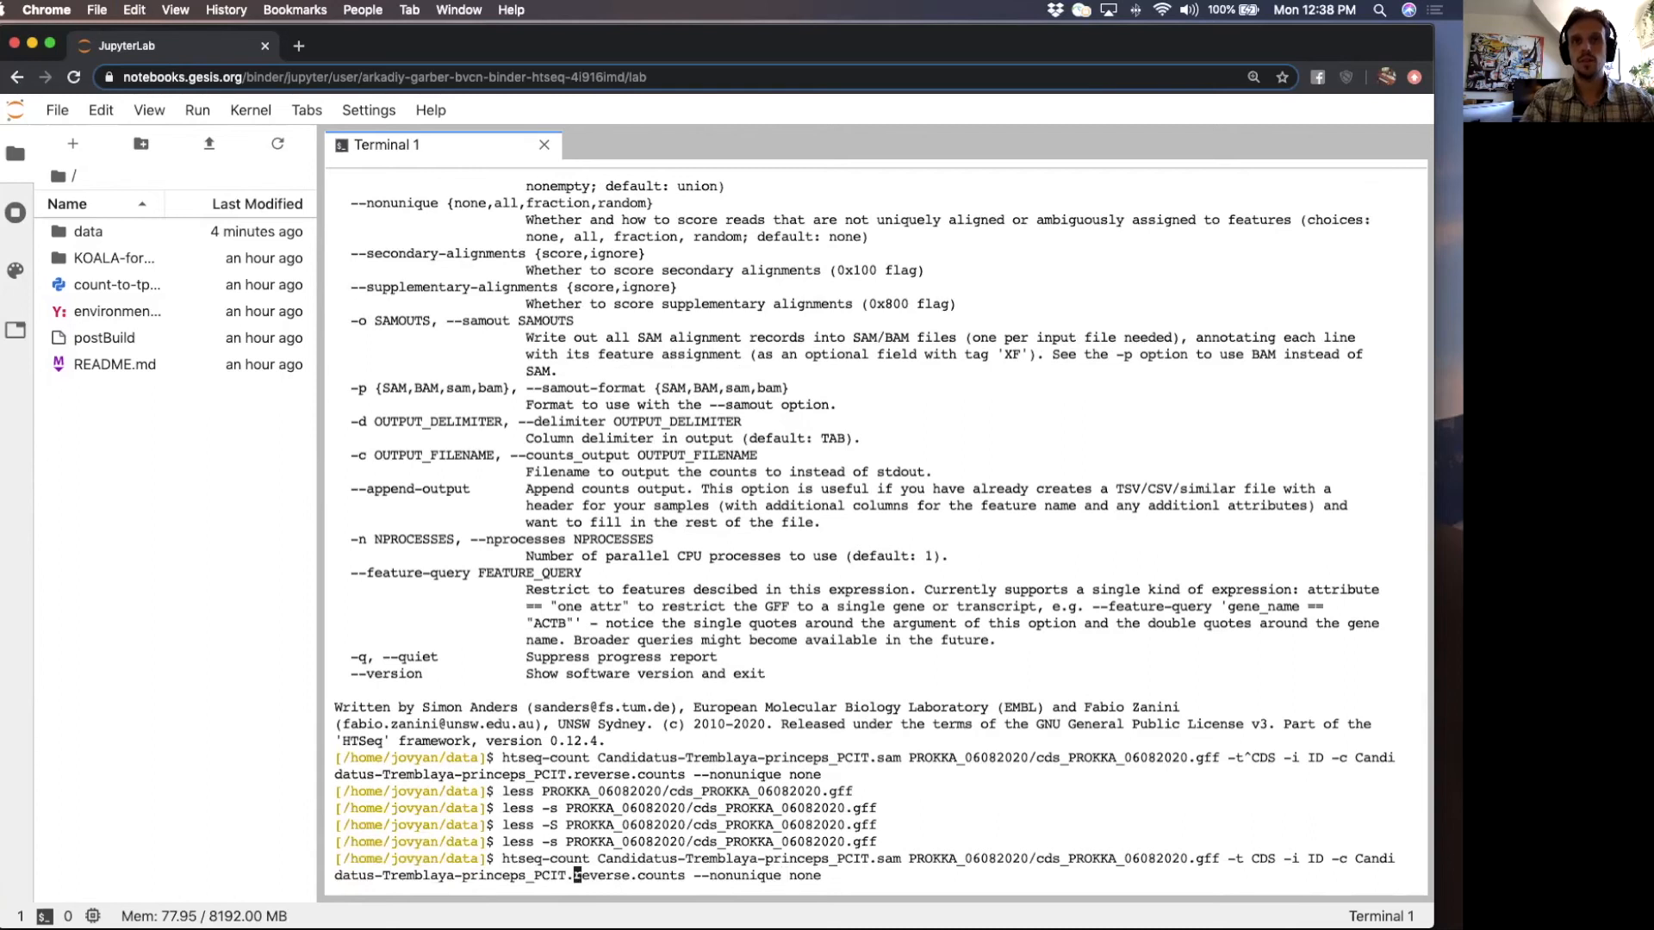
mouse_move(826, 875)
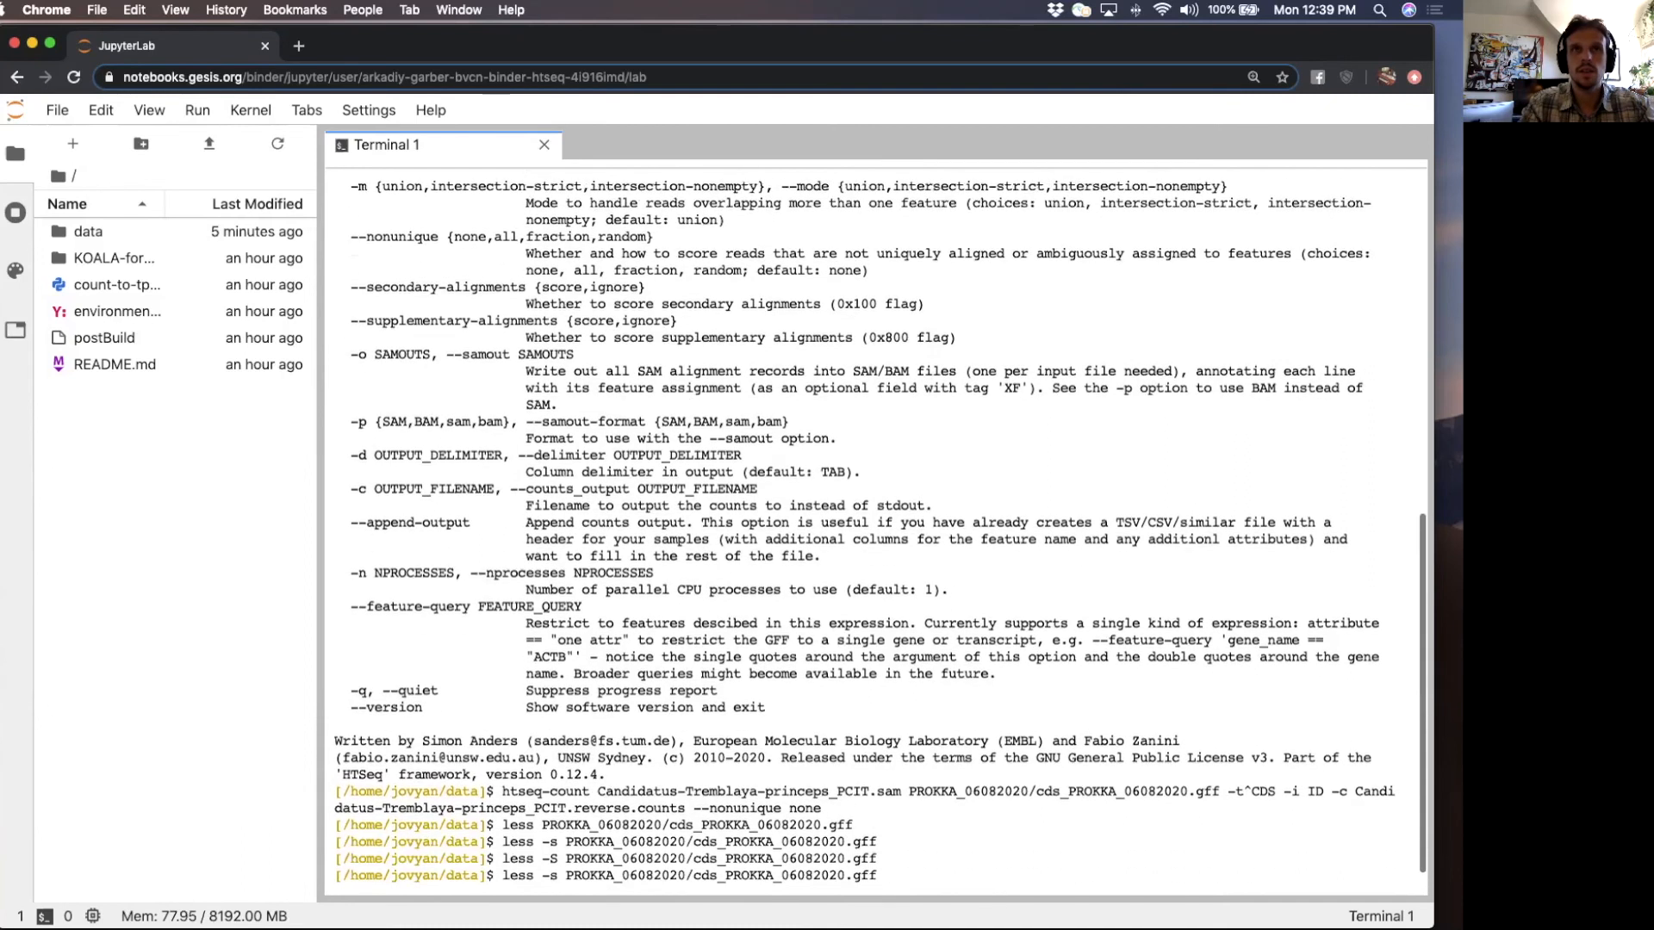
- Scroll back through htseq-count's help to read the --stranded, --type and --idattr options
scroll(up, 3)
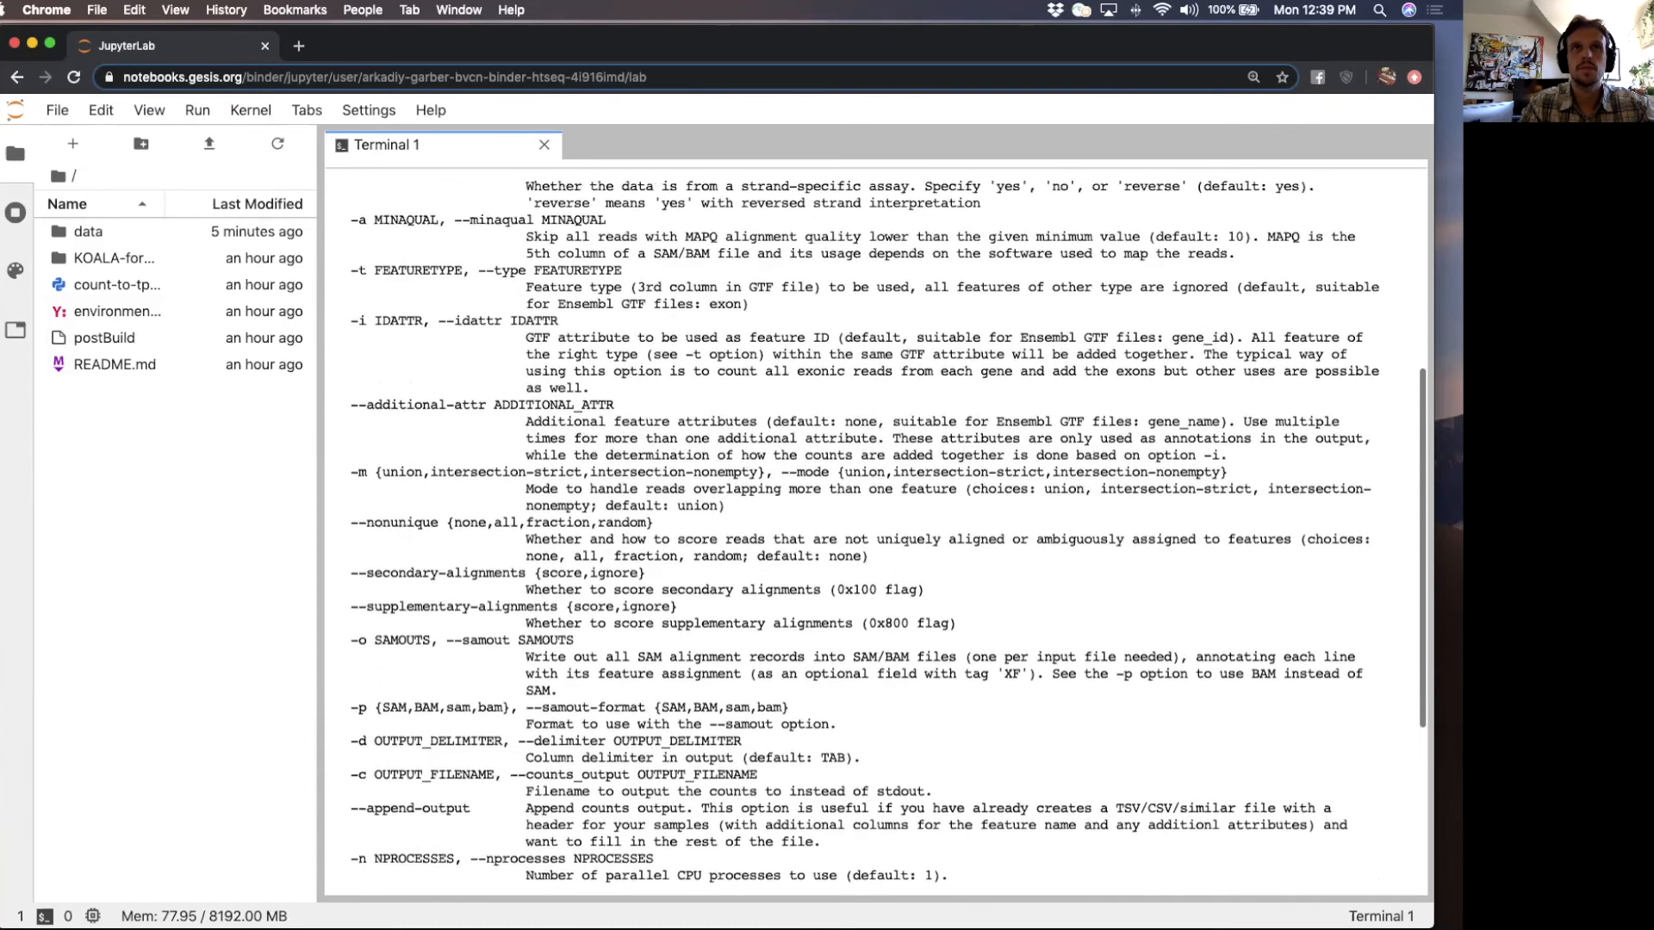
scroll(up, 3)
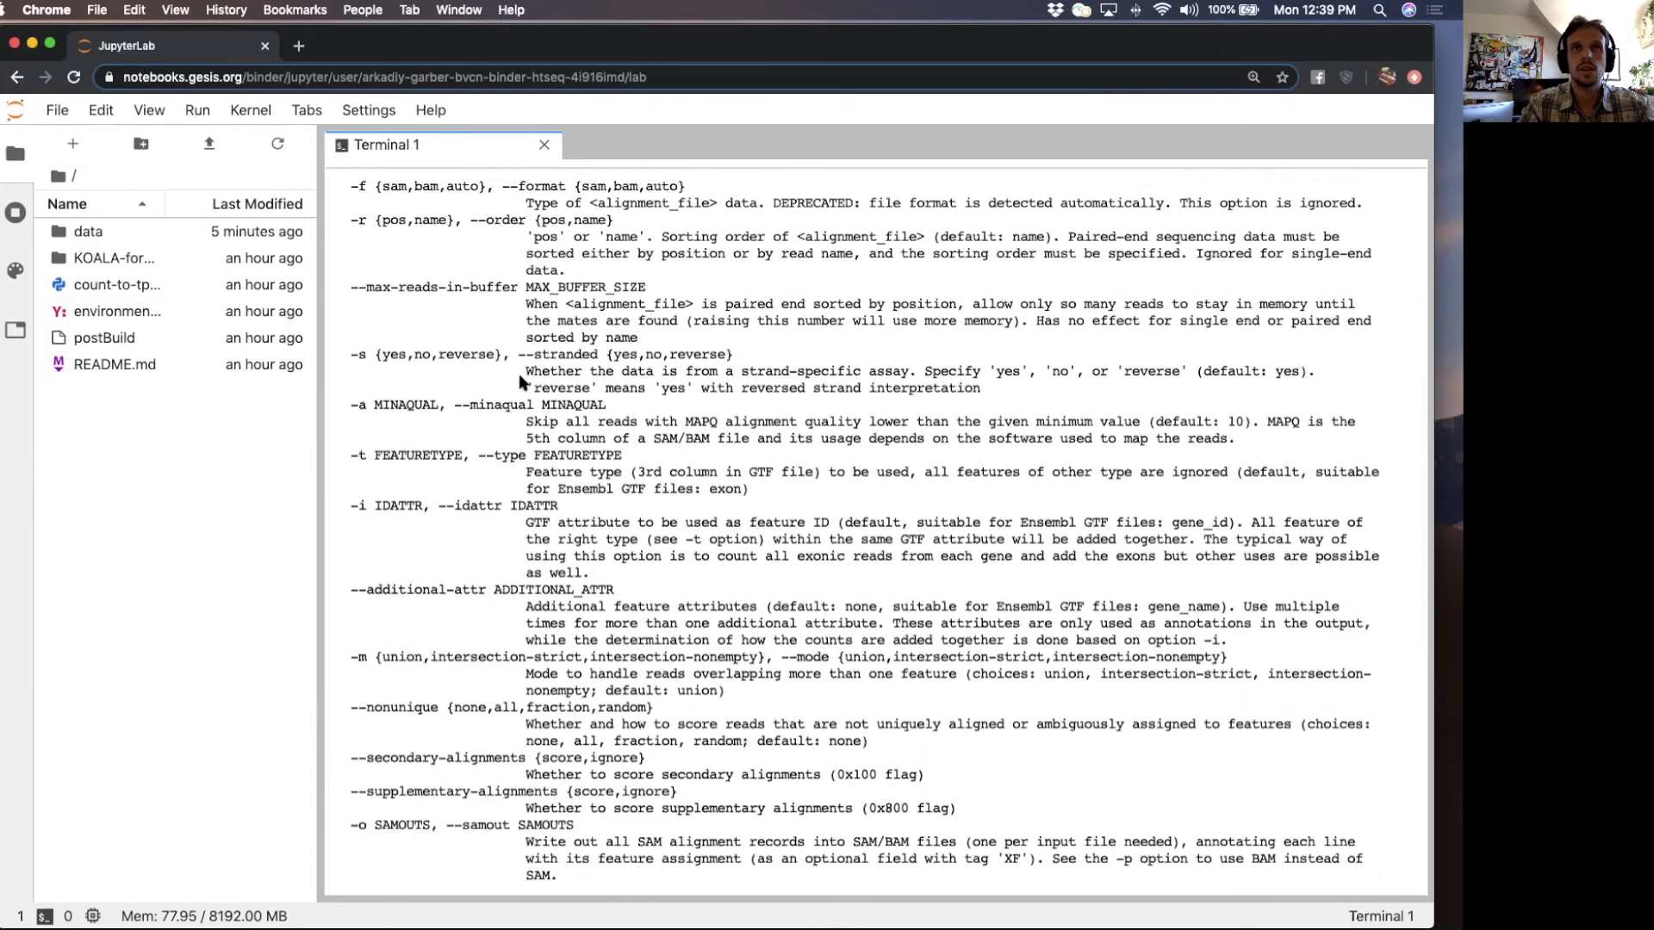
mouse_move(380, 364)
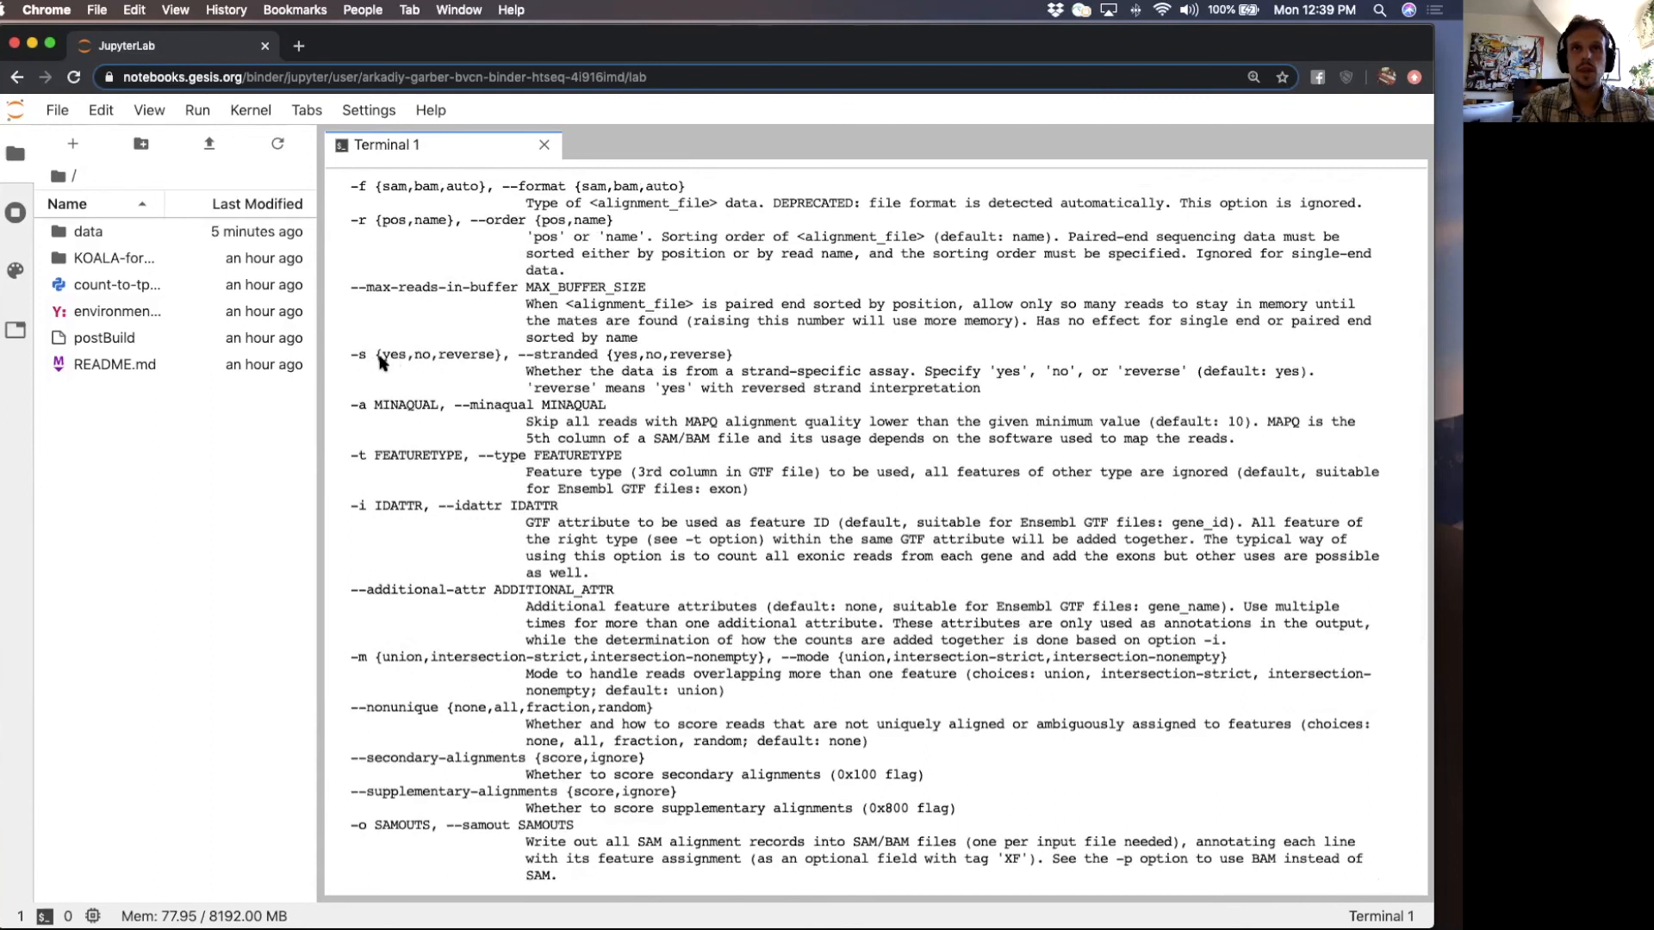
mouse_move(593, 362)
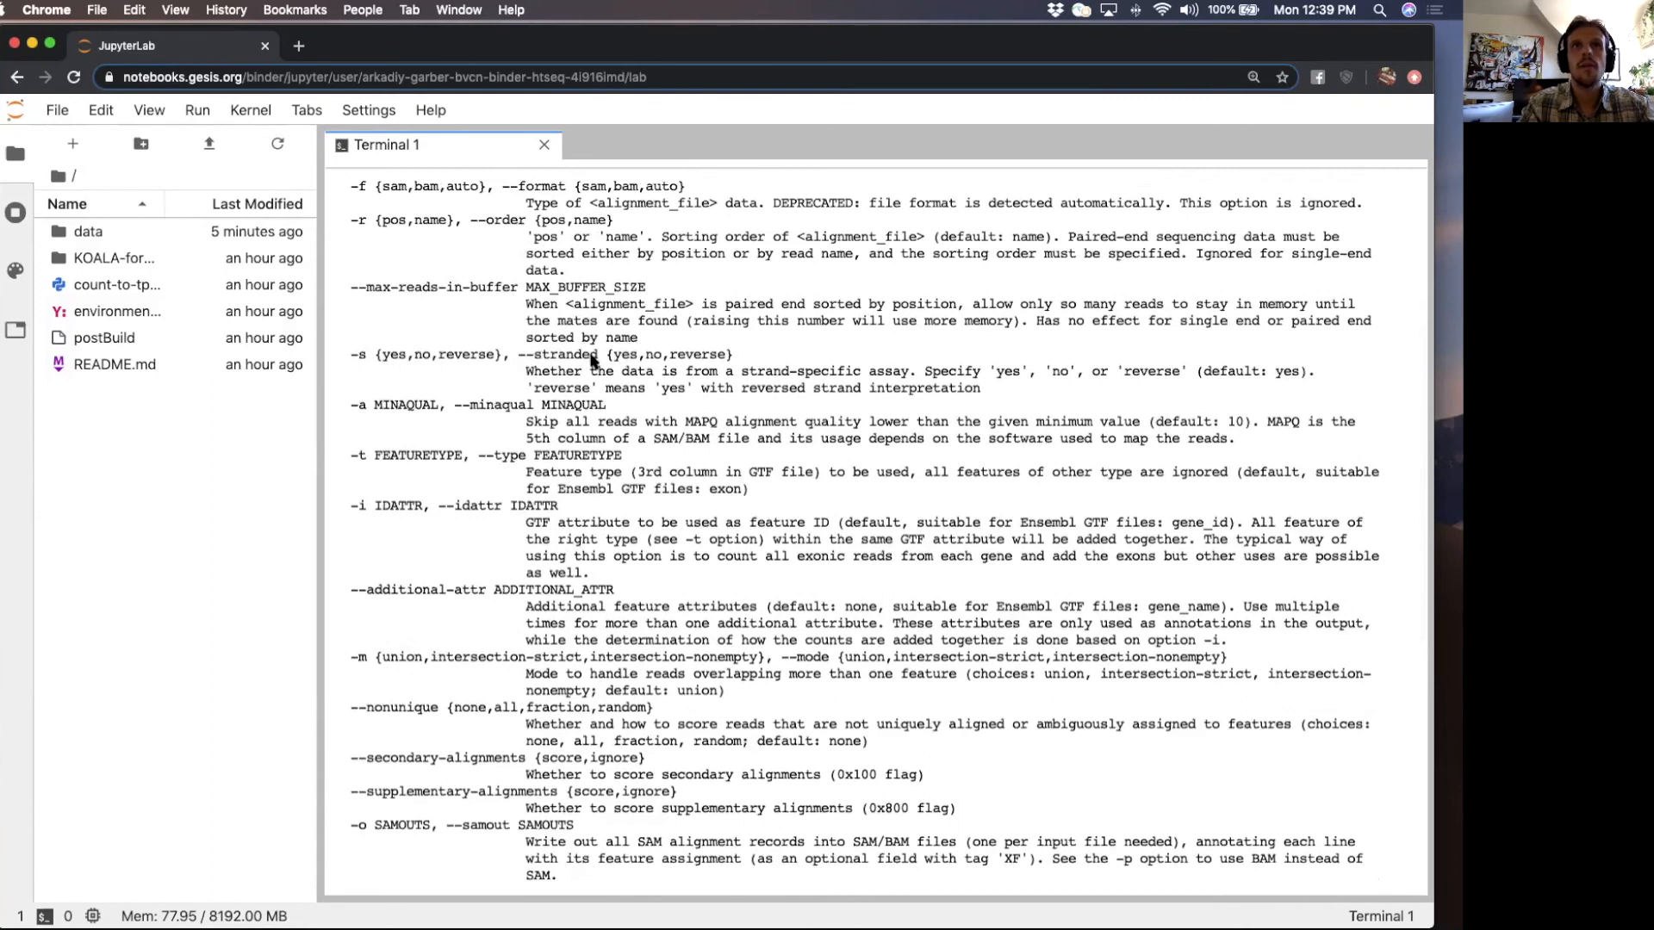
mouse_move(635, 382)
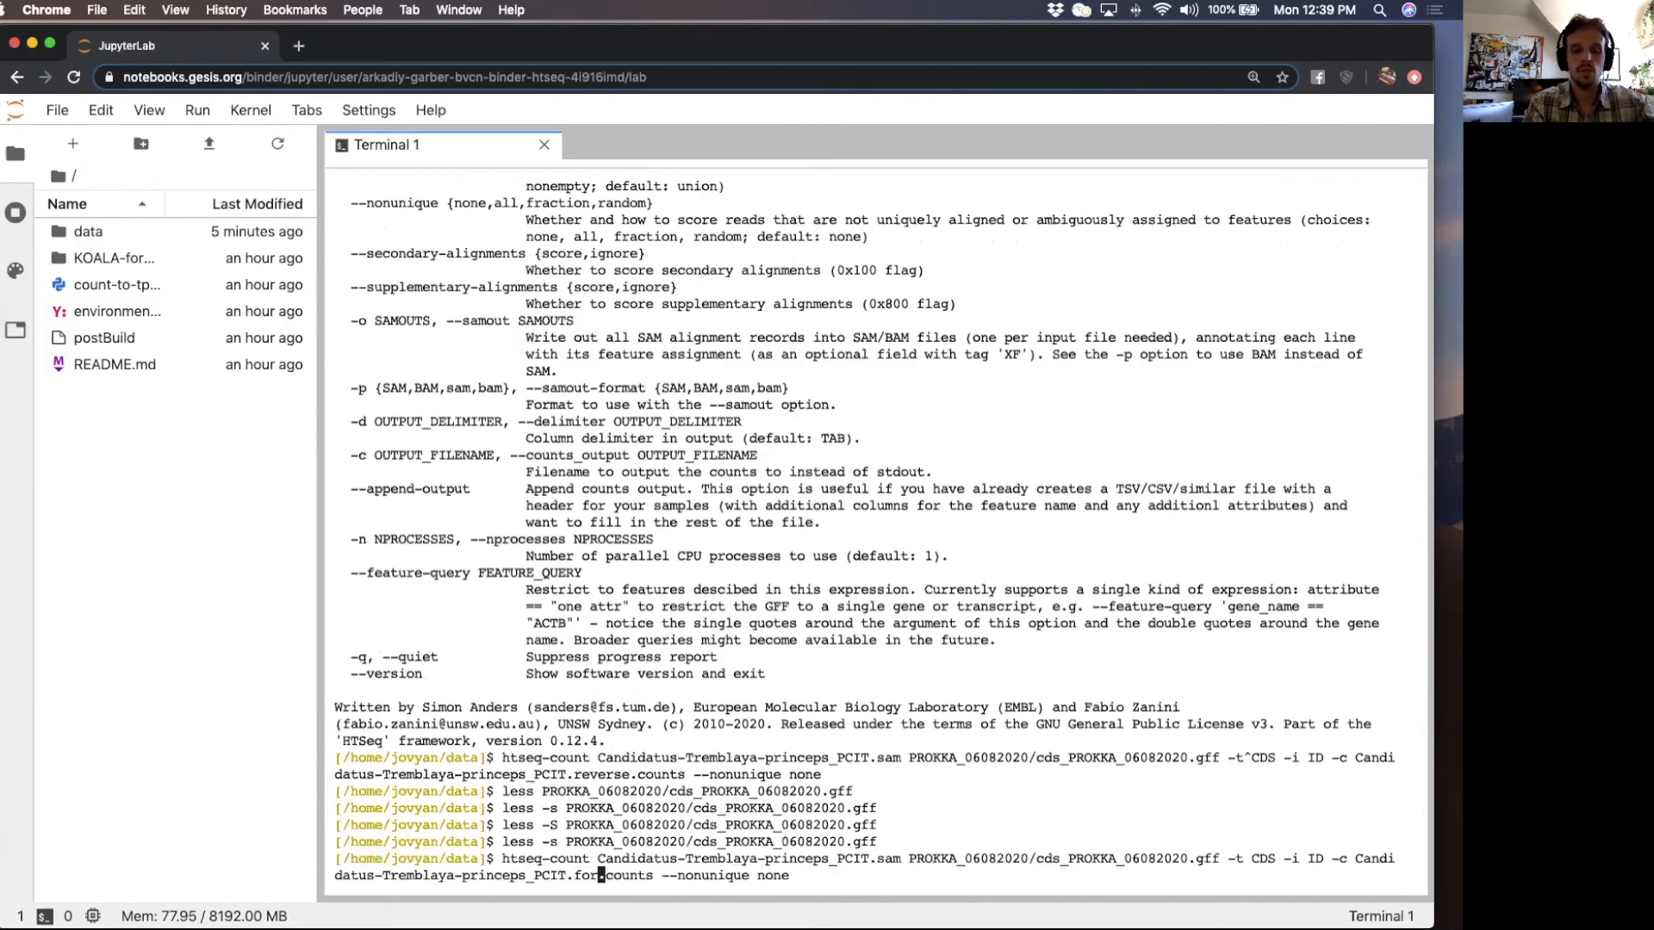
scroll(up, 3)
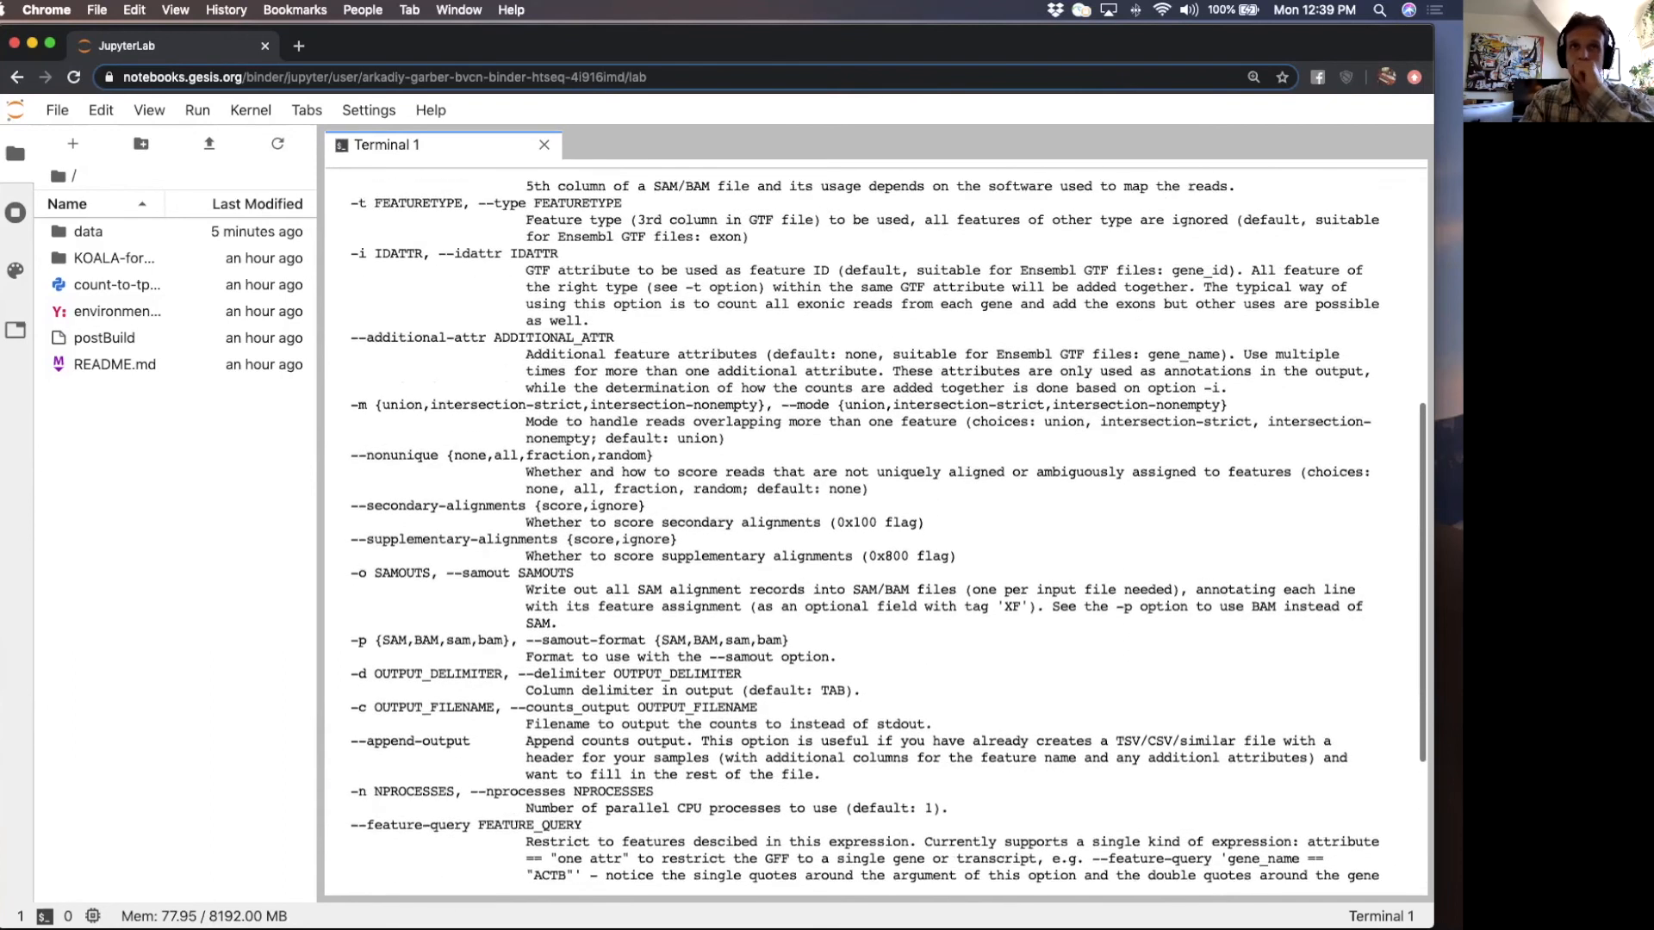
scroll(up, 3)
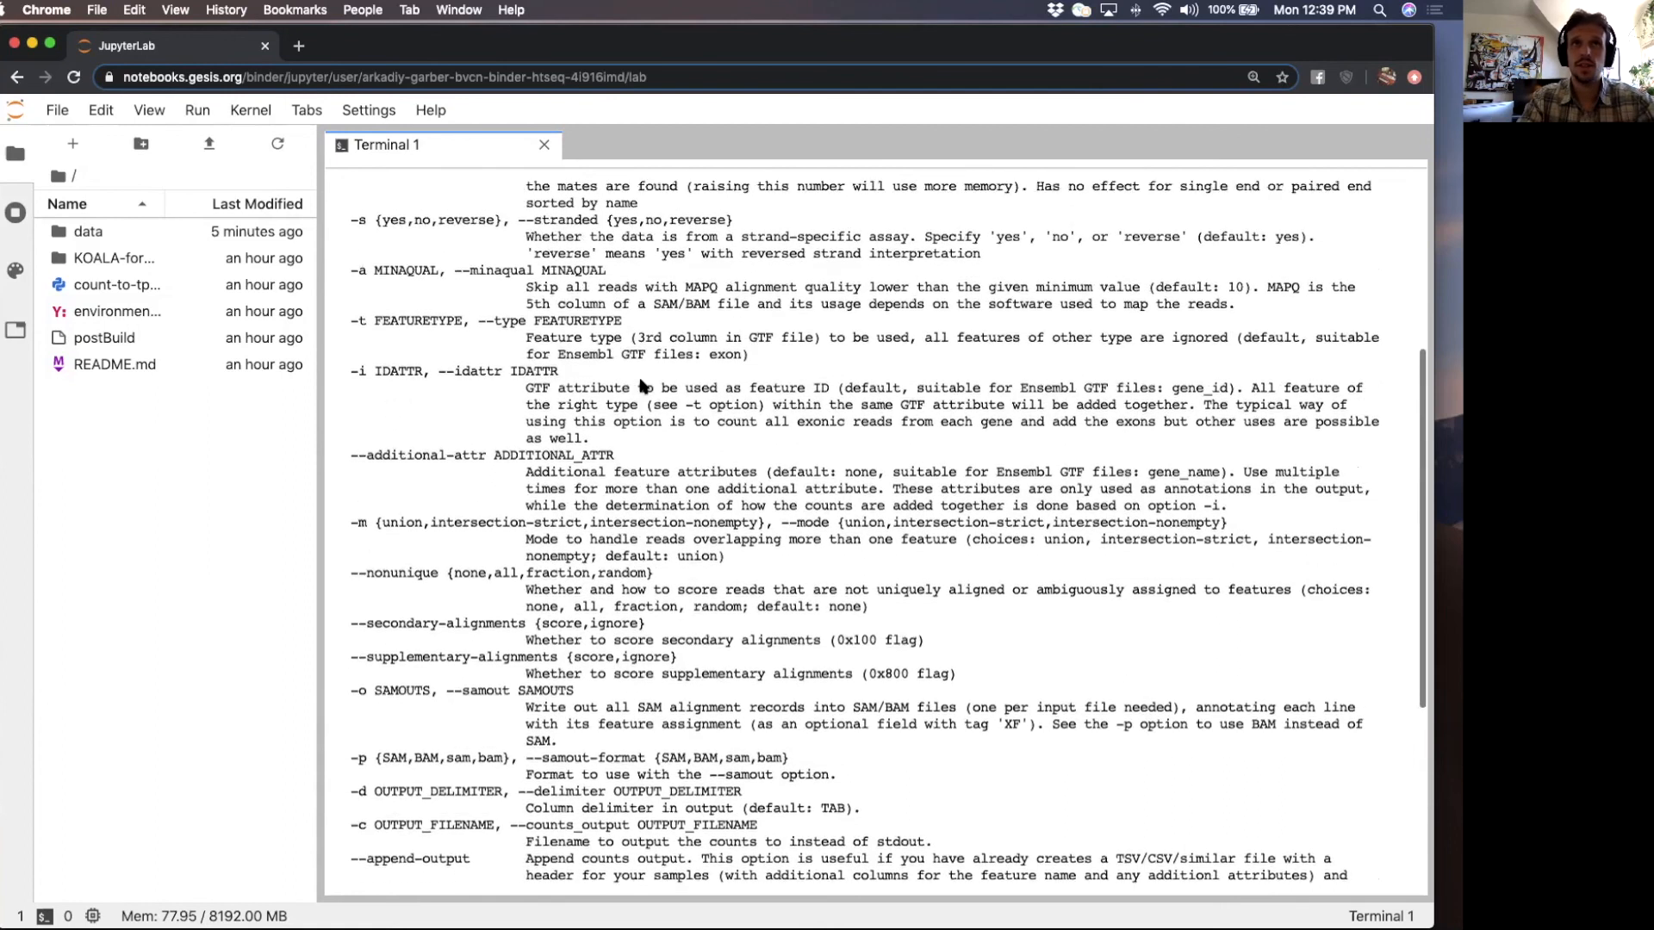
scroll(up, 3)
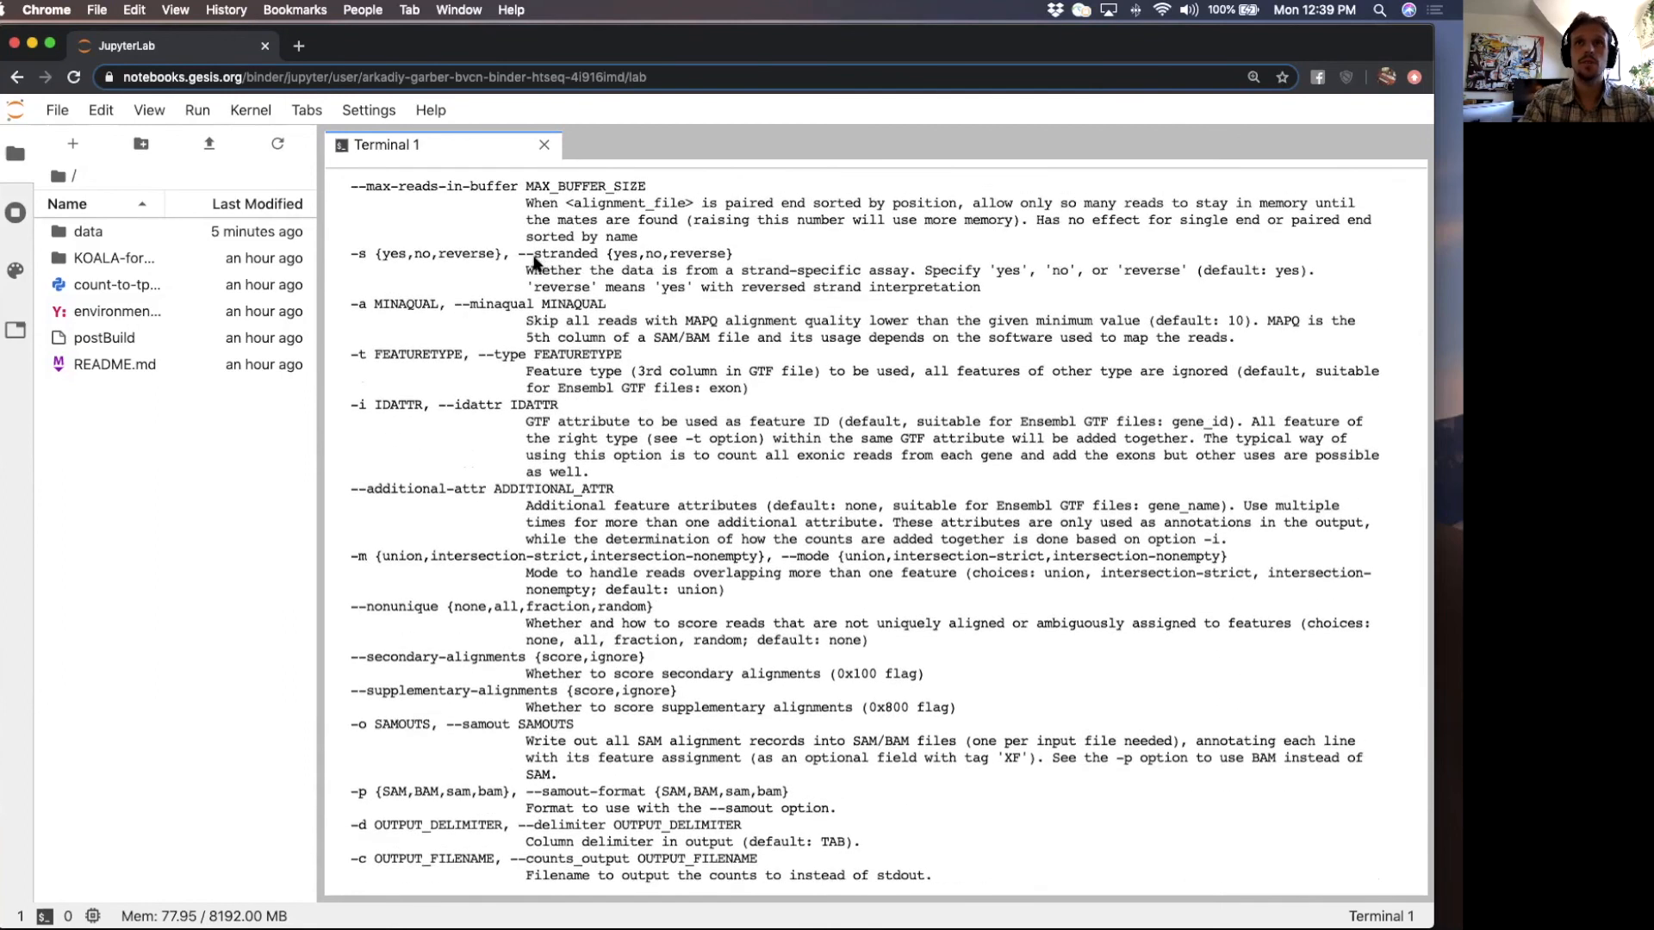
mouse_move(1290, 283)
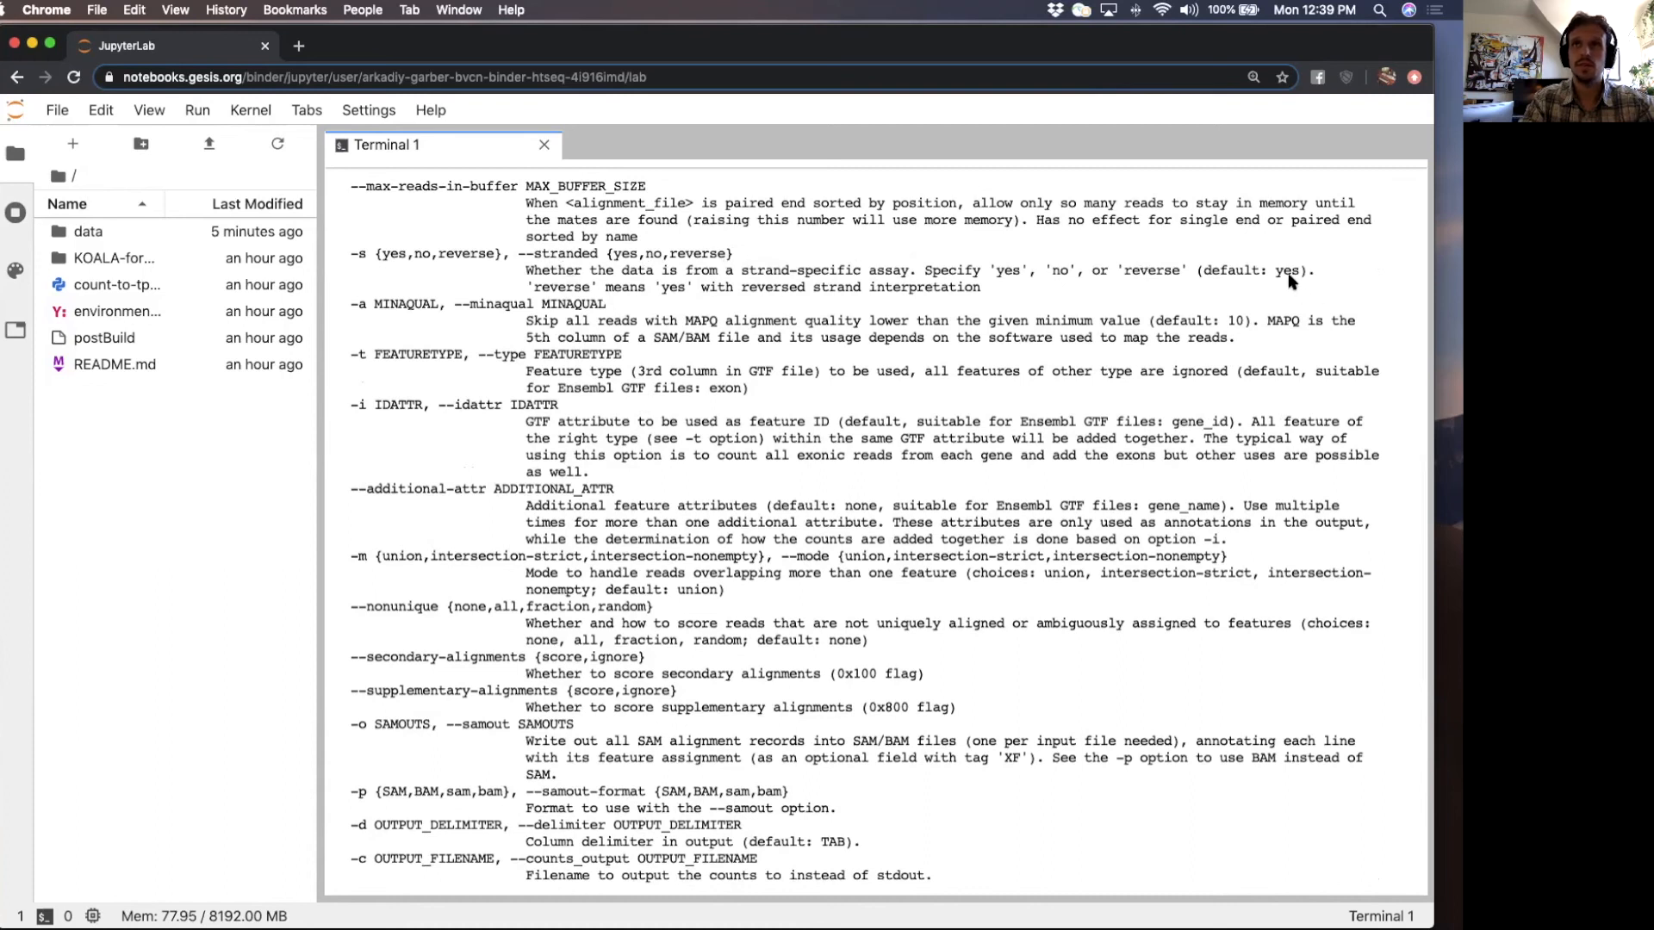
mouse_move(1081, 475)
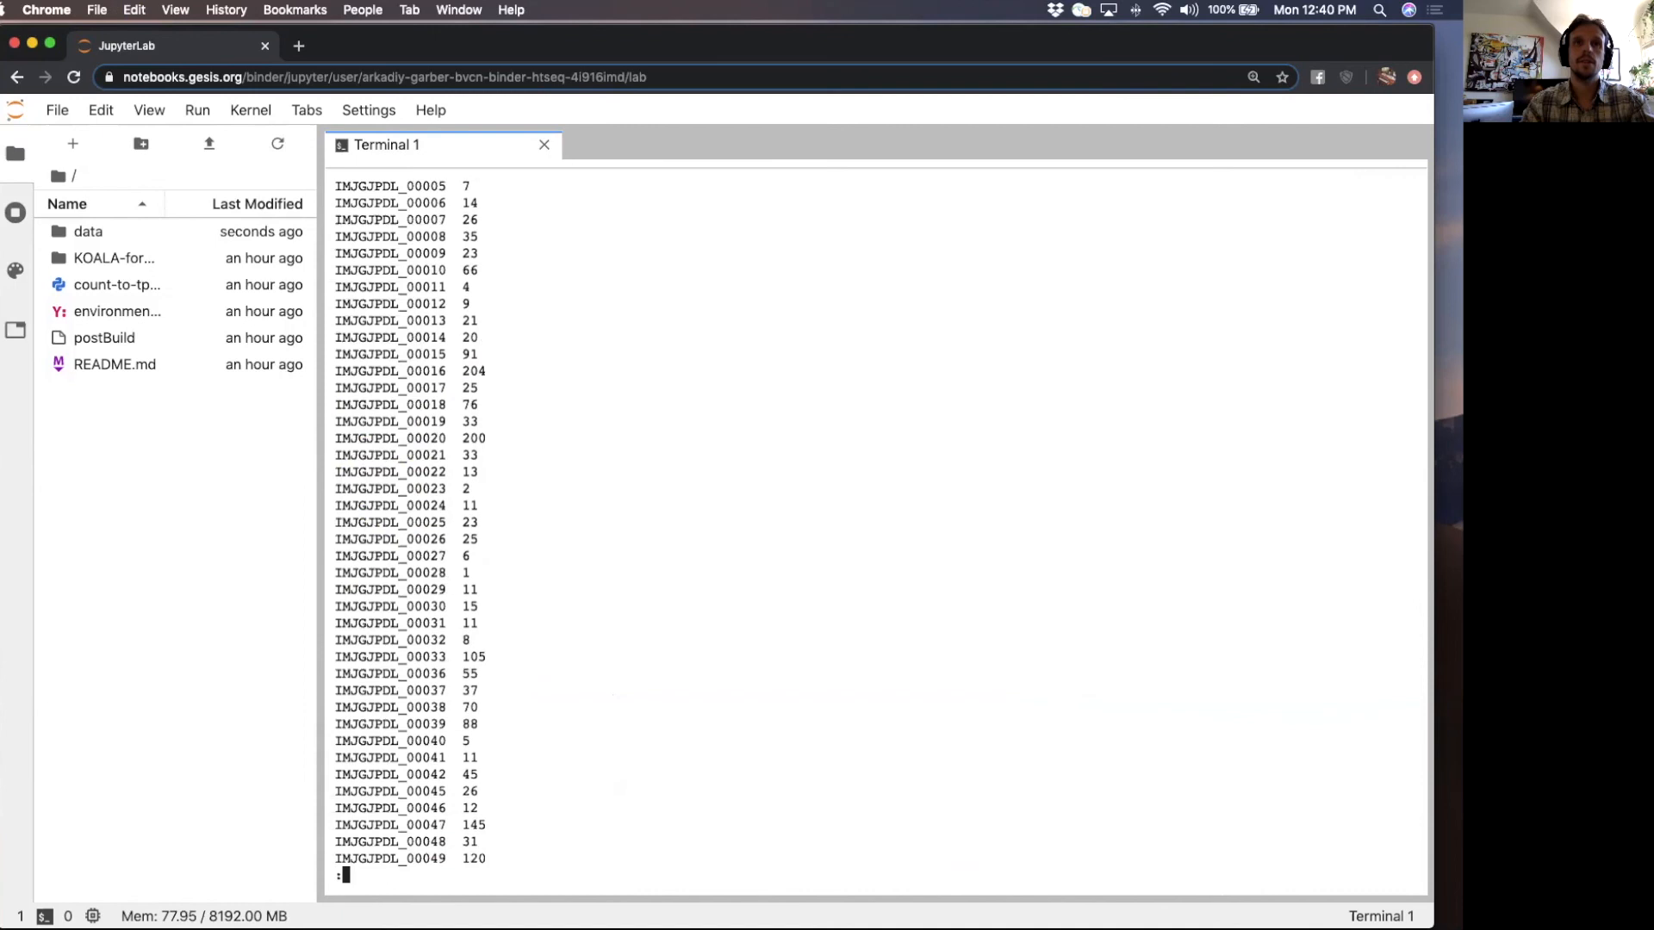
- Scroll through the forward.counts table of IMJGJPDL locus tags with read counts
scroll(down, 3)
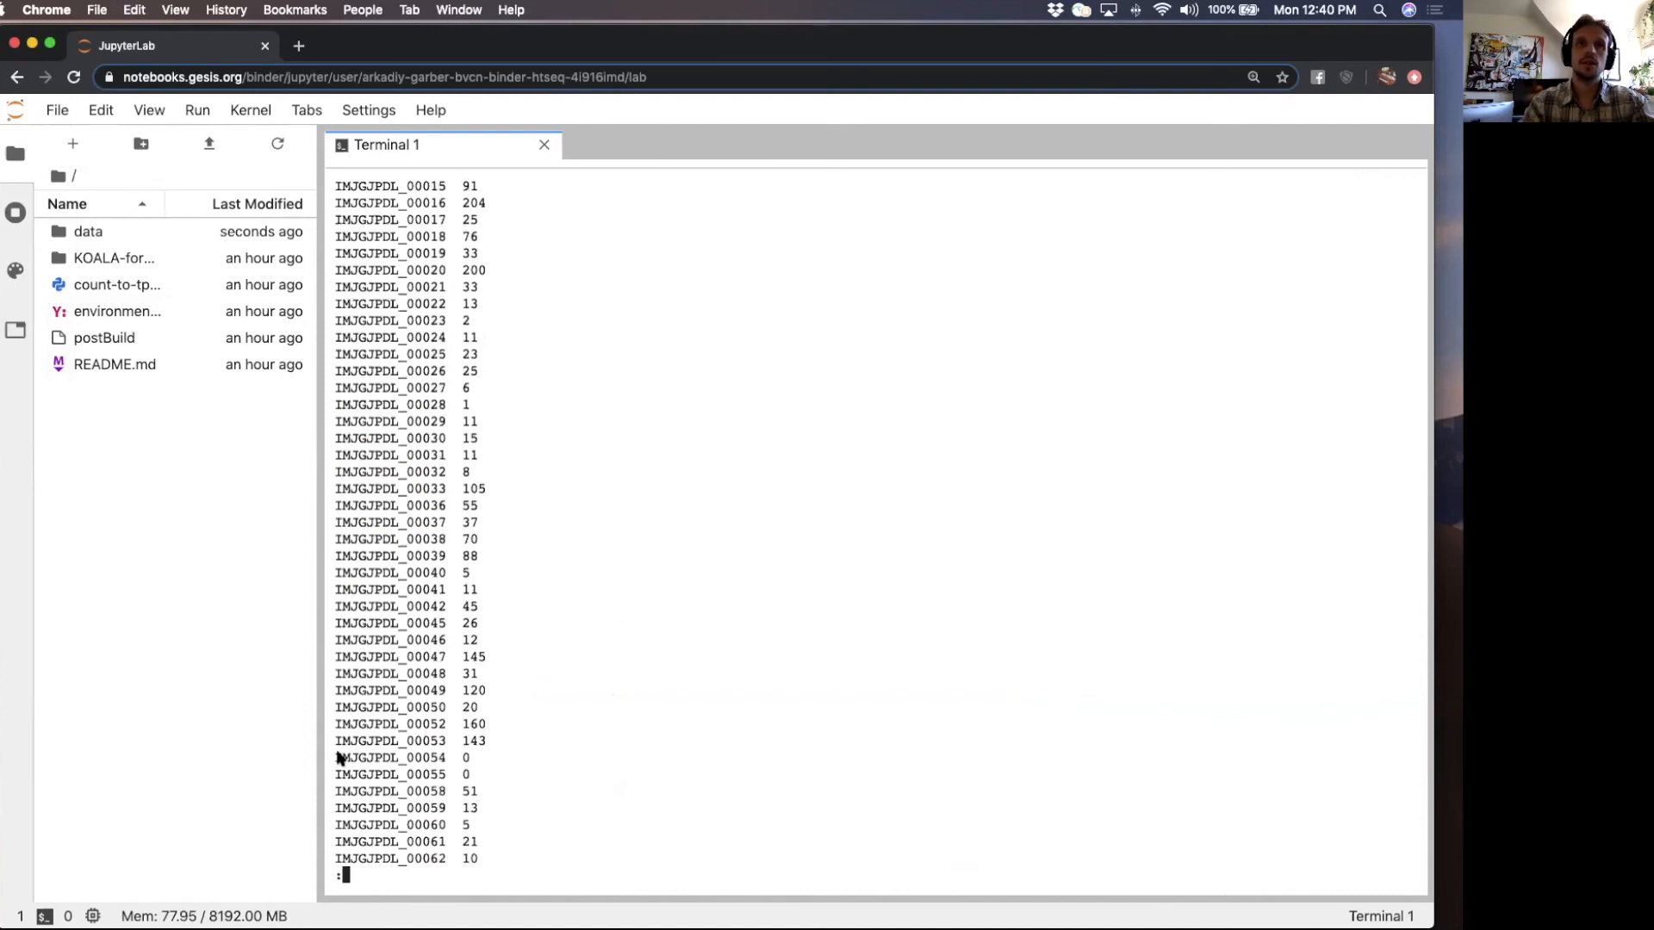
scroll(down, 3)
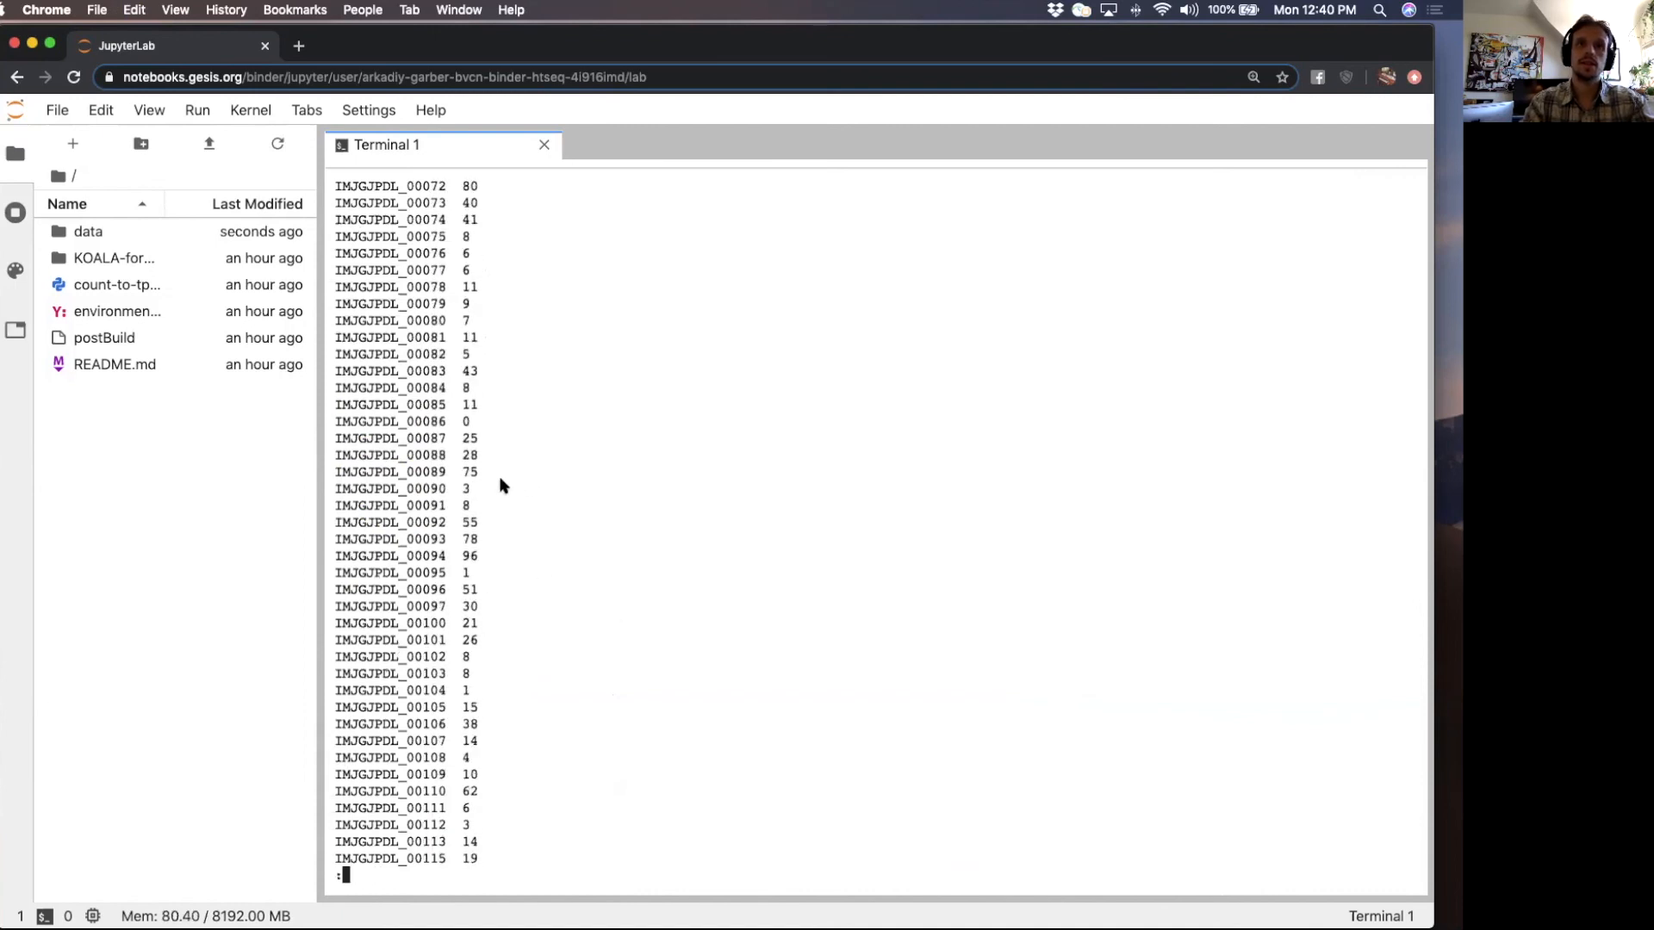
scroll(down, 3)
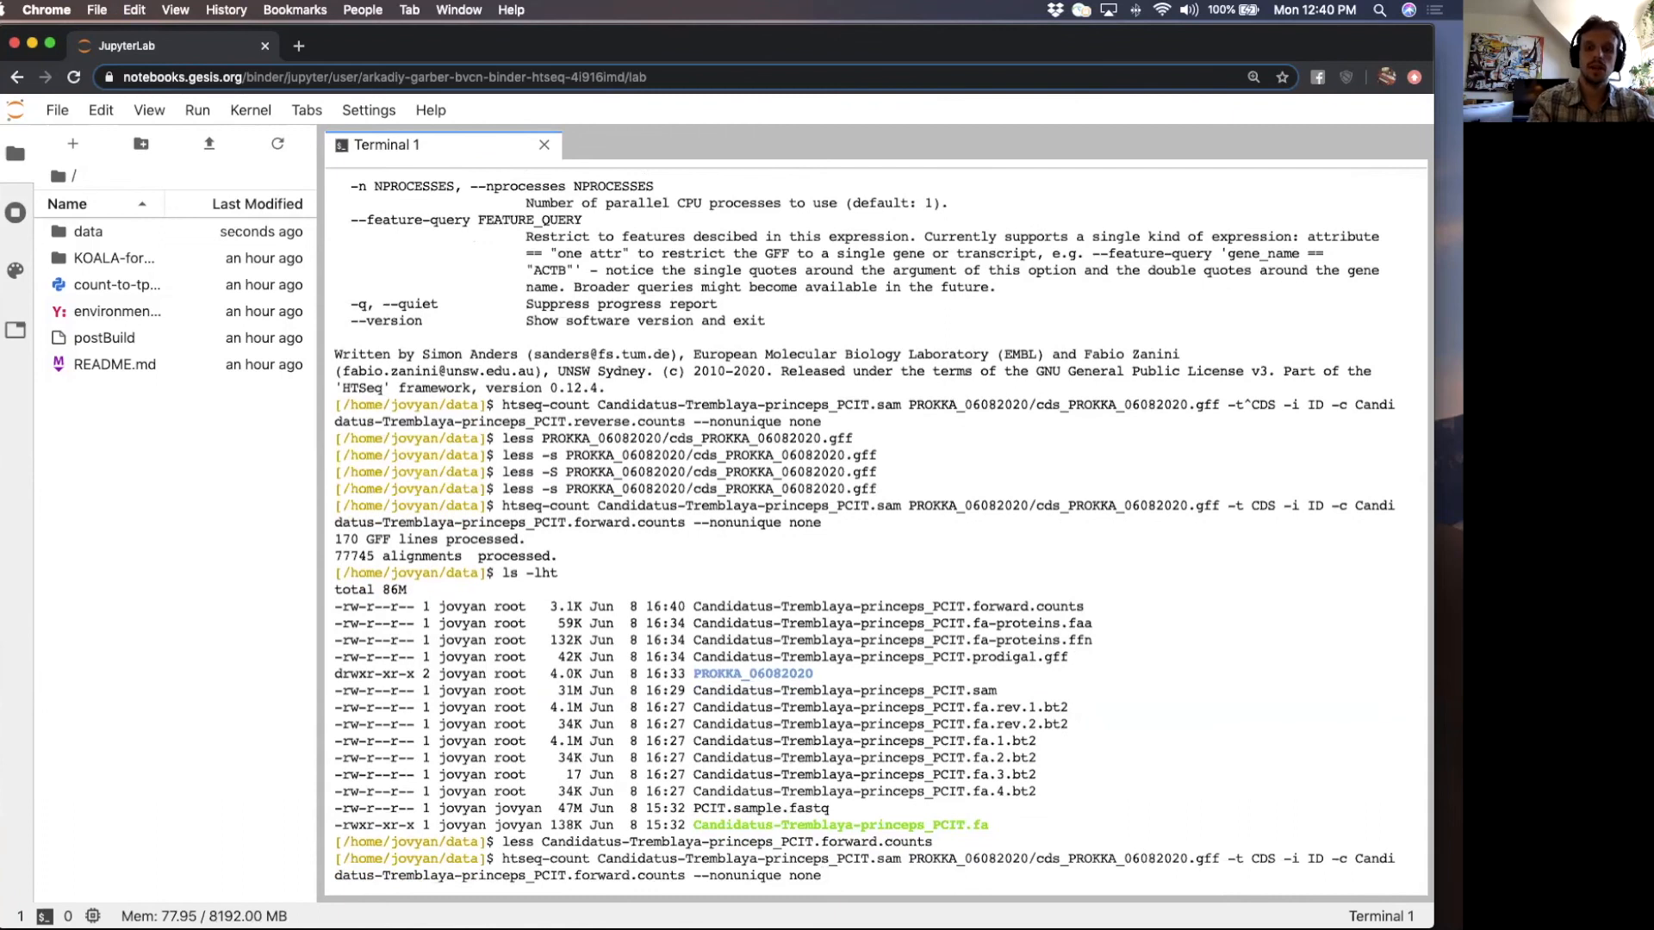
- Rerun htseq-count with -s reverse, writing Candidatus-Tremblaya-princeps_PCIT.reverse.counts
scroll(up, 3)
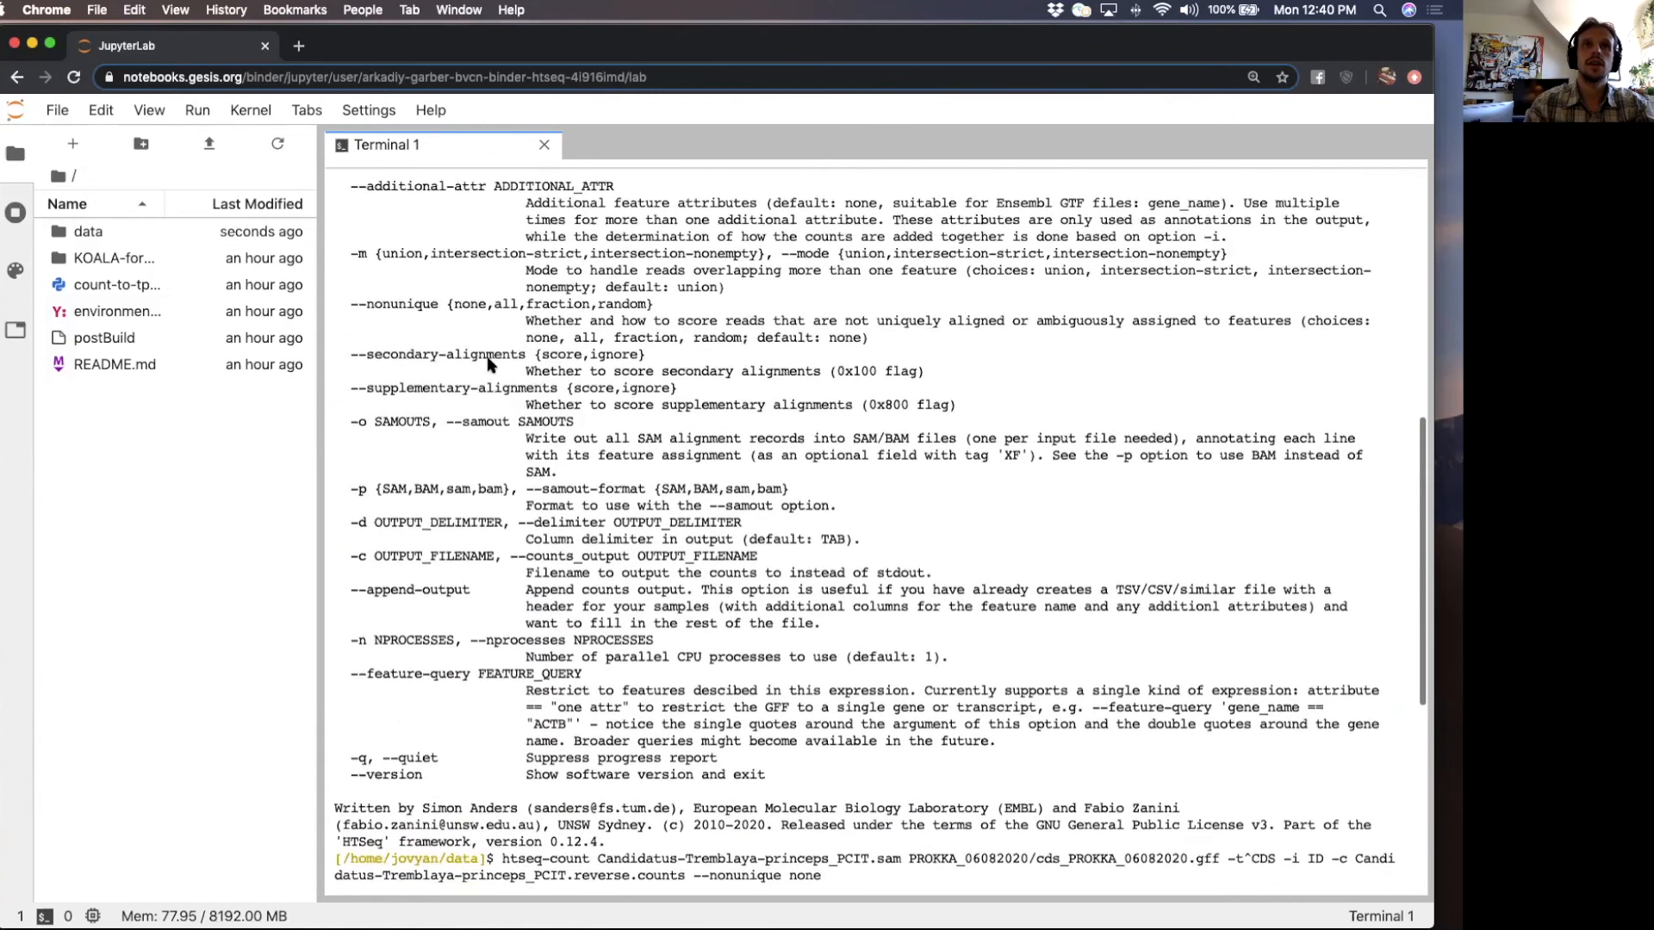
scroll(up, 3)
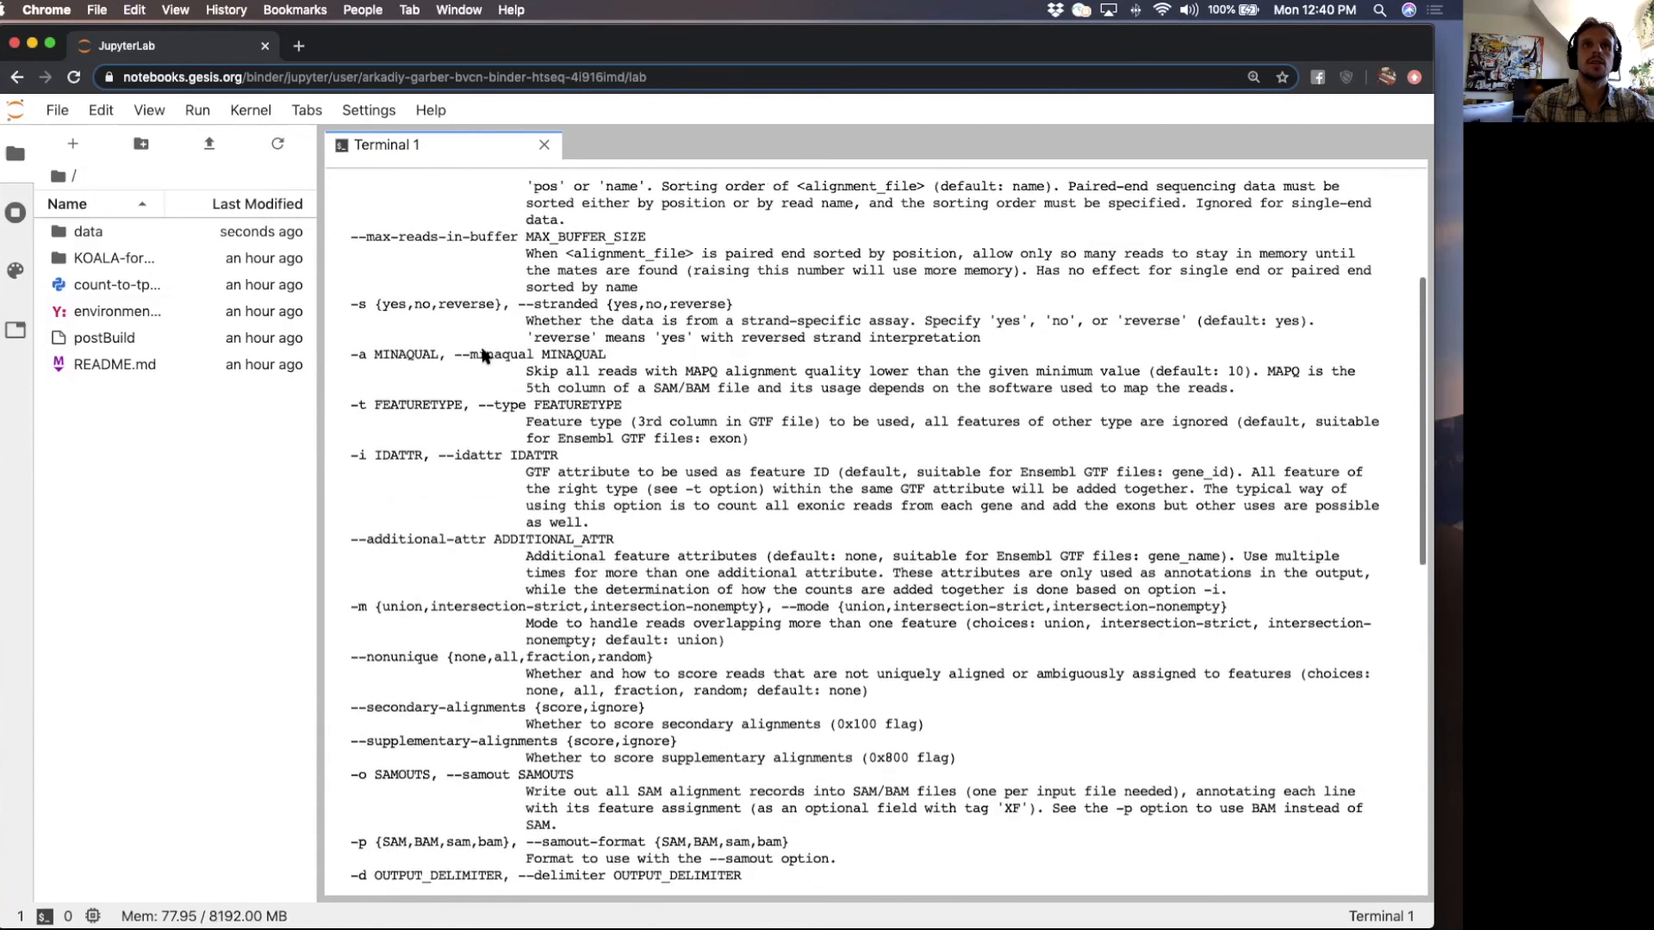
mouse_move(446, 309)
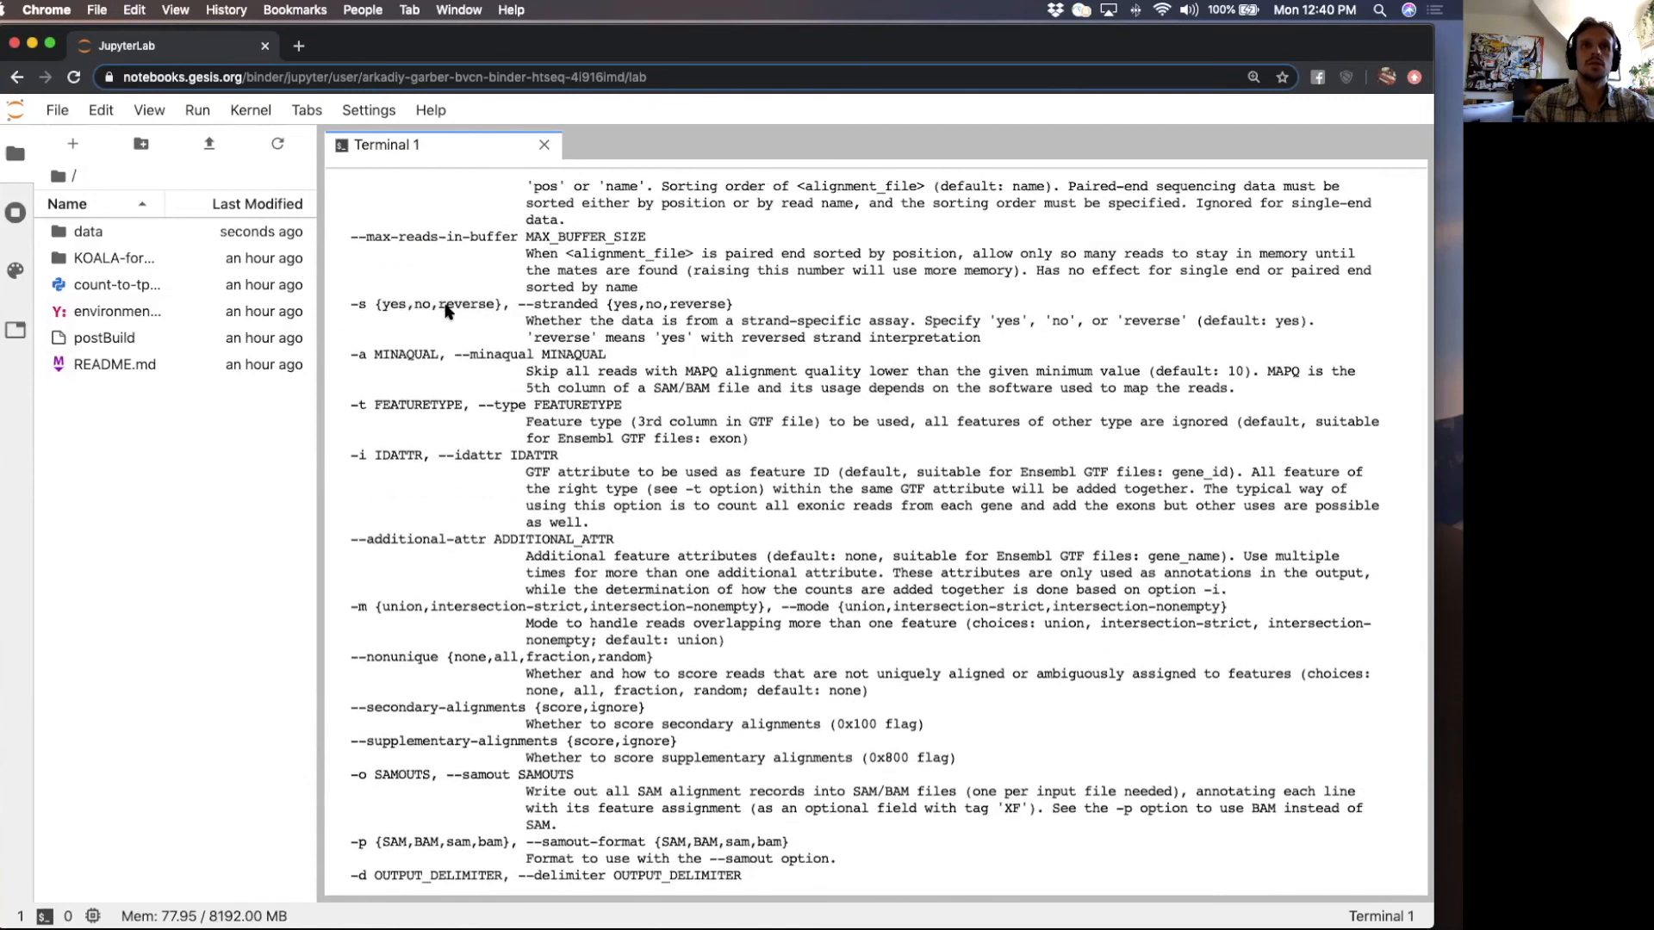
double_click(464, 305)
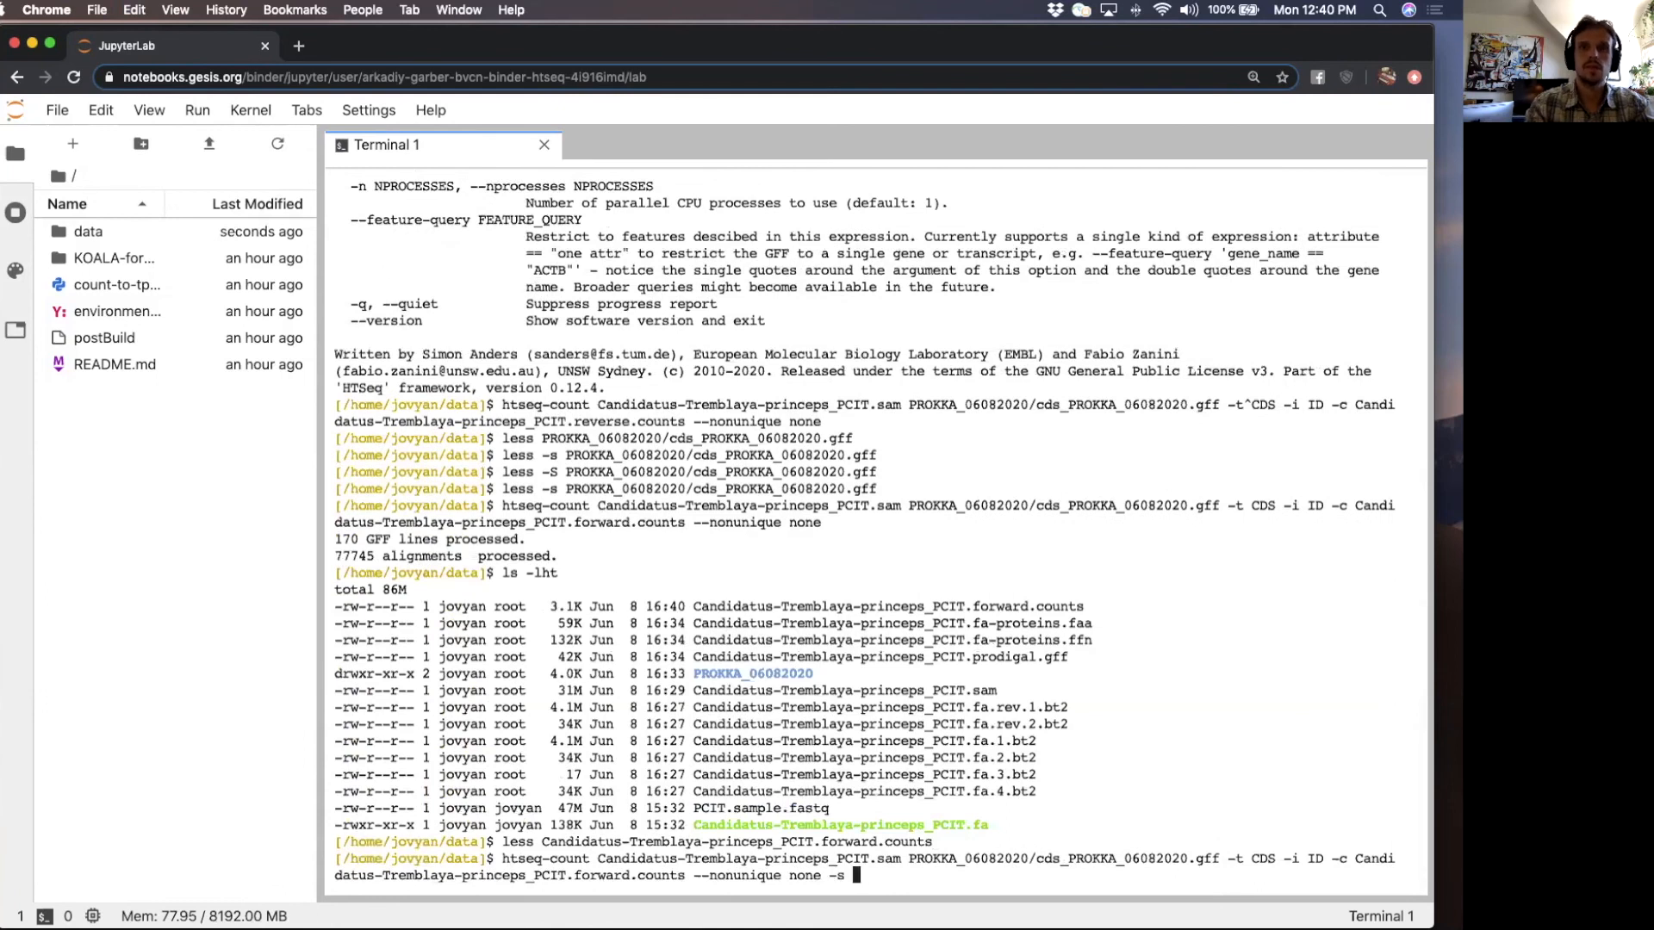
text(reverse)
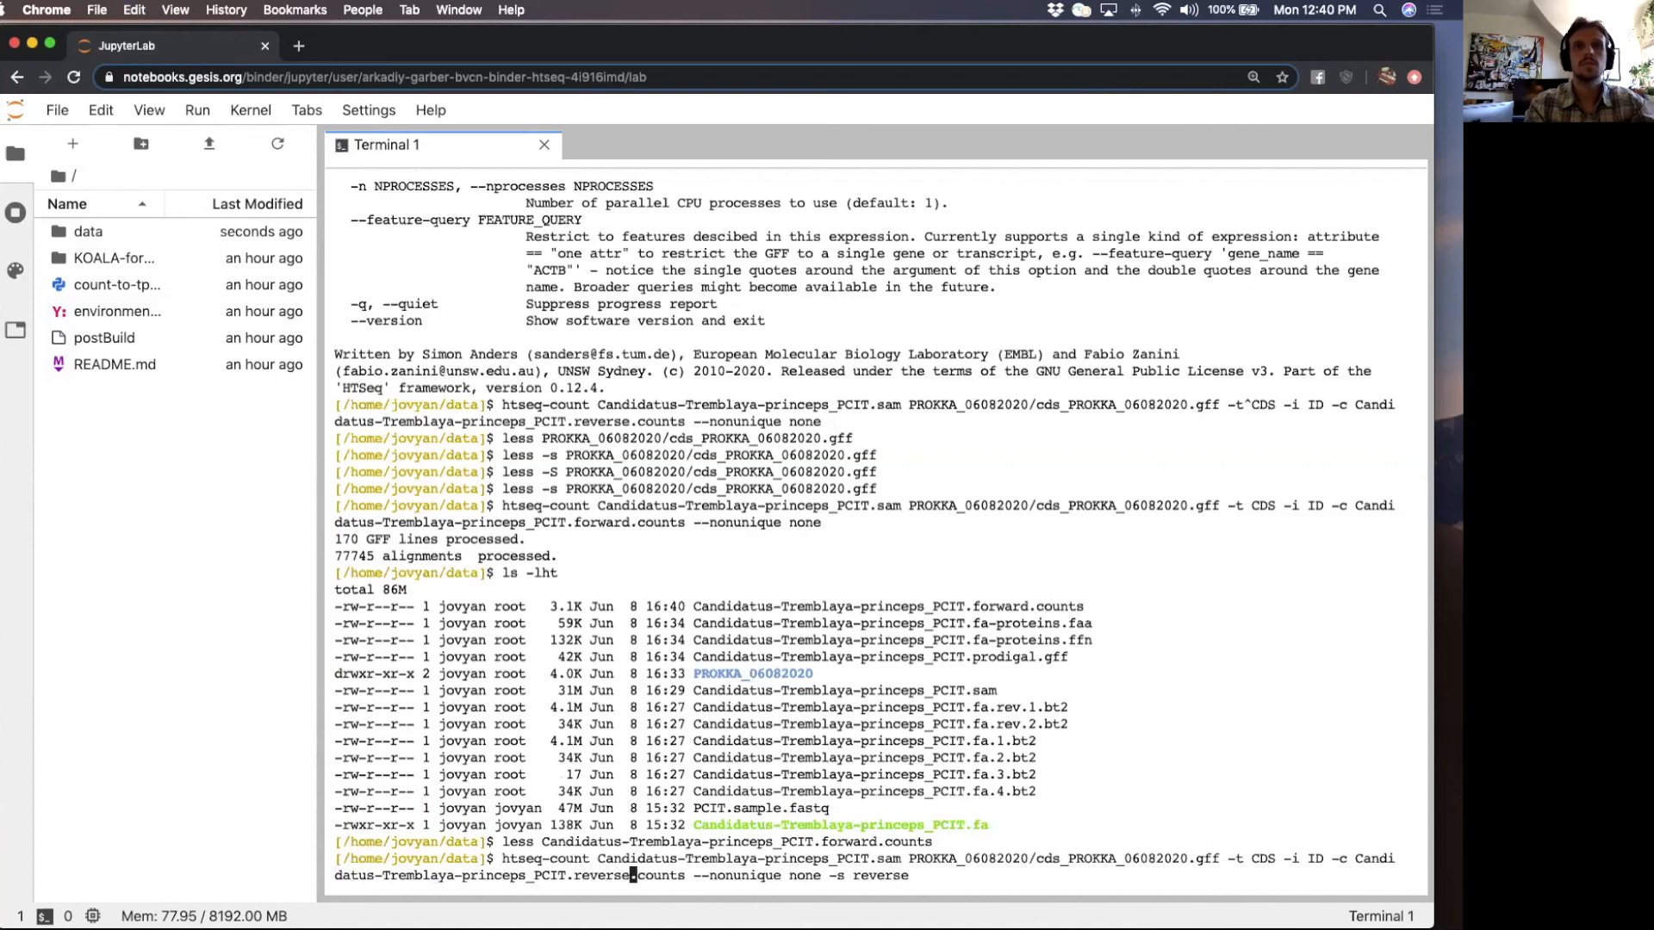
key(Return)
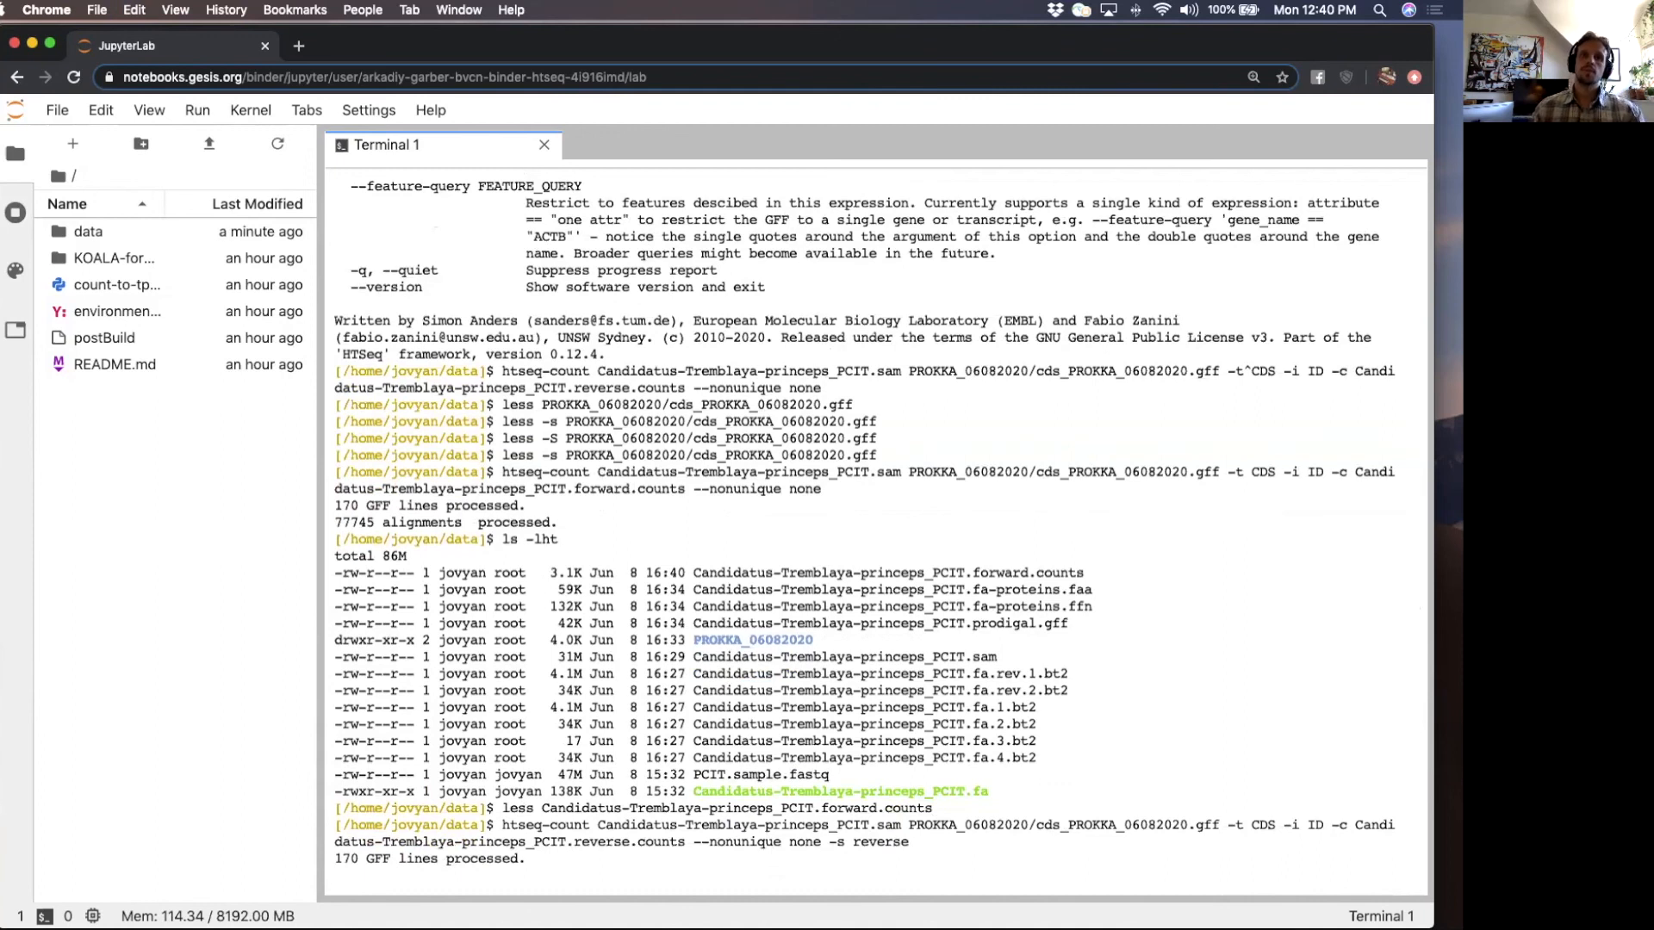
scroll(down, 3)
text(ls -lht)
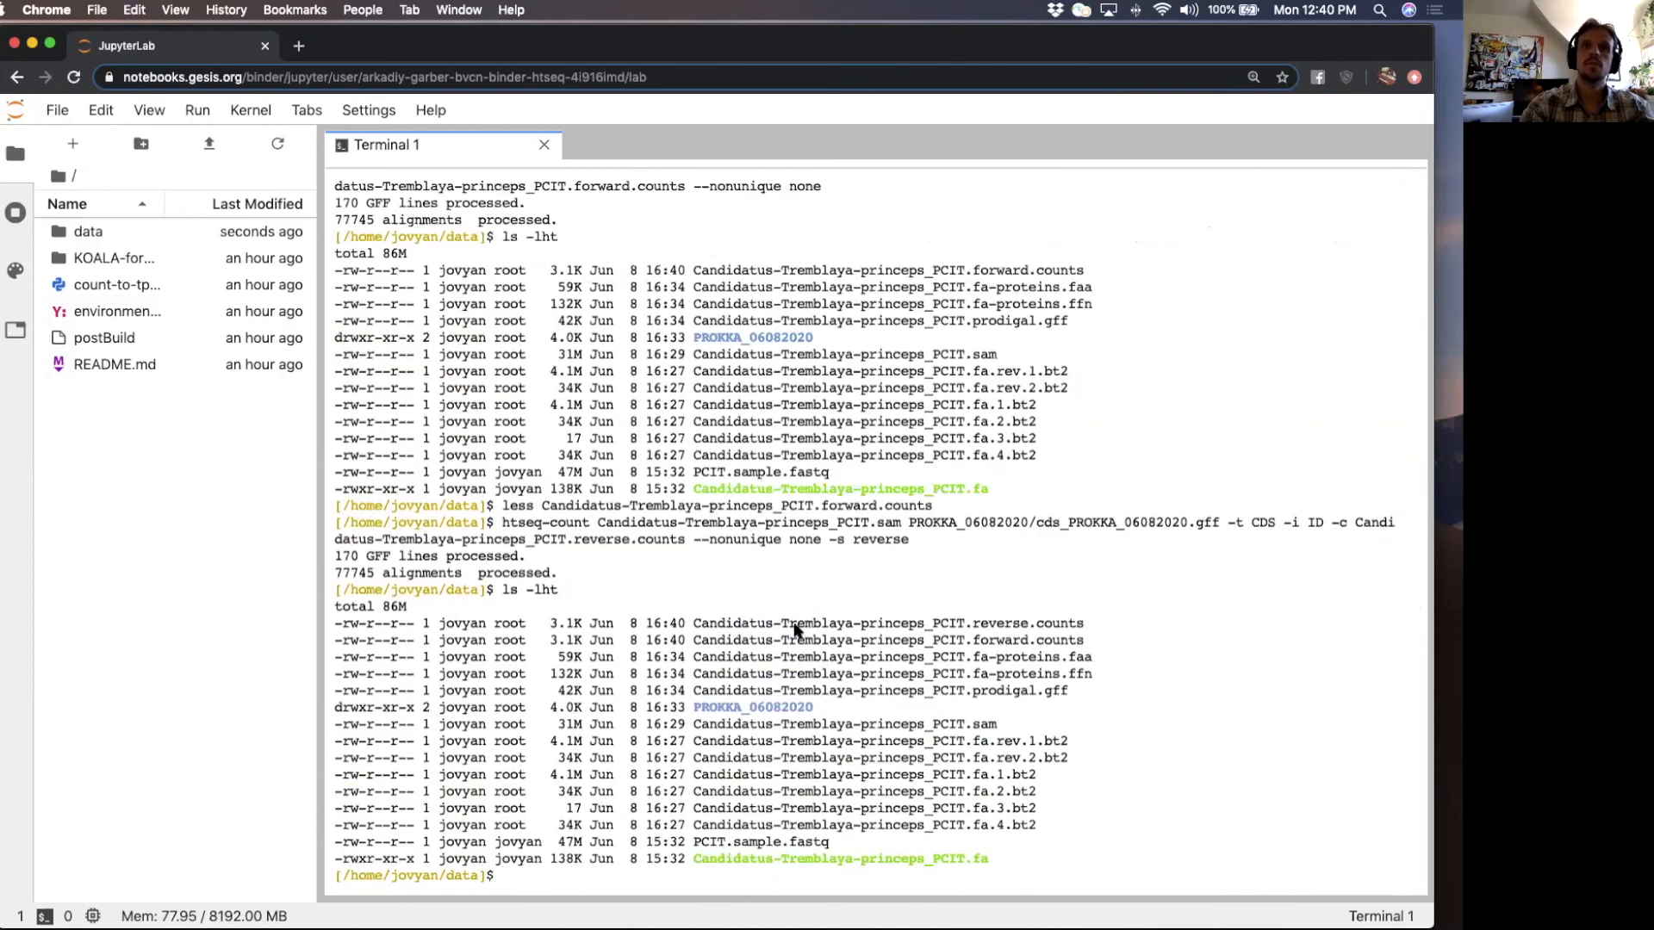
- Page through Candidatus-Tremblaya-princeps_PCIT.reverse.counts to view per-gene read counts
text(less)
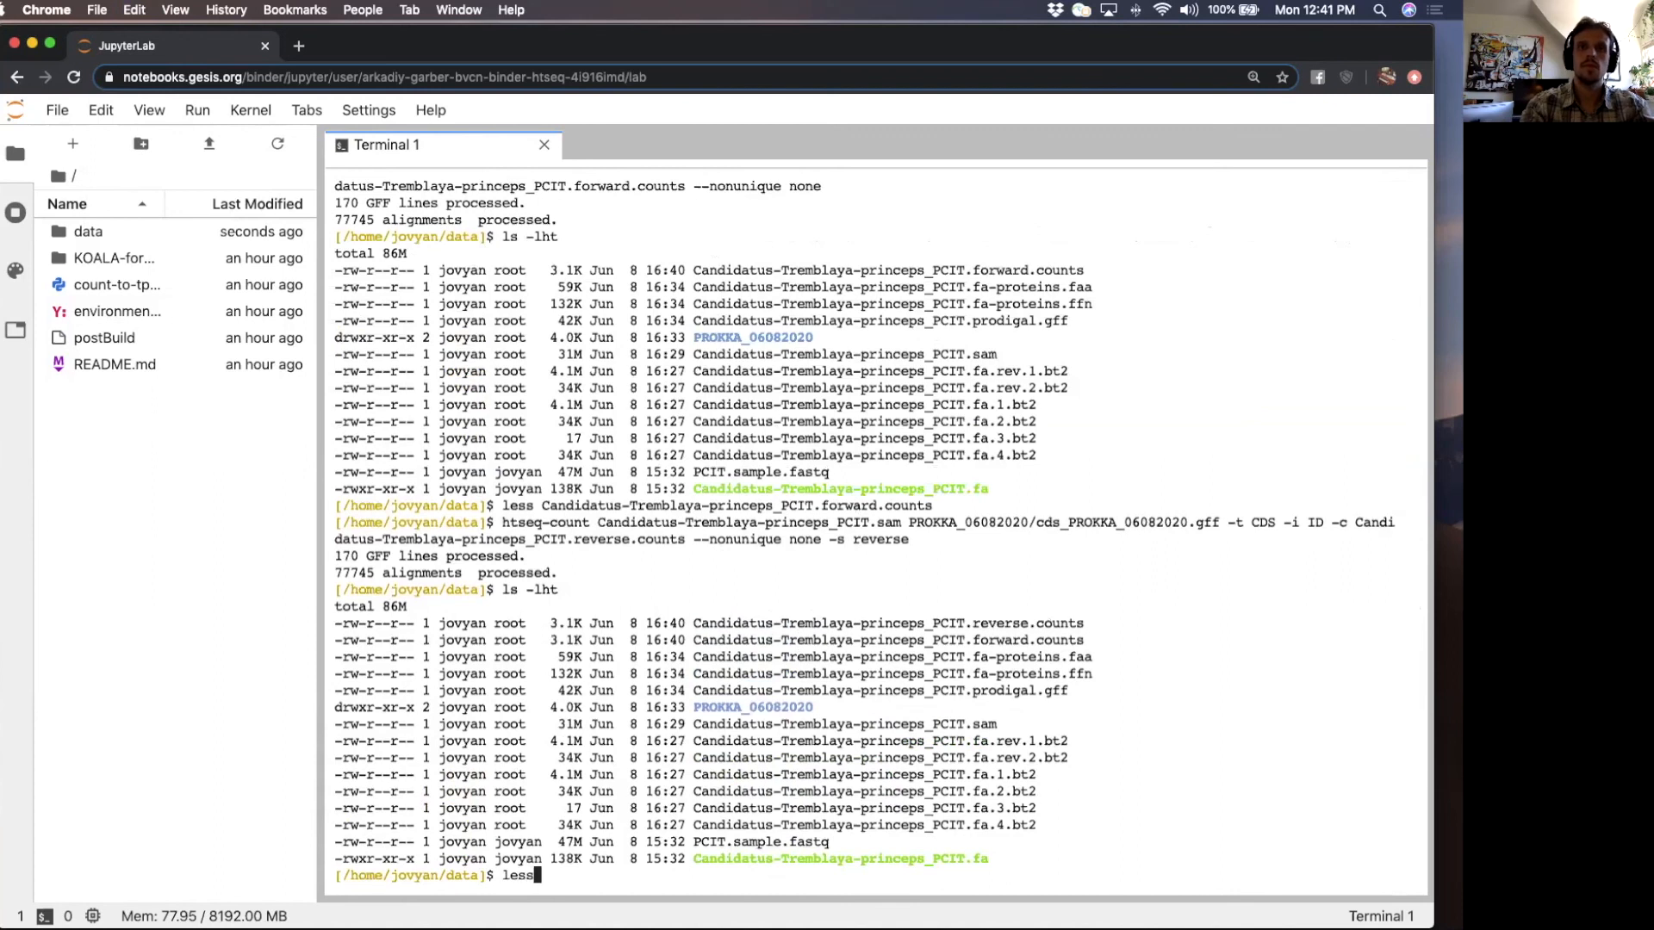
key(Return)
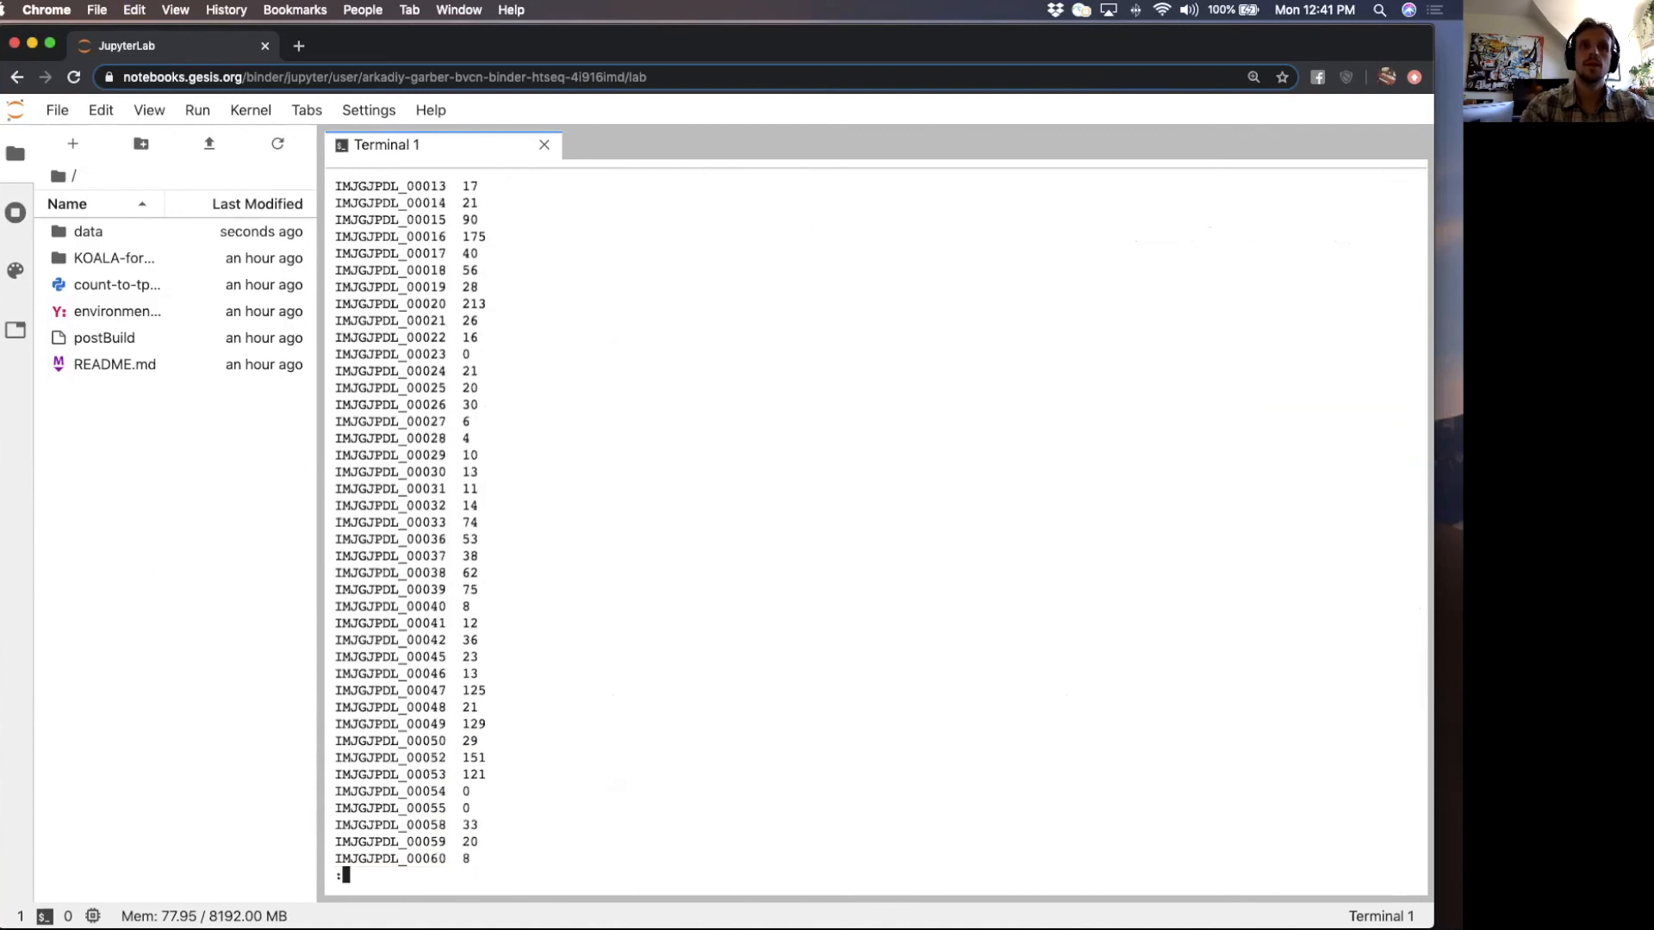
scroll(down, 3)
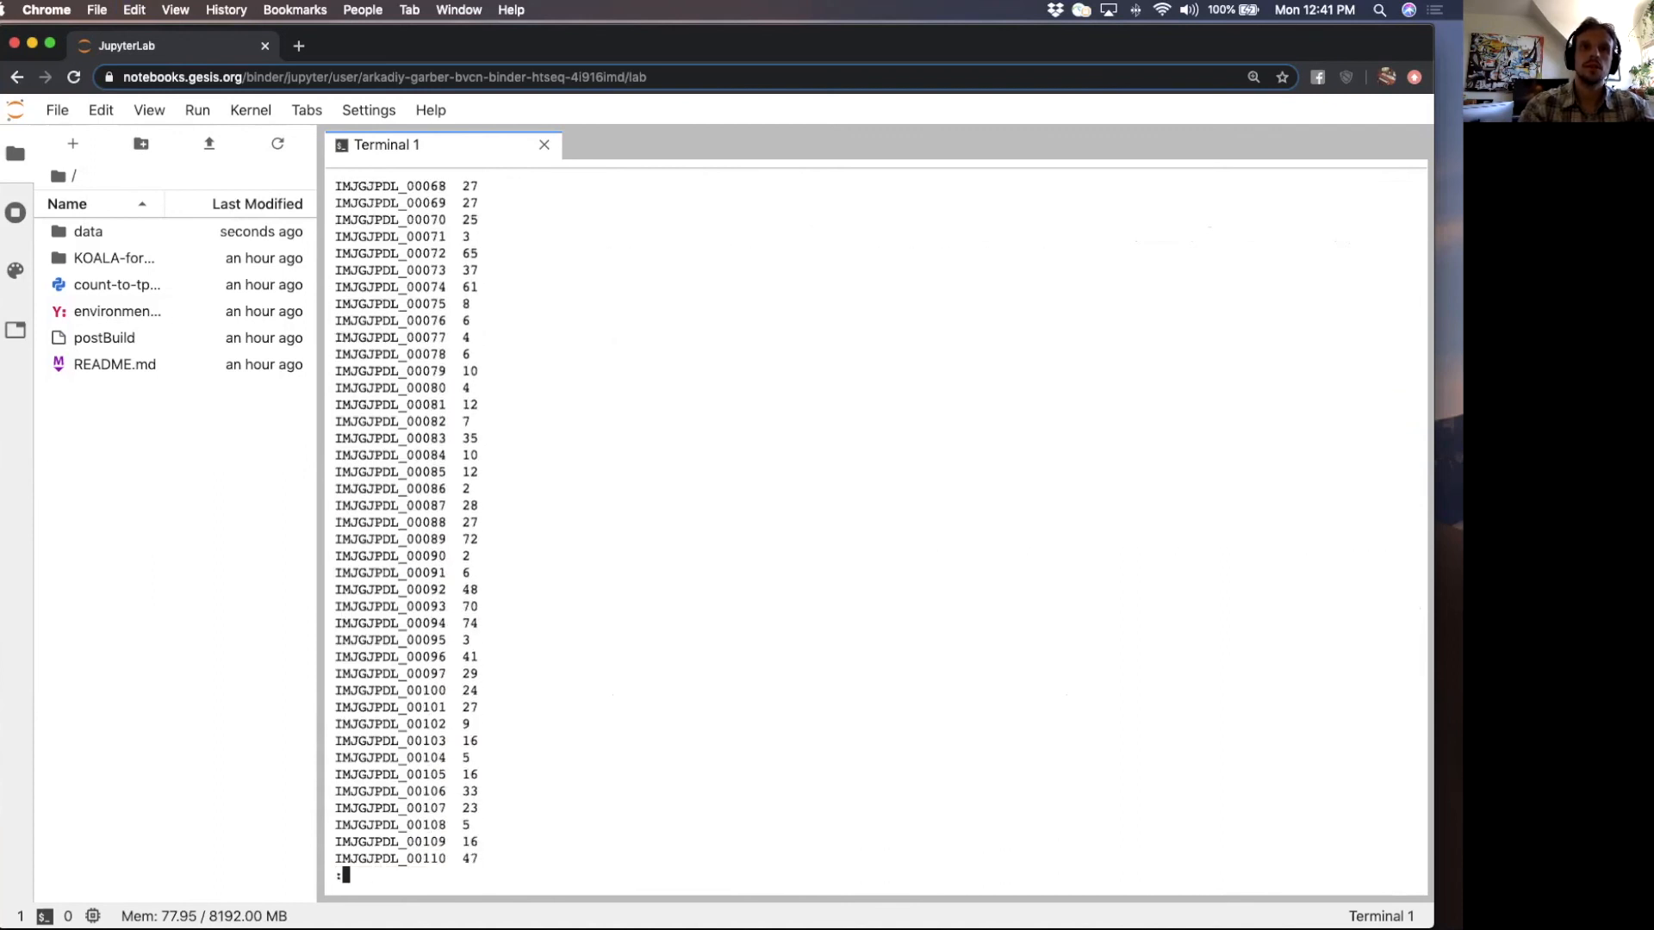
scroll(down, 3)
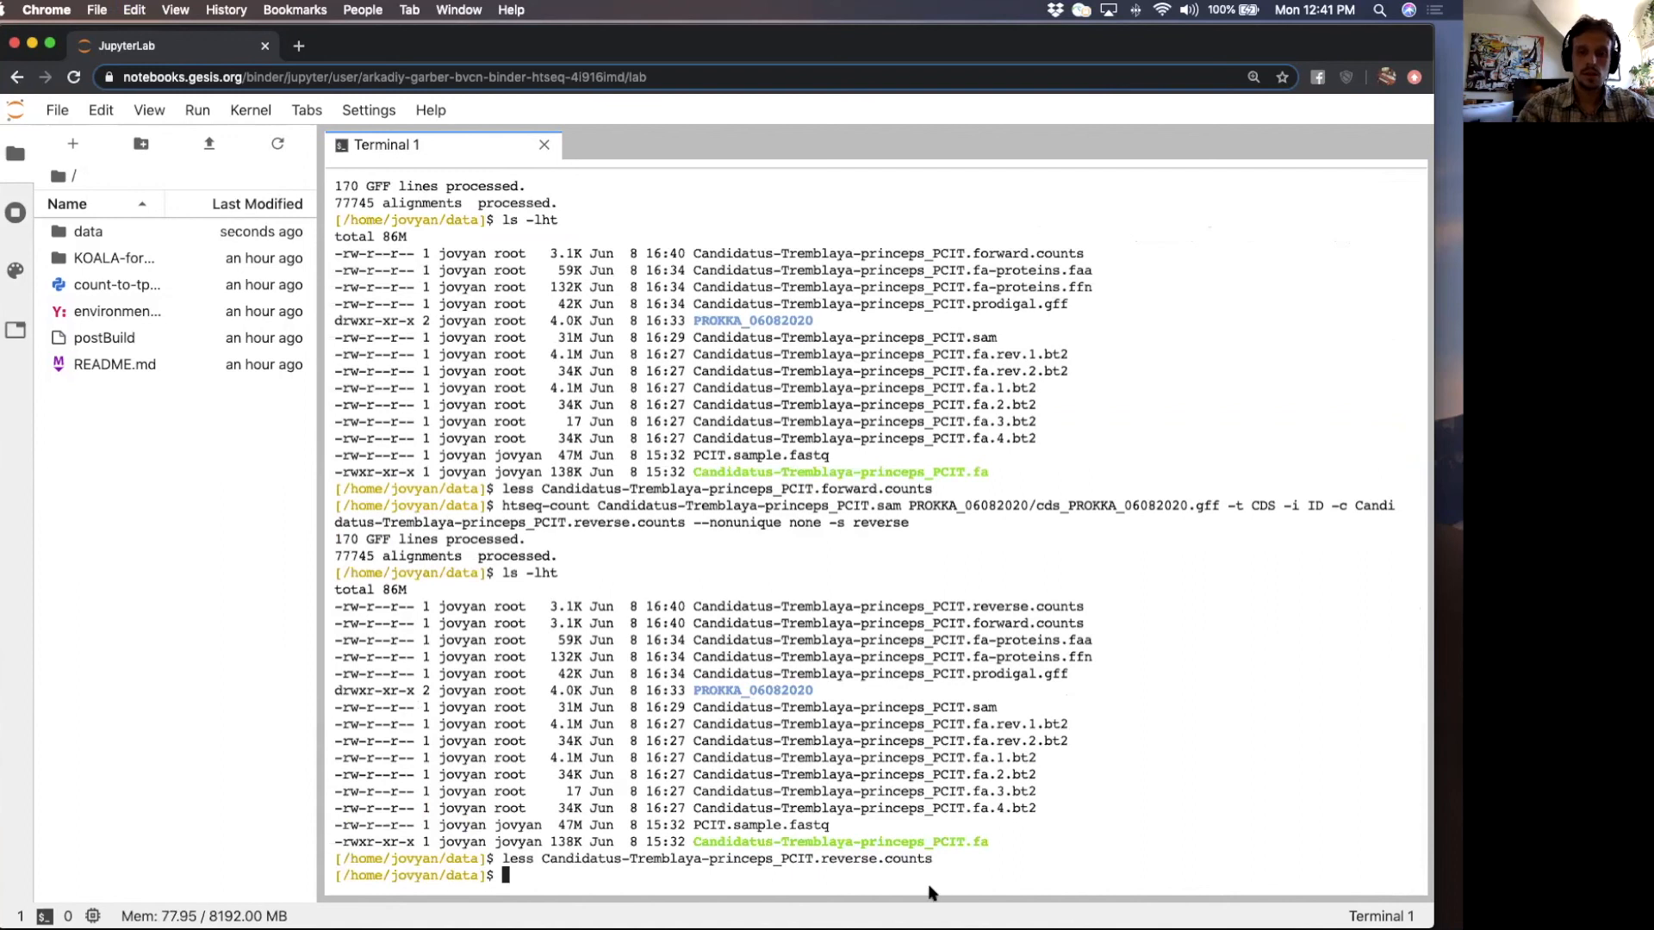
mouse_move(622, 382)
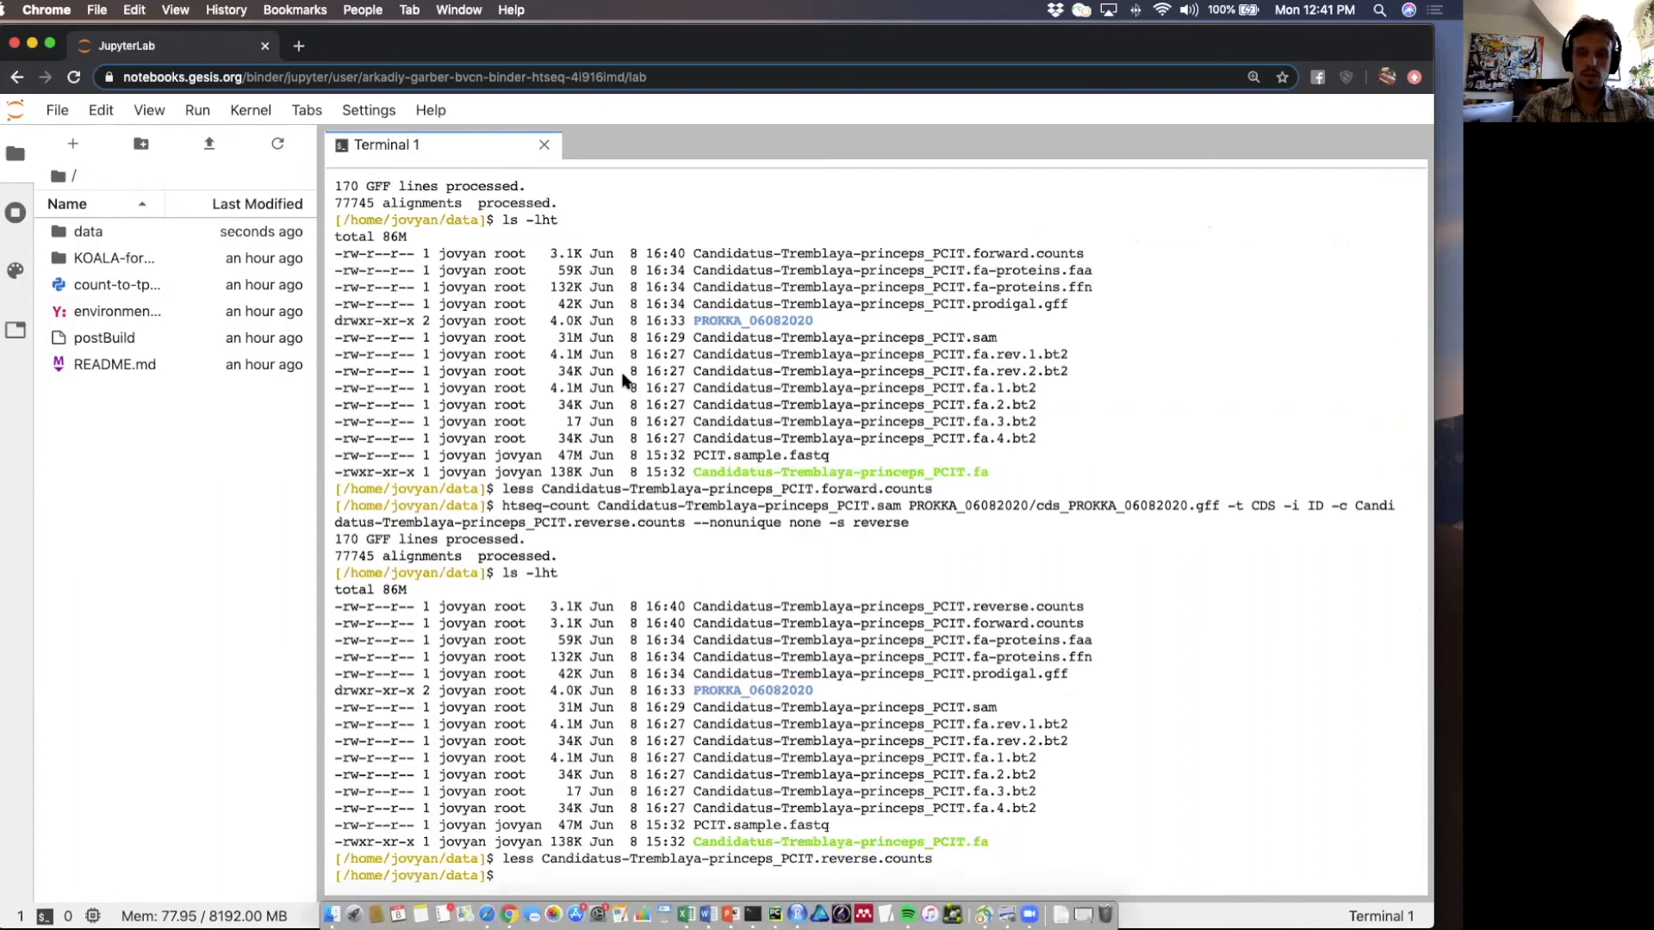